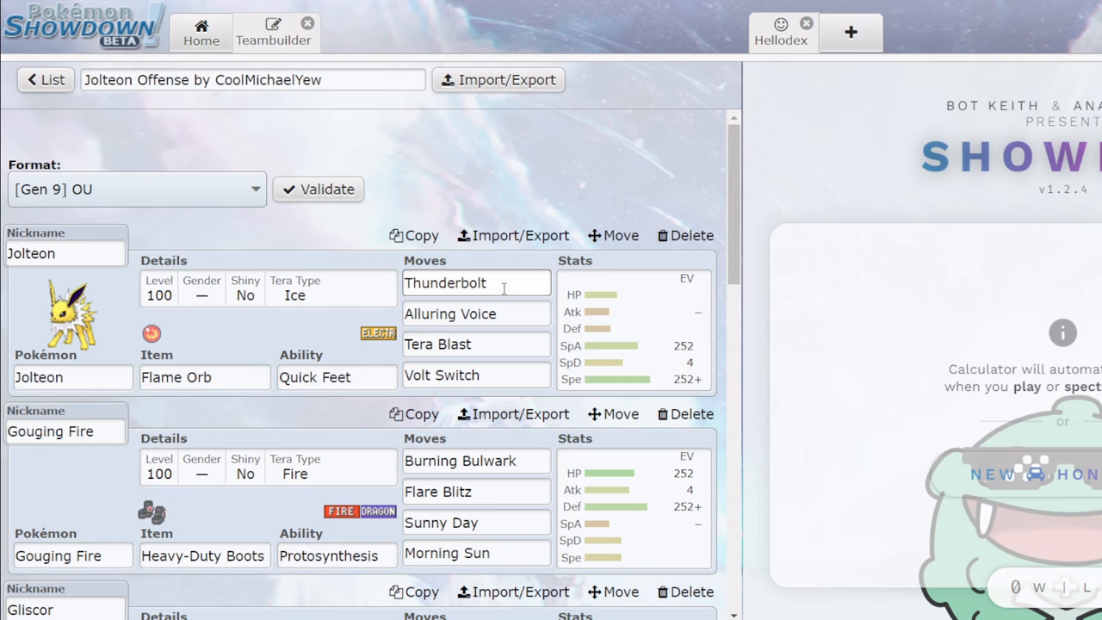
pyautogui.moveTo(508, 289)
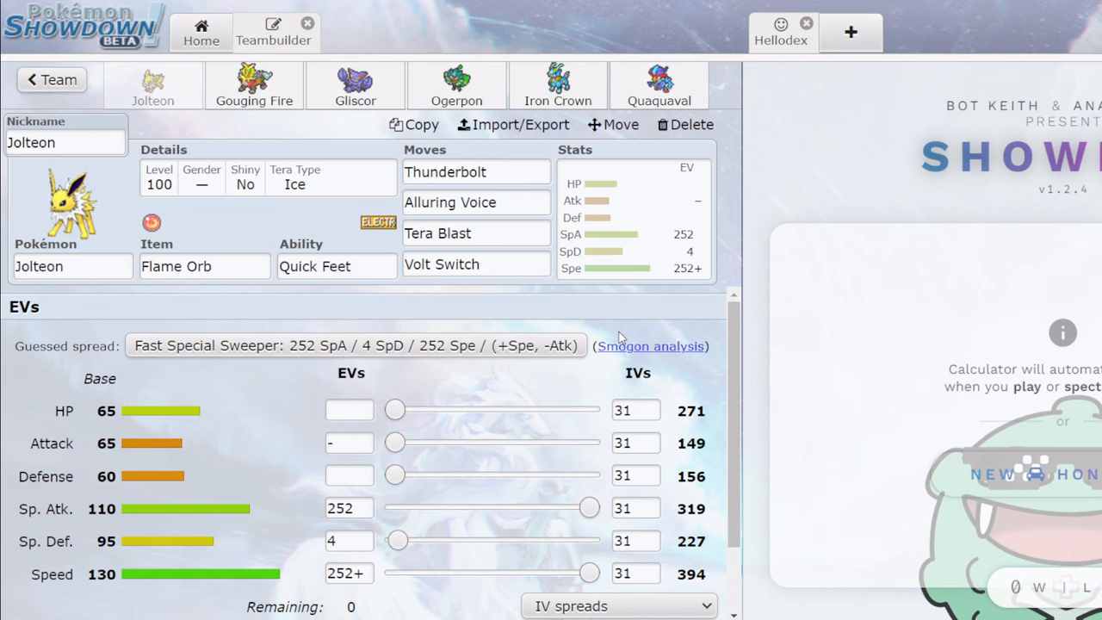
# Browse Jolteon's item, ability, Thunderbolt and Alluring Voice options, then move to Gouging Fire's set.
pyautogui.click(203, 265)
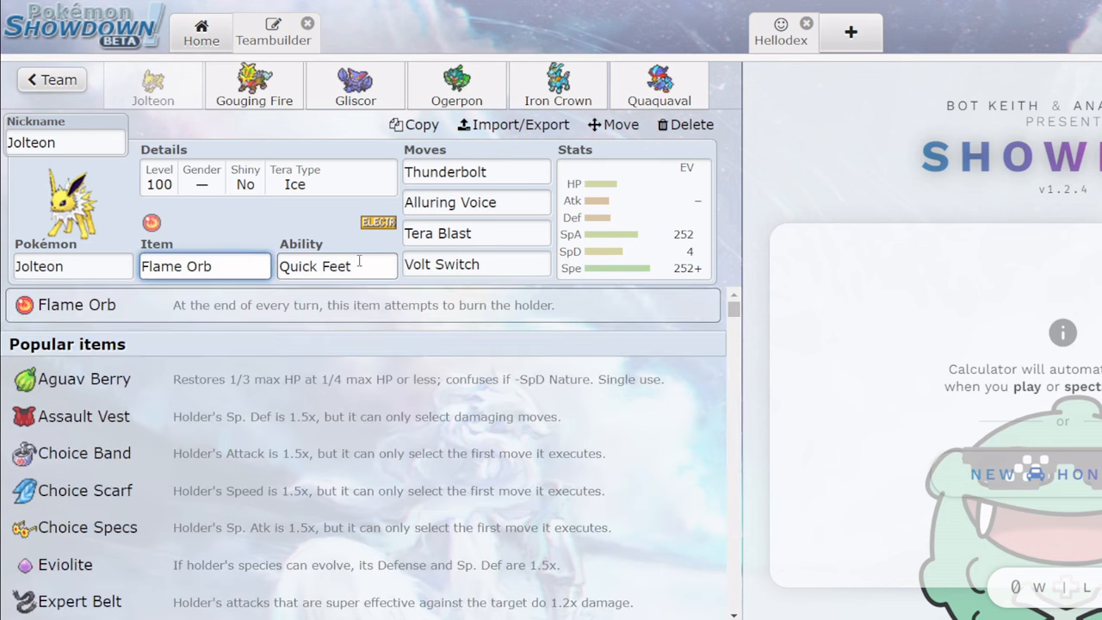
pyautogui.click(338, 265)
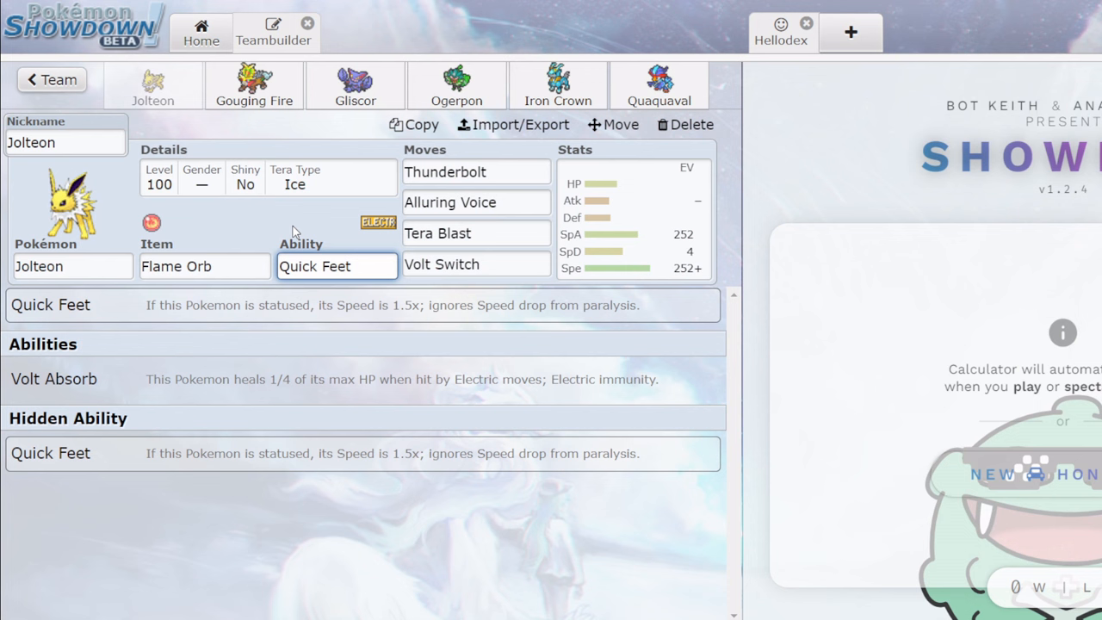
pyautogui.click(205, 265)
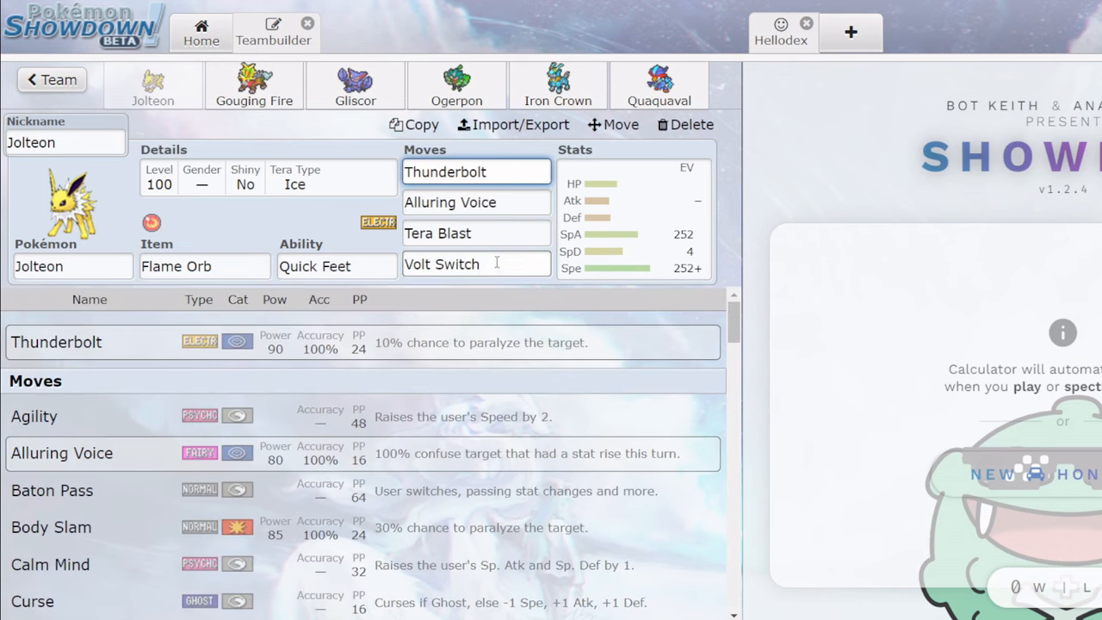
pyautogui.click(476, 202)
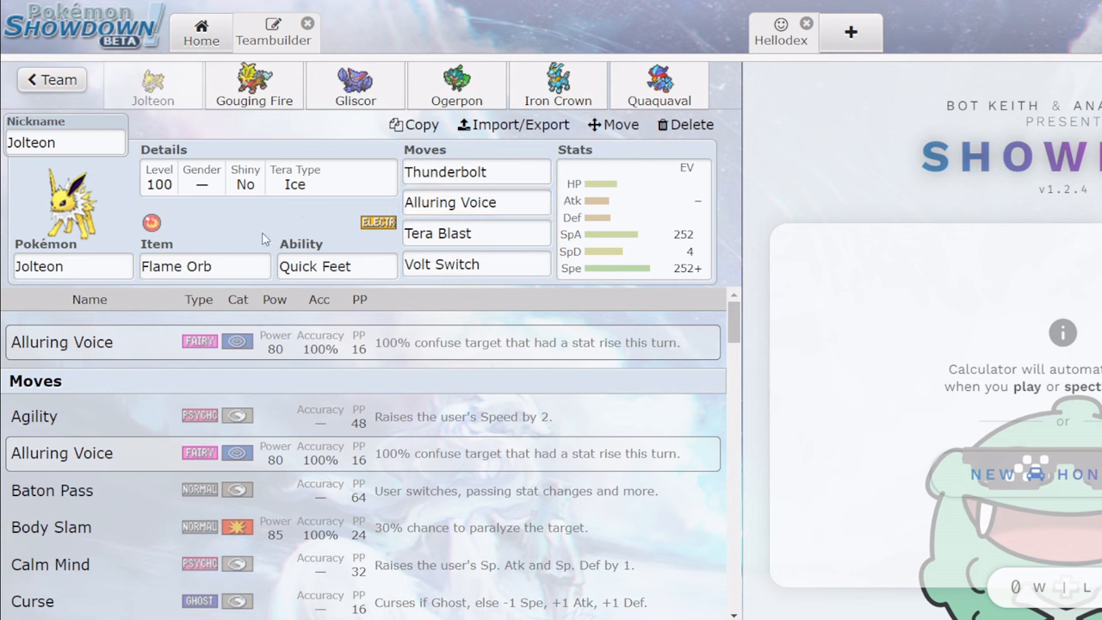
pyautogui.click(255, 86)
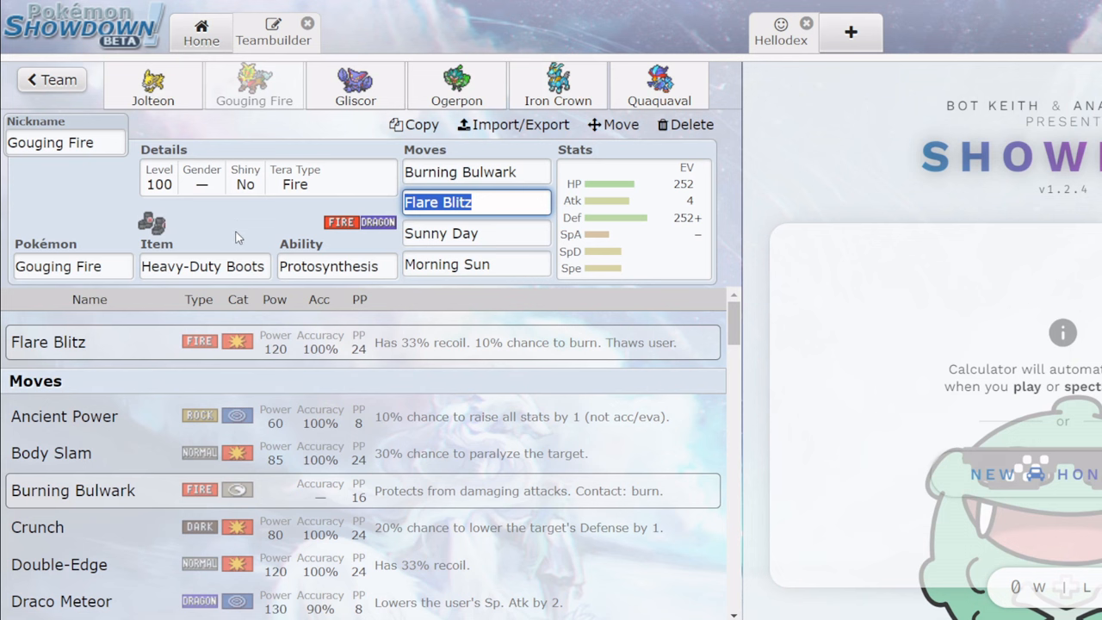
# Check Gouging Fire's Morning Sun and Flare Blitz options, then view Gliscor, Ogerpon, Iron Crown and Quaquaval.
pyautogui.click(476, 266)
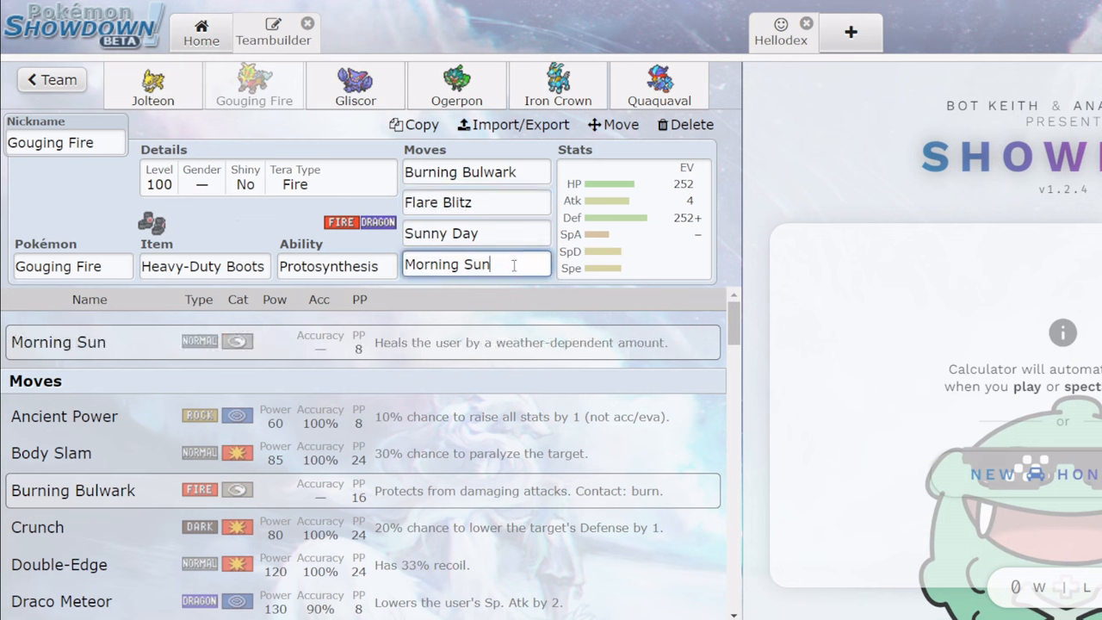
pyautogui.click(475, 173)
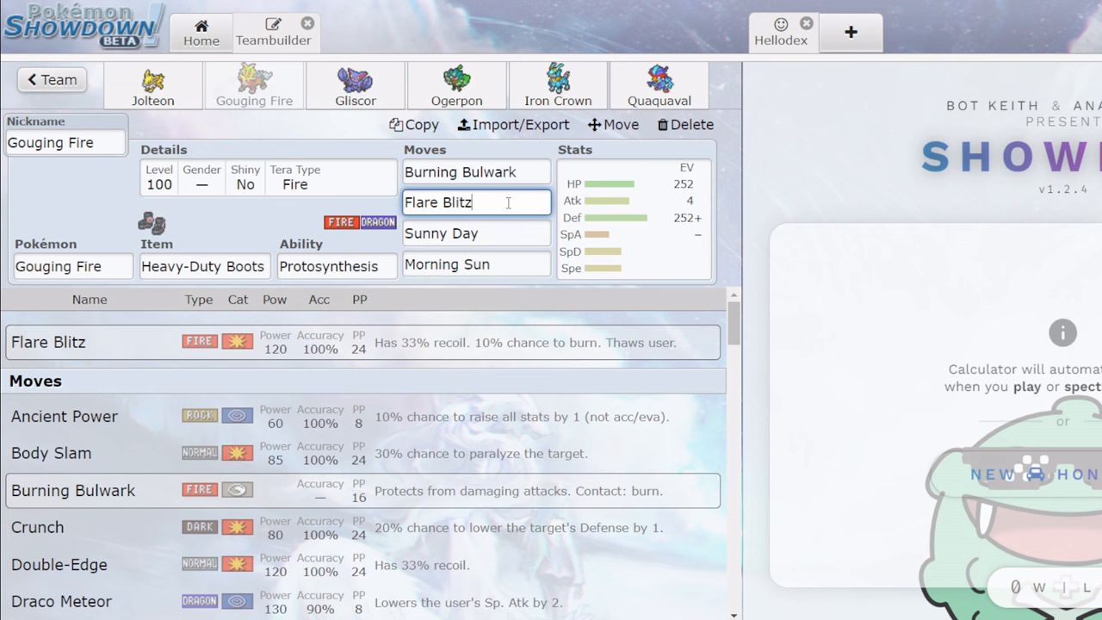
pyautogui.click(355, 86)
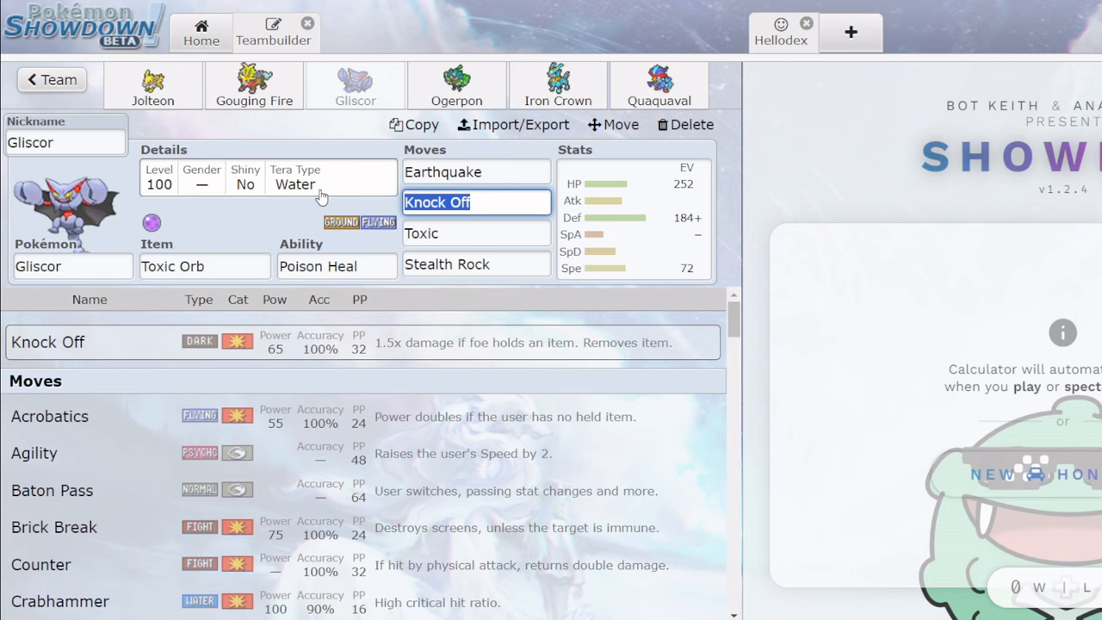
pyautogui.click(456, 86)
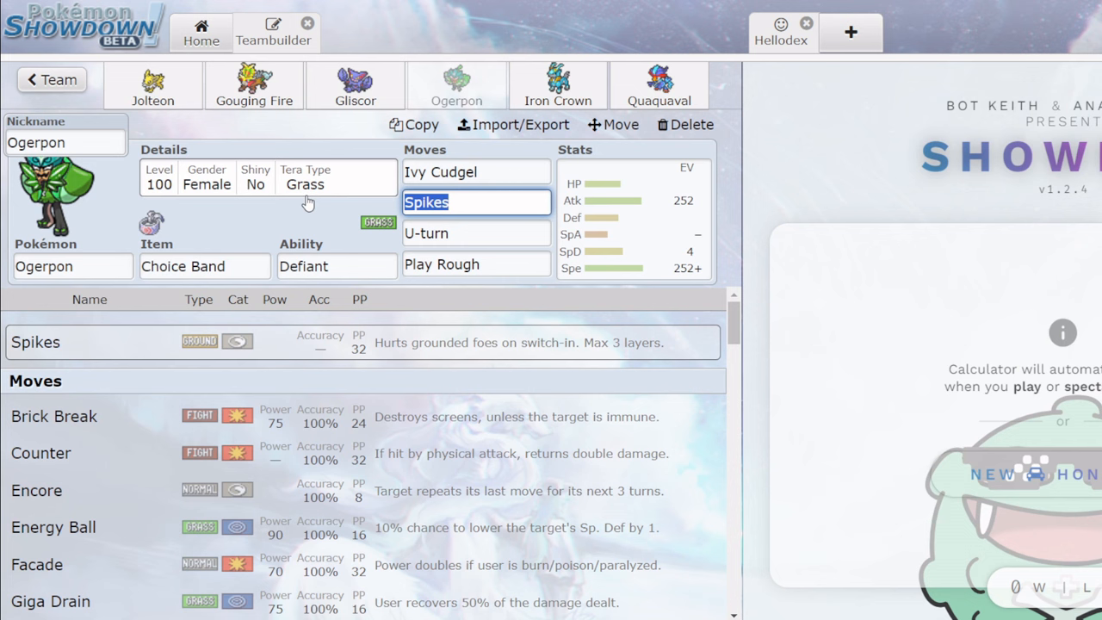
pyautogui.click(476, 265)
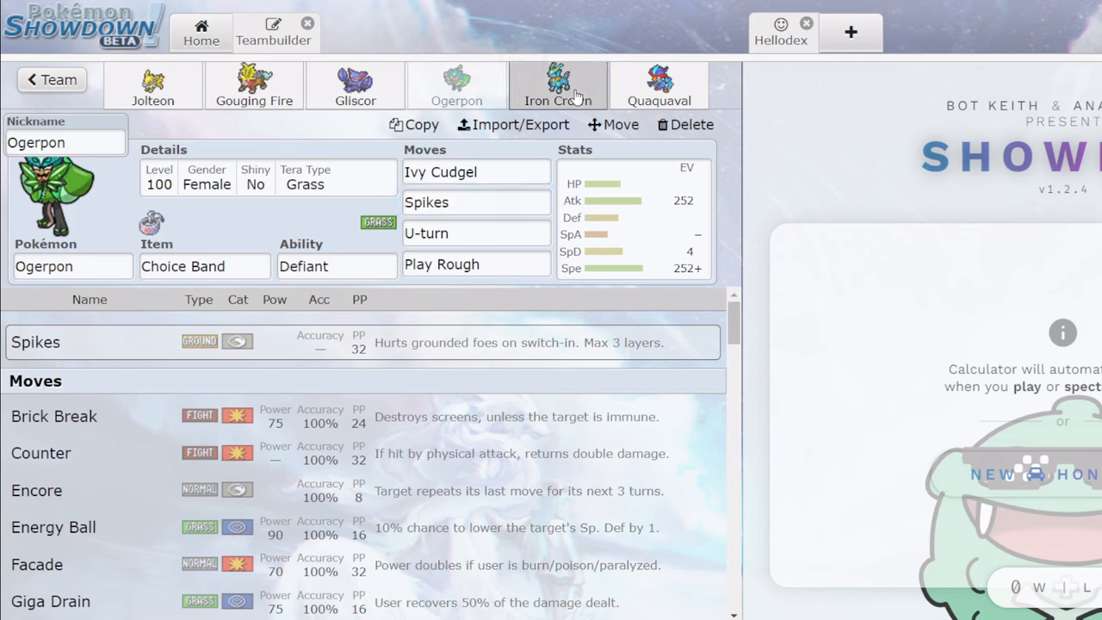
pyautogui.click(558, 86)
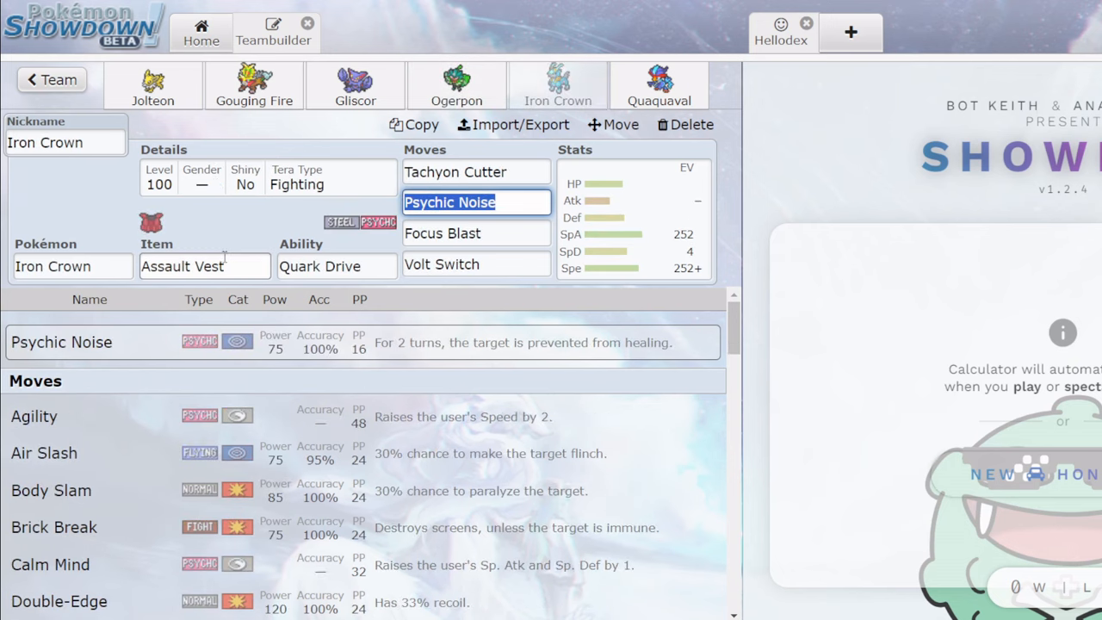
pyautogui.click(658, 86)
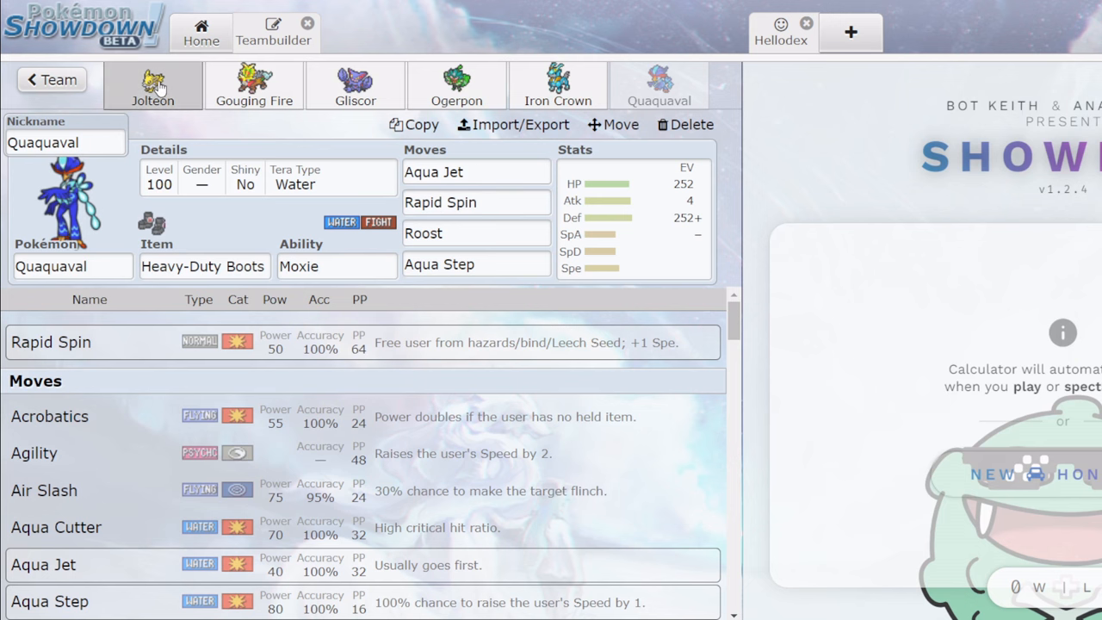
# Flip through Gouging Fire, Gliscor, Ogerpon, Iron Crown and Quaquaval's sets and return to Jolteon.
pyautogui.click(255, 85)
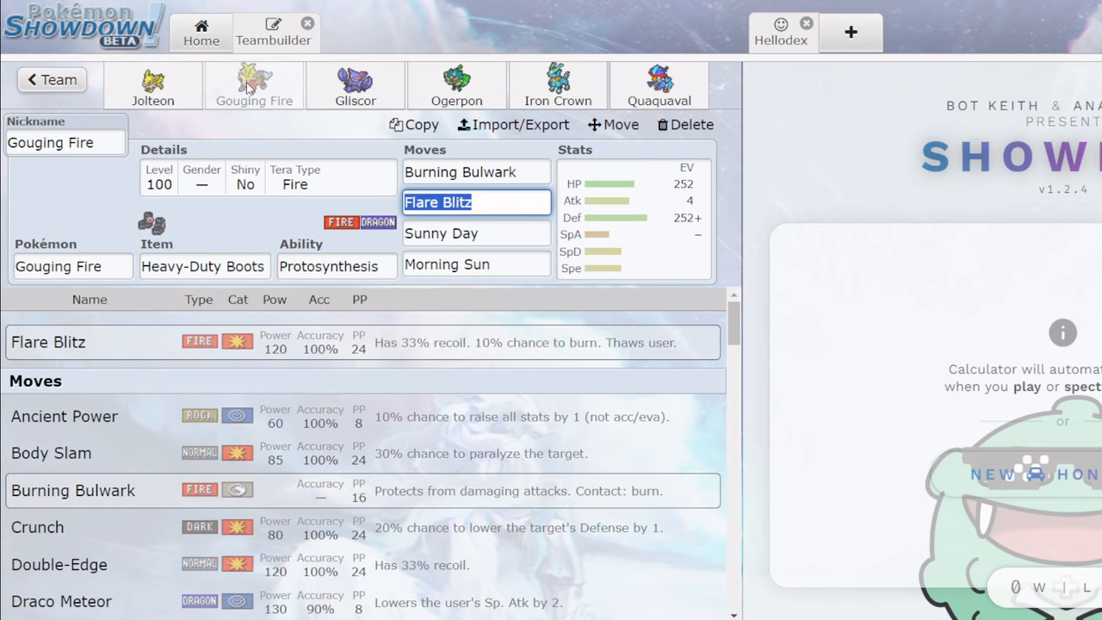
pyautogui.click(355, 85)
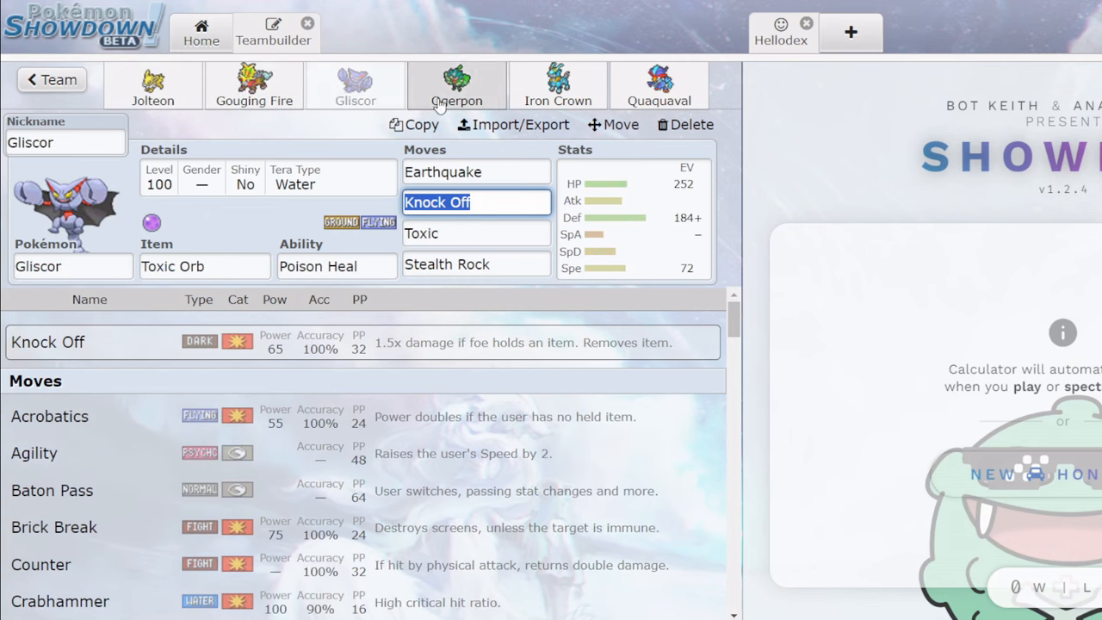
pyautogui.click(456, 86)
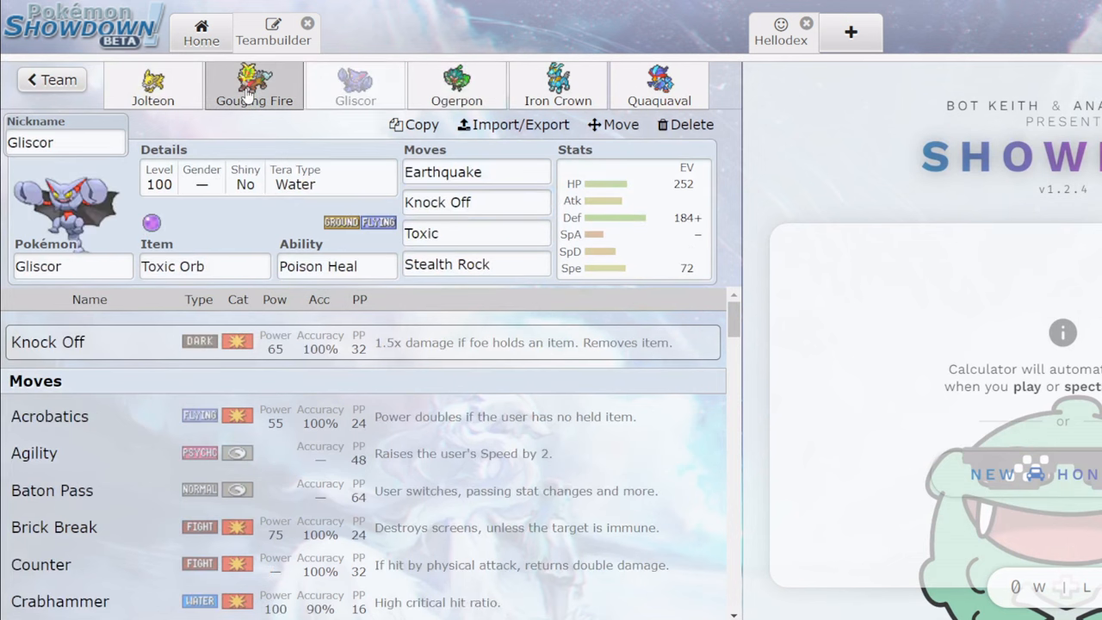
pyautogui.click(152, 86)
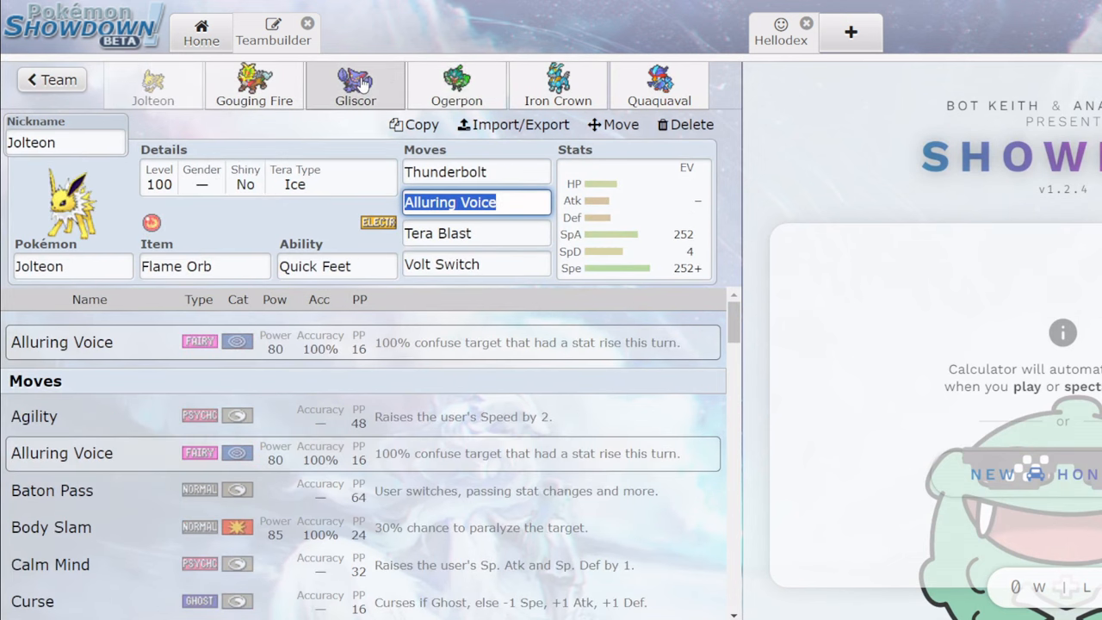
pyautogui.click(558, 87)
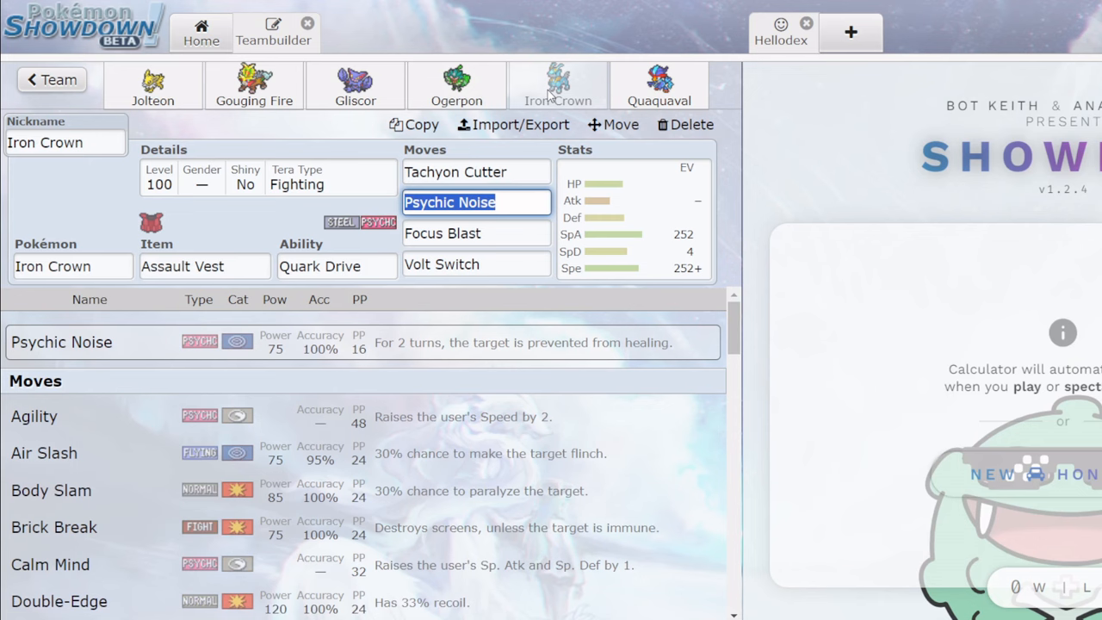
pyautogui.click(658, 84)
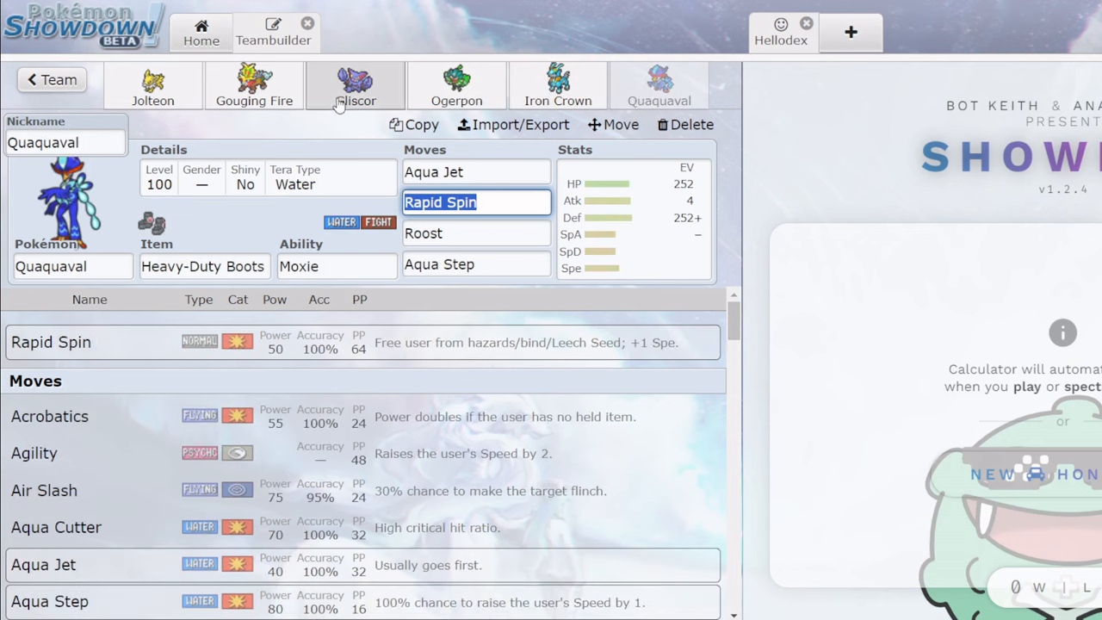
pyautogui.click(355, 86)
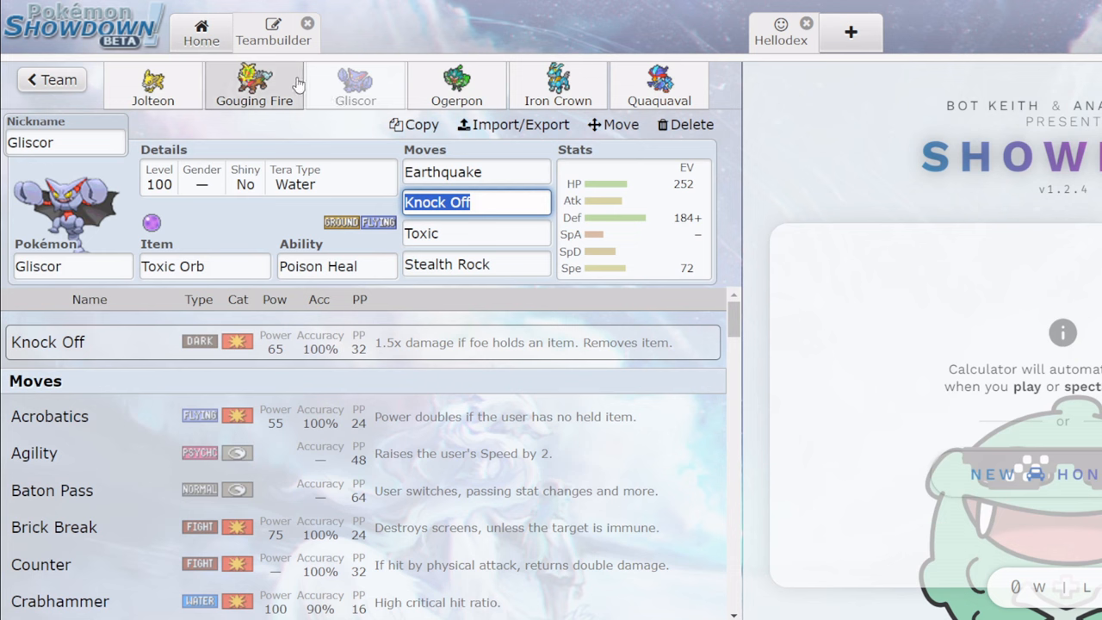
pyautogui.click(255, 86)
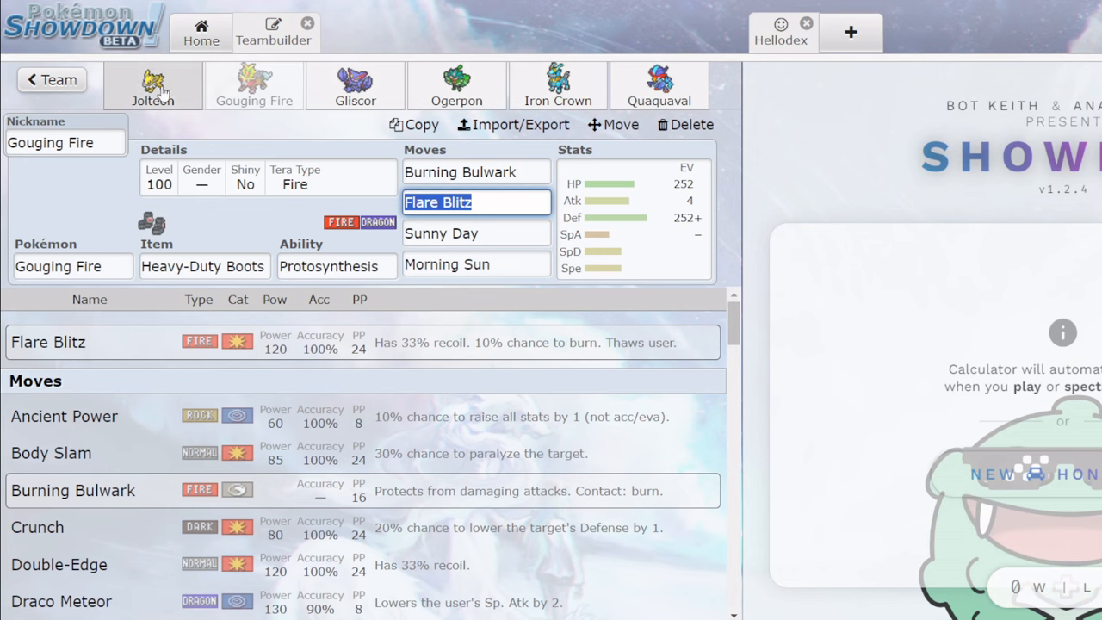
pyautogui.click(152, 86)
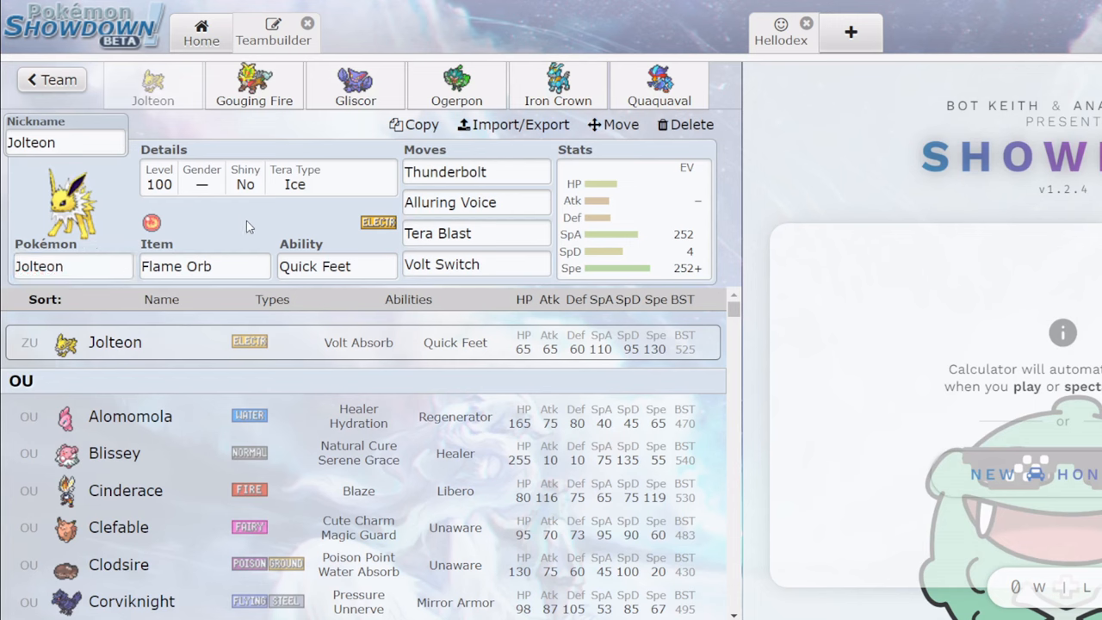
pyautogui.scroll(-3)
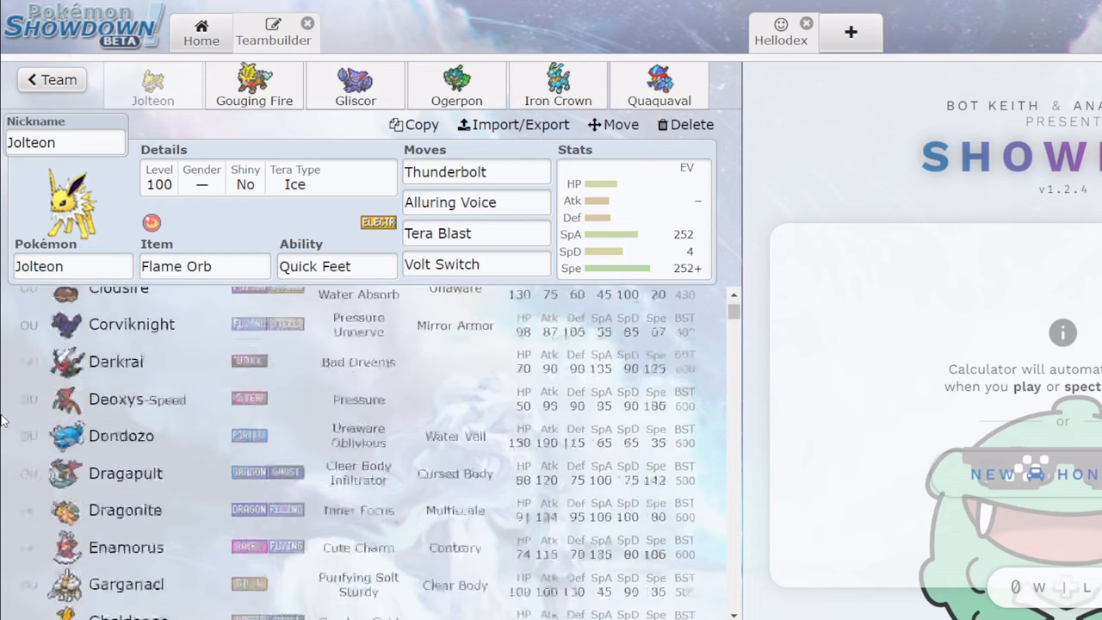
pyautogui.scroll(-3)
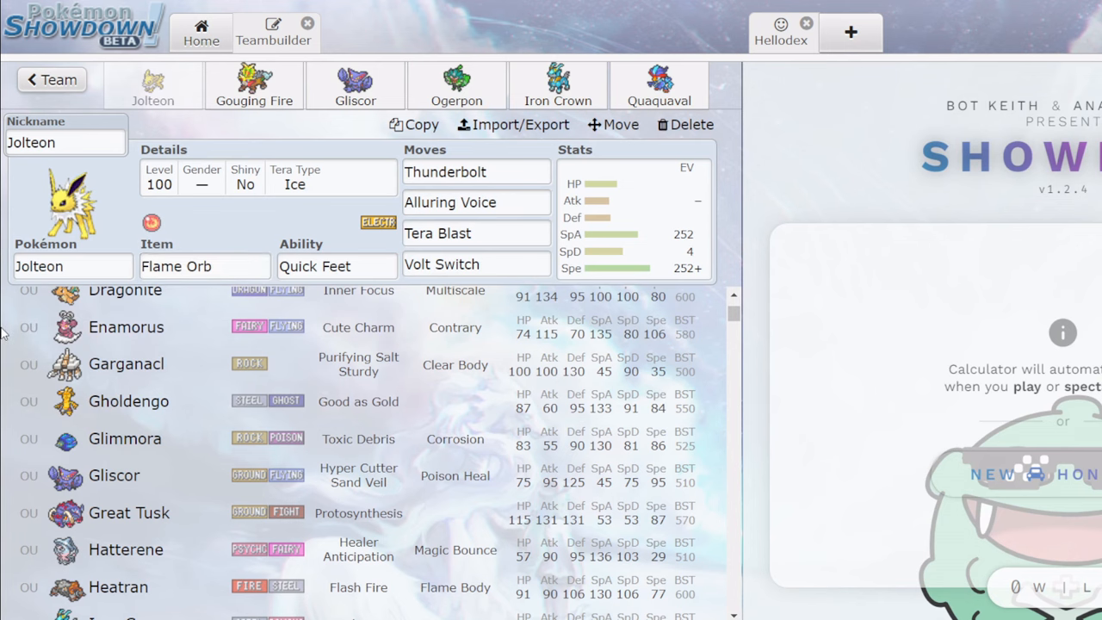
pyautogui.click(457, 86)
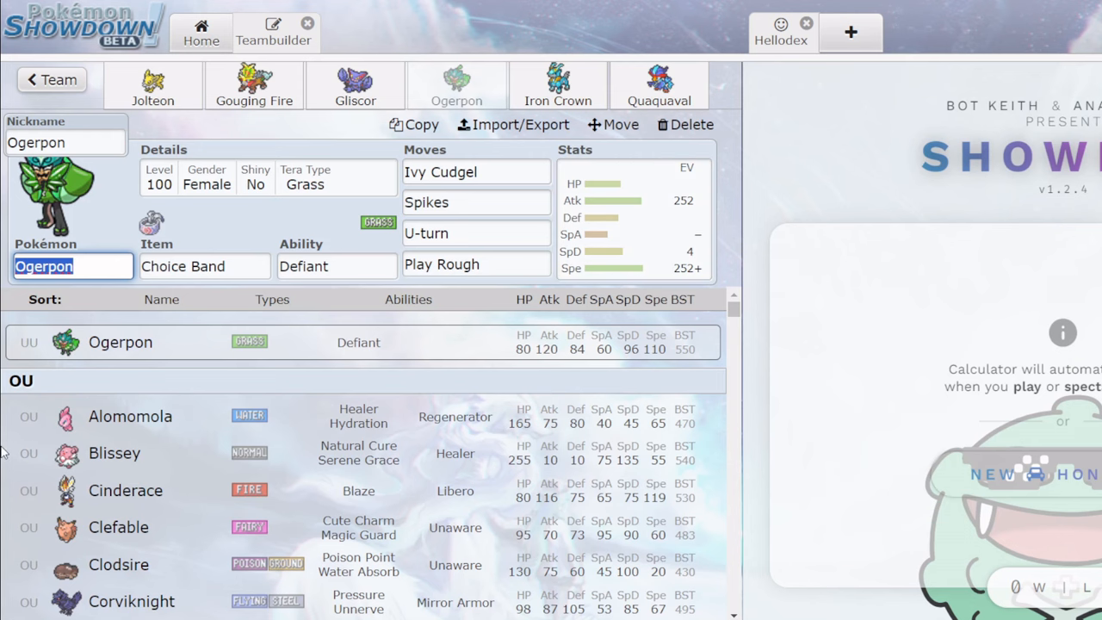
pyautogui.scroll(-3)
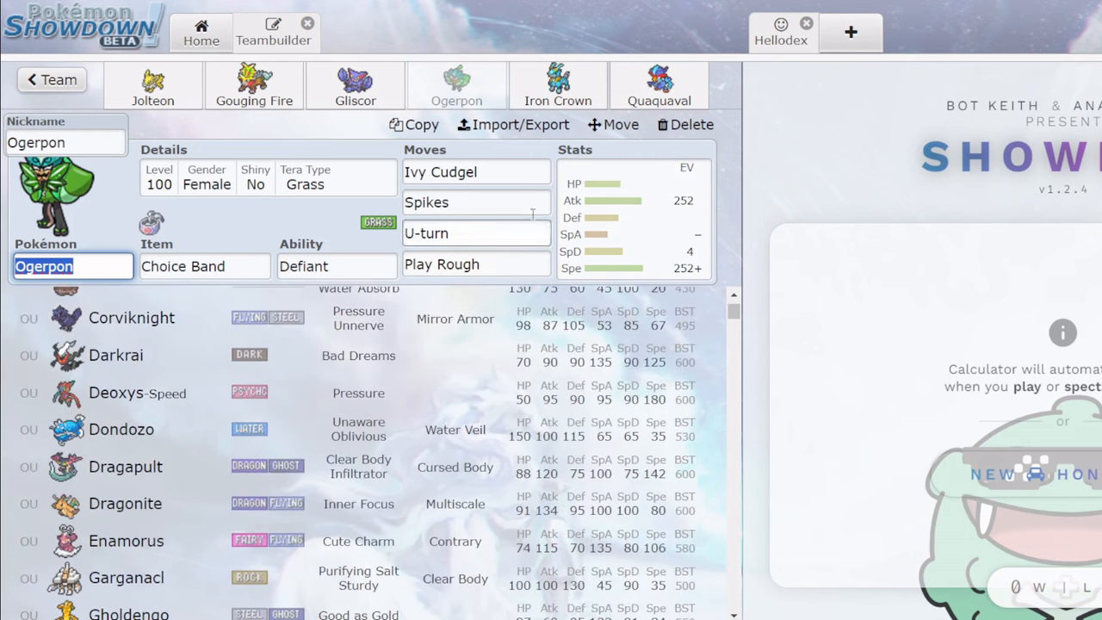
pyautogui.scroll(-3)
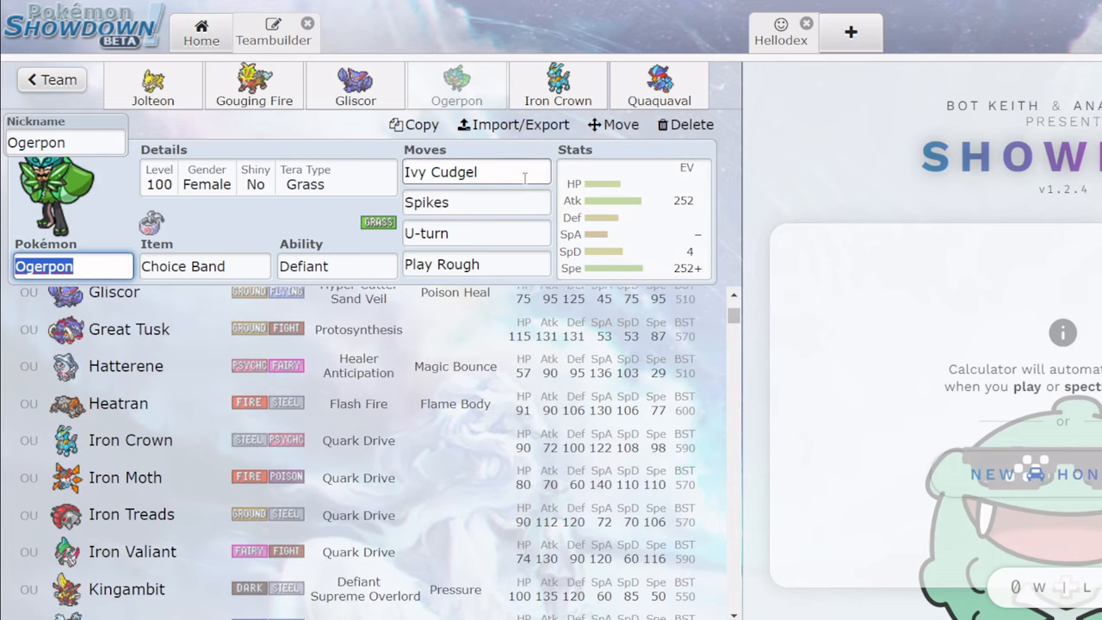
pyautogui.click(151, 86)
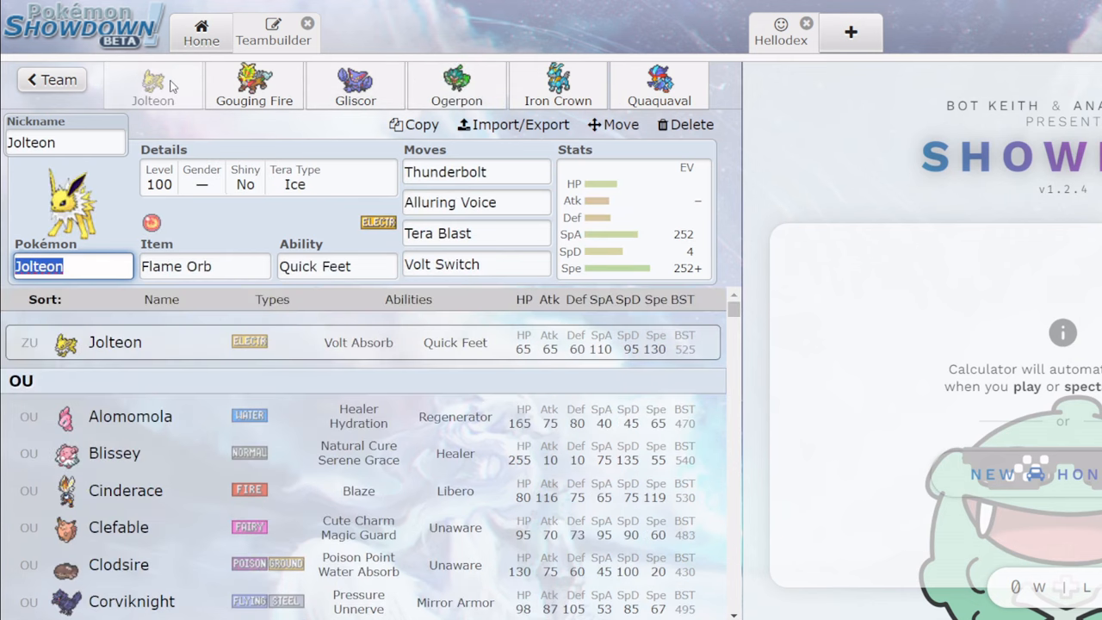
pyautogui.moveTo(558, 86)
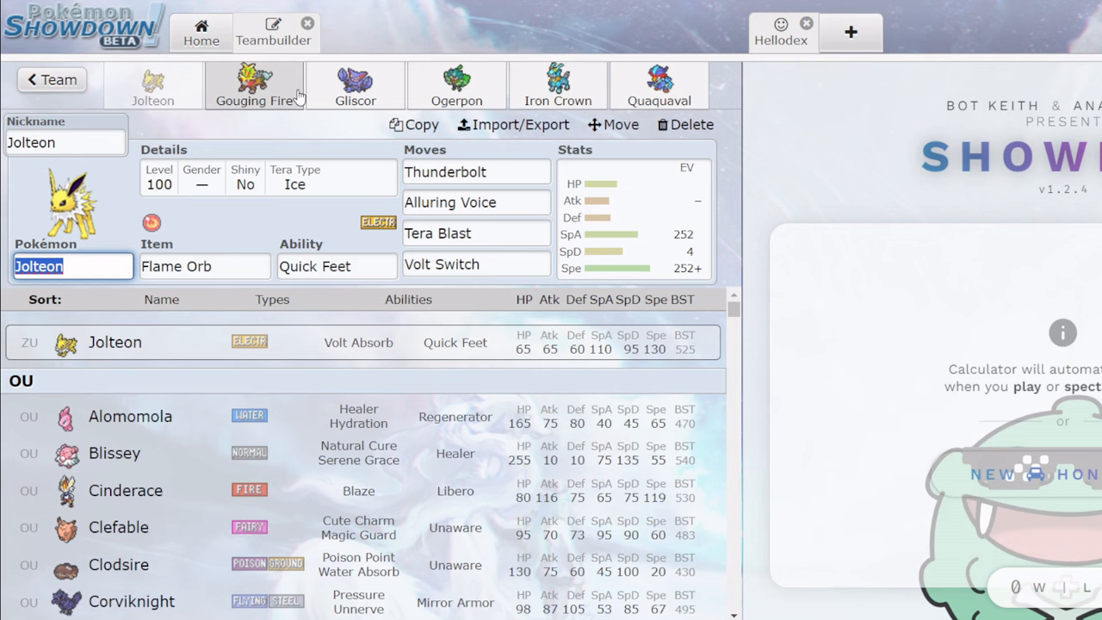
pyautogui.moveTo(658, 86)
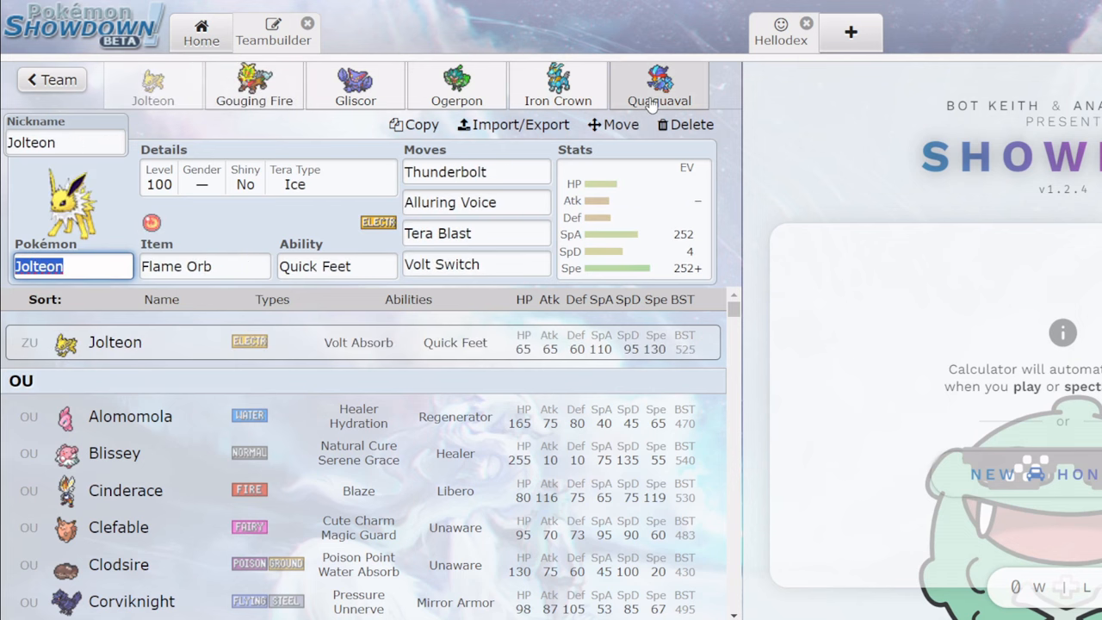
# Review Iron Crown, Ogerpon, Jolteon and Gouging Fire's sets without changes, ending on Quaquaval.
pyautogui.click(558, 86)
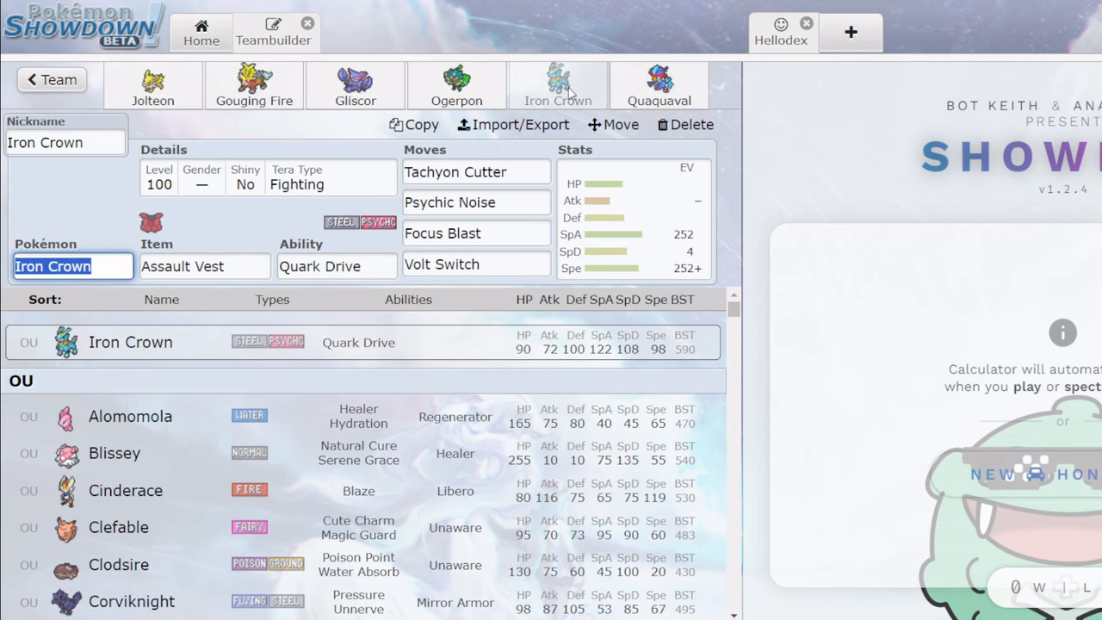
pyautogui.moveTo(577, 86)
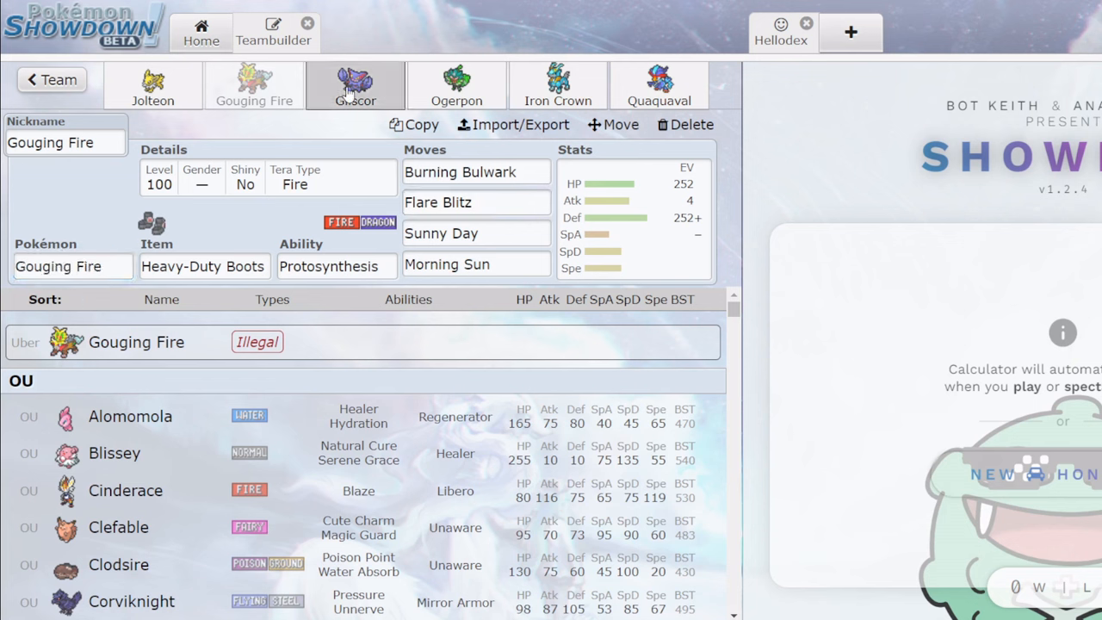
pyautogui.click(456, 85)
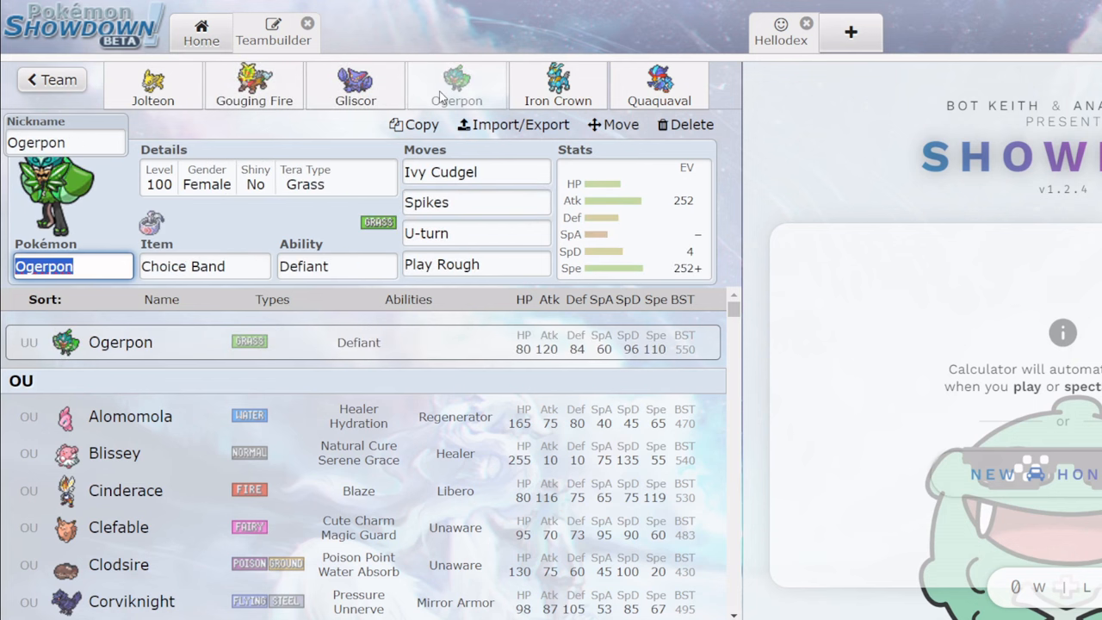
pyautogui.moveTo(306, 222)
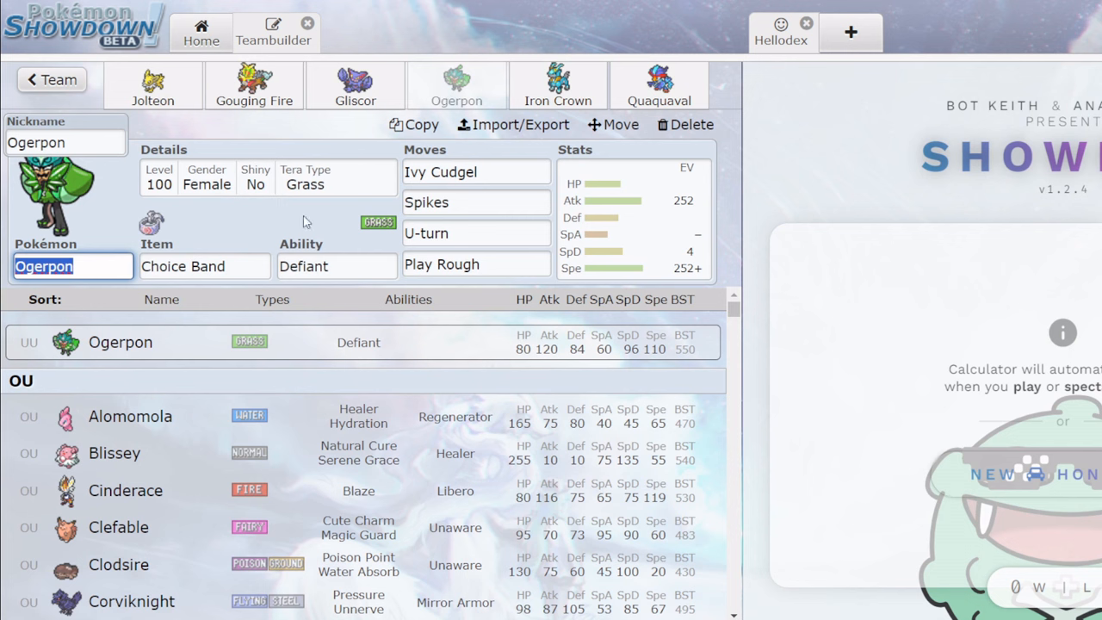
pyautogui.click(151, 86)
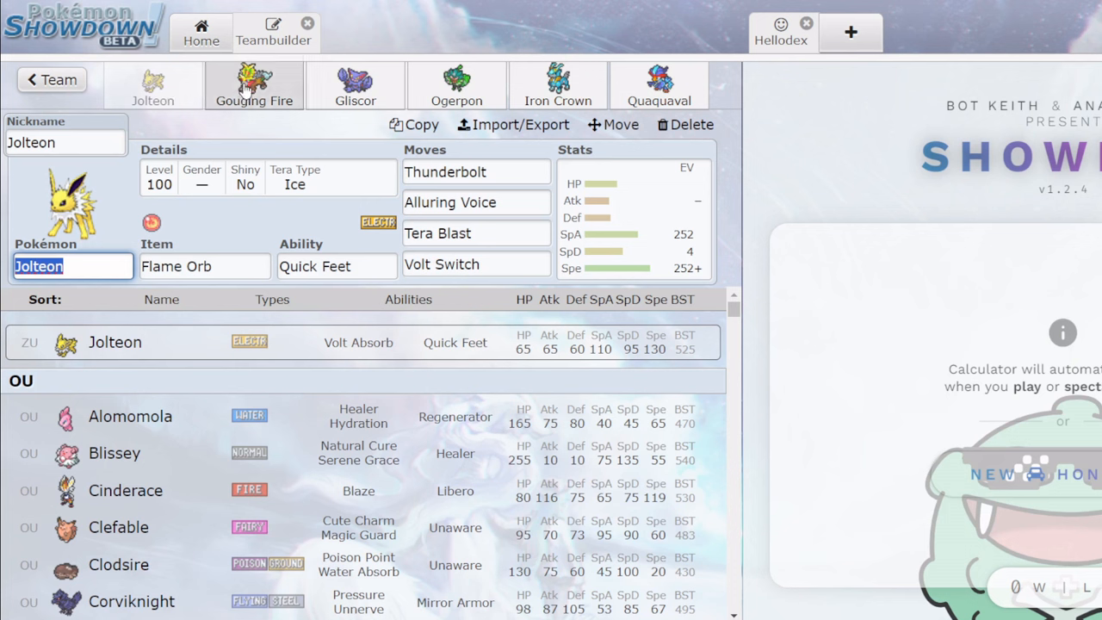
pyautogui.click(355, 86)
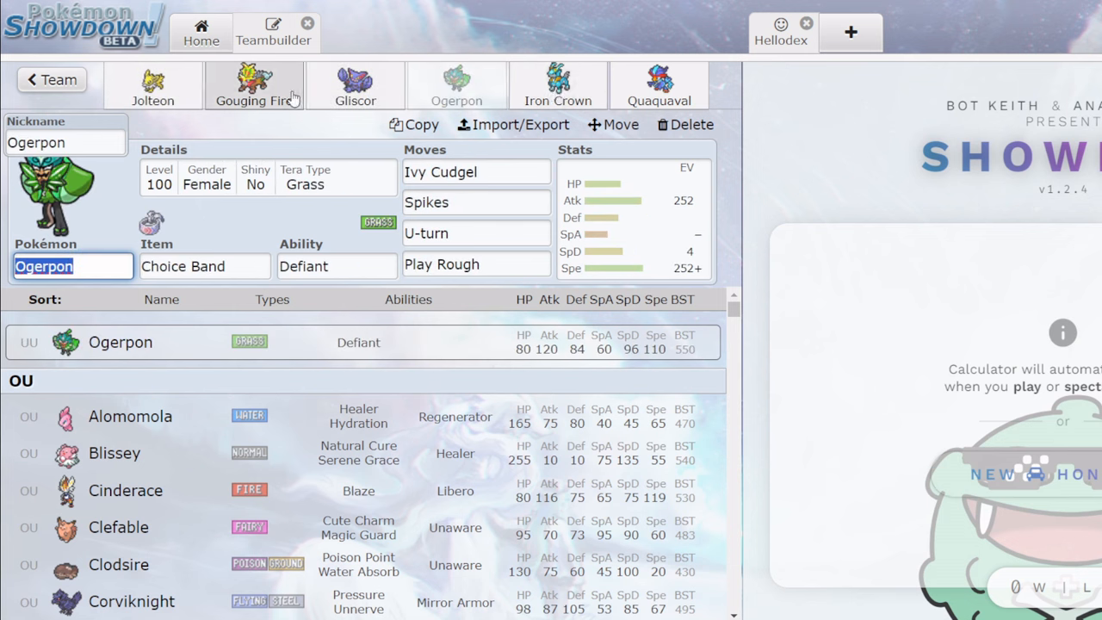
pyautogui.click(255, 86)
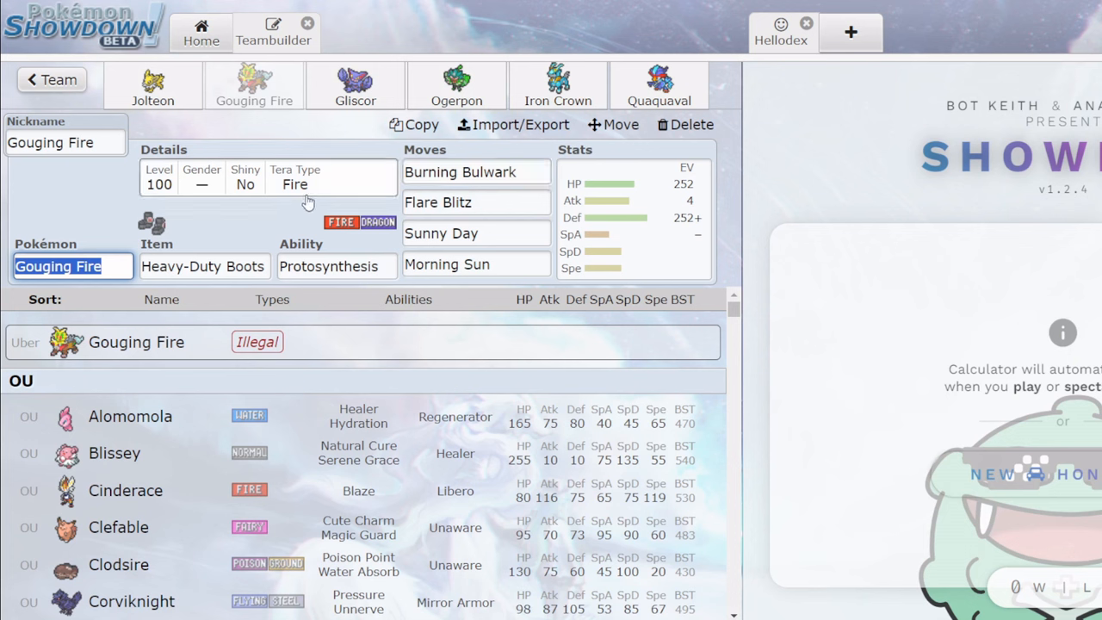
pyautogui.click(152, 86)
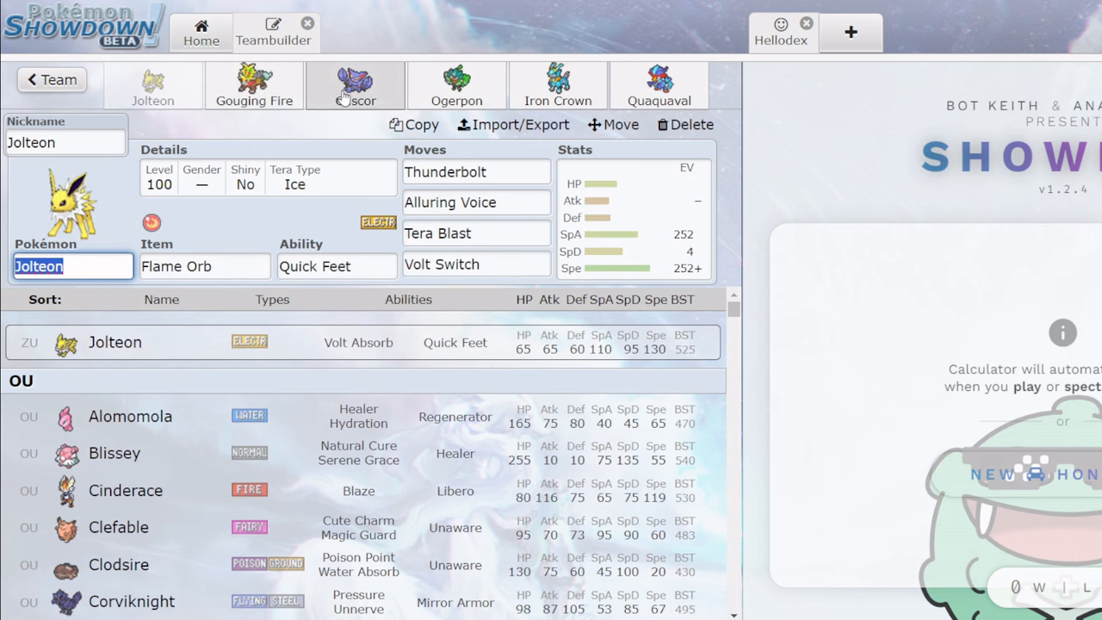
pyautogui.moveTo(658, 86)
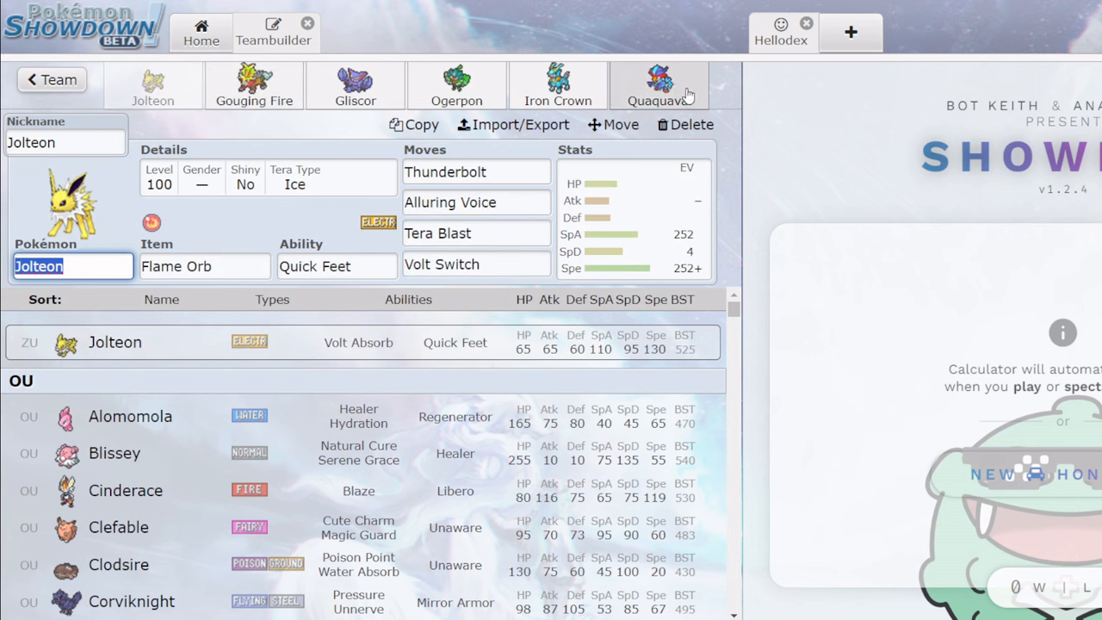
pyautogui.click(658, 86)
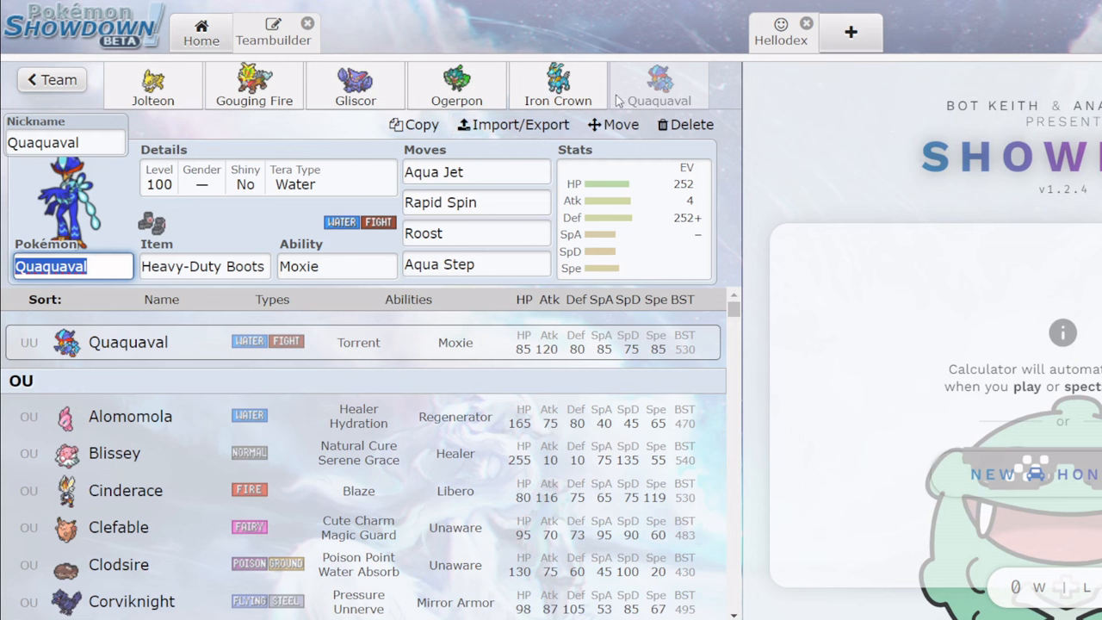
pyautogui.moveTo(206, 140)
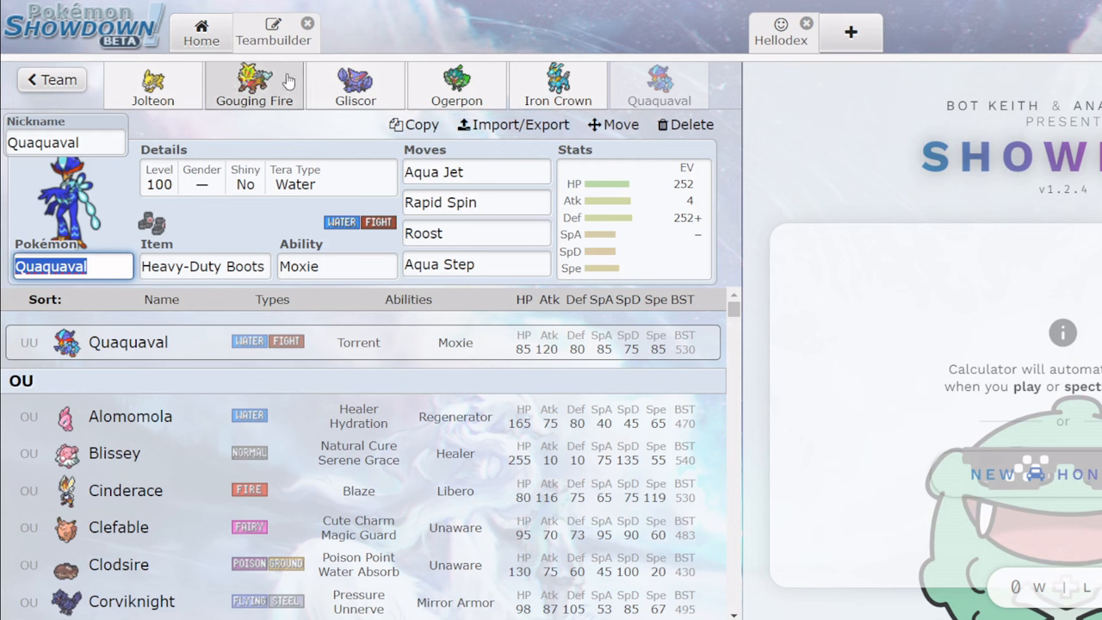
# Look through Gouging Fire's move options for its third slot.
pyautogui.click(255, 86)
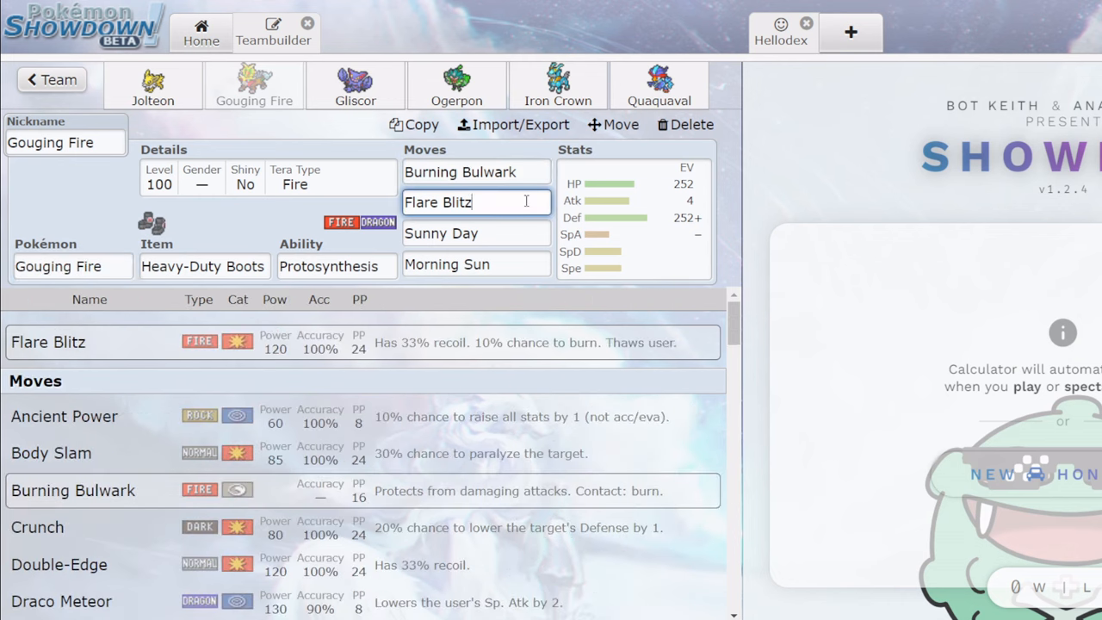
pyautogui.click(476, 234)
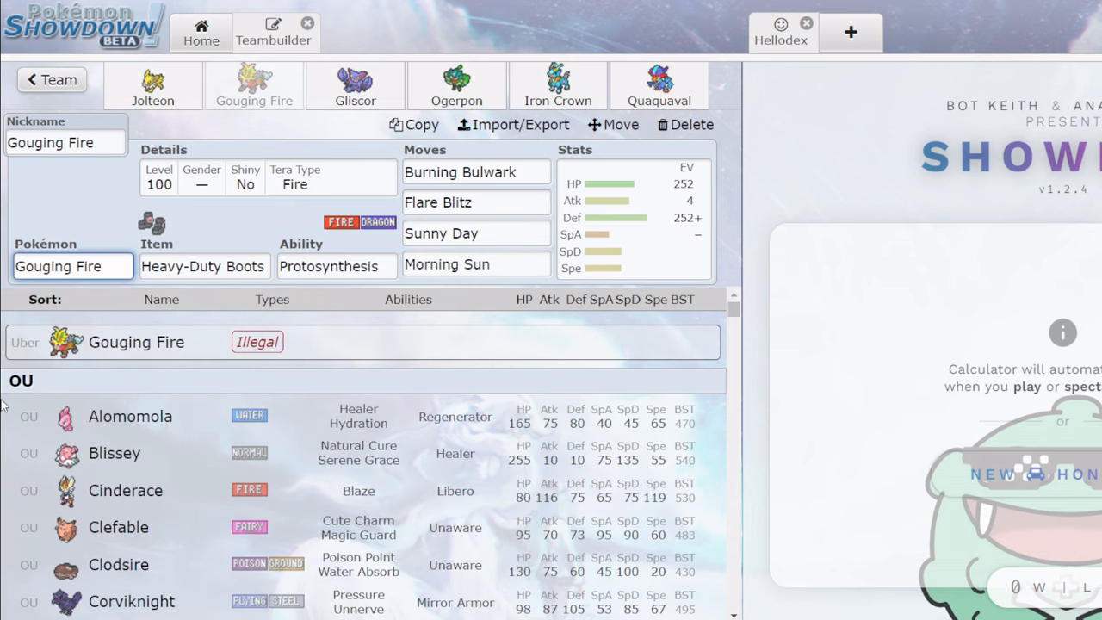
pyautogui.scroll(-3)
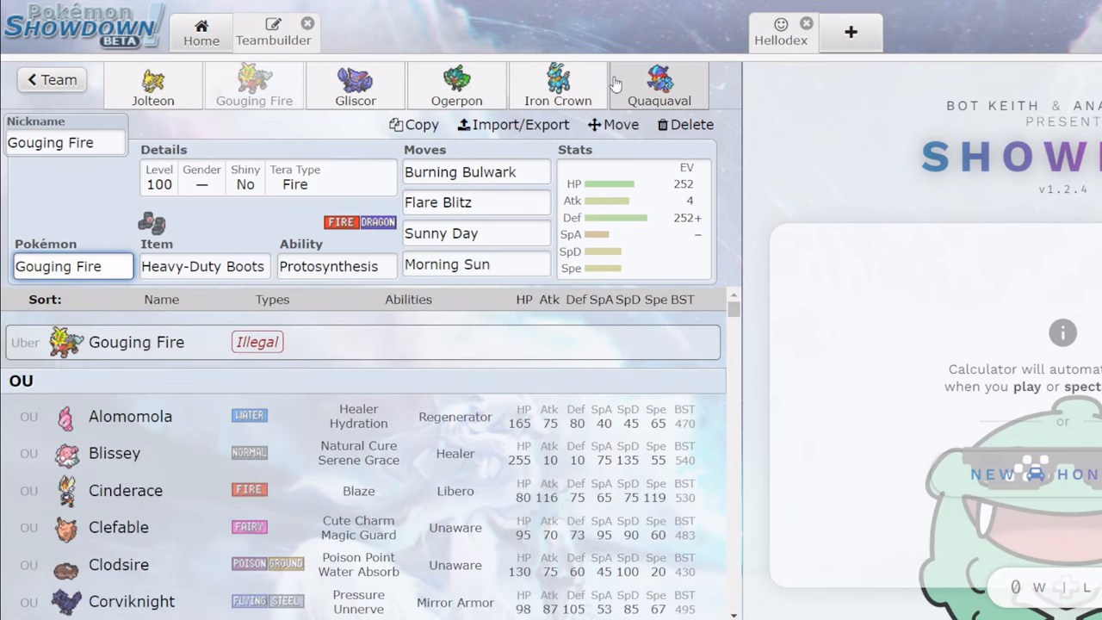
# Browse Quaquaval's Aqua Jet replacements and its EV spread, then return to Gouging Fire's EVs.
pyautogui.click(658, 86)
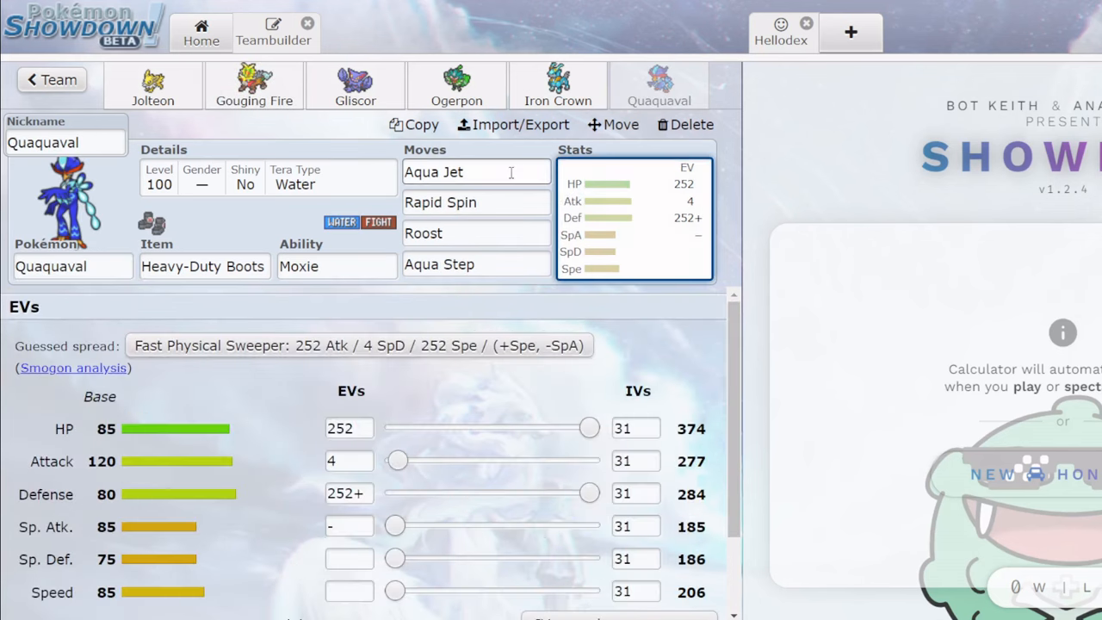
pyautogui.click(475, 172)
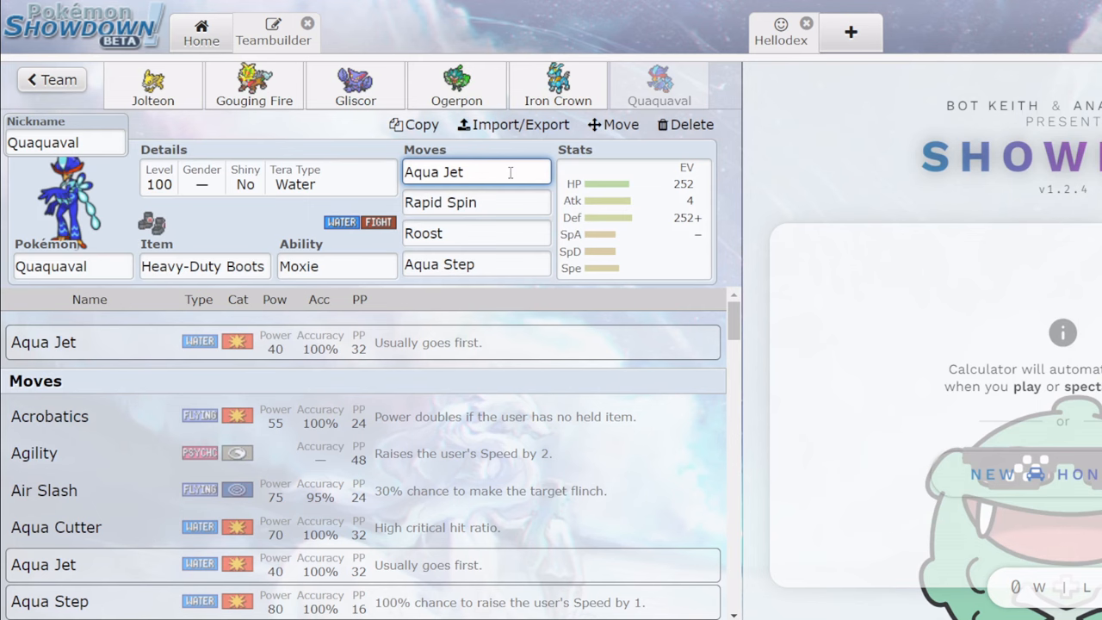
pyautogui.scroll(-3)
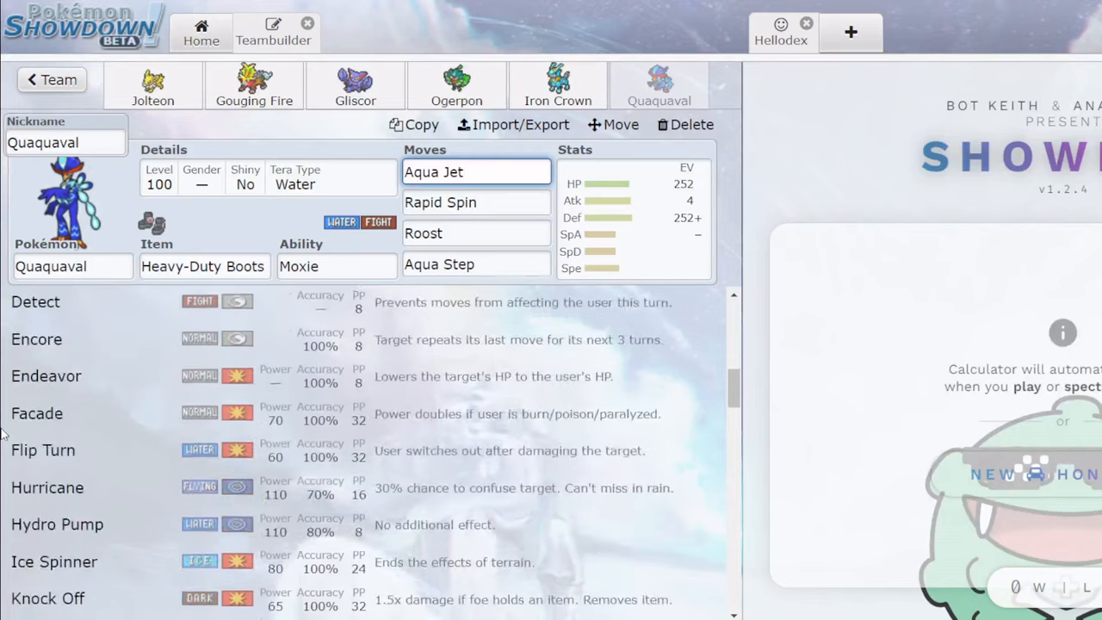
pyautogui.scroll(-3)
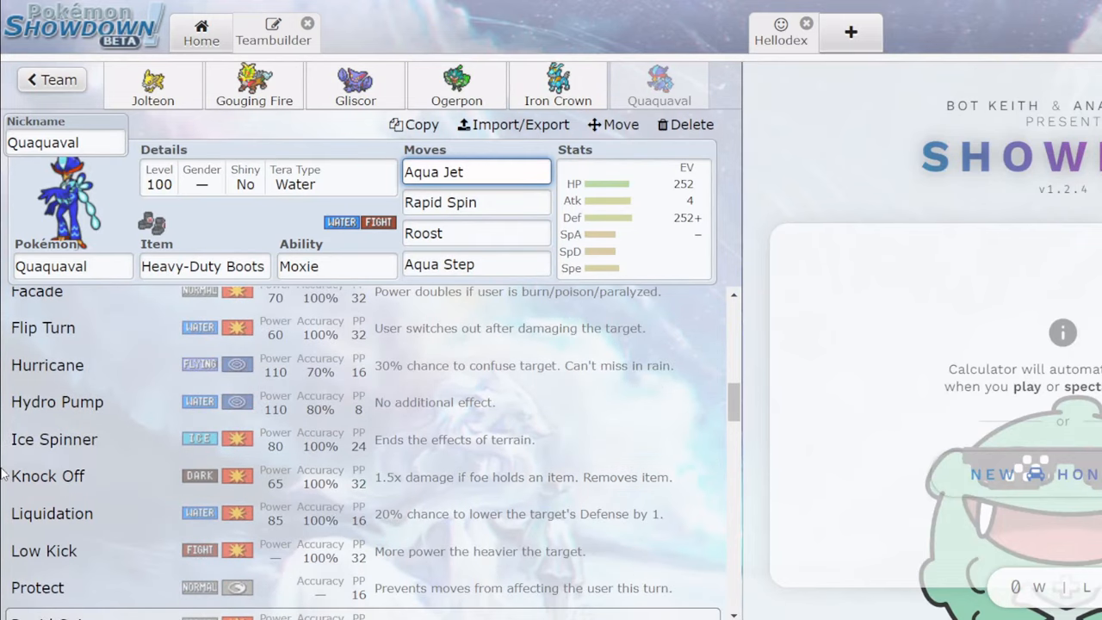
pyautogui.click(476, 172)
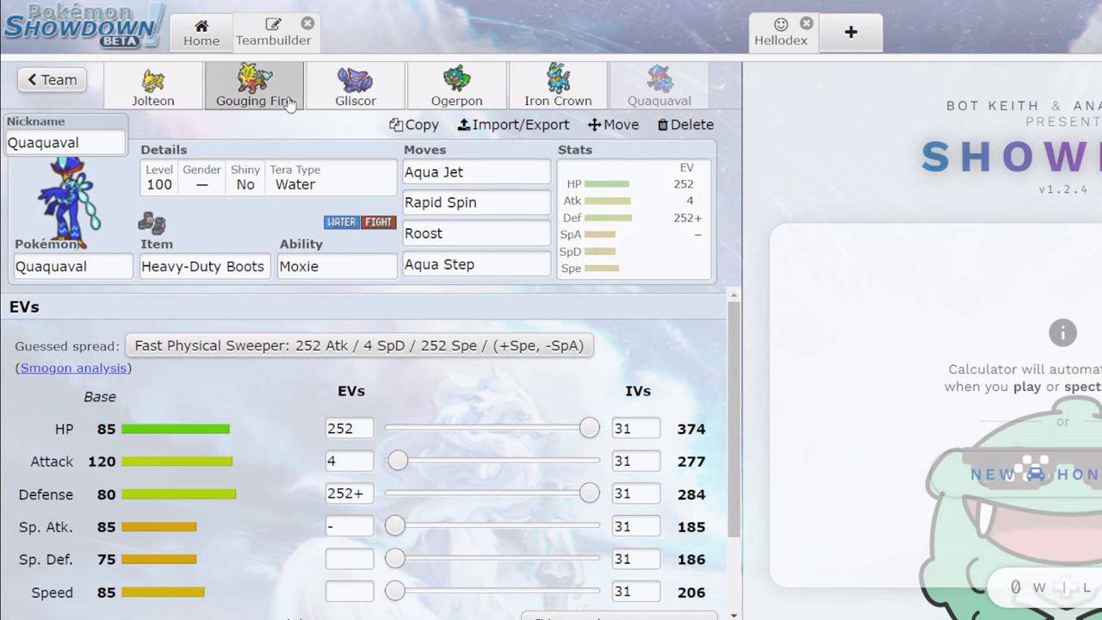
pyautogui.click(255, 86)
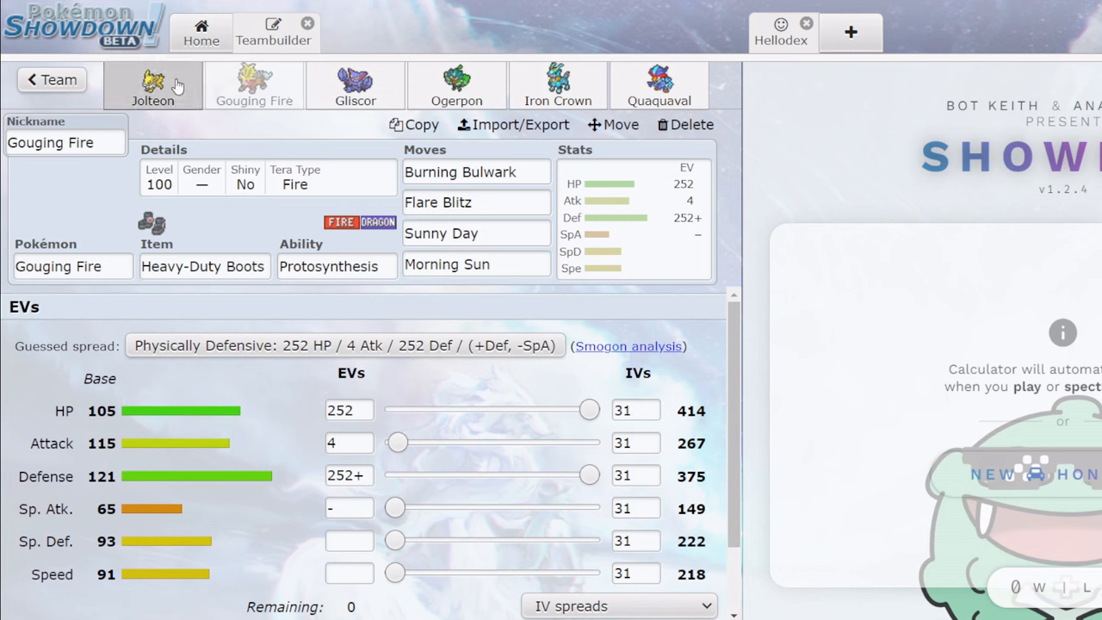
pyautogui.click(151, 87)
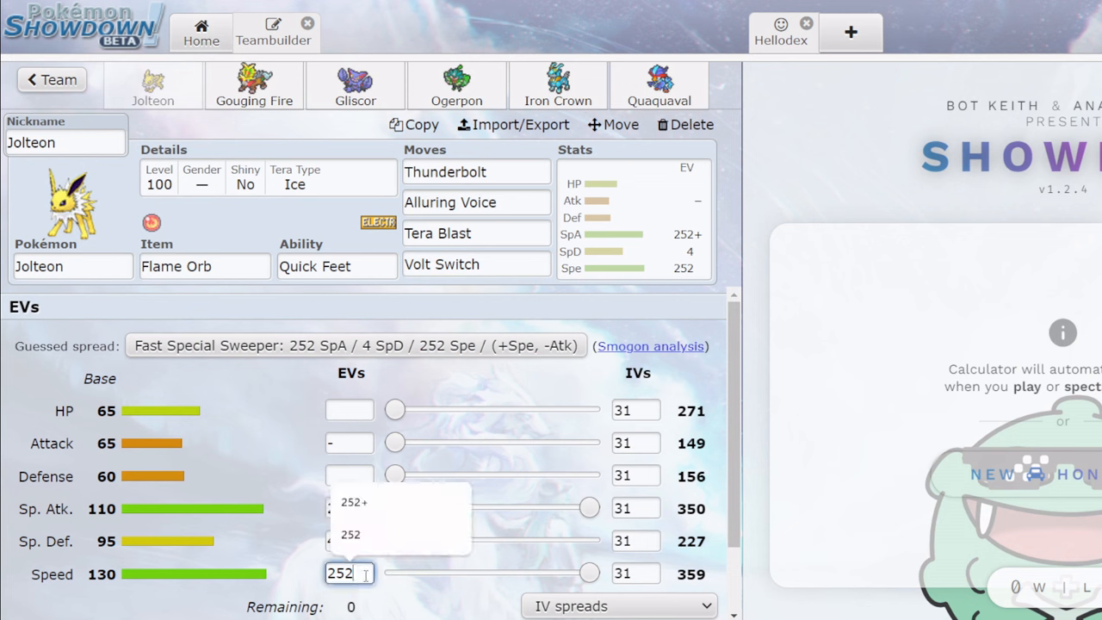
pyautogui.click(355, 503)
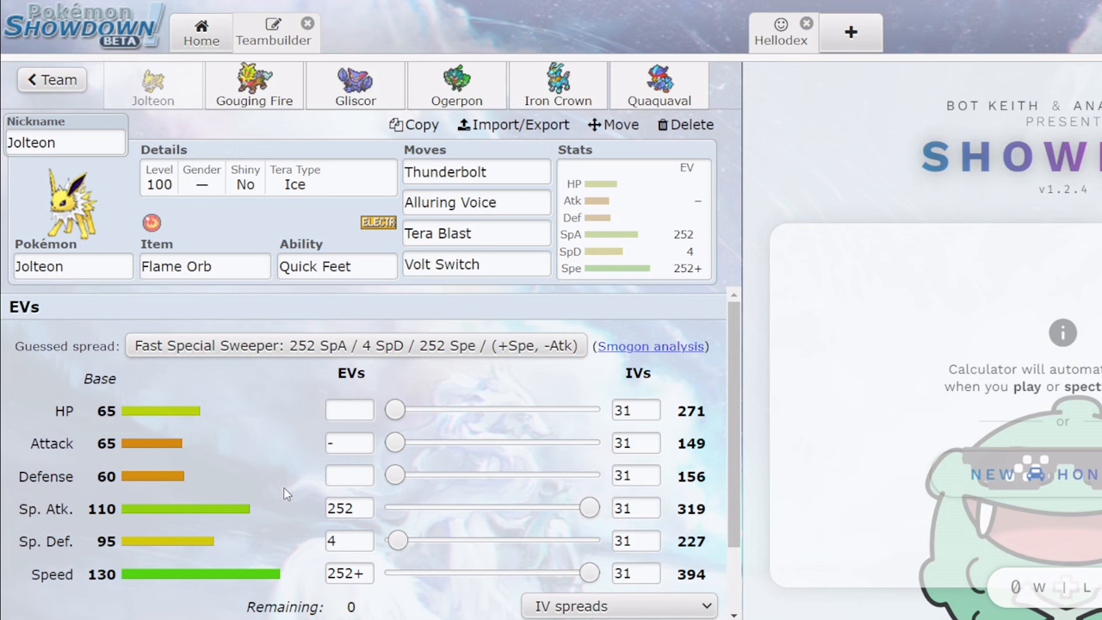
pyautogui.click(255, 86)
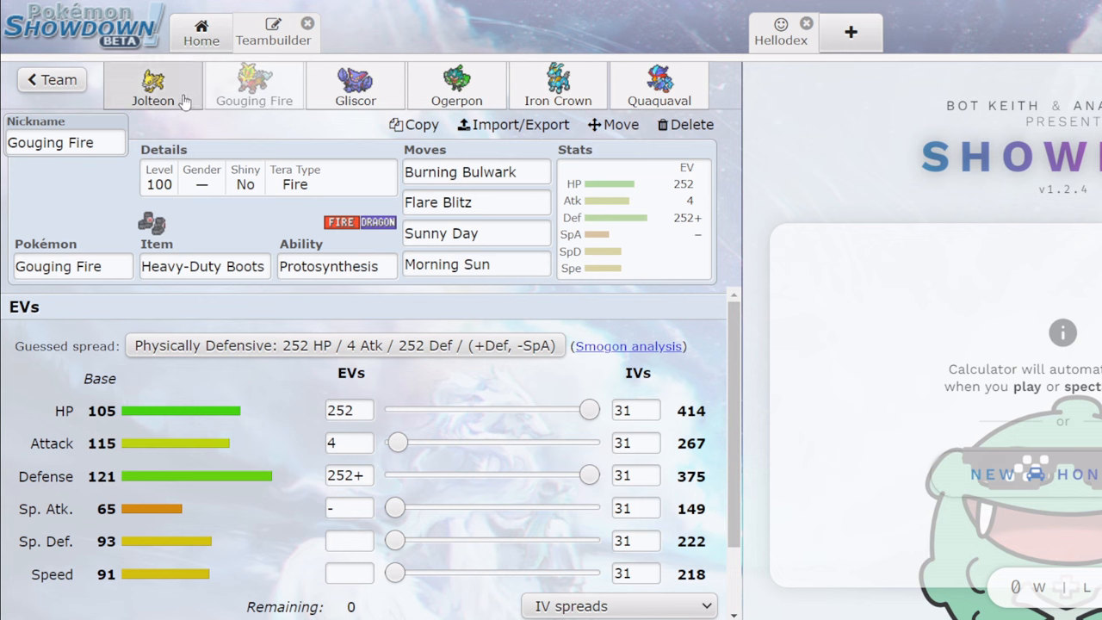
pyautogui.click(151, 86)
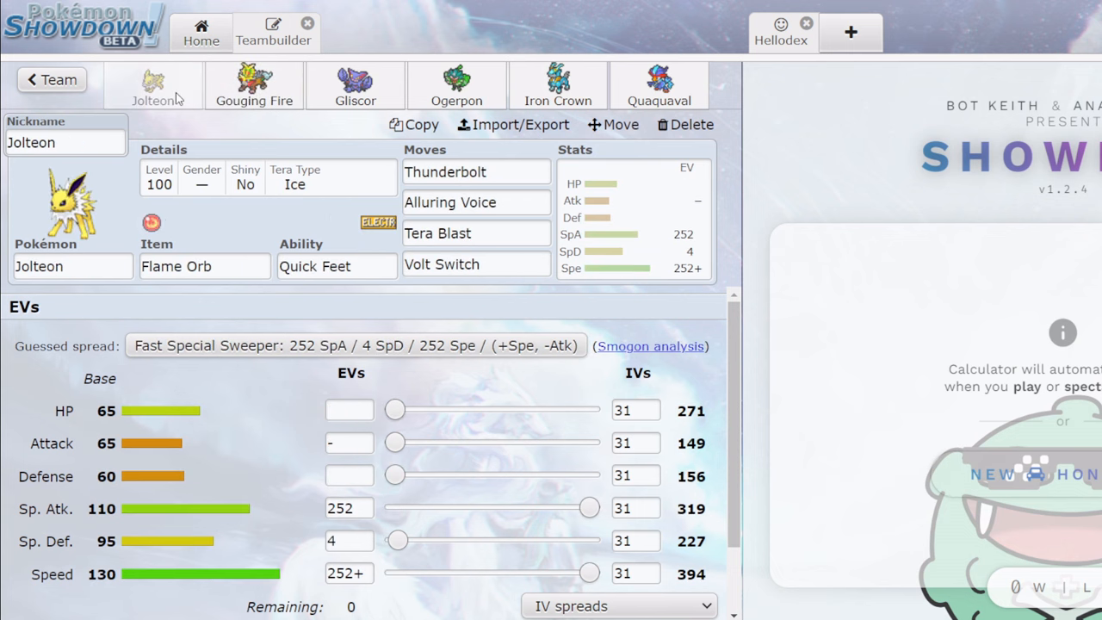
pyautogui.click(255, 87)
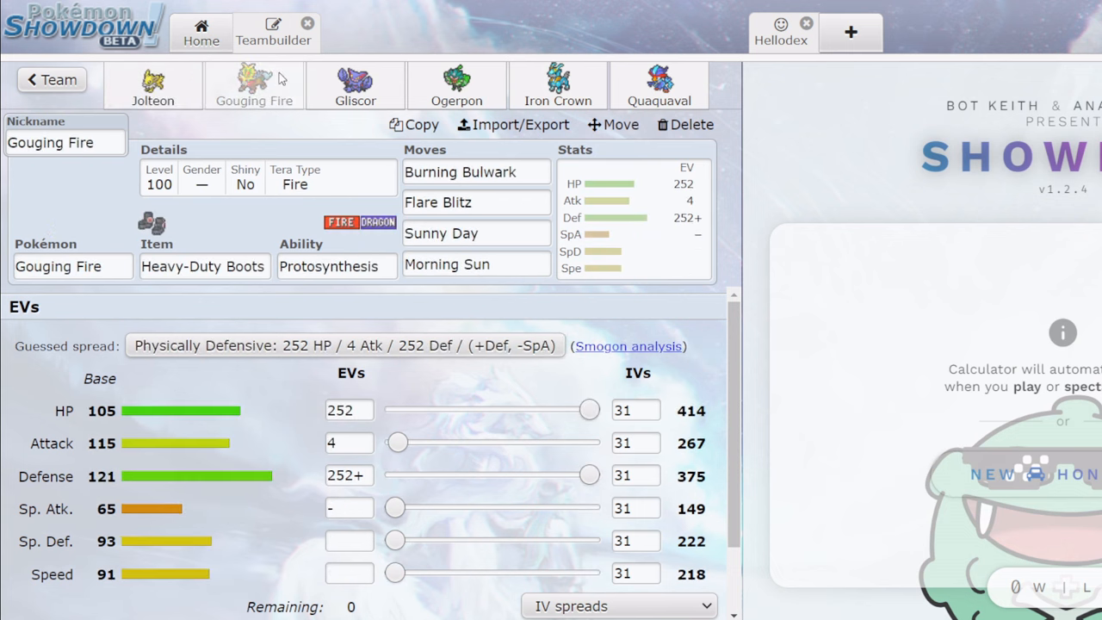
# Replace Gouging Fire with Darkrai in its team slot.
pyautogui.click(72, 265)
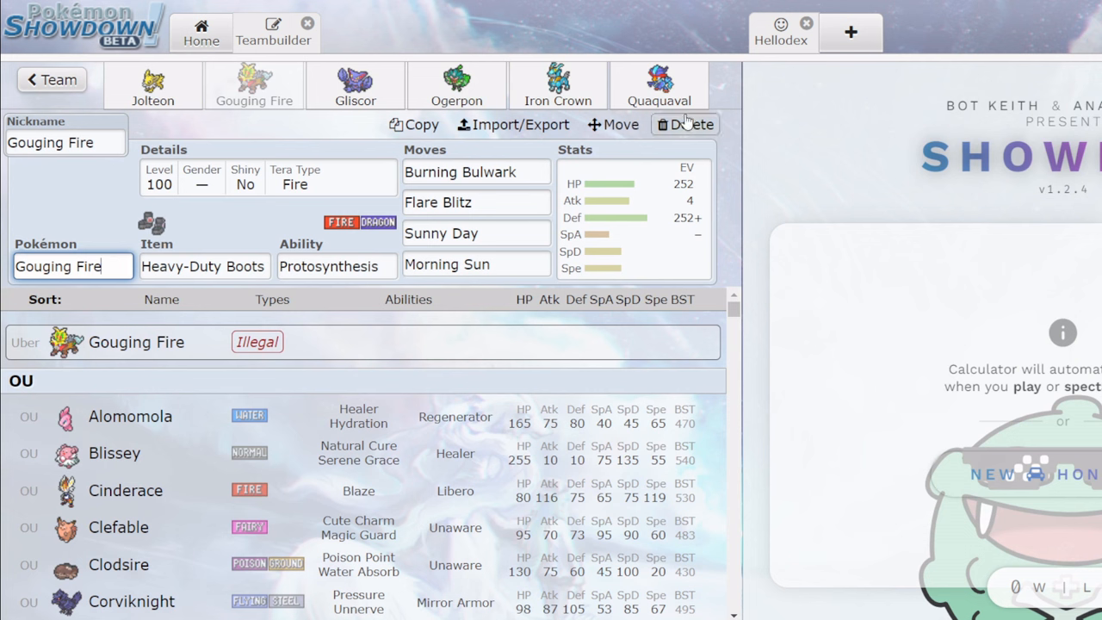
pyautogui.moveTo(348, 127)
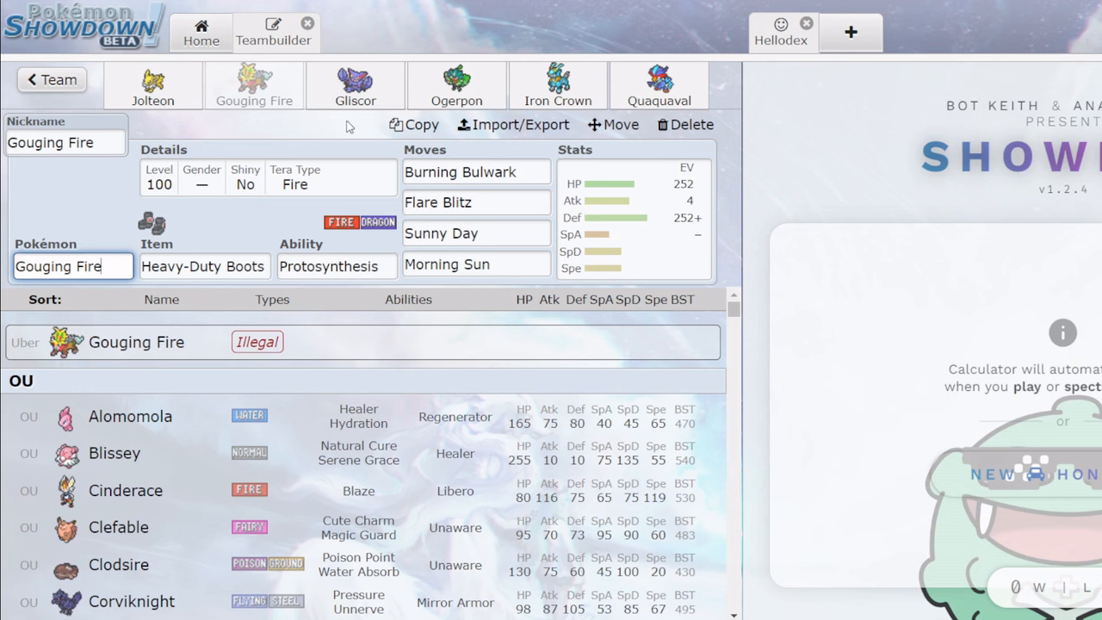
pyautogui.moveTo(259, 123)
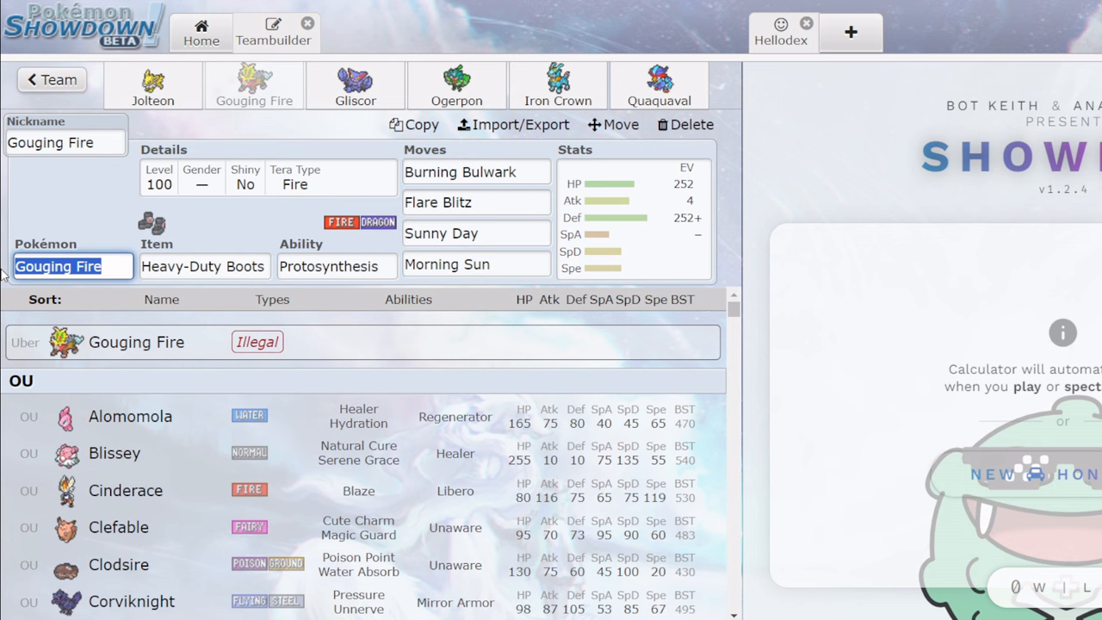
pyautogui.write('darkrai')
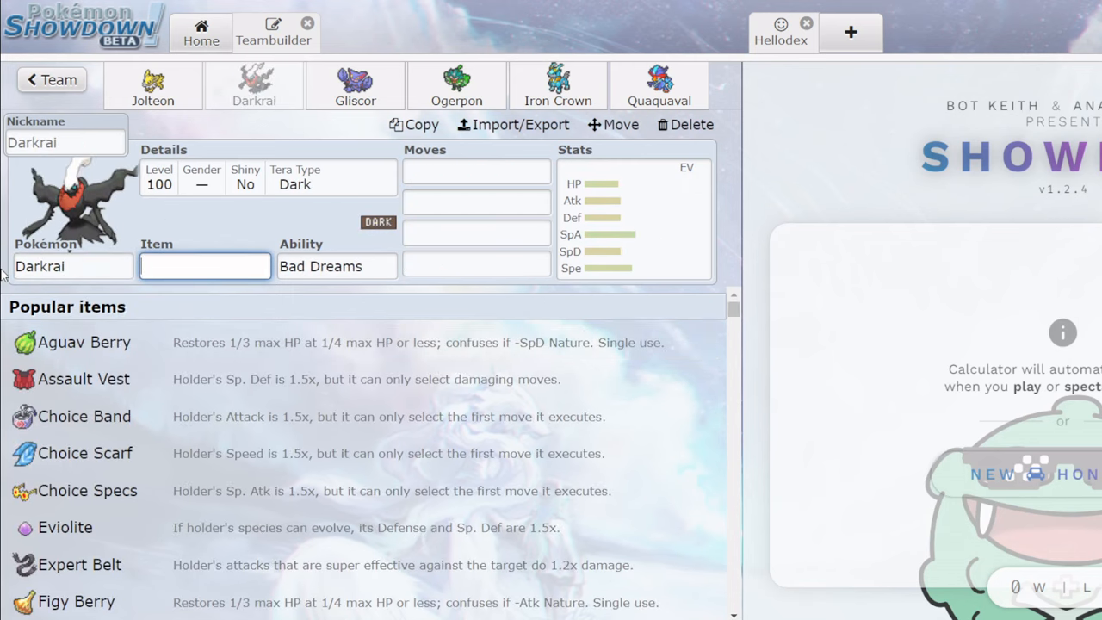
pyautogui.click(355, 87)
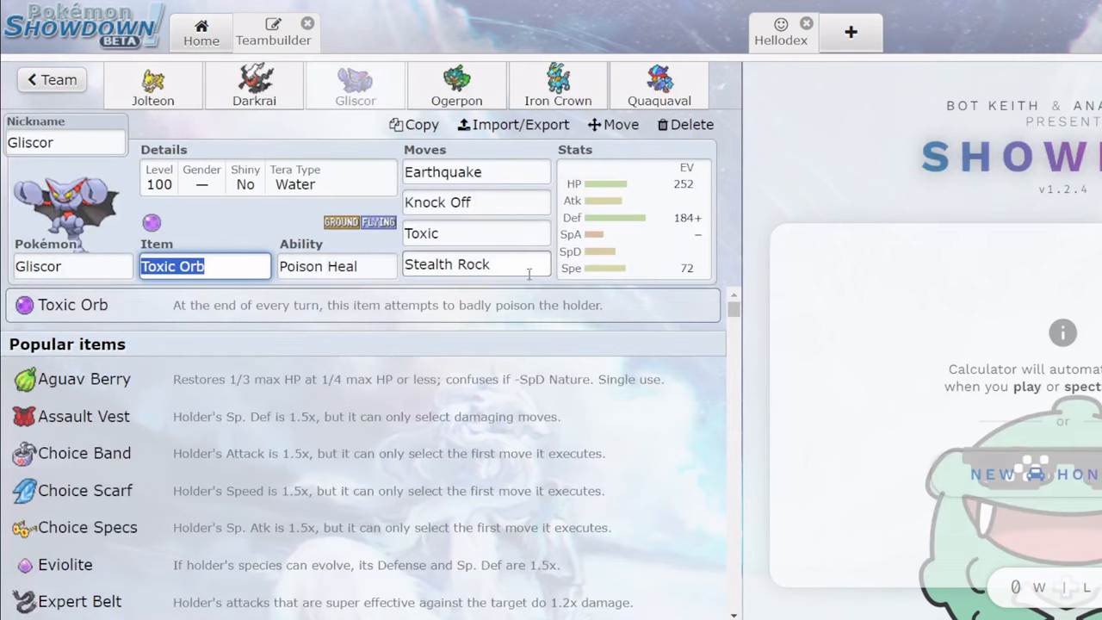
pyautogui.click(456, 86)
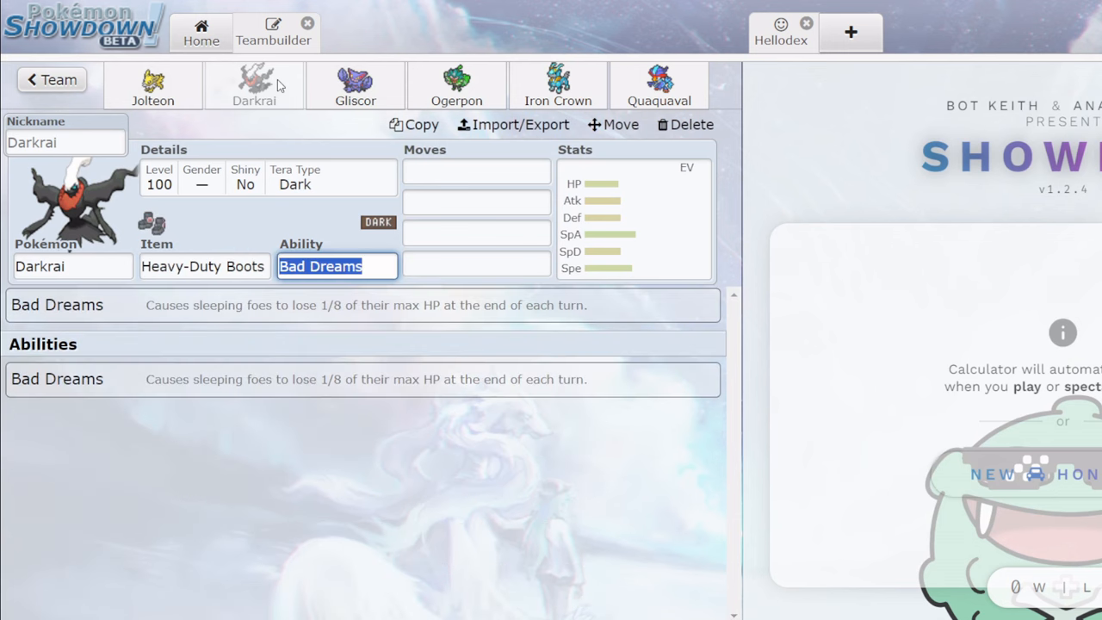
# Give Darkrai Dark Pulse and Sludge Bomb and set its Tera type to Poison.
pyautogui.click(475, 172)
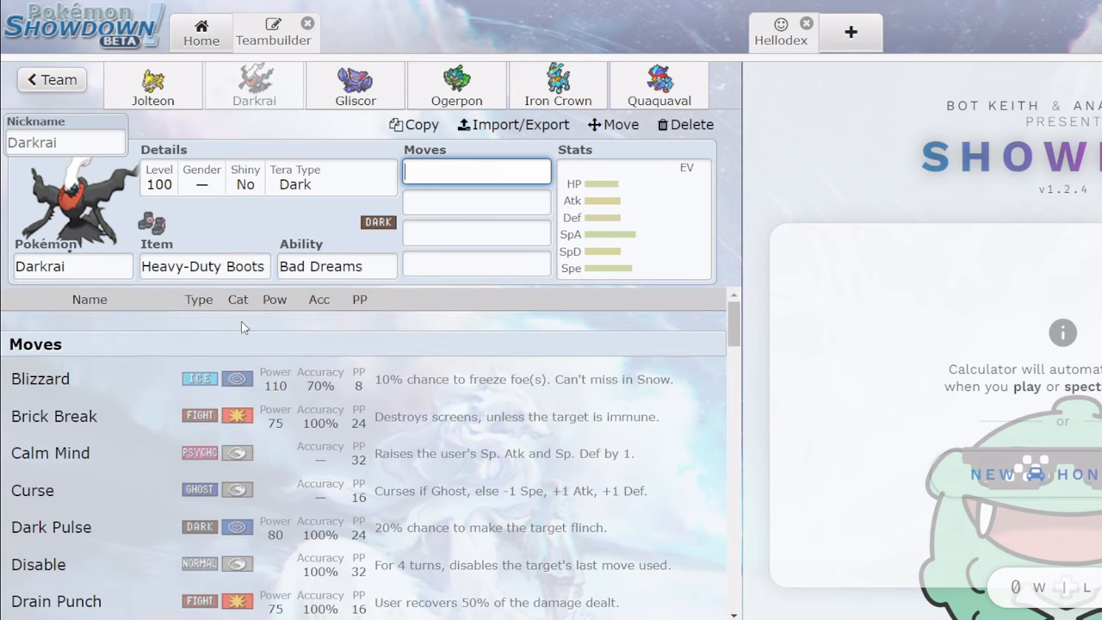
pyautogui.write('dark')
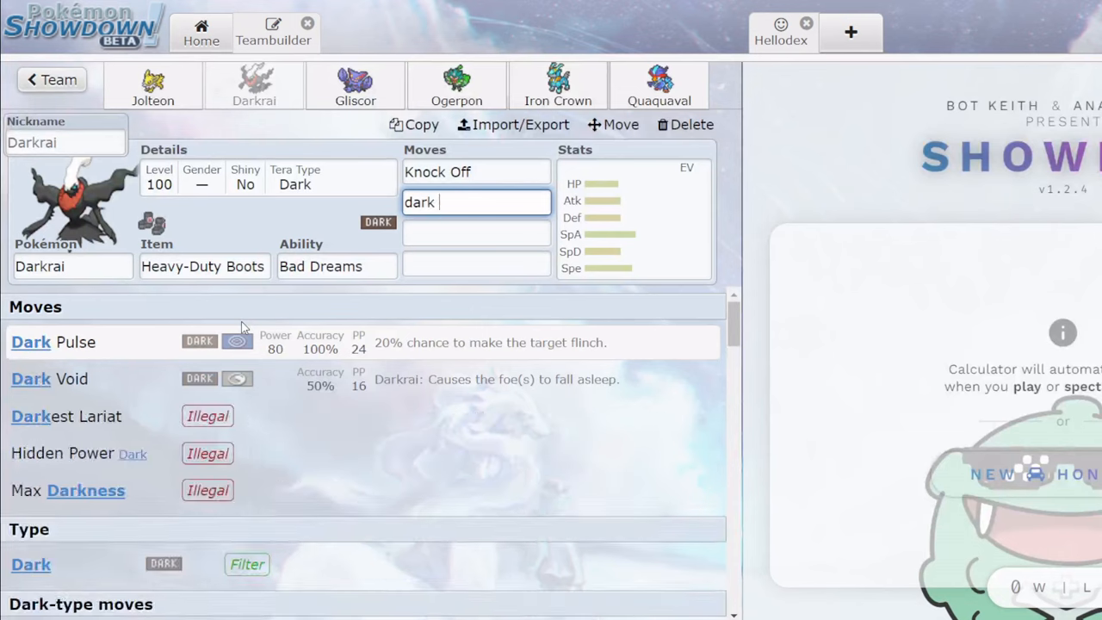
pyautogui.write('sludge Bomb')
pyautogui.click(477, 232)
pyautogui.write('Ice Beam')
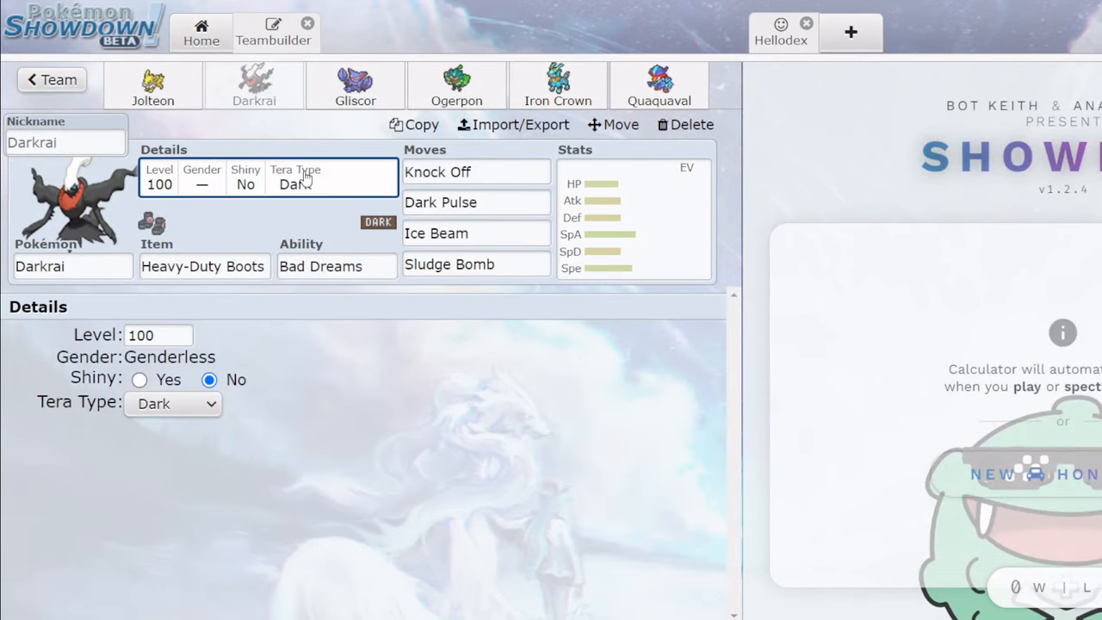
pyautogui.click(173, 403)
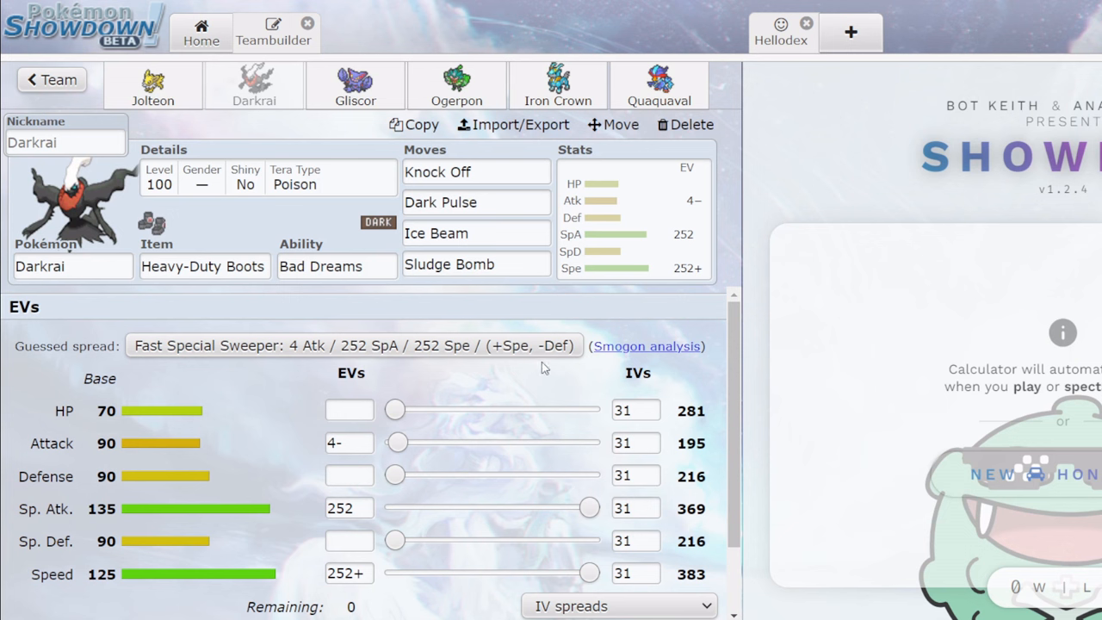
pyautogui.moveTo(153, 86)
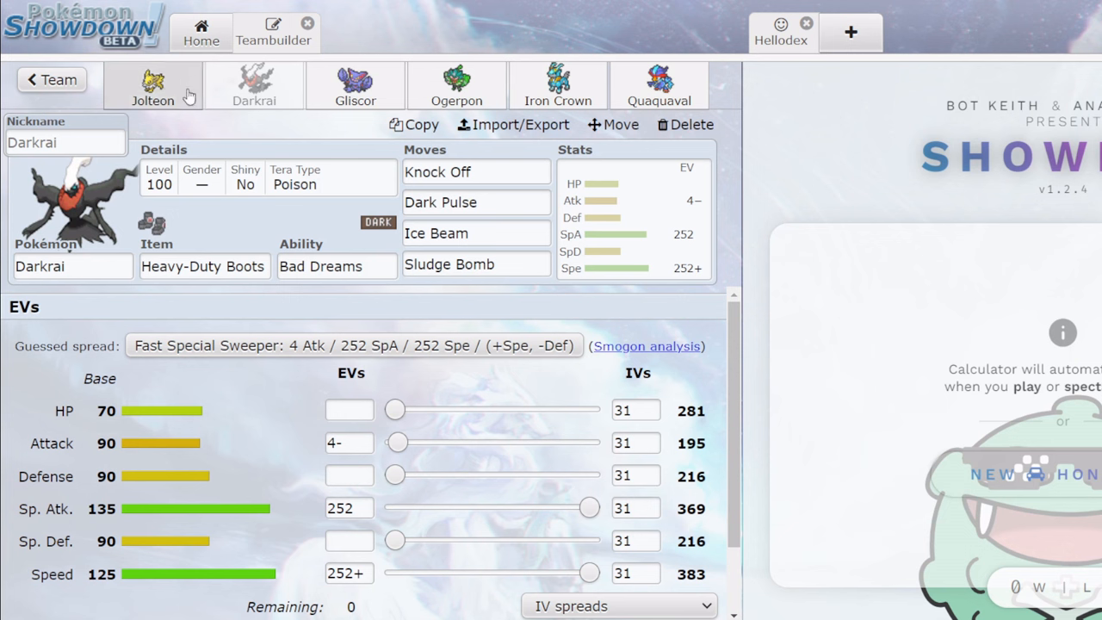
# Scroll through the replacement Pokémon list for Darkrai's slot, glancing at Jolteon's set.
pyautogui.click(73, 265)
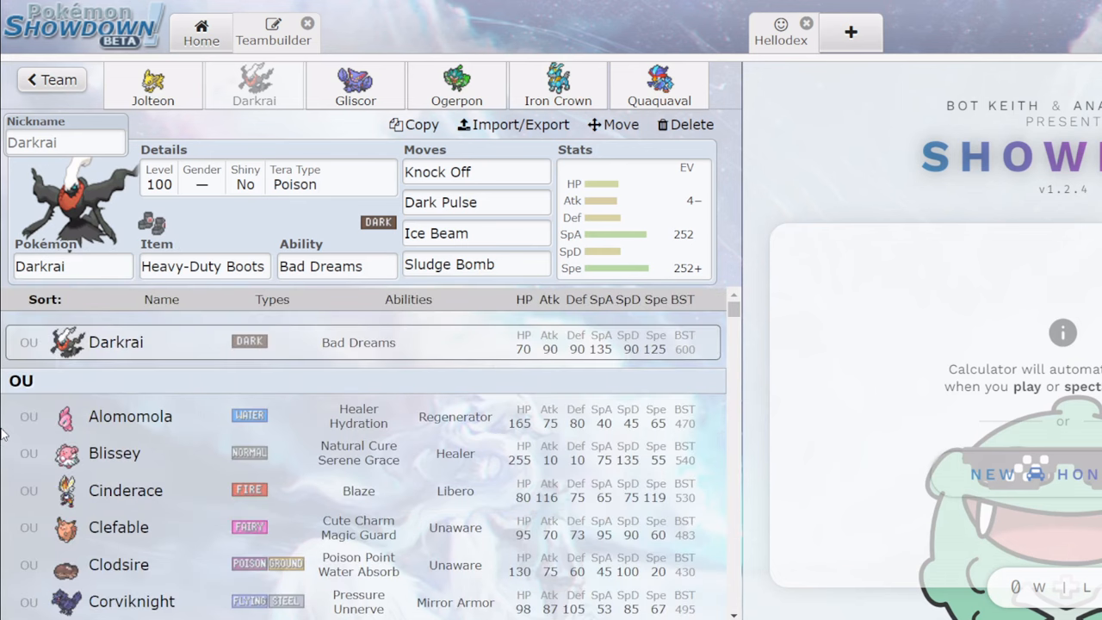
pyautogui.scroll(-3)
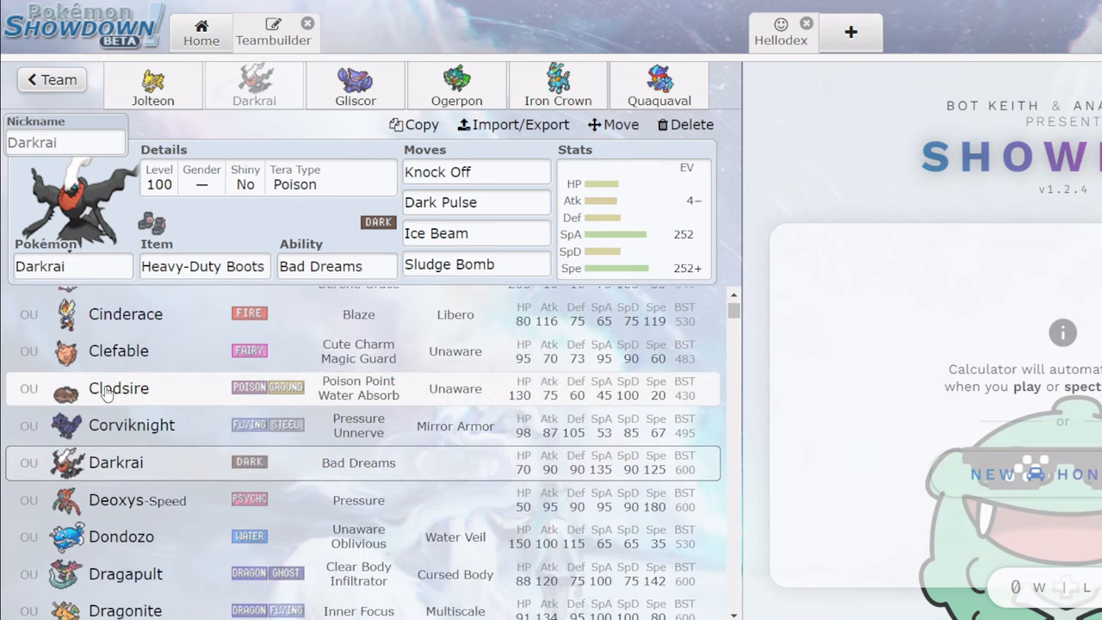
pyautogui.click(152, 86)
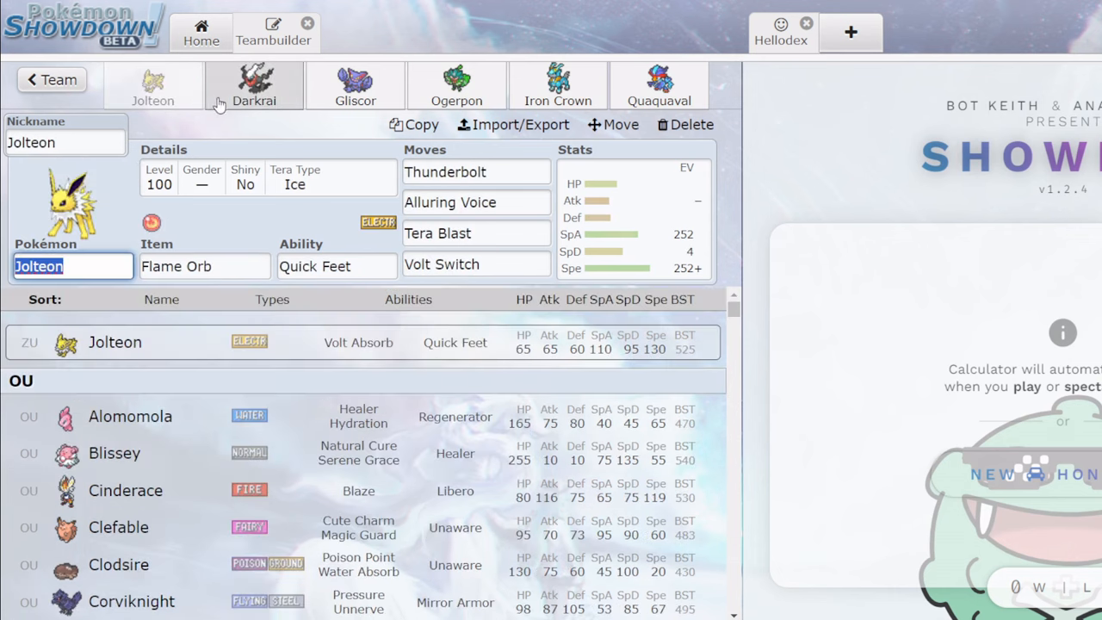
pyautogui.click(254, 86)
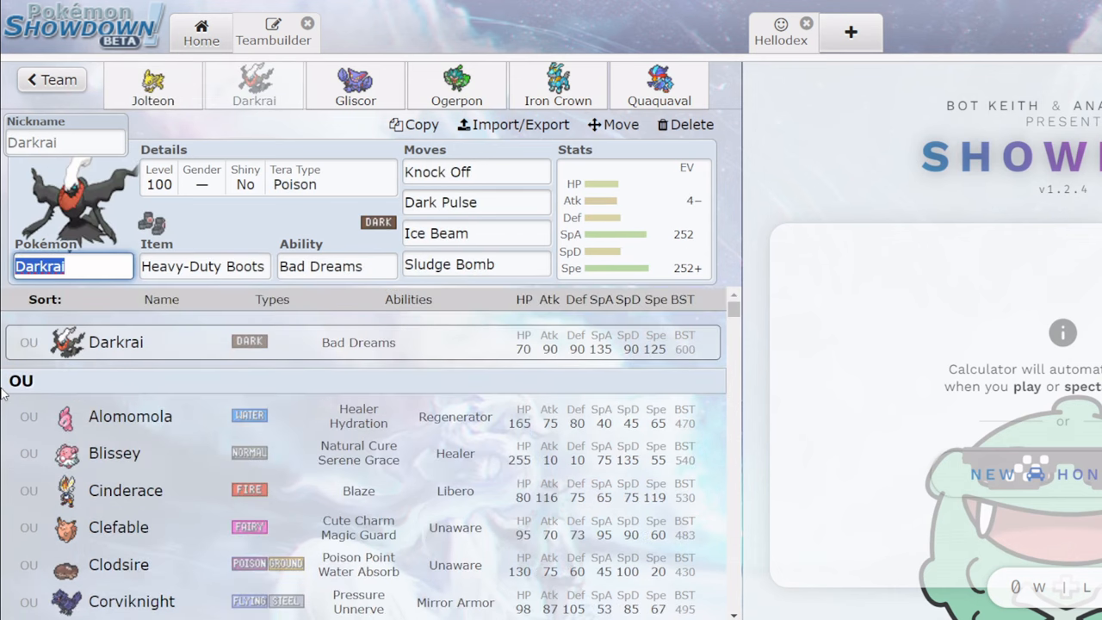
pyautogui.scroll(-3)
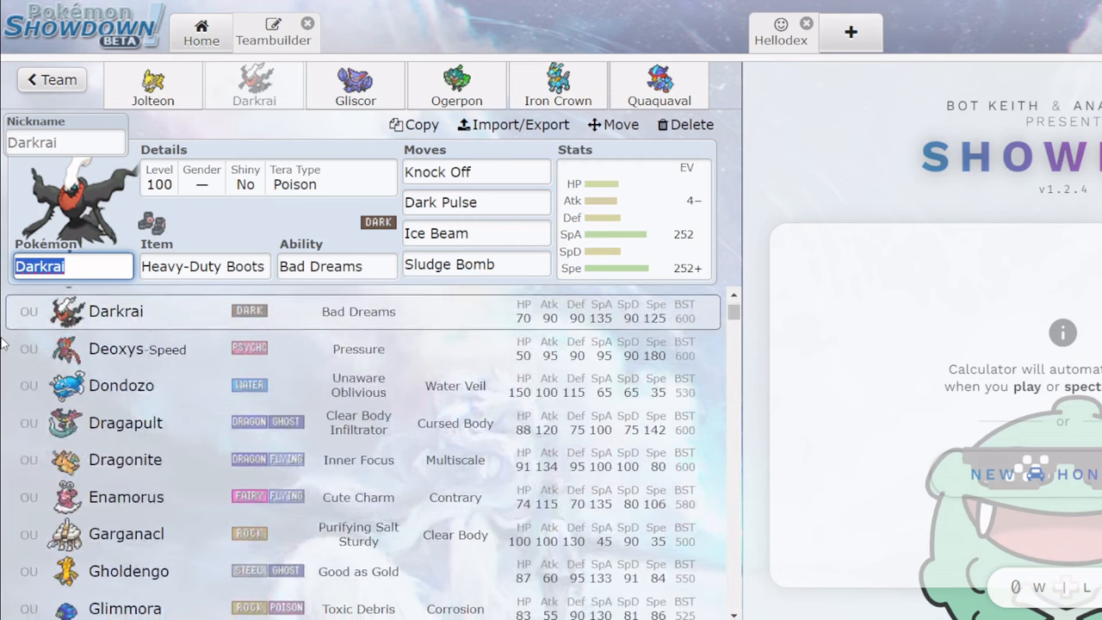
pyautogui.scroll(-3)
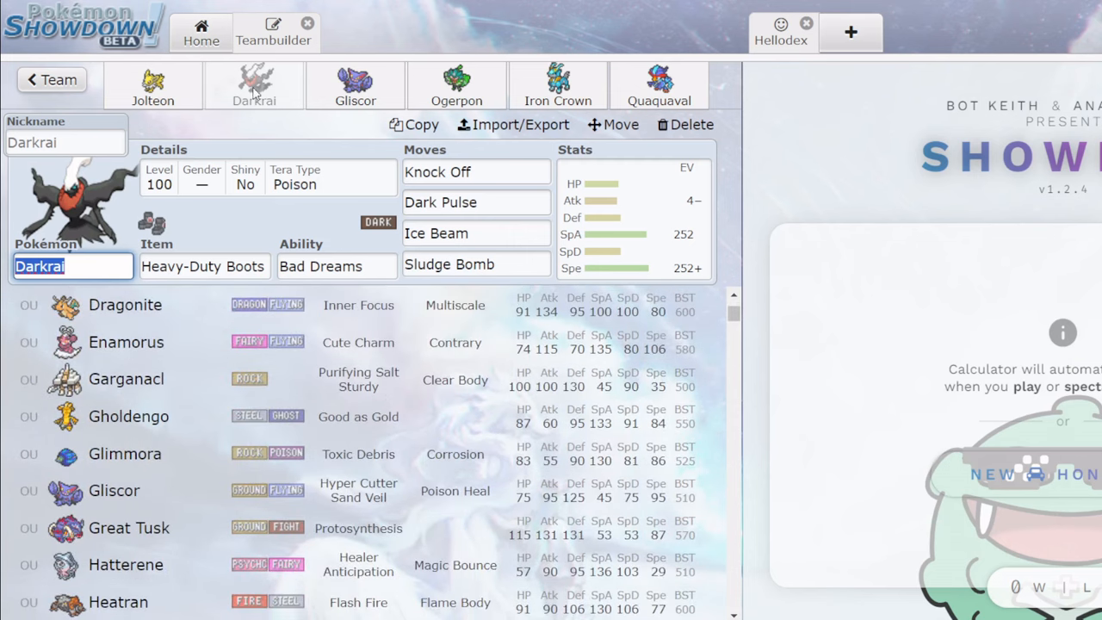
pyautogui.scroll(-3)
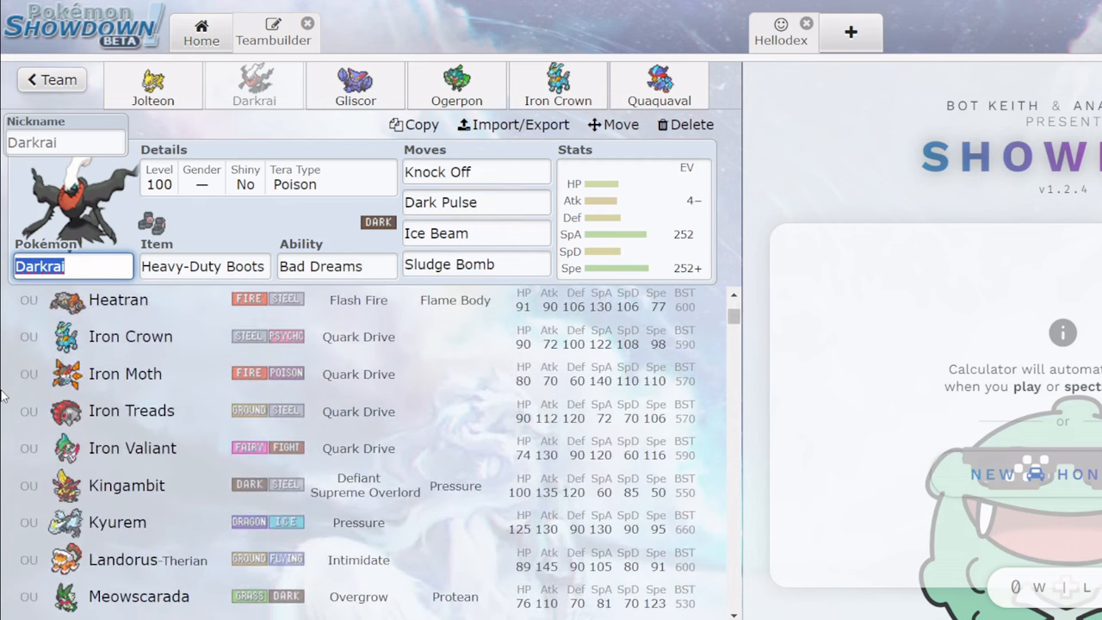
pyautogui.scroll(-3)
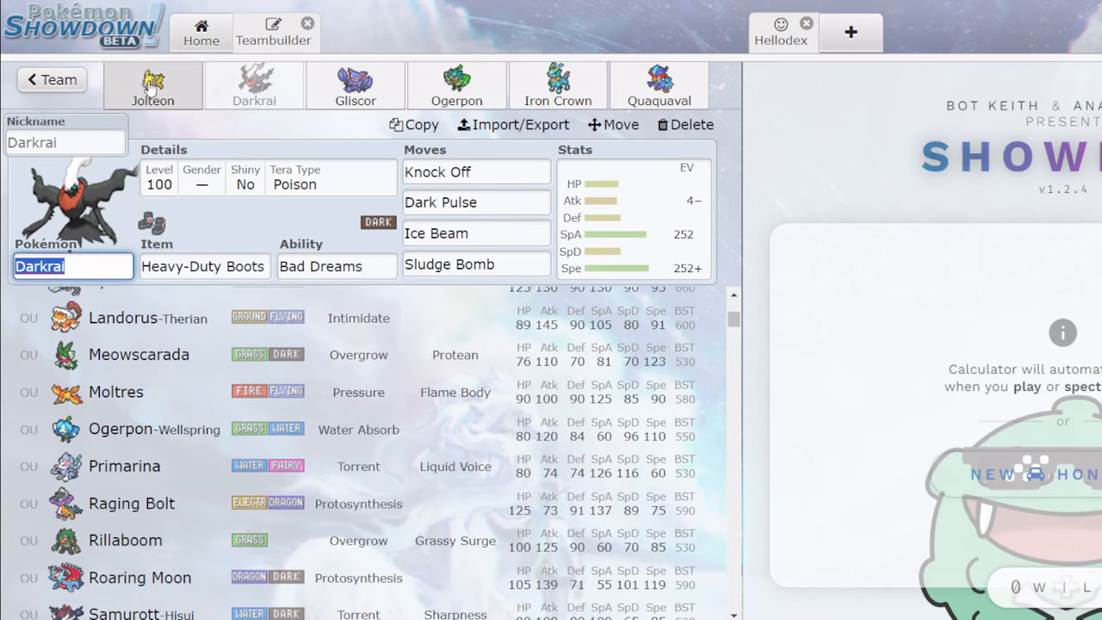
pyautogui.moveTo(168, 162)
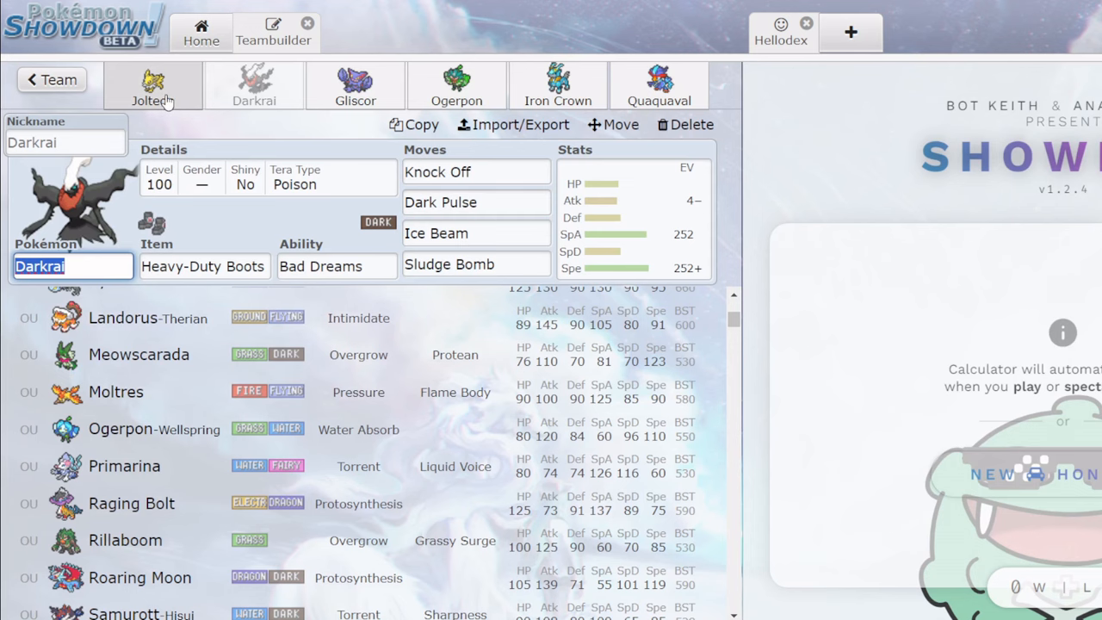
# Check Jolteon, Darkrai and Gliscor's sets, then bring up Ogerpon's slot with its species list.
pyautogui.click(152, 86)
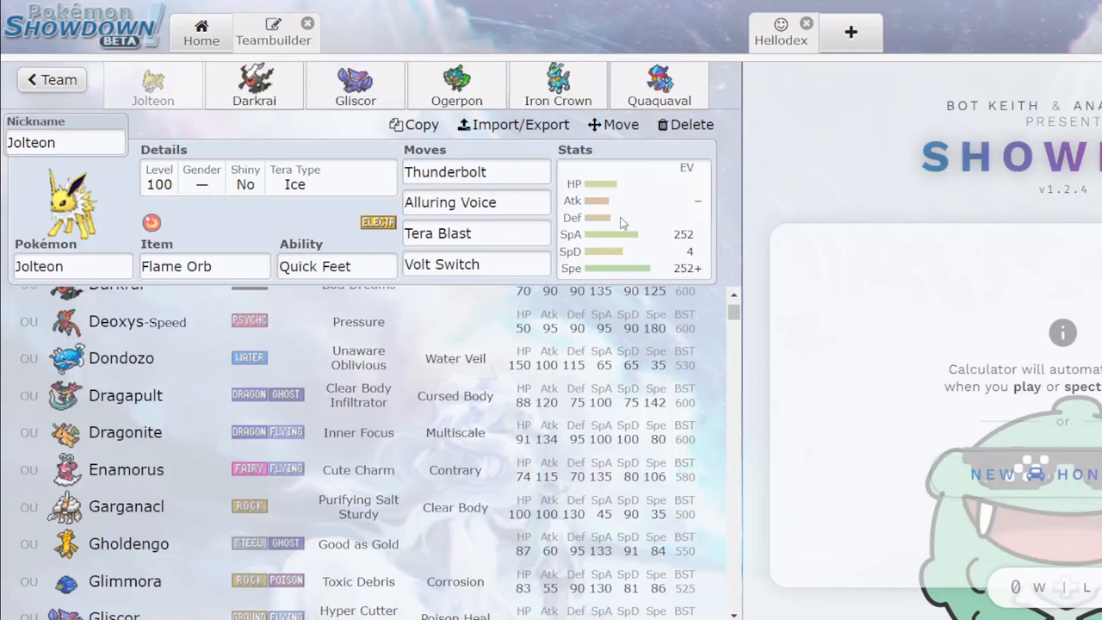
pyautogui.click(255, 86)
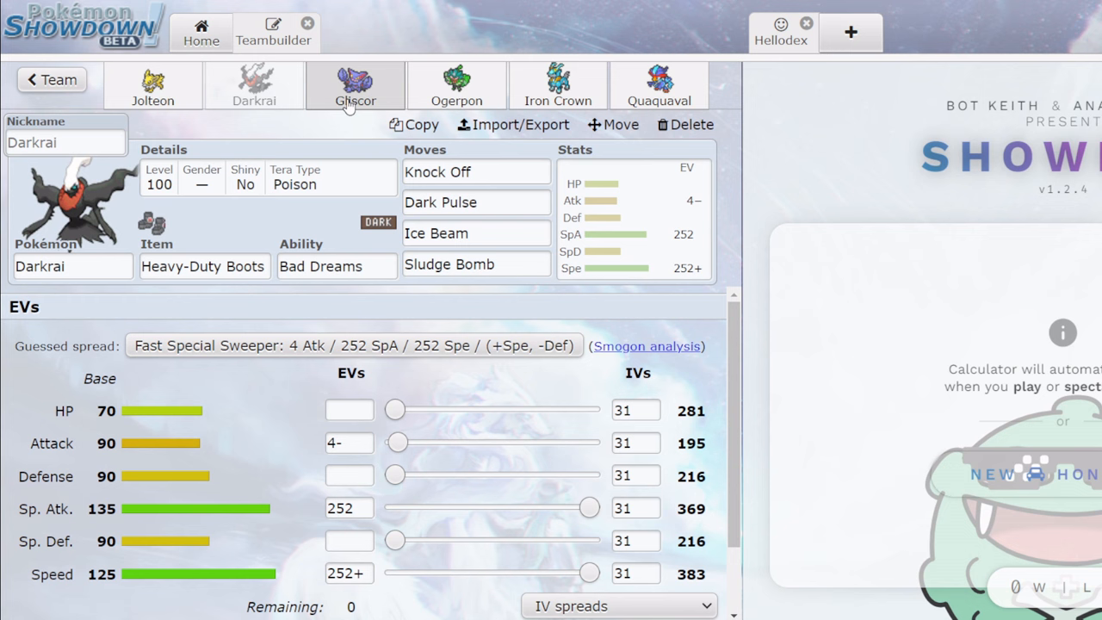
pyautogui.click(355, 84)
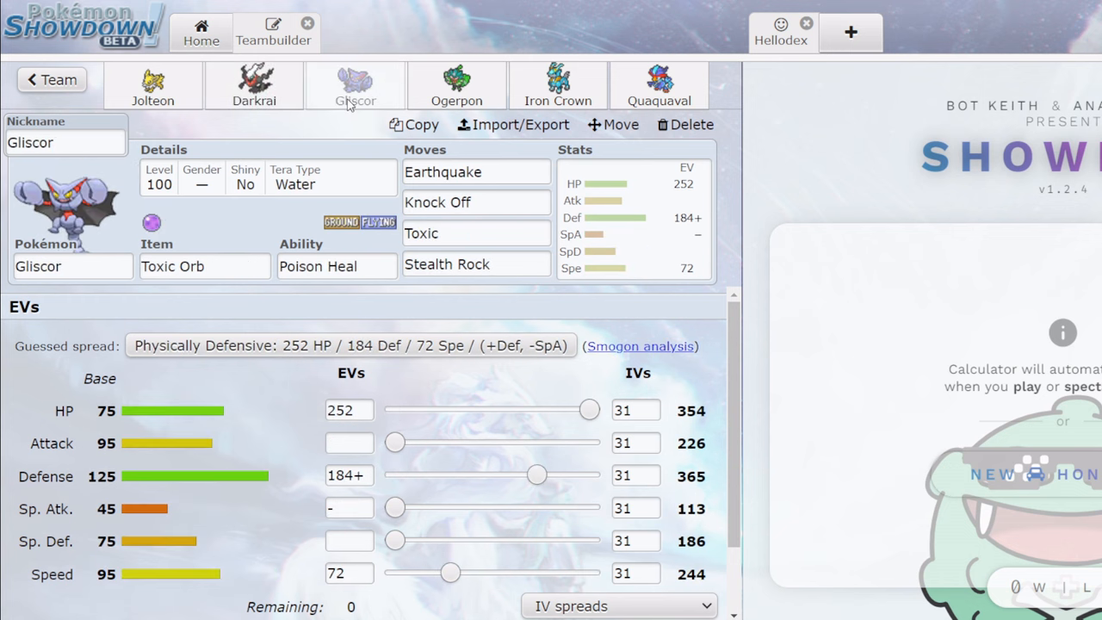
pyautogui.moveTo(457, 86)
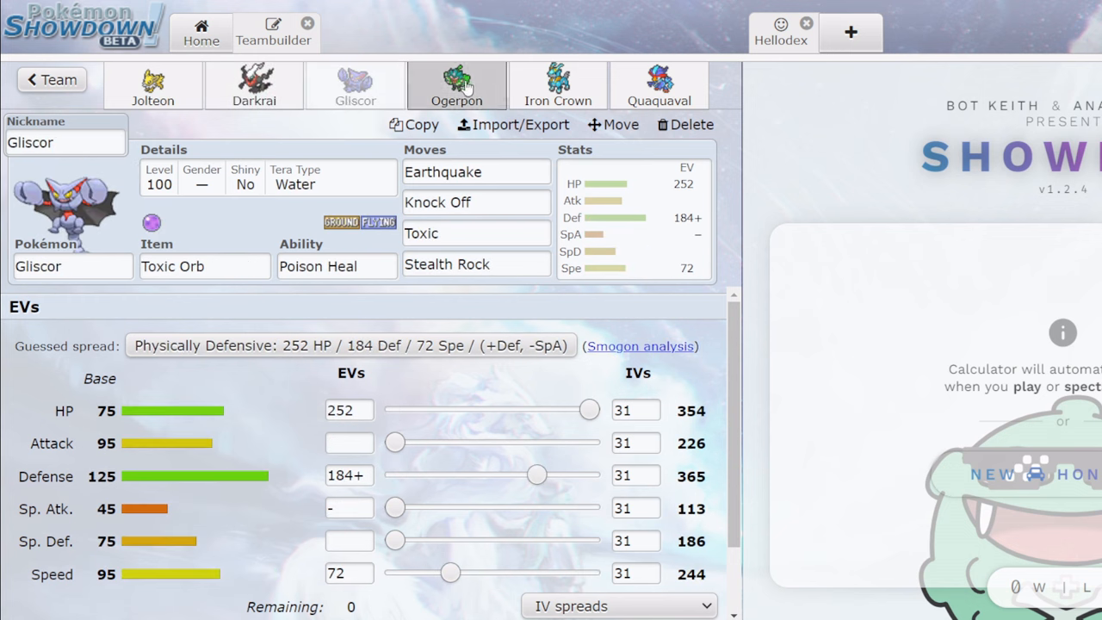
pyautogui.click(457, 86)
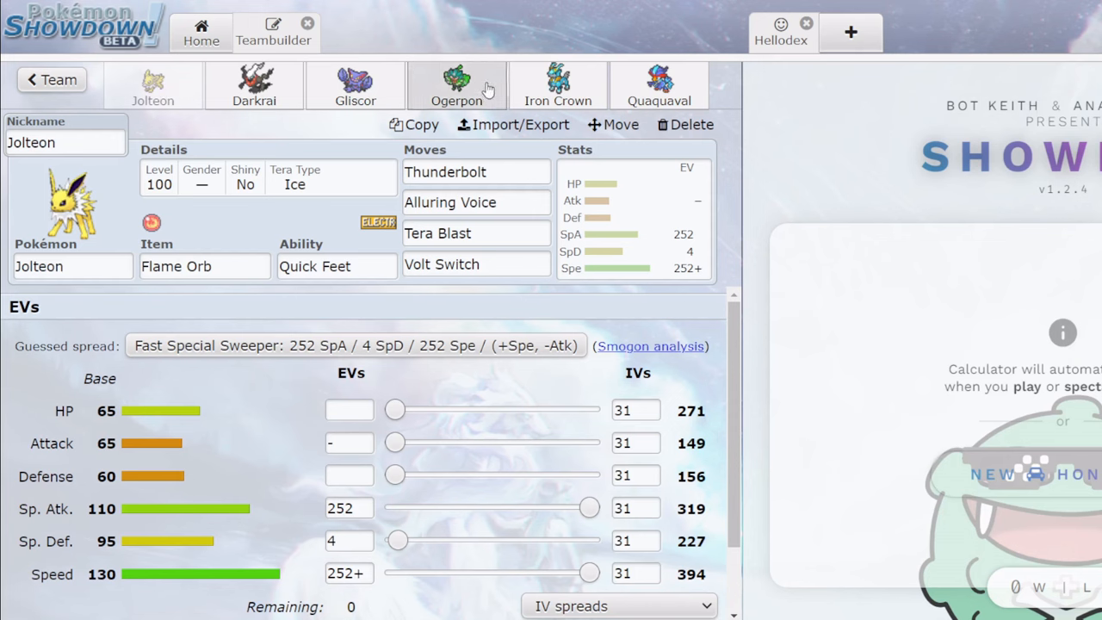
pyautogui.click(456, 86)
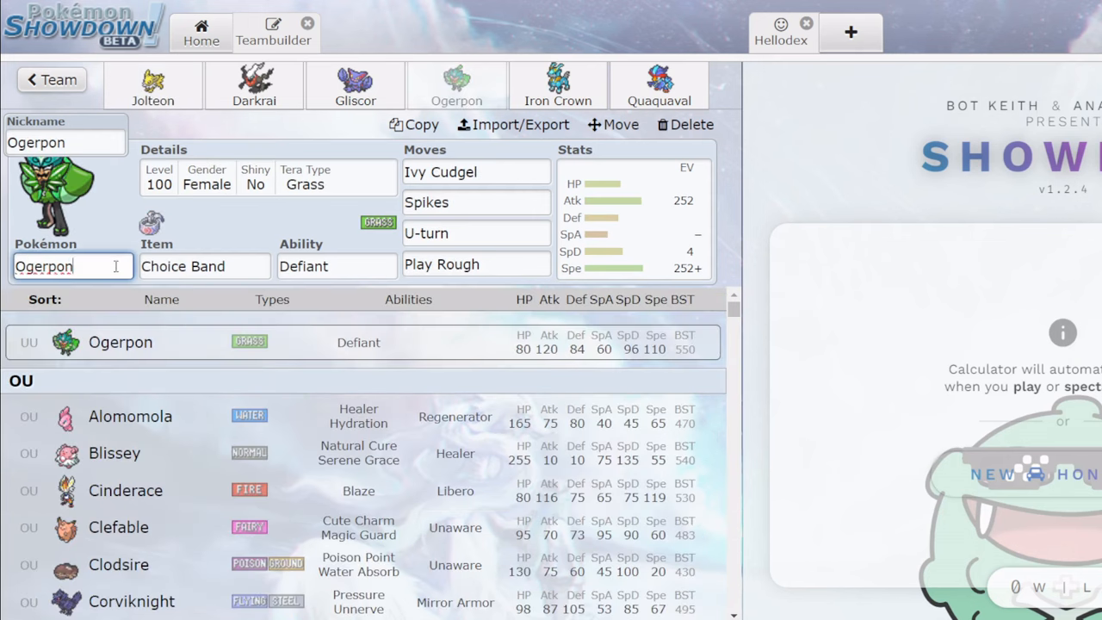
# Put Rillaboom in Ogerpon's slot with Wood Hammer, Grassy Glide, U-turn and Knock Off.
pyautogui.write('rillaboom')
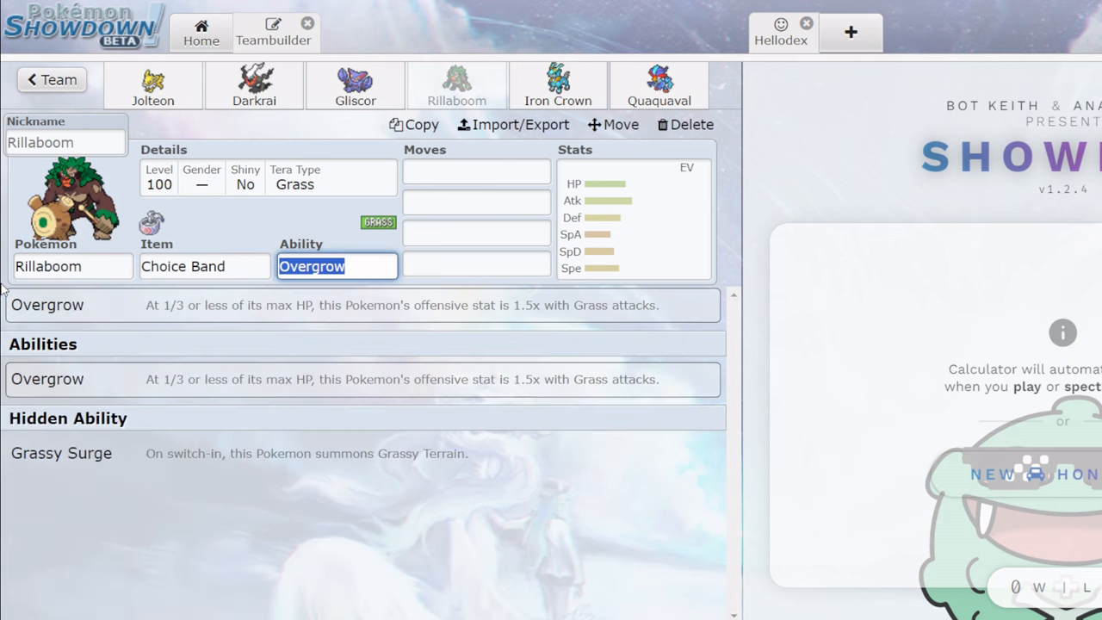
pyautogui.write('wo')
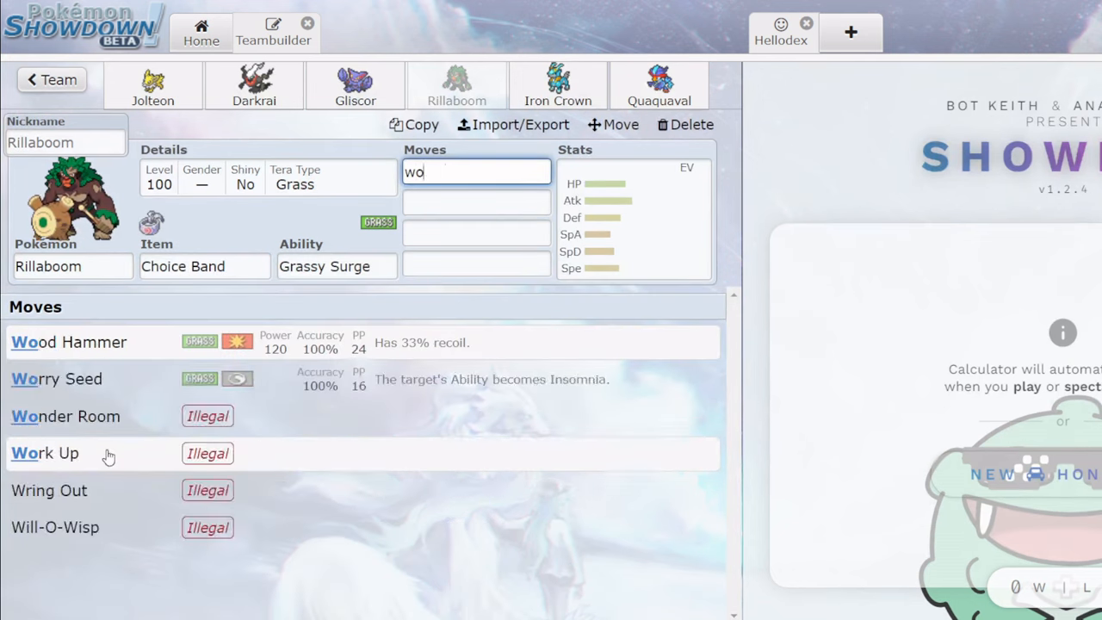
pyautogui.write('glid')
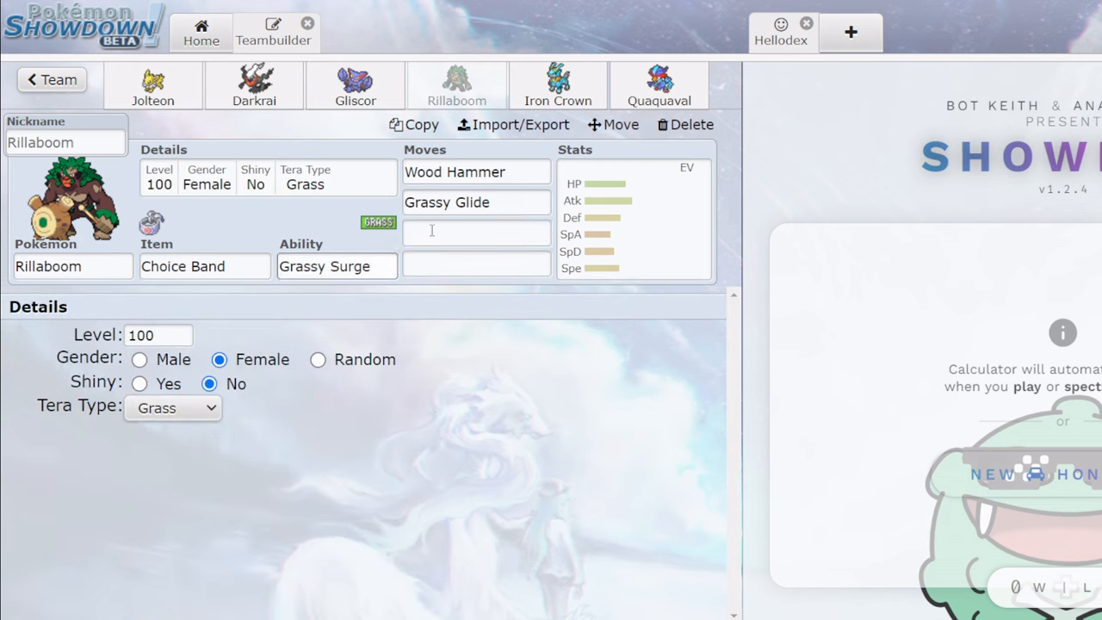
pyautogui.write('uturn')
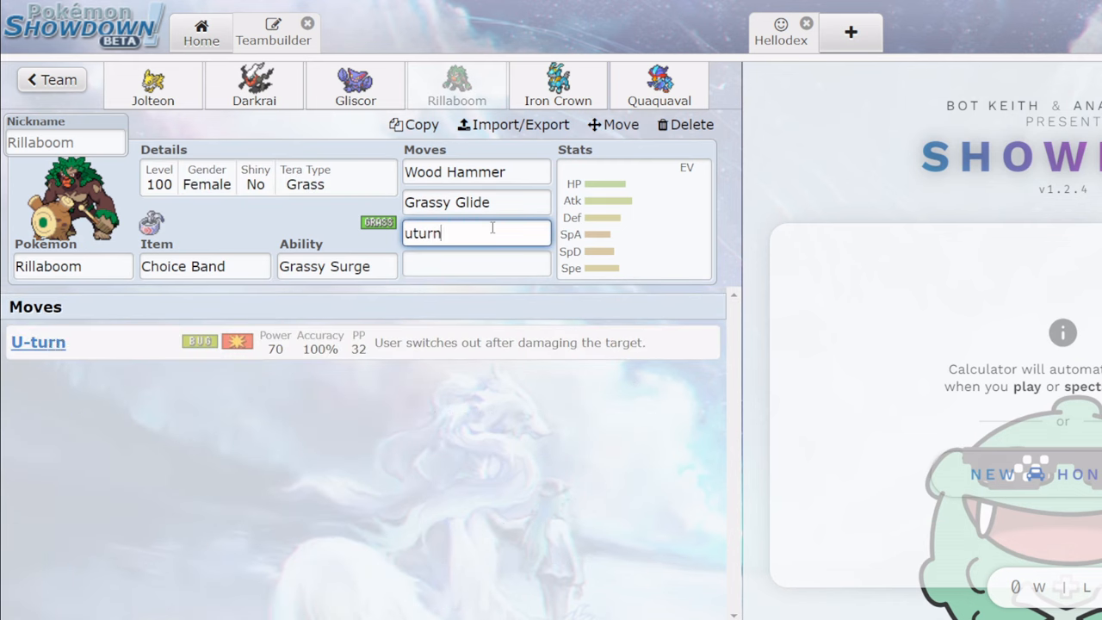
pyautogui.write('kno')
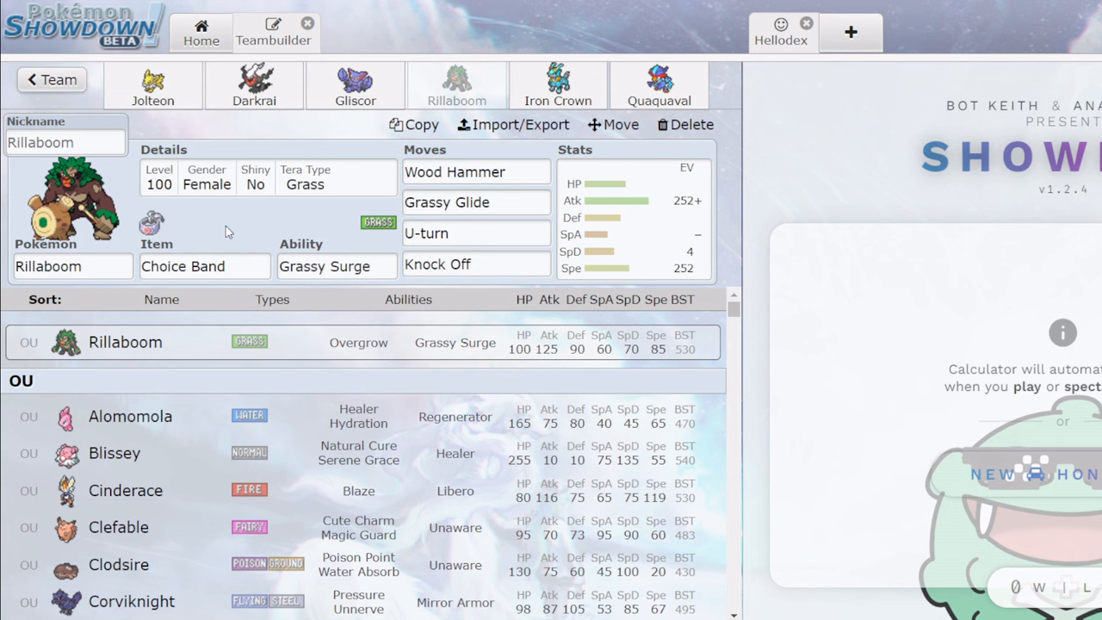
pyautogui.moveTo(314, 234)
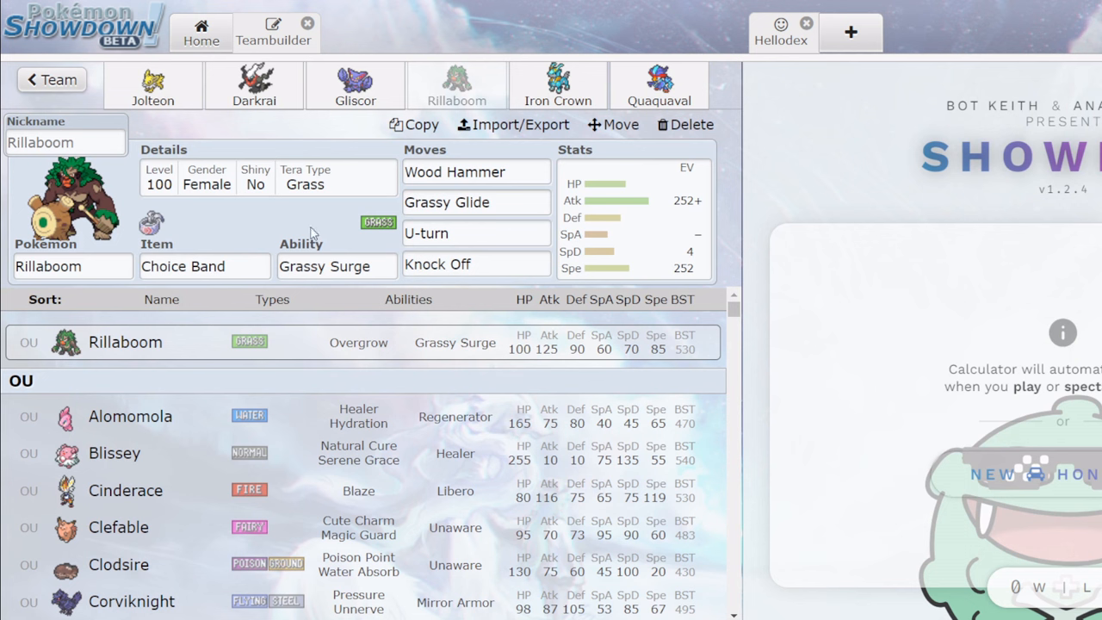
# Compare Rillaboom's set against Darkrai's and Jolteon's, ending on Gliscor's set.
pyautogui.click(253, 86)
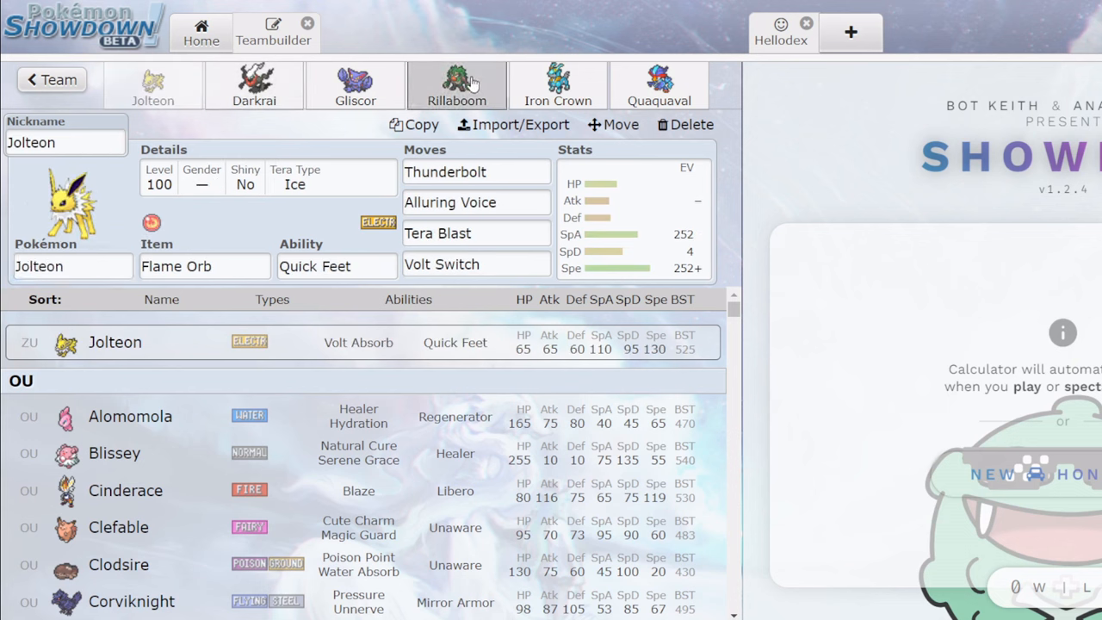
pyautogui.click(457, 86)
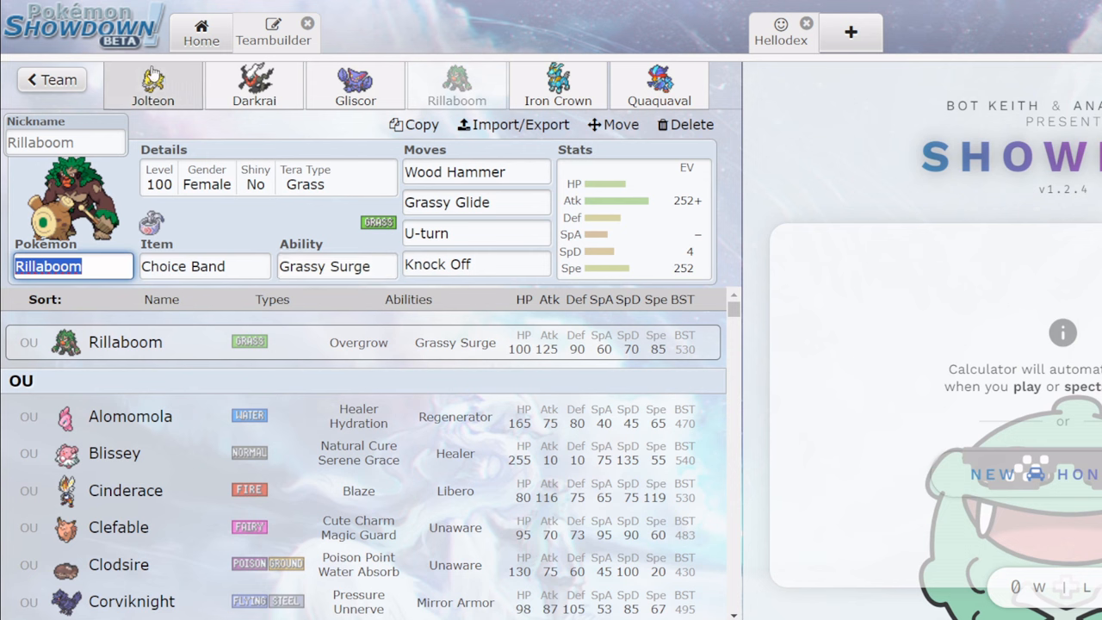
pyautogui.click(151, 86)
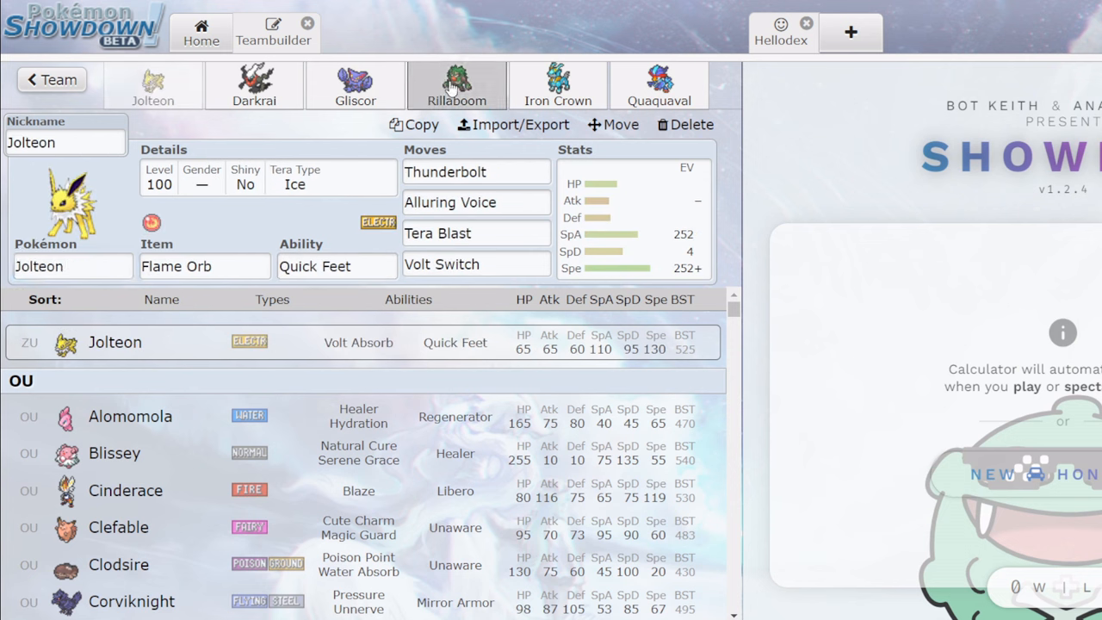
pyautogui.click(456, 86)
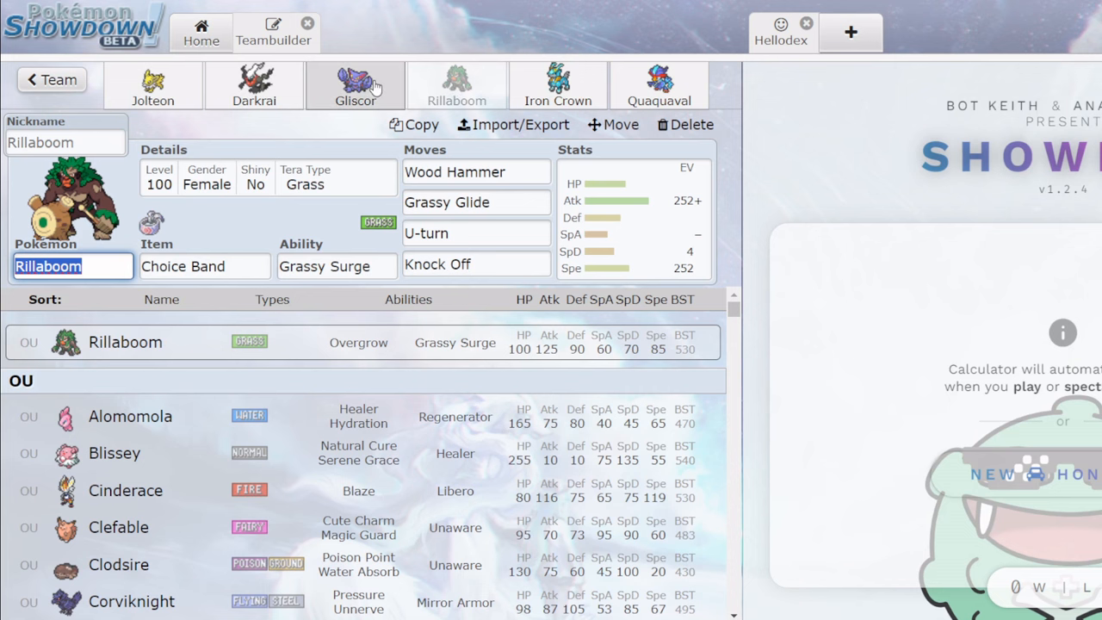
pyautogui.click(355, 86)
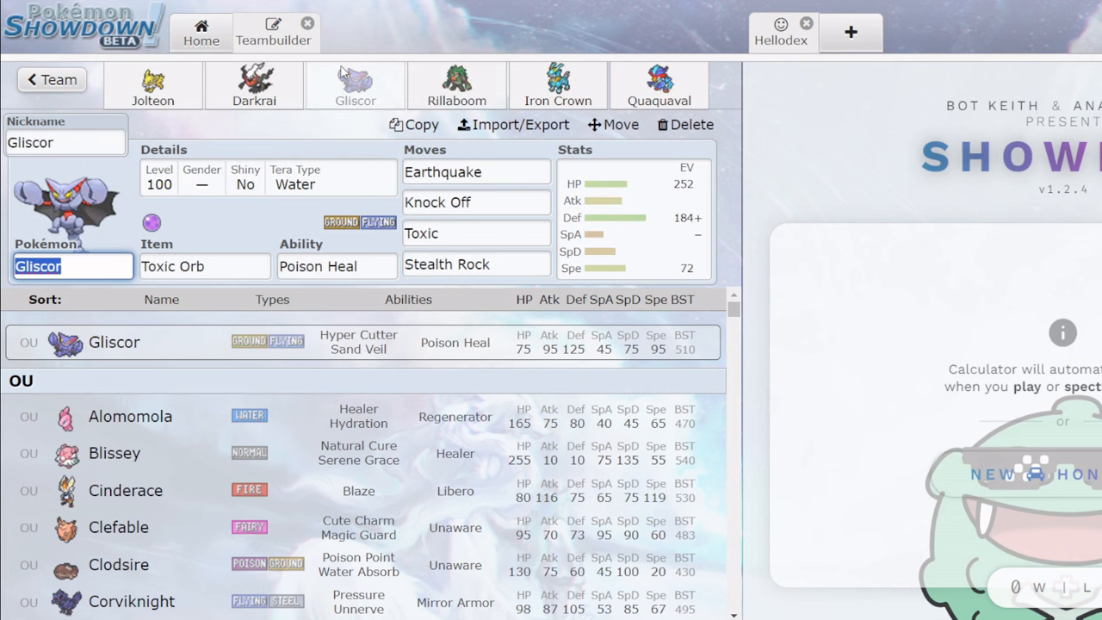
# Swap Gliscor's Earthquake for High Horsepower and start replacing Knock Off.
pyautogui.click(475, 172)
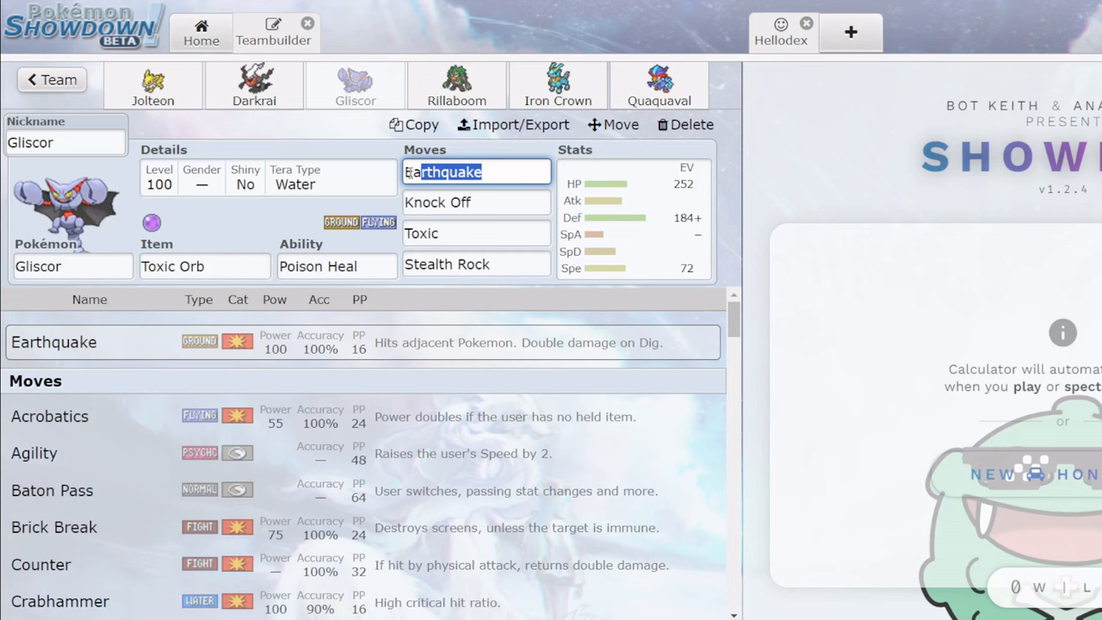
pyautogui.write('high')
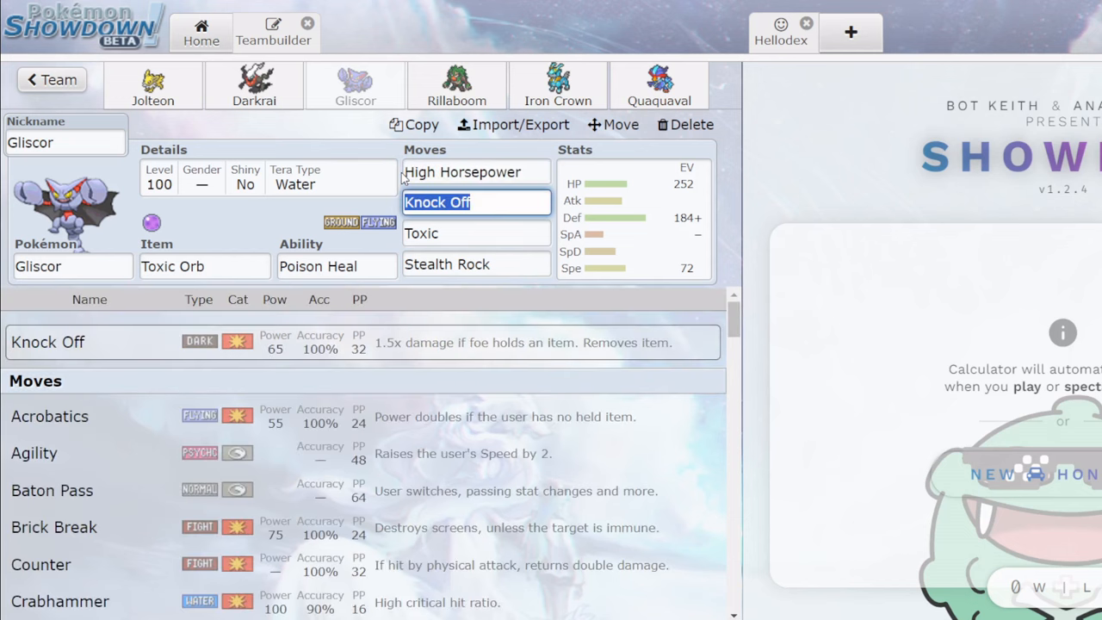
pyautogui.click(476, 263)
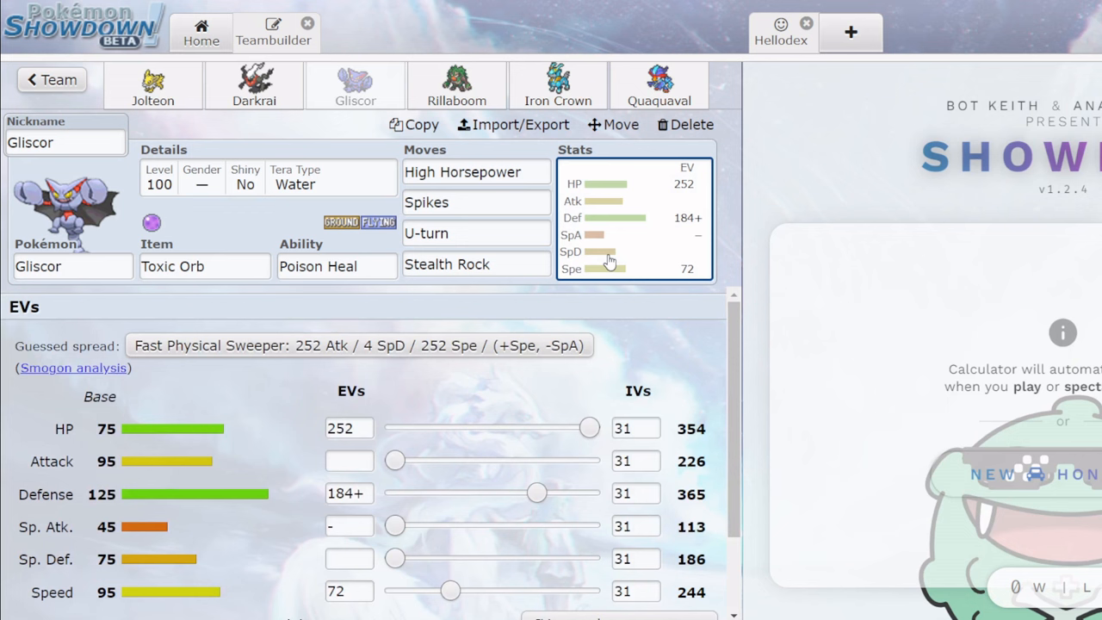
pyautogui.moveTo(441, 546)
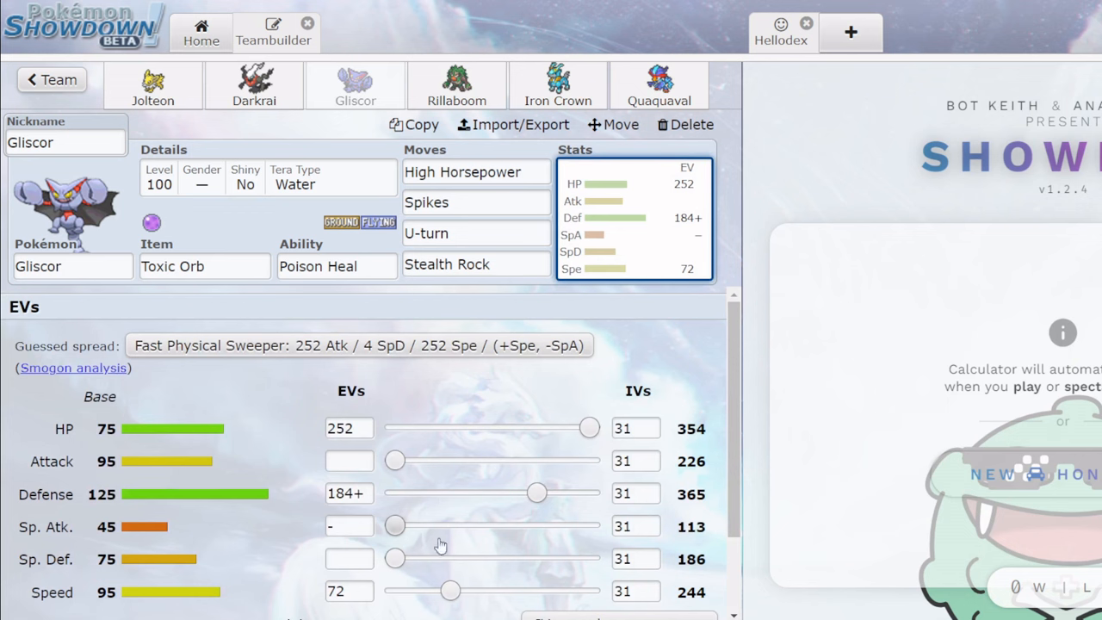
# Respread Gliscor's EVs to 244 HP, boosted 168 Sp. Def and 96 Speed, dropping Defense.
pyautogui.moveTo(537, 493); pyautogui.dragTo(455, 468)
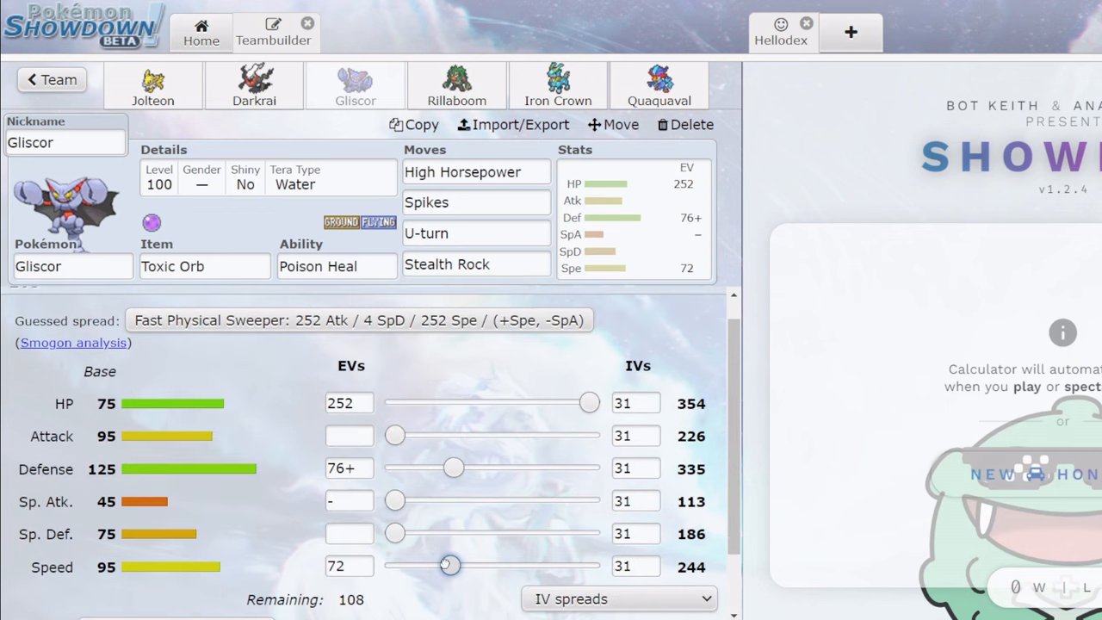
pyautogui.moveTo(448, 565); pyautogui.dragTo(469, 565)
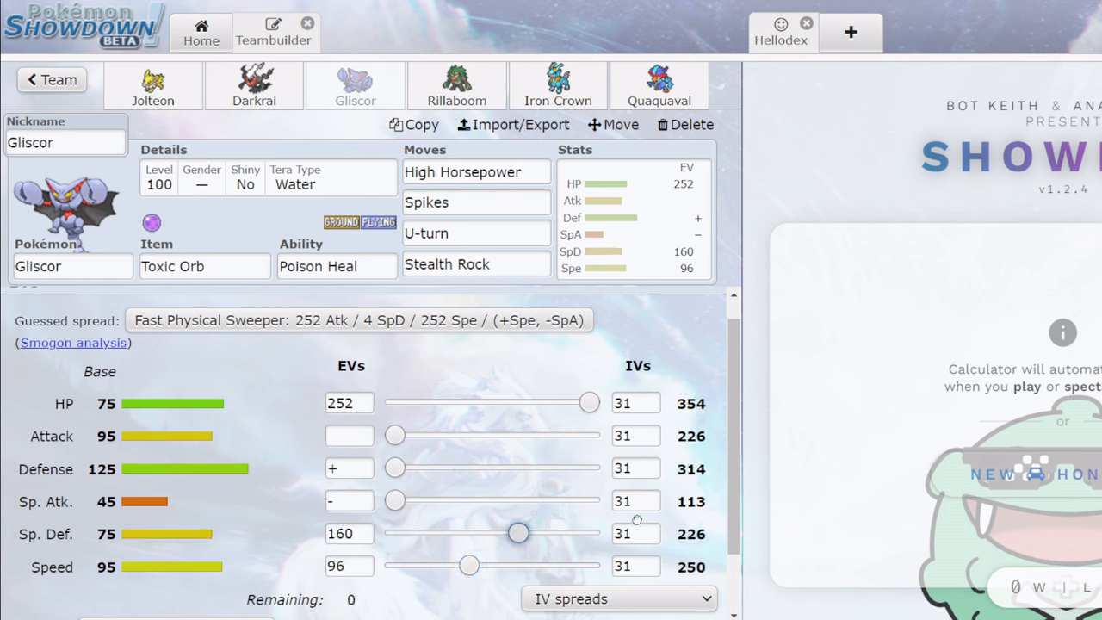
pyautogui.click(348, 403)
pyautogui.write('244')
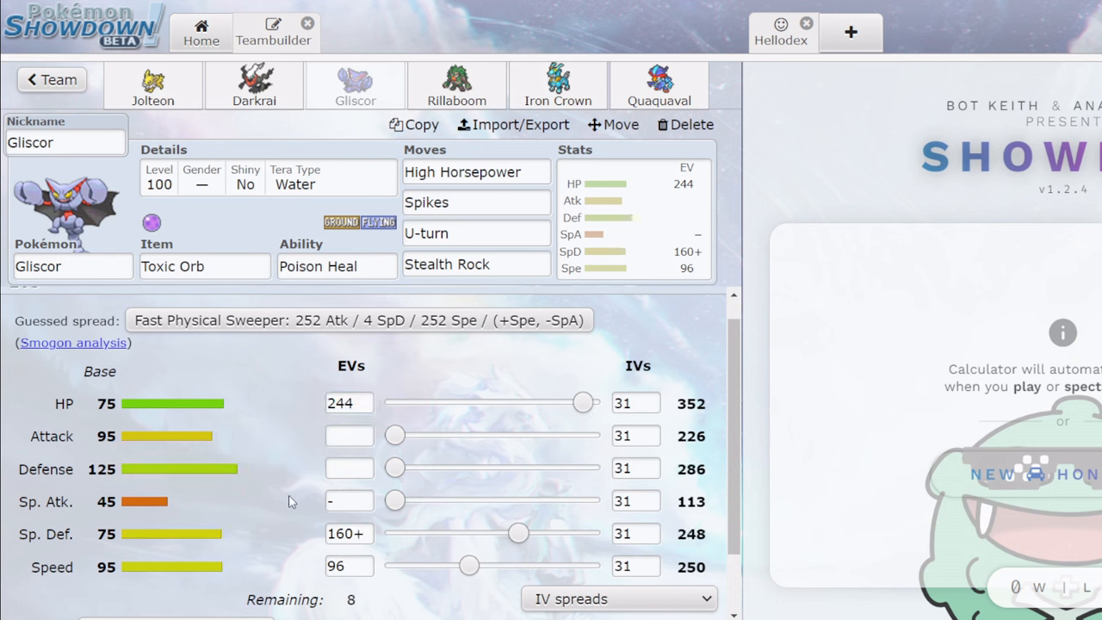
pyautogui.moveTo(517, 534); pyautogui.dragTo(525, 534)
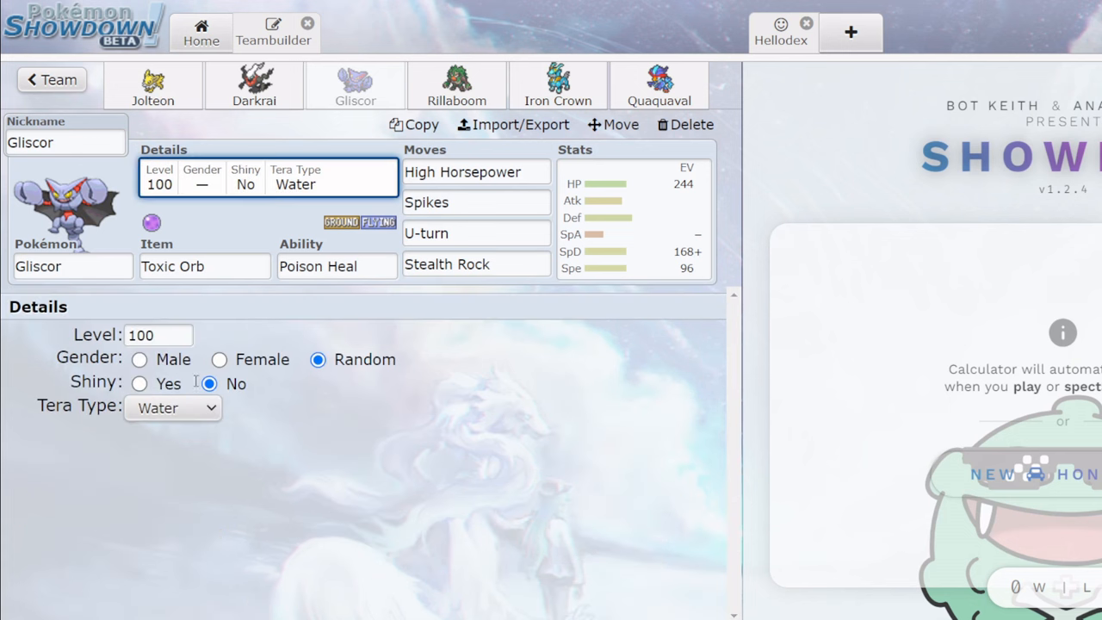
# Set Gliscor's Tera type to Ghost, then bring up Quaquaval's set with its species list via Iron Crown.
pyautogui.click(172, 406)
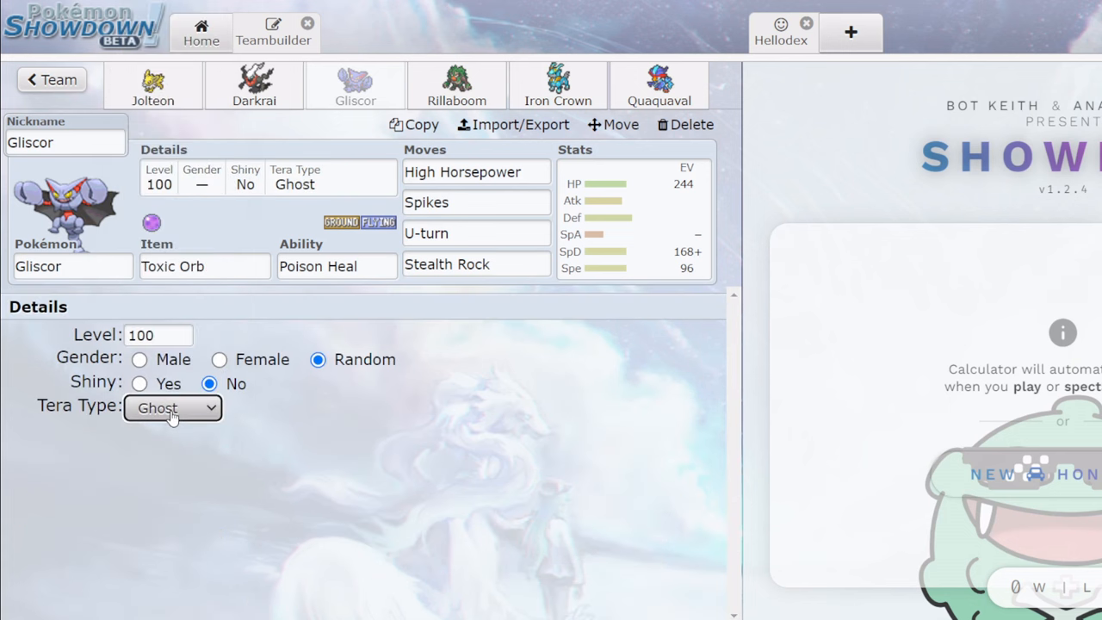
pyautogui.click(476, 233)
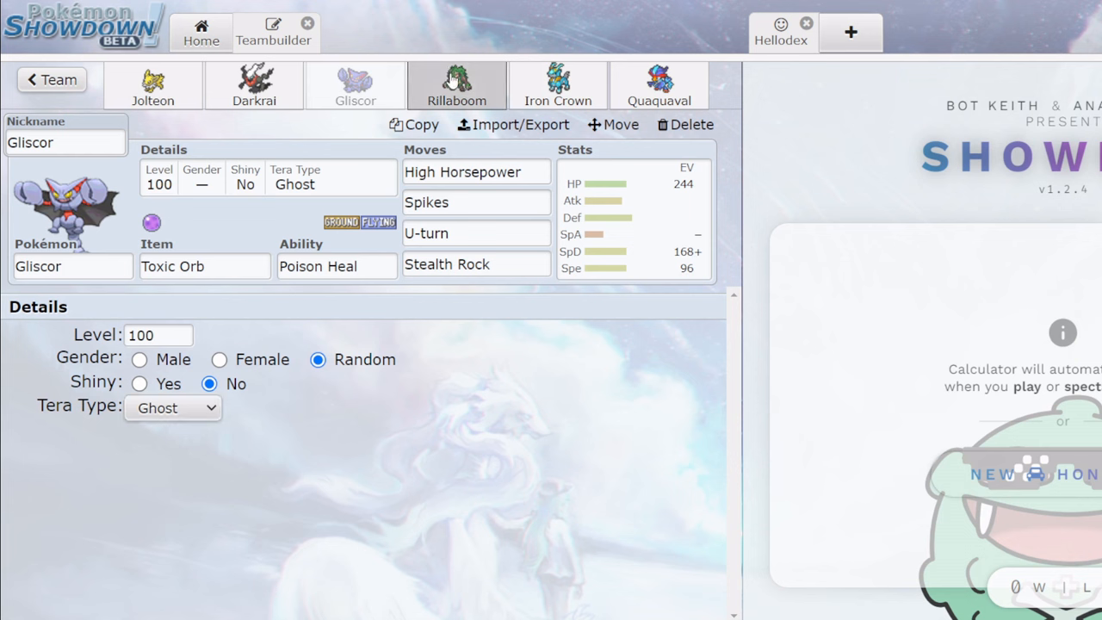
pyautogui.click(558, 86)
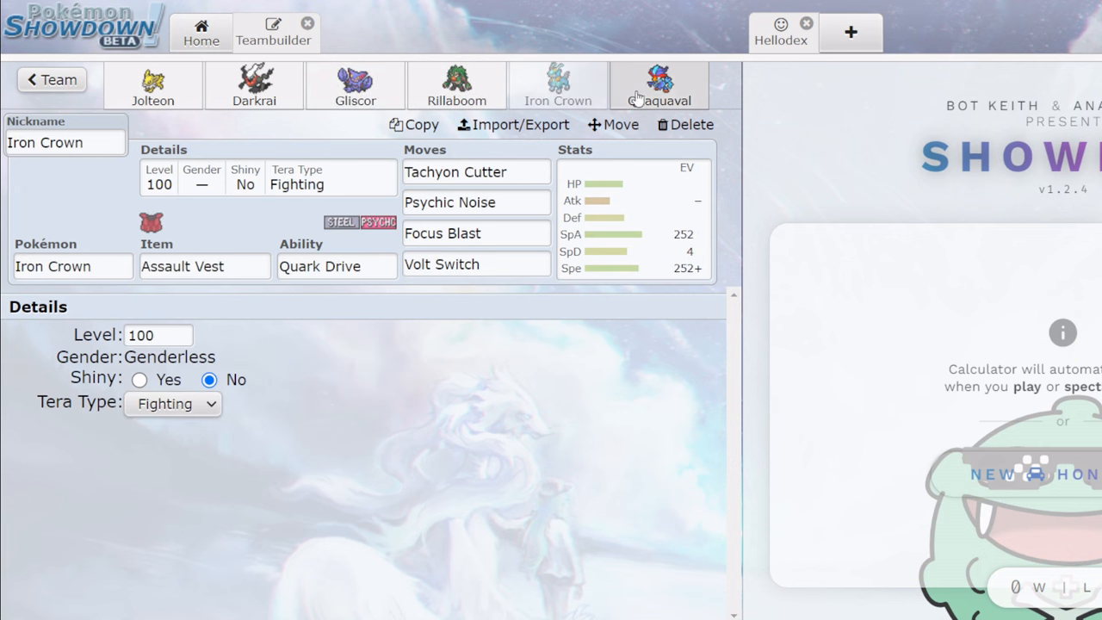
pyautogui.click(658, 86)
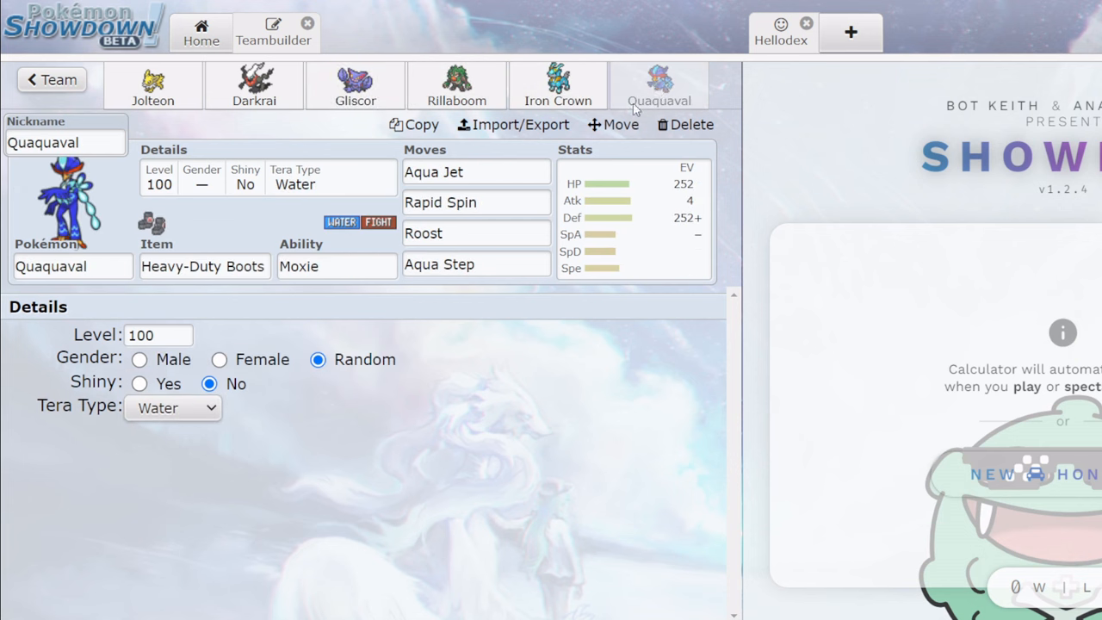
pyautogui.click(475, 203)
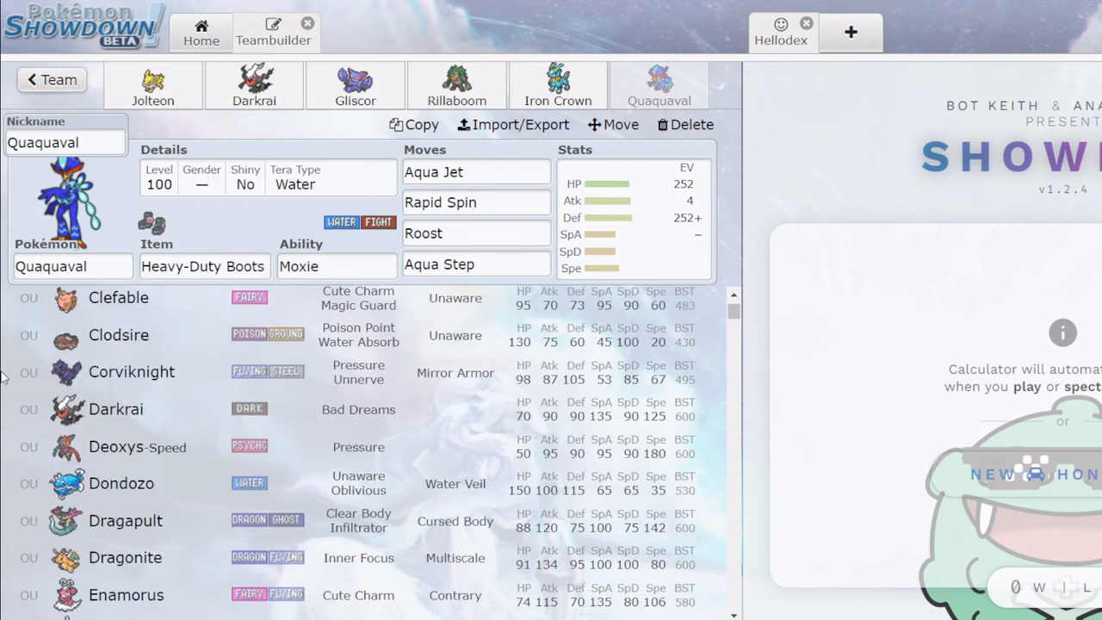
# Swap Quaquaval's Aqua Jet for Swords Dance, keeping Rapid Spin, Roost and Aqua Step.
pyautogui.scroll(-3)
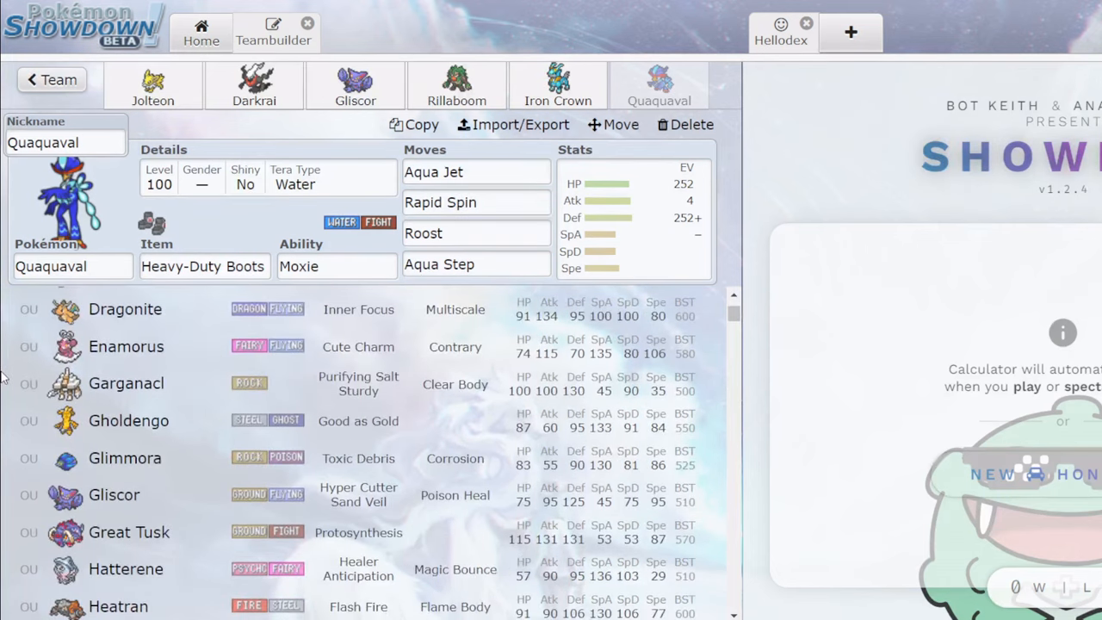
pyautogui.scroll(-3)
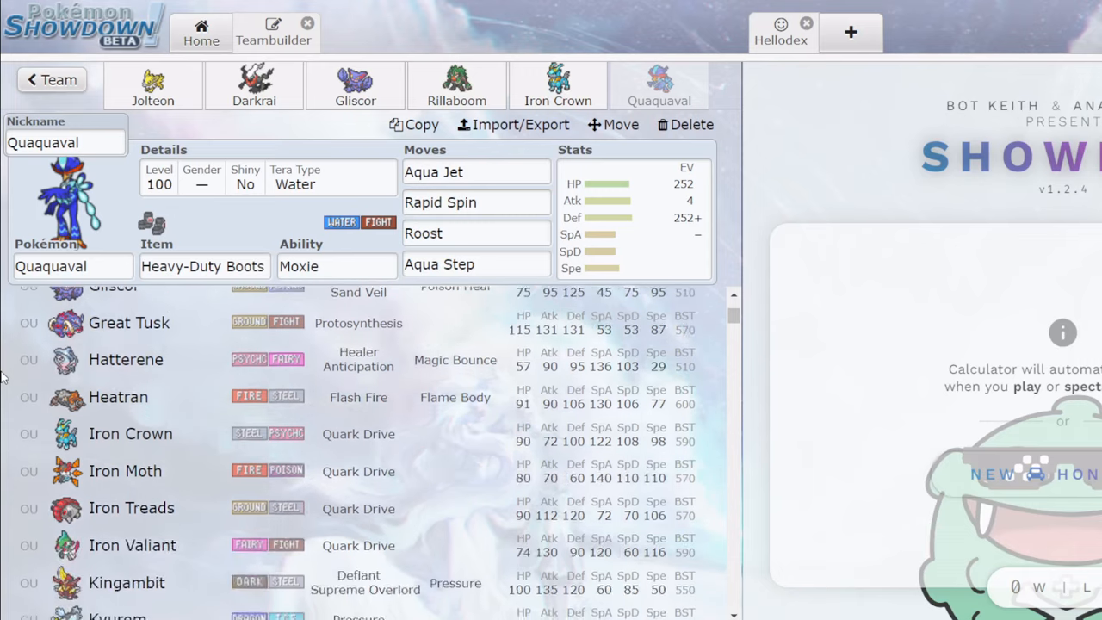
pyautogui.scroll(-3)
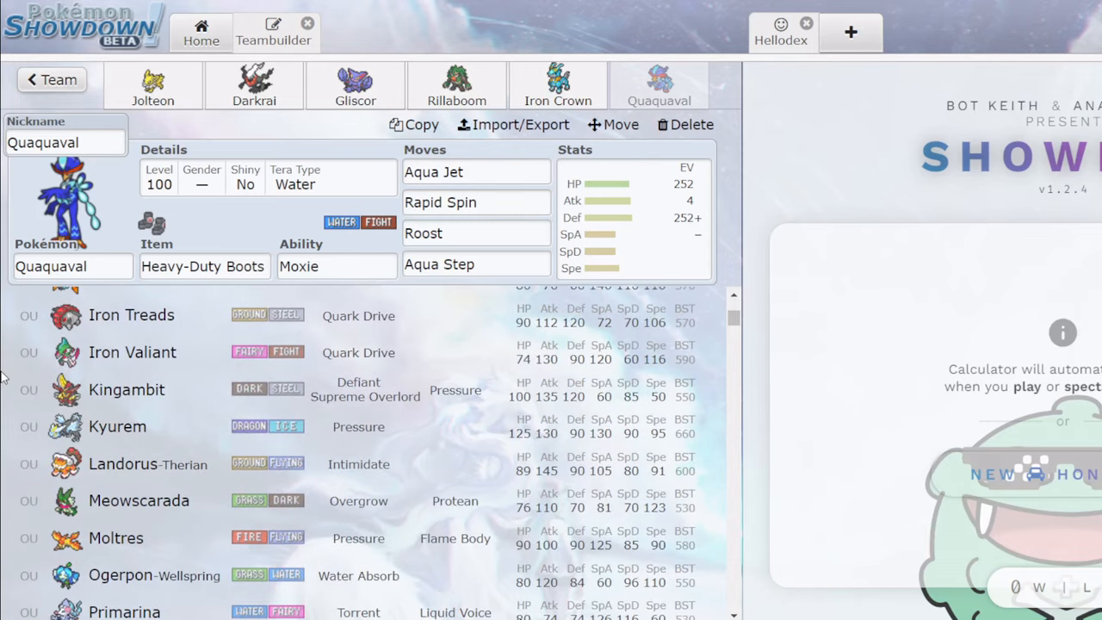
pyautogui.scroll(-3)
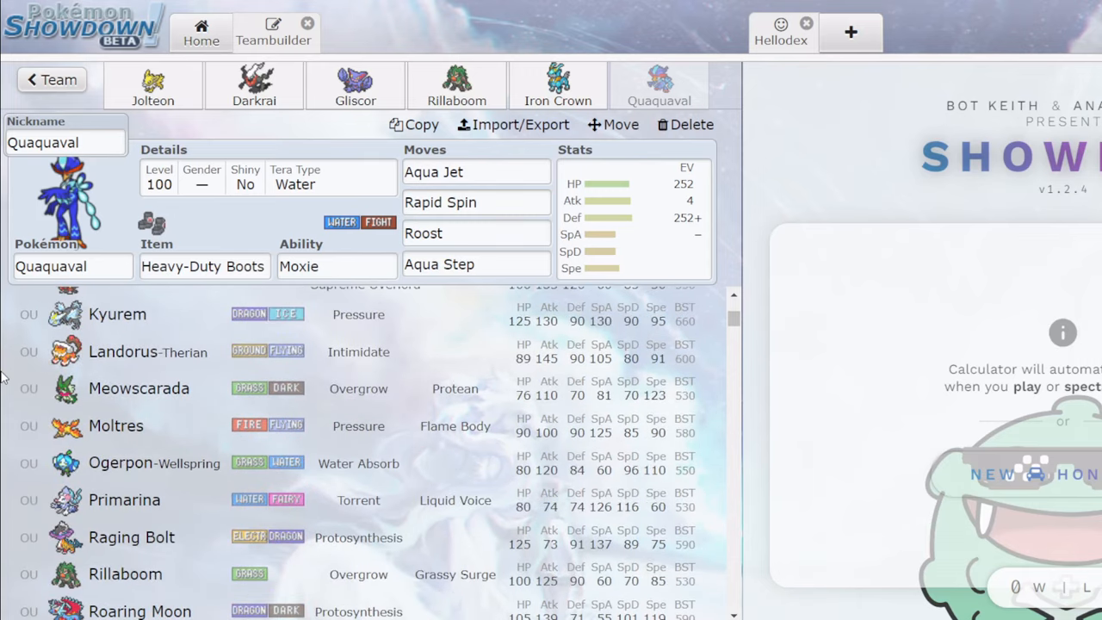
pyautogui.scroll(-3)
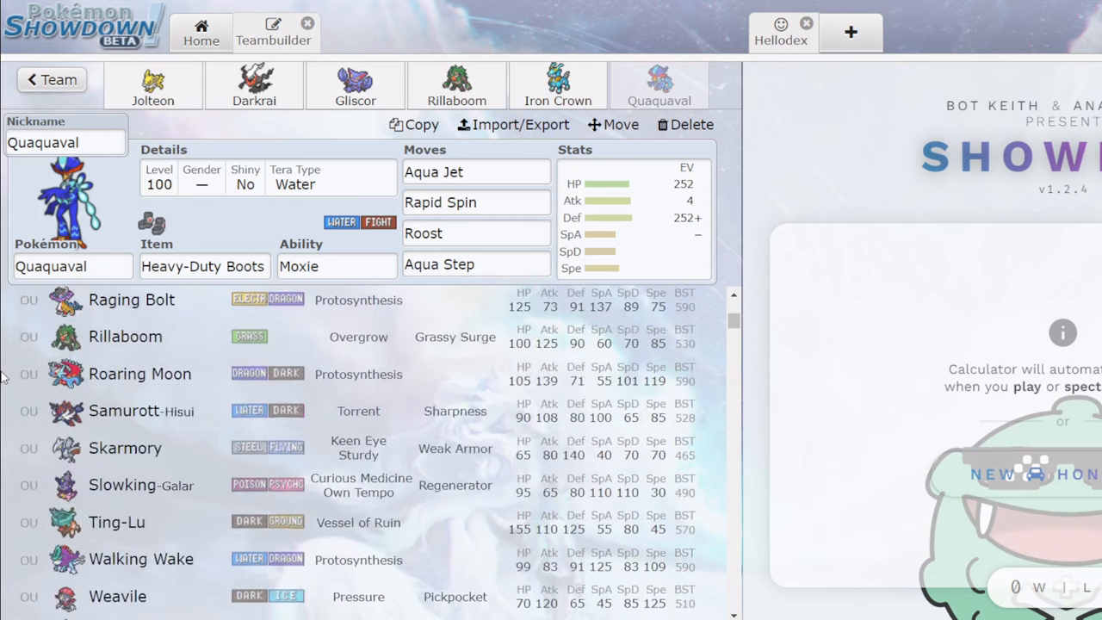
pyautogui.click(475, 172)
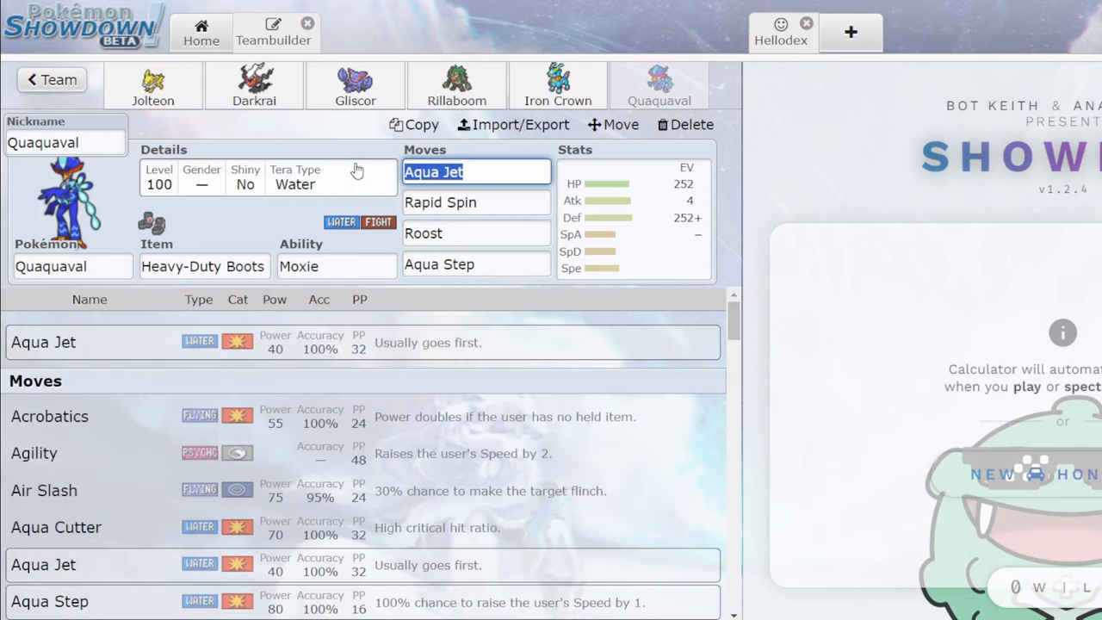
pyautogui.write('sword')
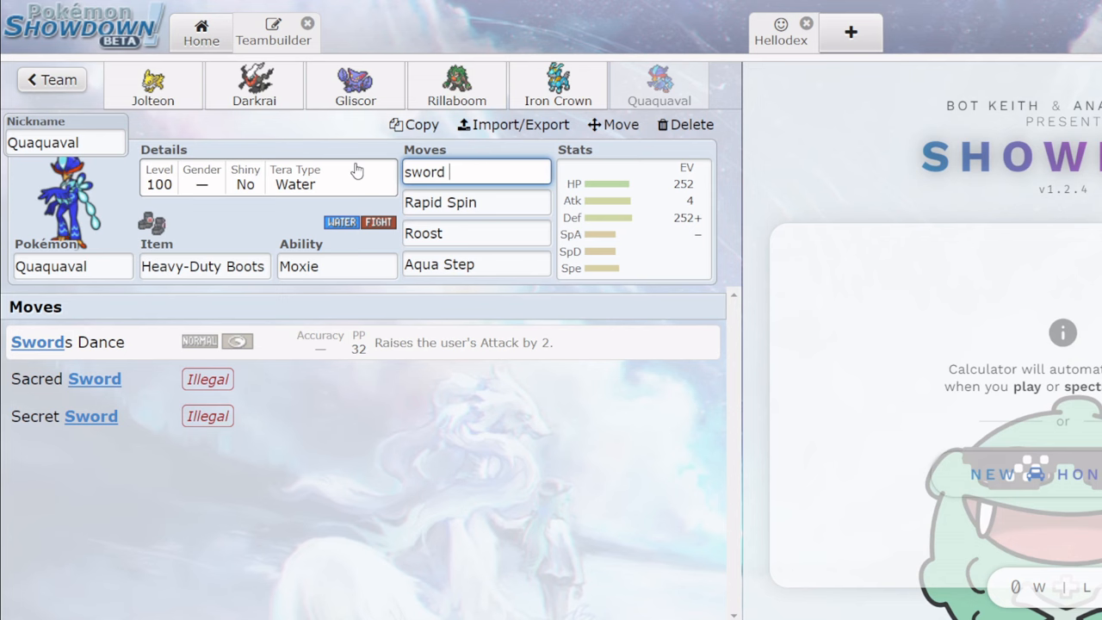
pyautogui.click(476, 204)
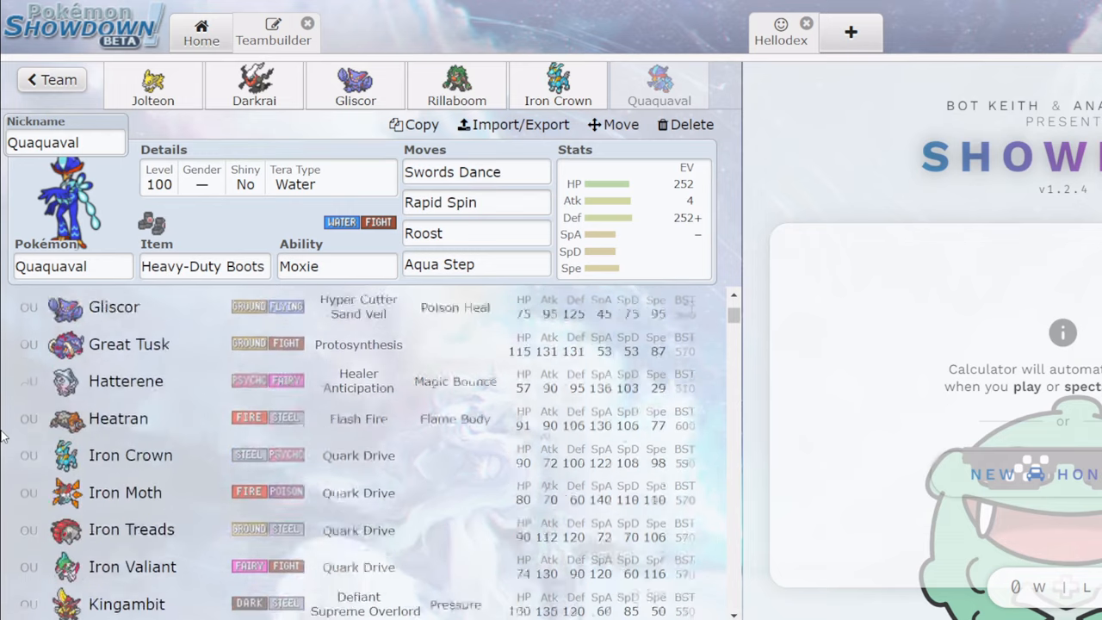
pyautogui.scroll(-3)
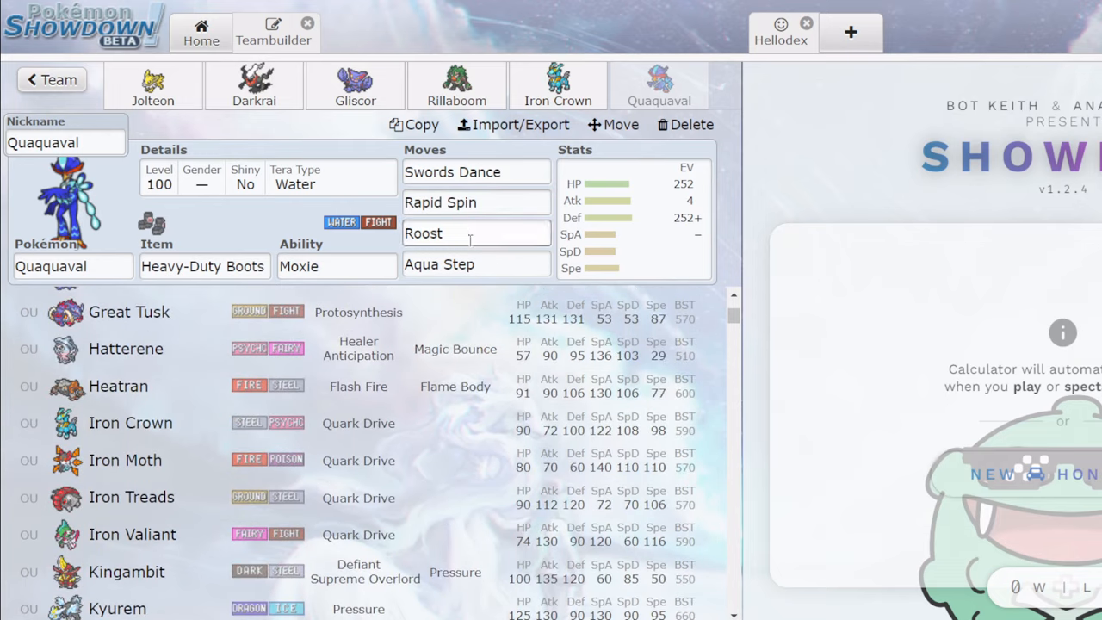
pyautogui.scroll(-3)
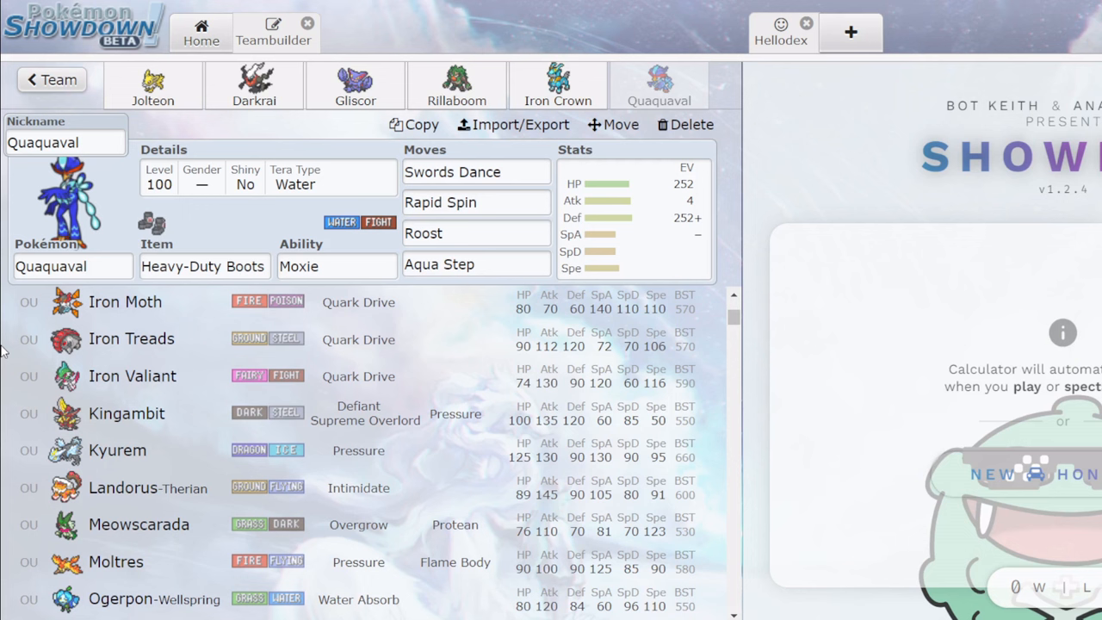
pyautogui.moveTo(355, 86)
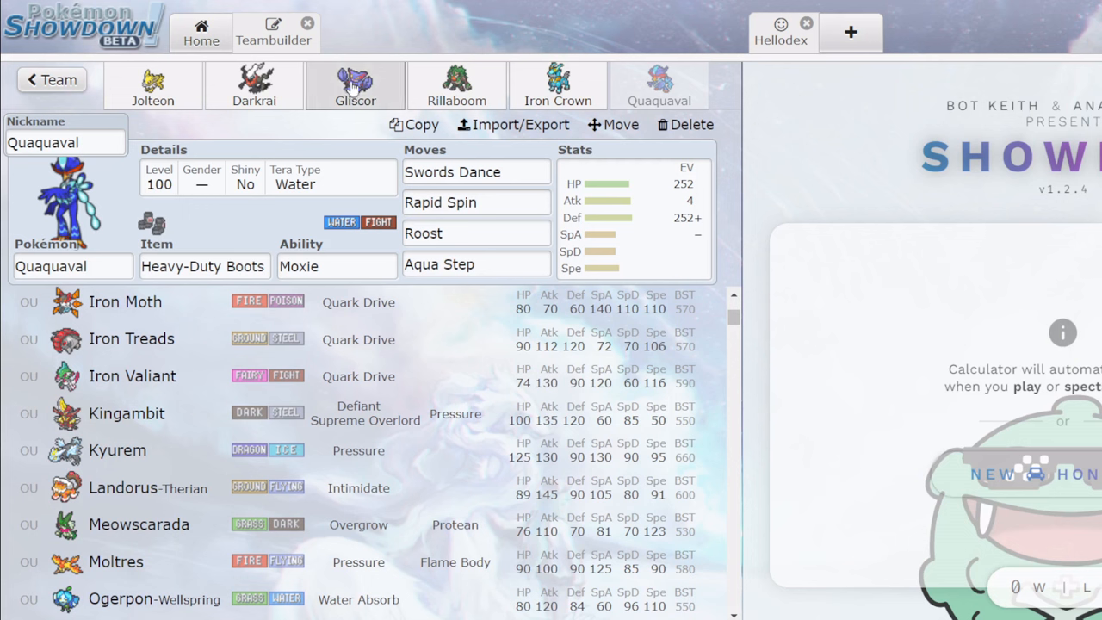
# In Quaquaval's Details, set Tera Type to Ghost and gender to Female.
pyautogui.click(255, 84)
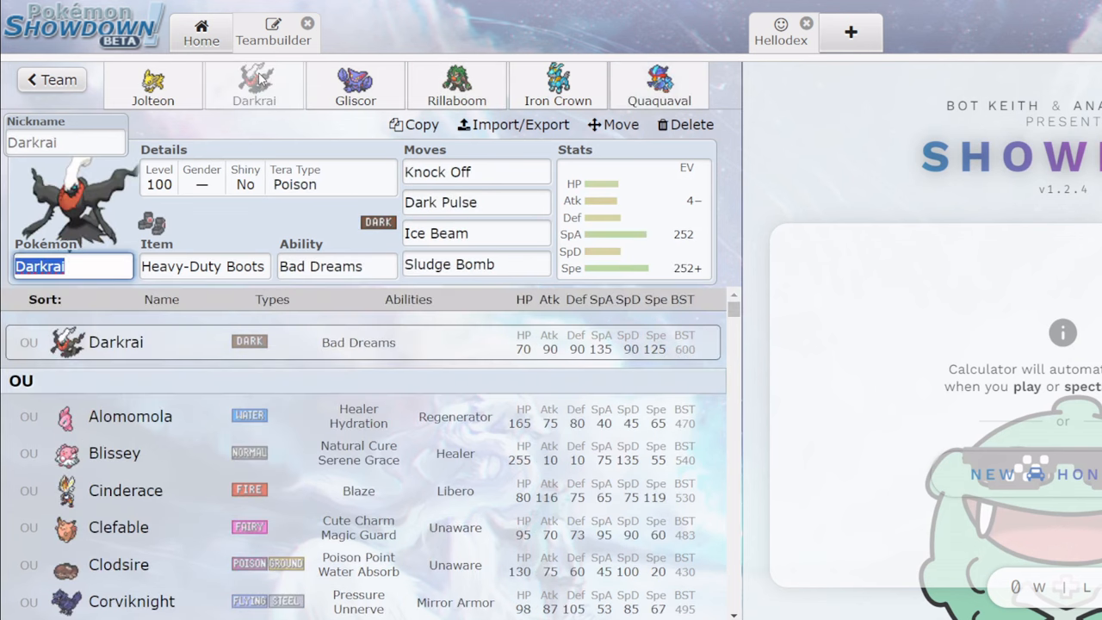
pyautogui.click(355, 86)
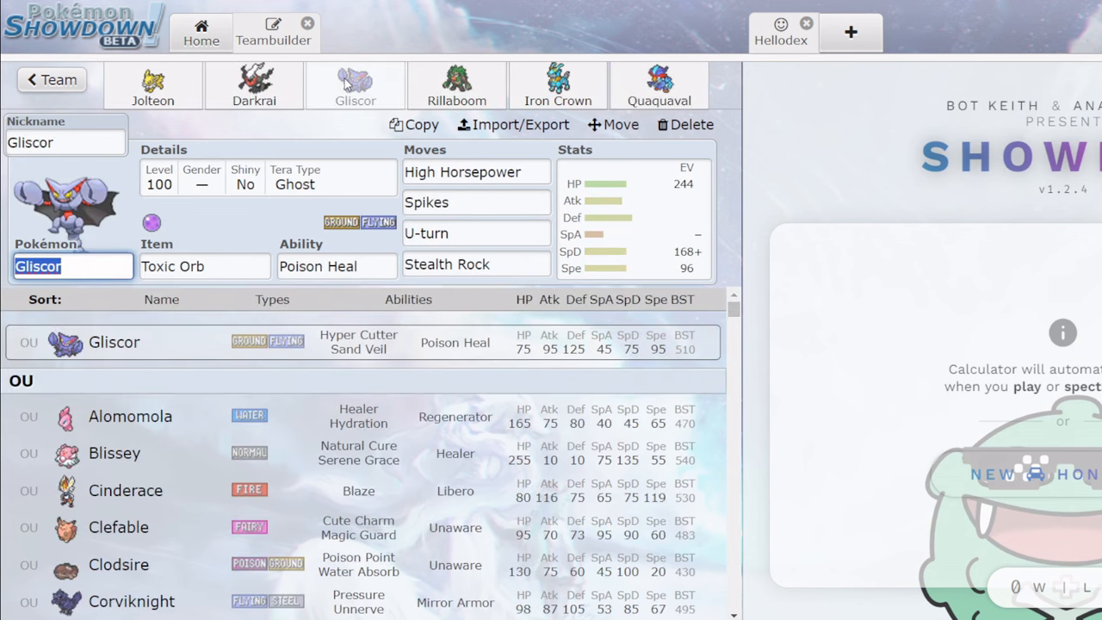
pyautogui.moveTo(558, 86)
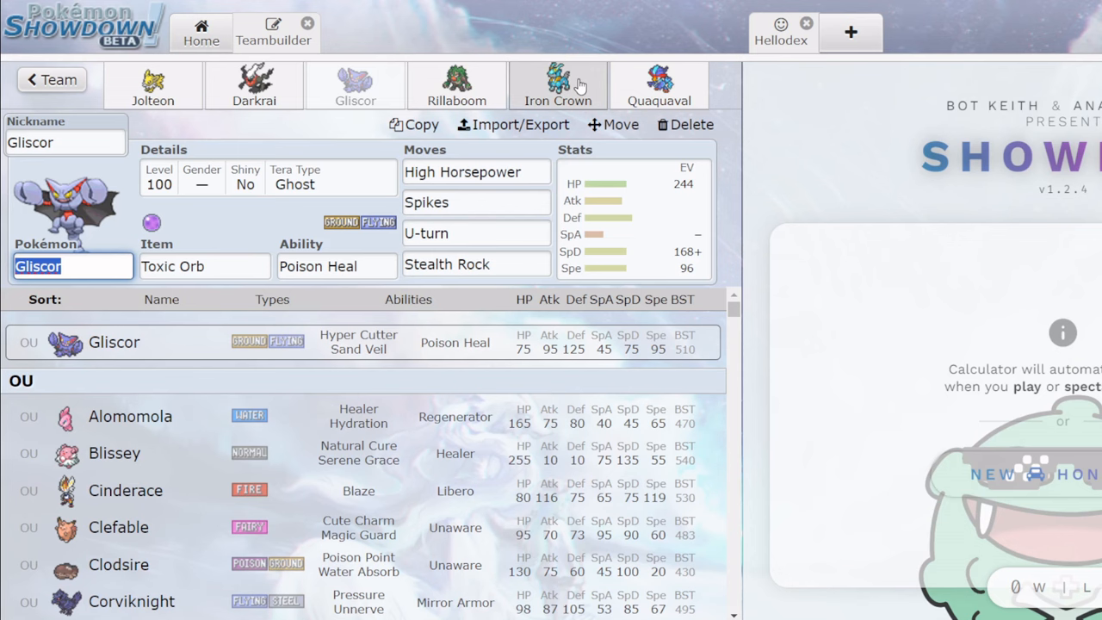
pyautogui.click(658, 86)
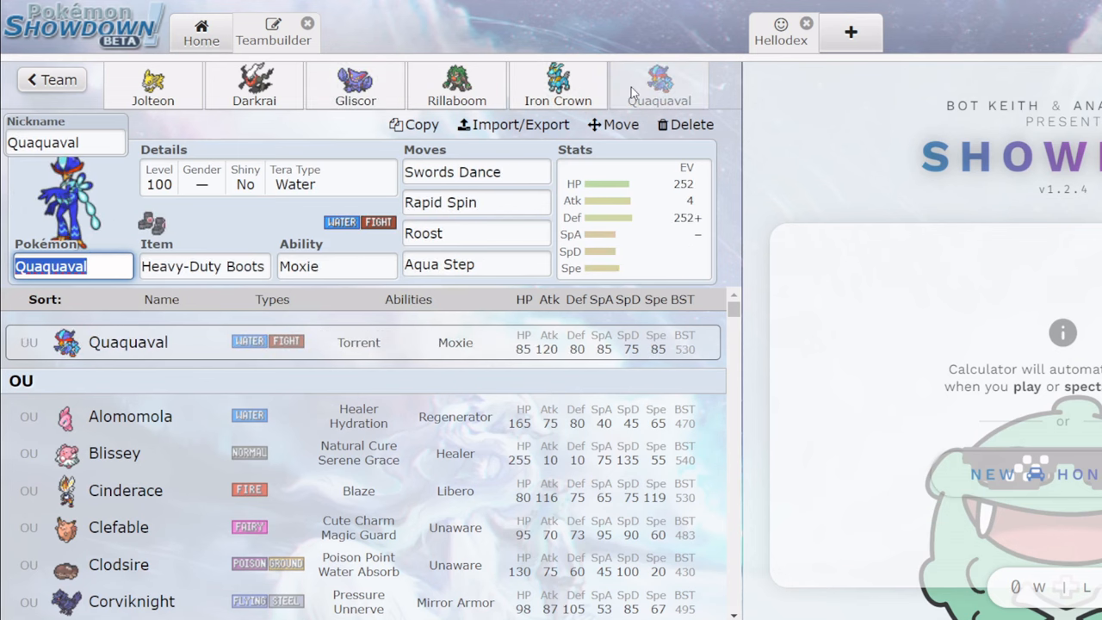
pyautogui.click(267, 175)
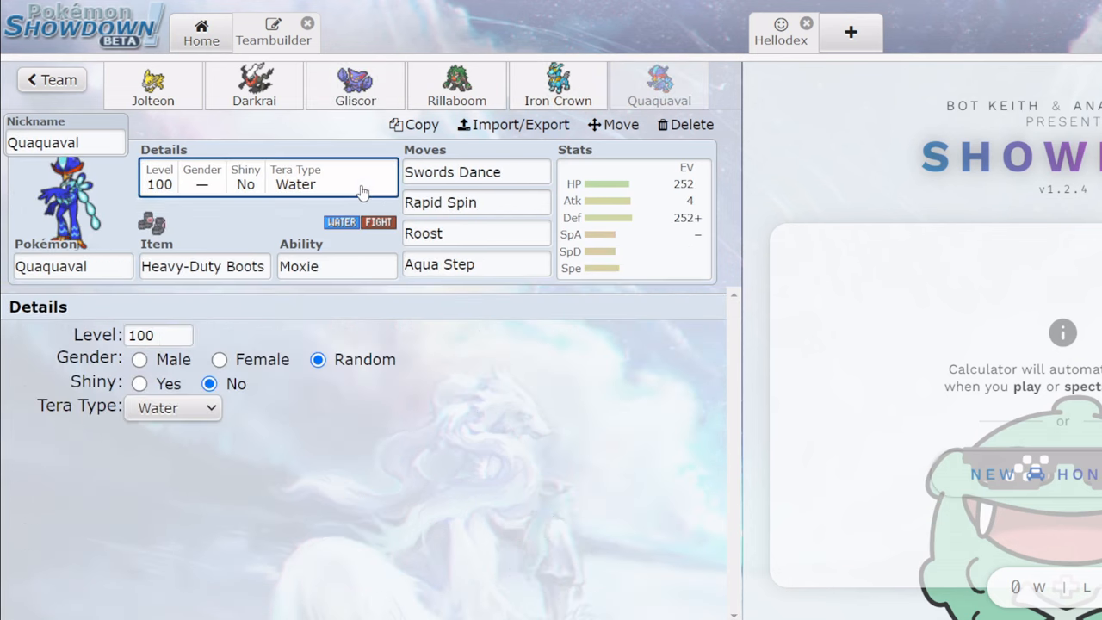
pyautogui.click(172, 406)
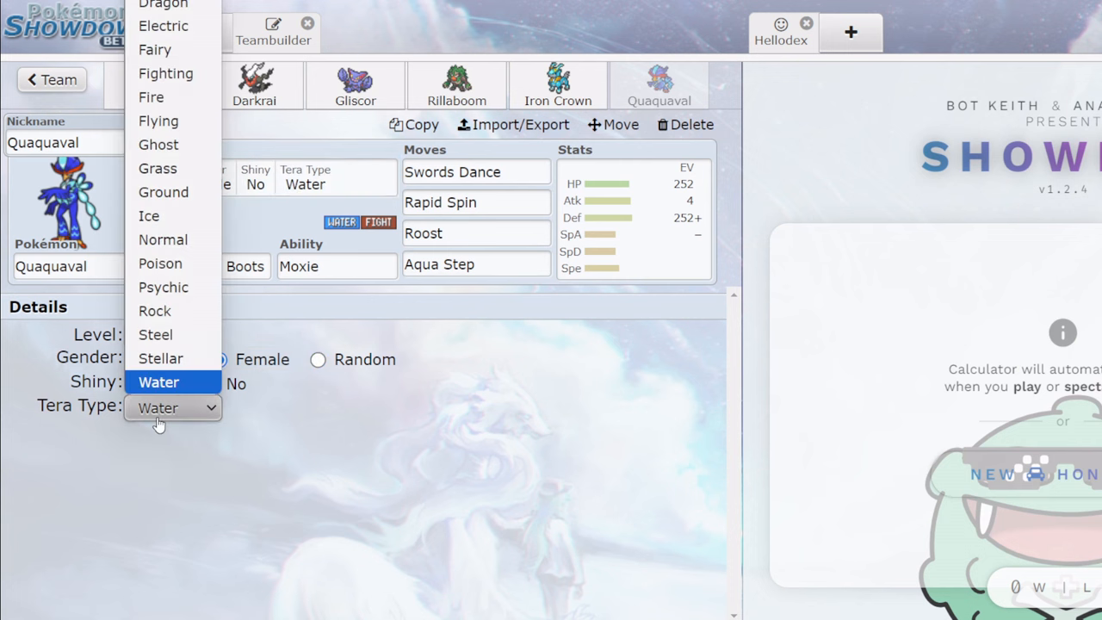
pyautogui.click(158, 144)
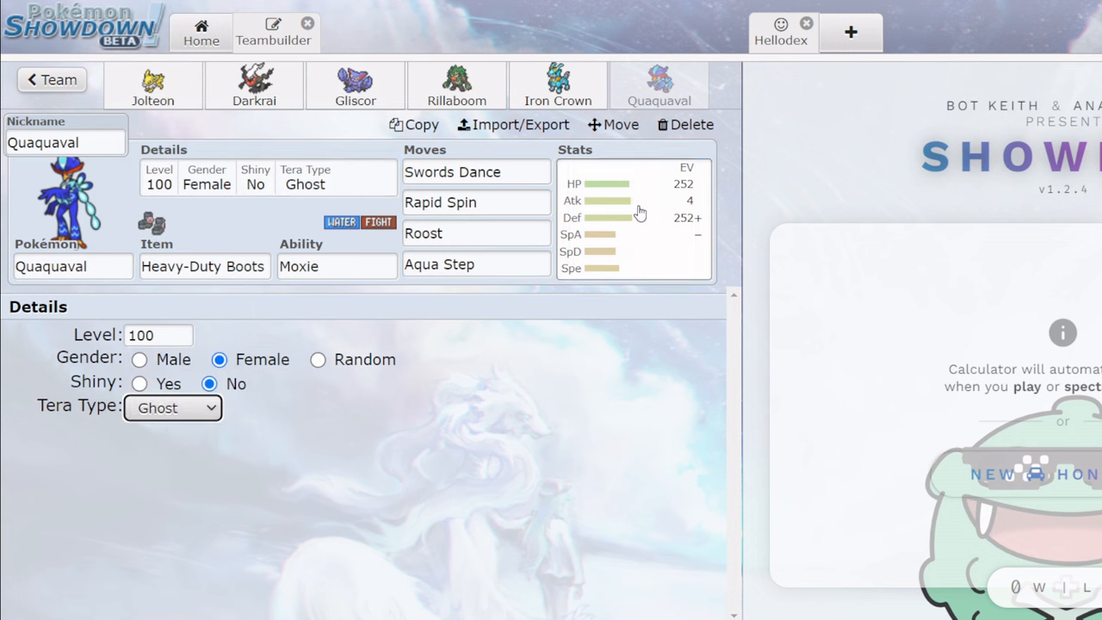
pyautogui.click(634, 215)
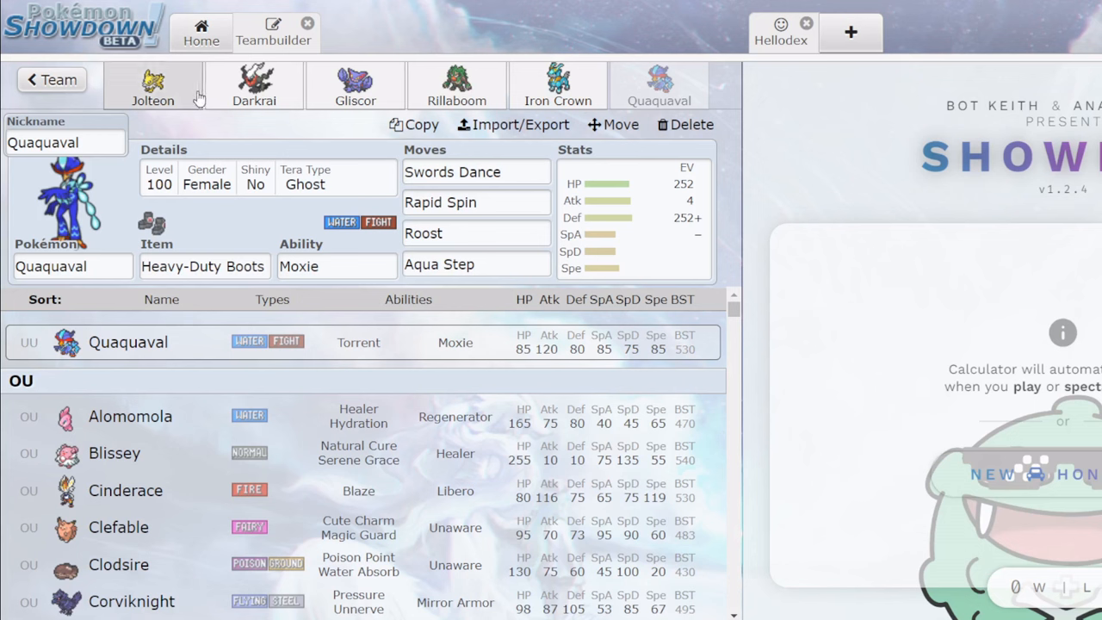
pyautogui.moveTo(179, 99)
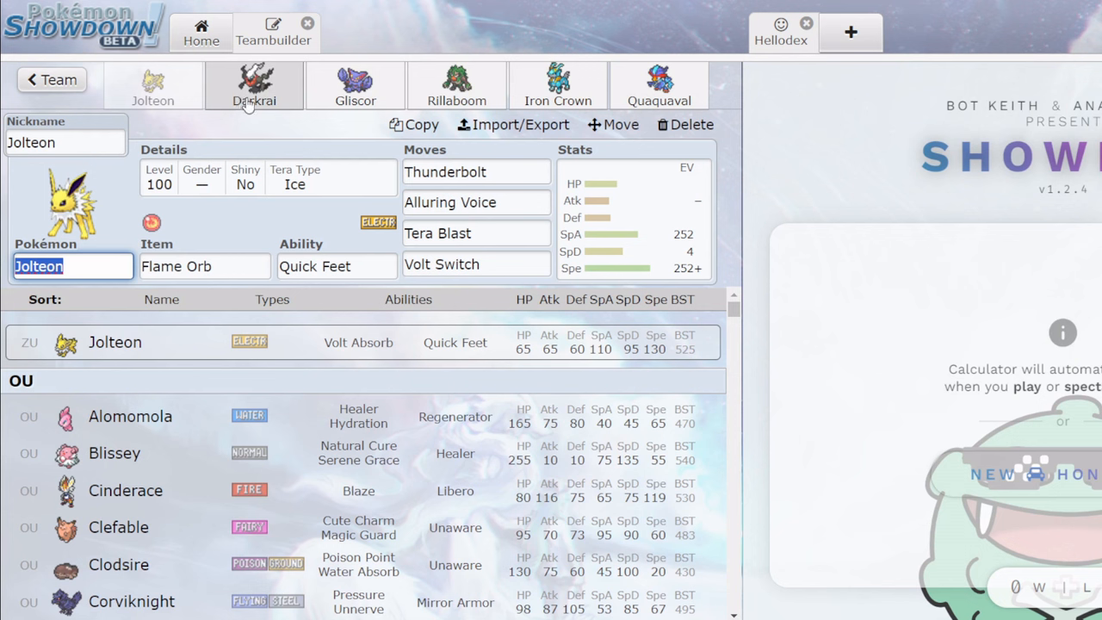
pyautogui.moveTo(241, 227)
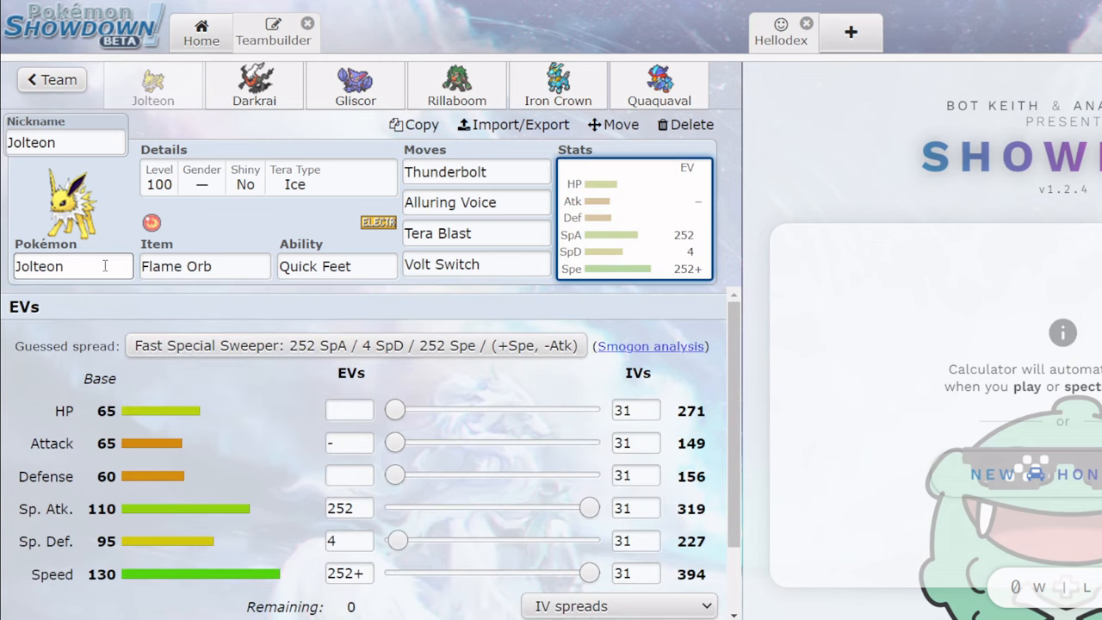
# Flip through Gliscor's, Darkrai's and Quaquaval's sets and scroll the Pokémon list.
pyautogui.click(72, 265)
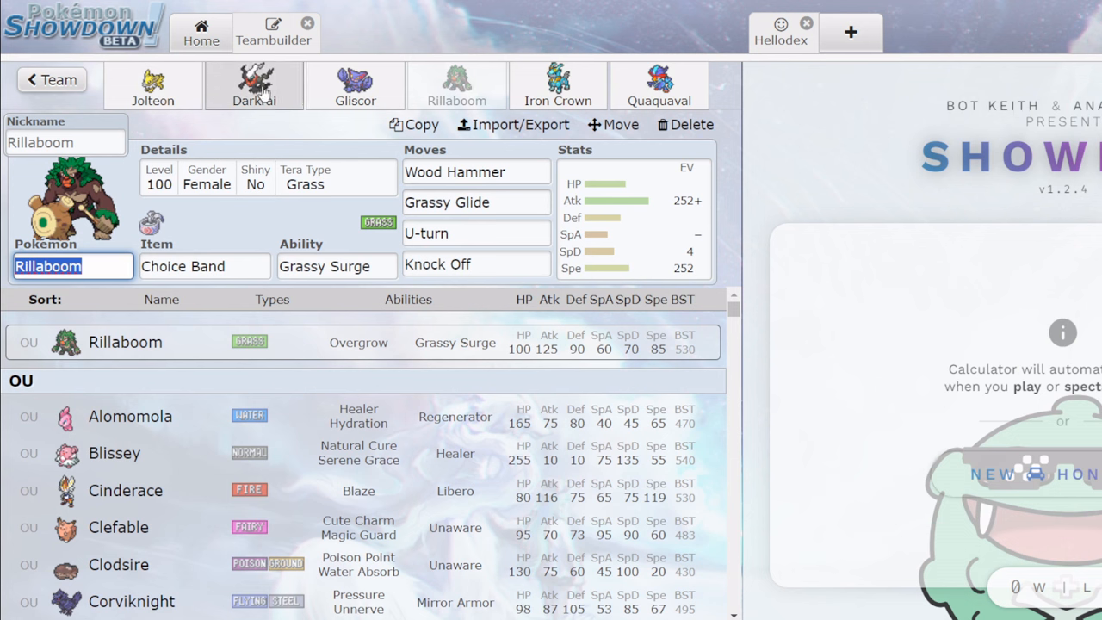
pyautogui.click(355, 86)
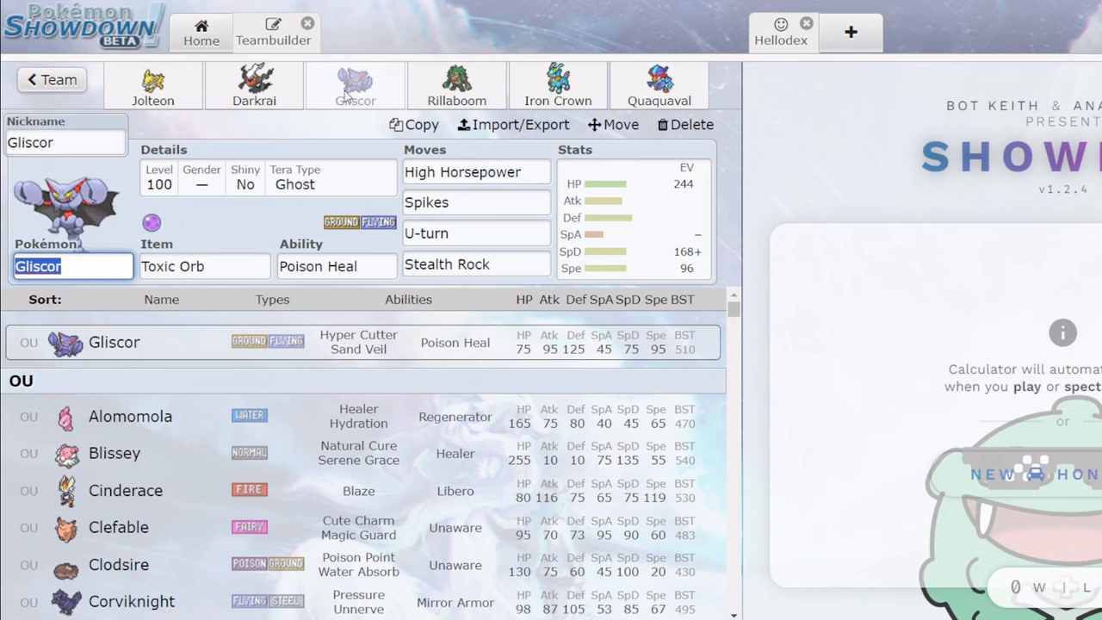
pyautogui.click(255, 85)
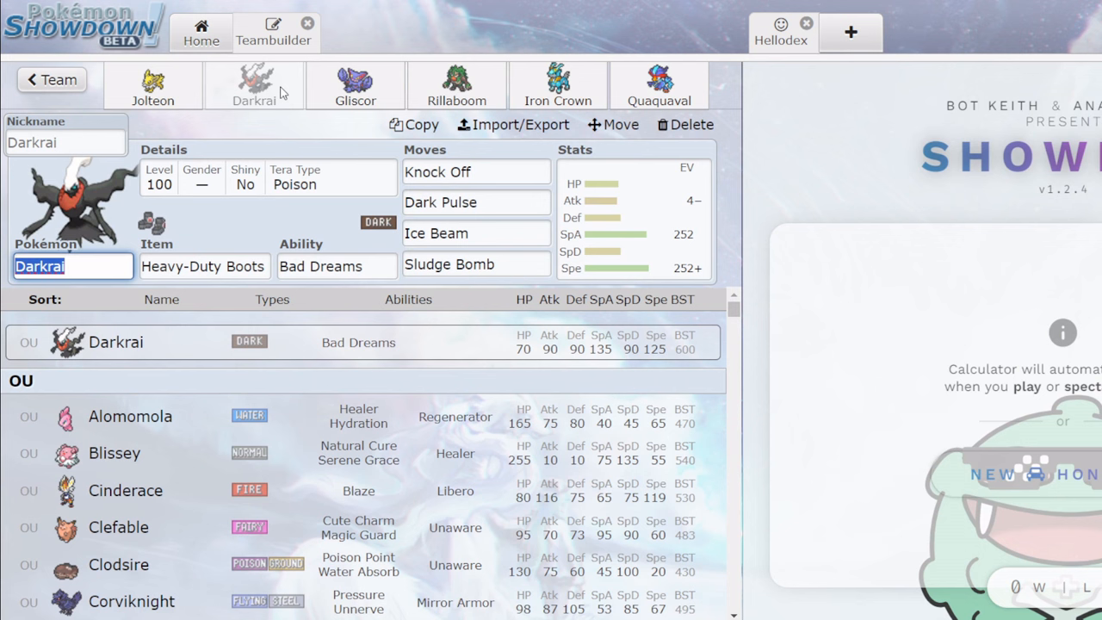
pyautogui.click(658, 86)
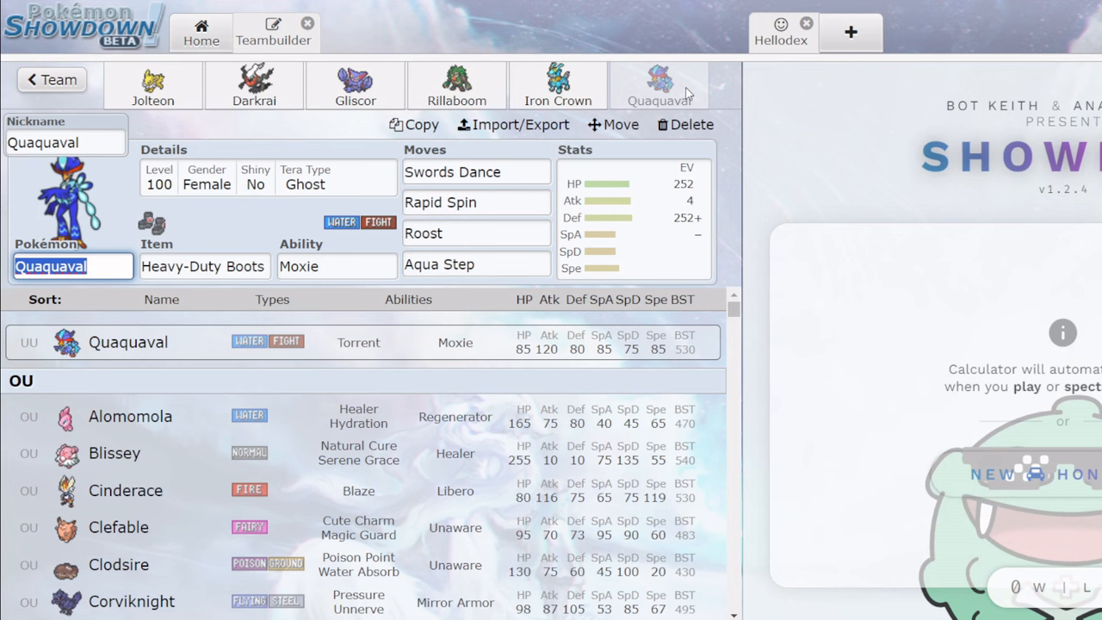
pyautogui.moveTo(267, 220)
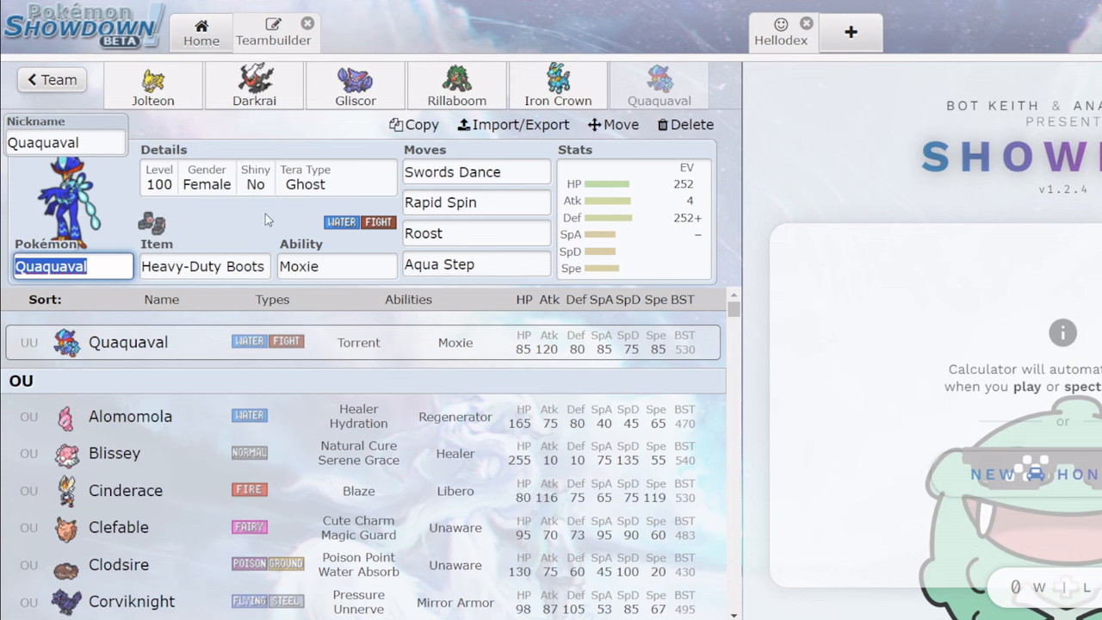
pyautogui.moveTo(4, 506)
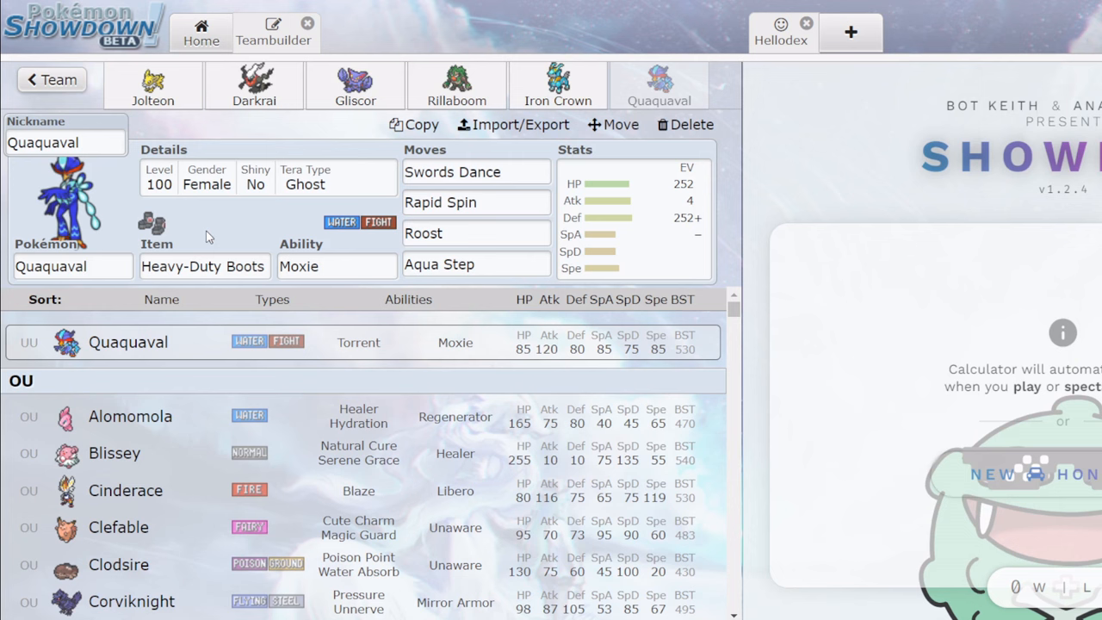
pyautogui.moveTo(3, 403)
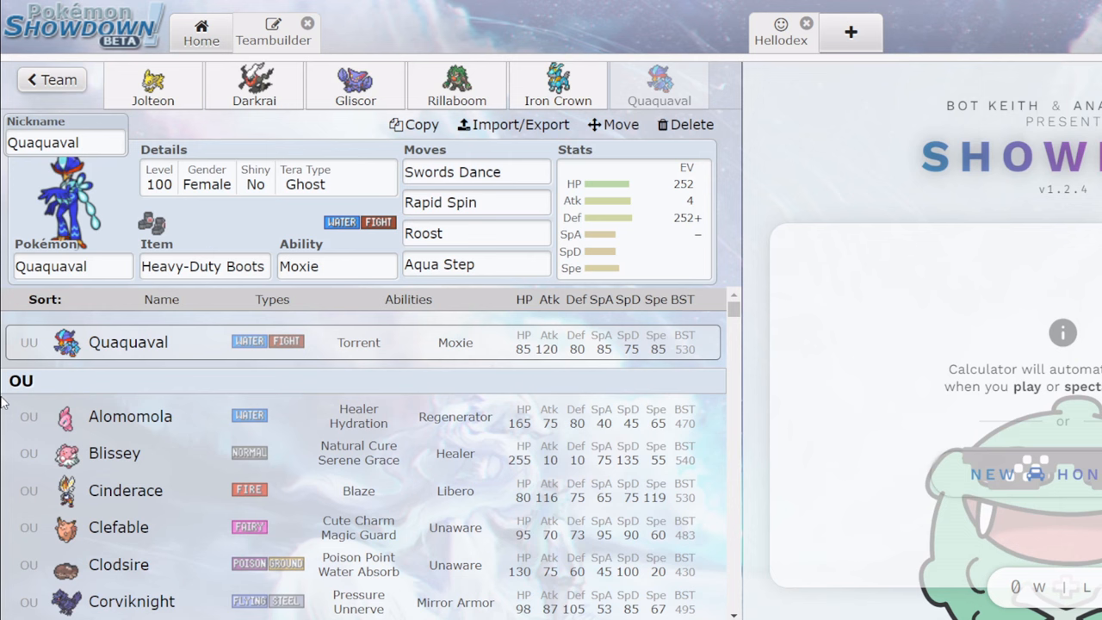
pyautogui.scroll(-3)
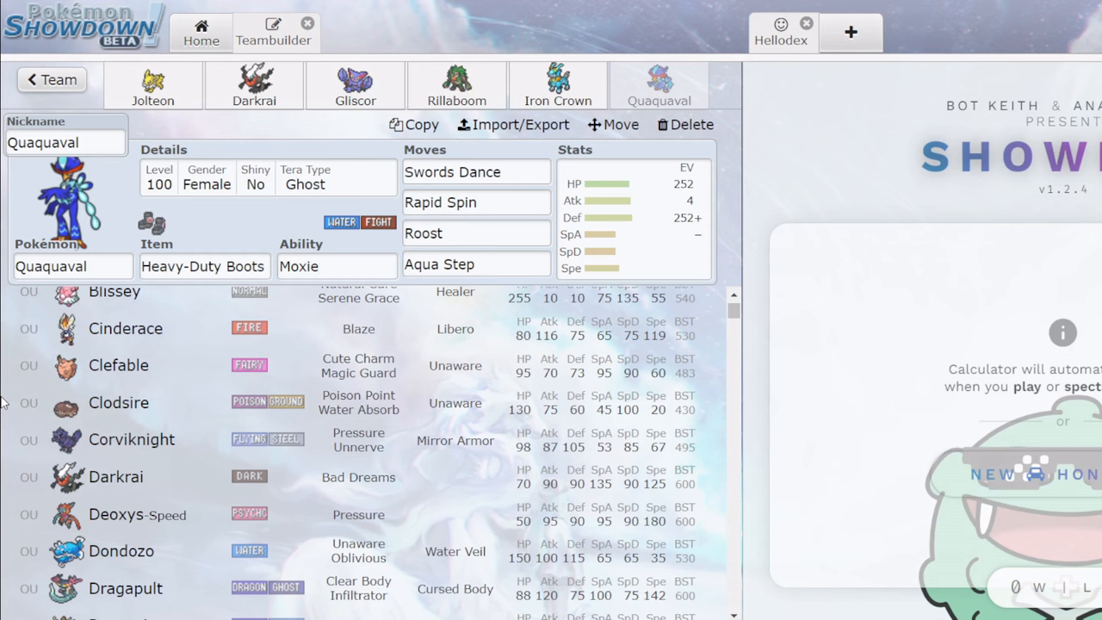
pyautogui.scroll(-3)
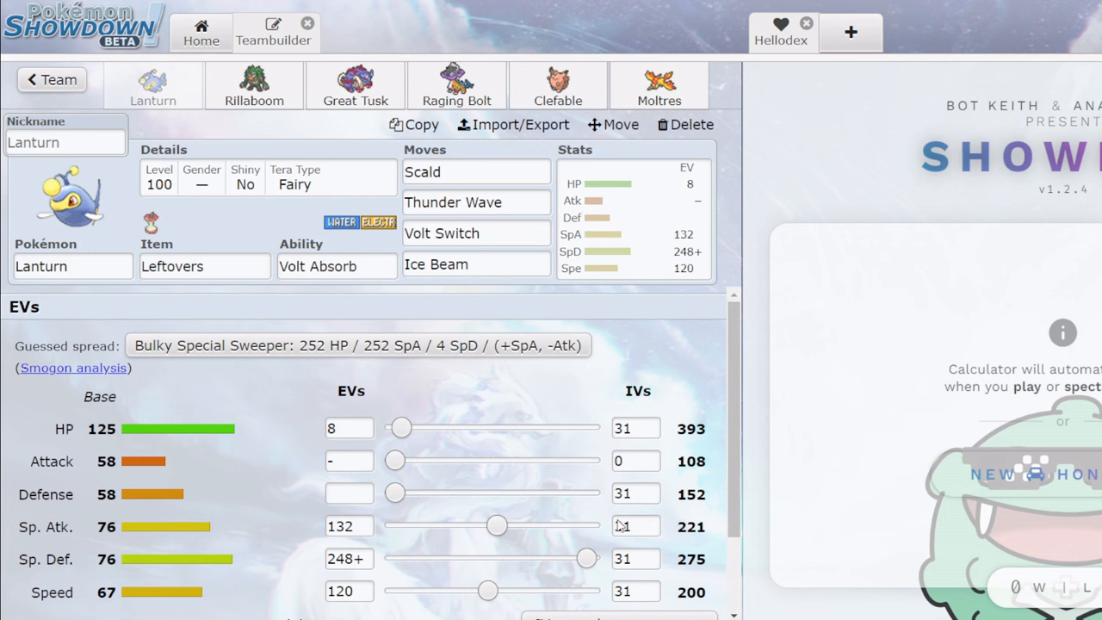
pyautogui.moveTo(689, 593)
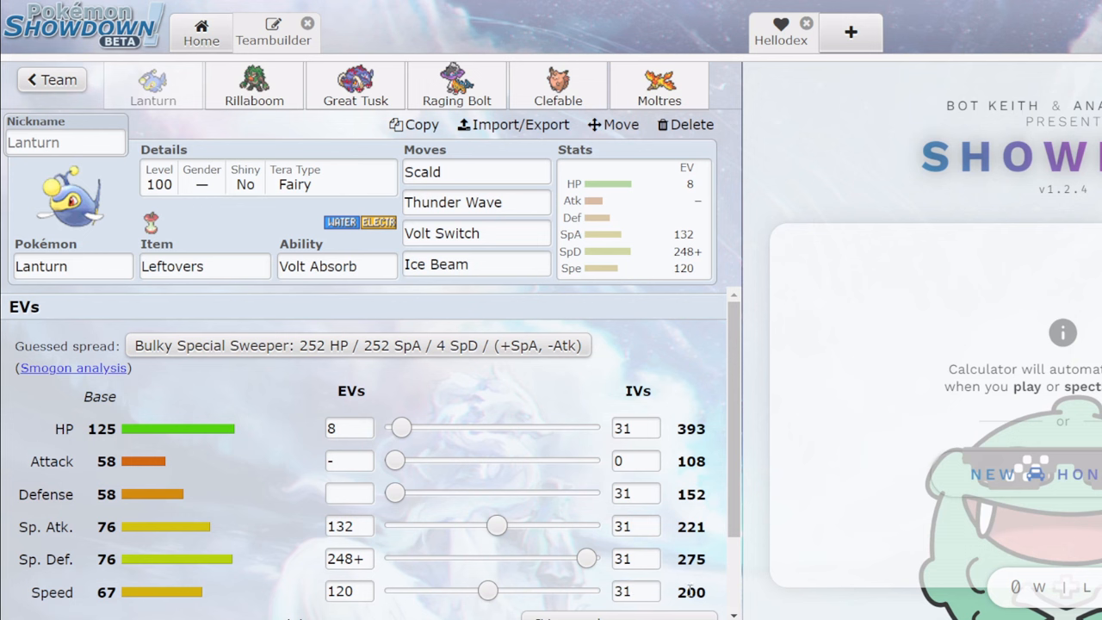
# Look over the Rillaboom, Great Tusk, Raging Bolt, Clefable, Moltres and Lanturn sets.
pyautogui.click(475, 265)
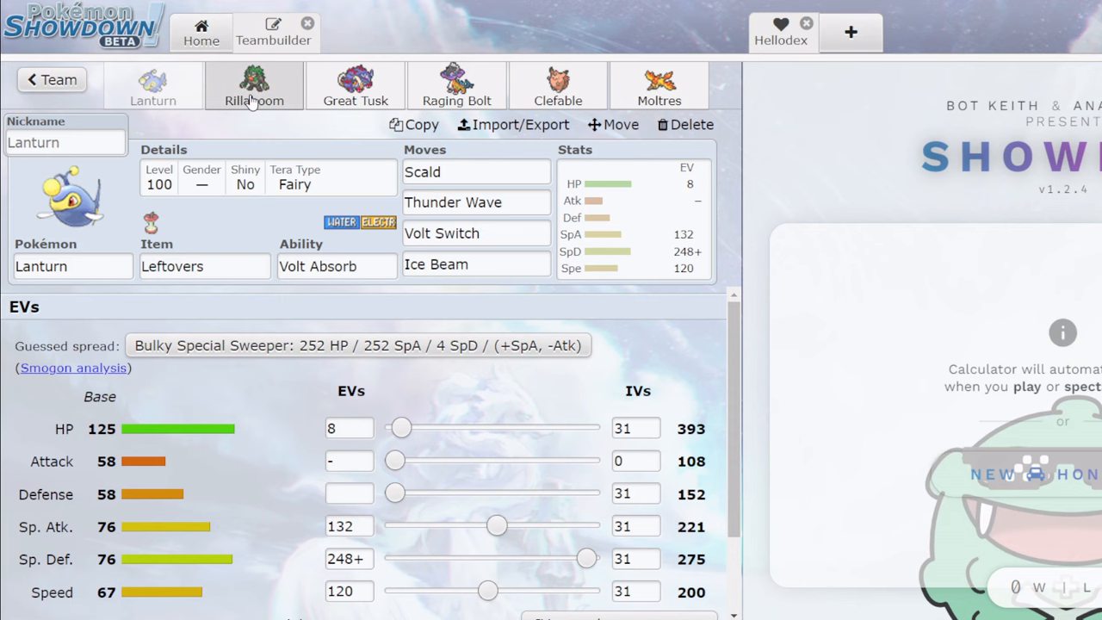
pyautogui.click(255, 86)
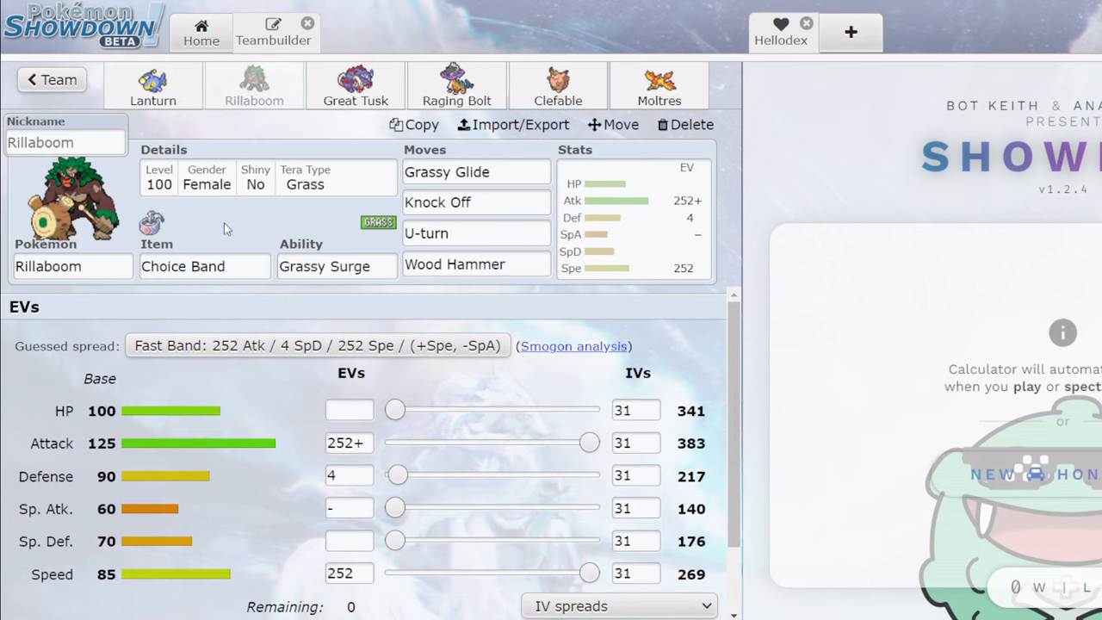
pyautogui.click(355, 86)
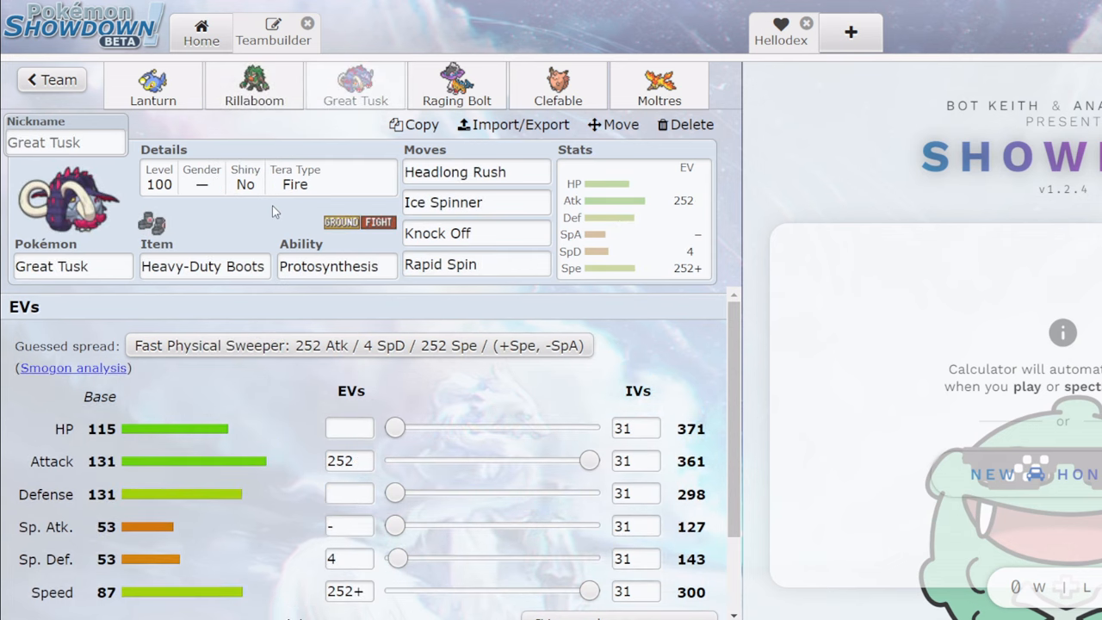
pyautogui.click(457, 86)
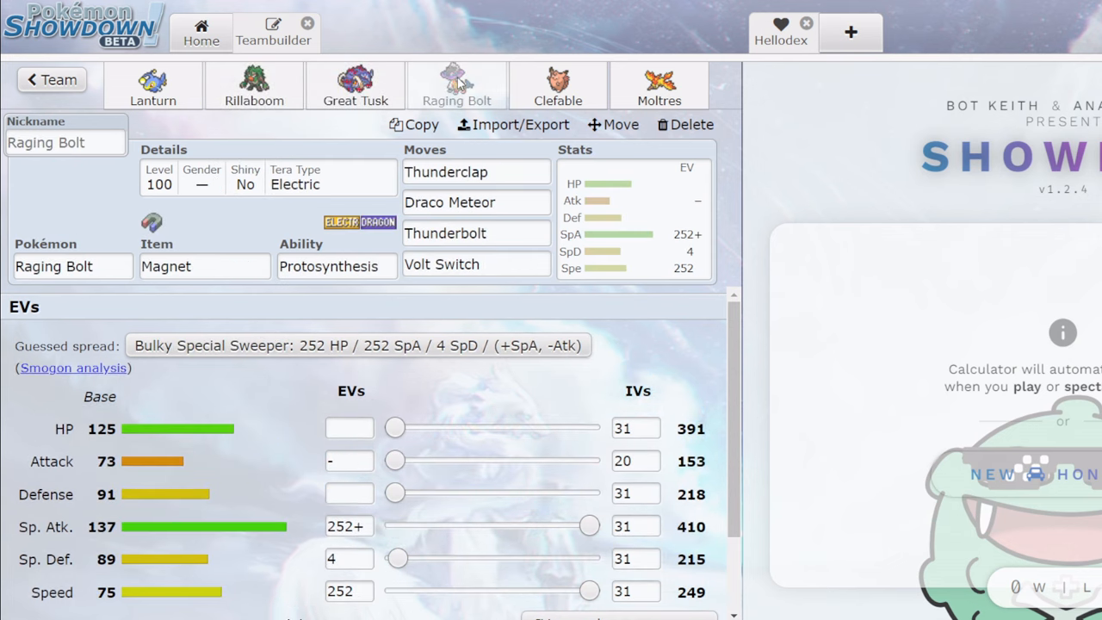
pyautogui.click(558, 86)
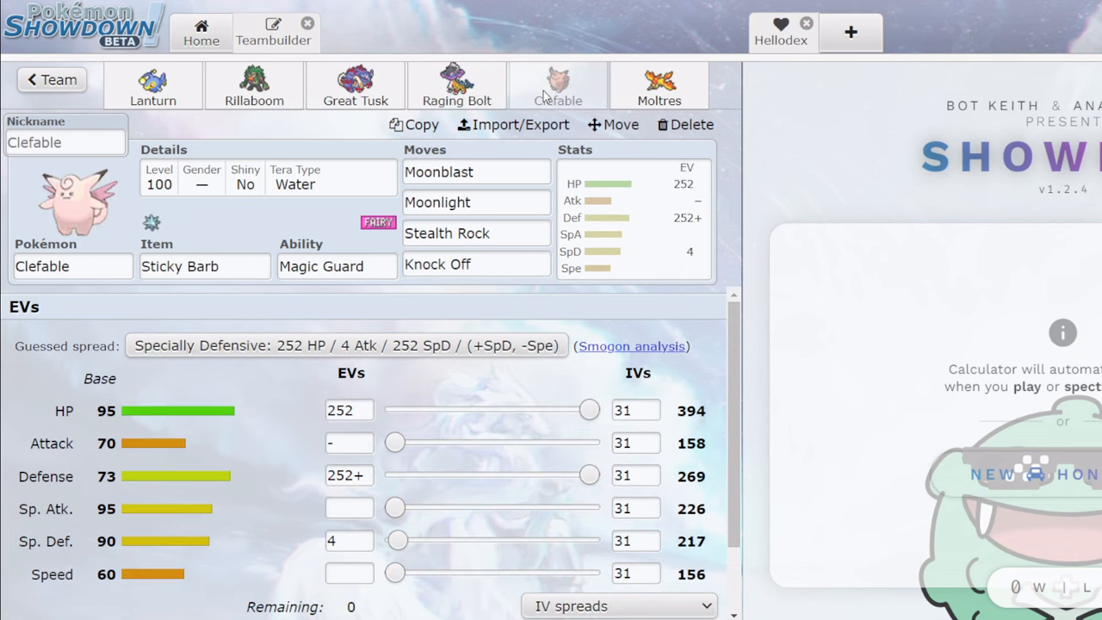
pyautogui.click(658, 87)
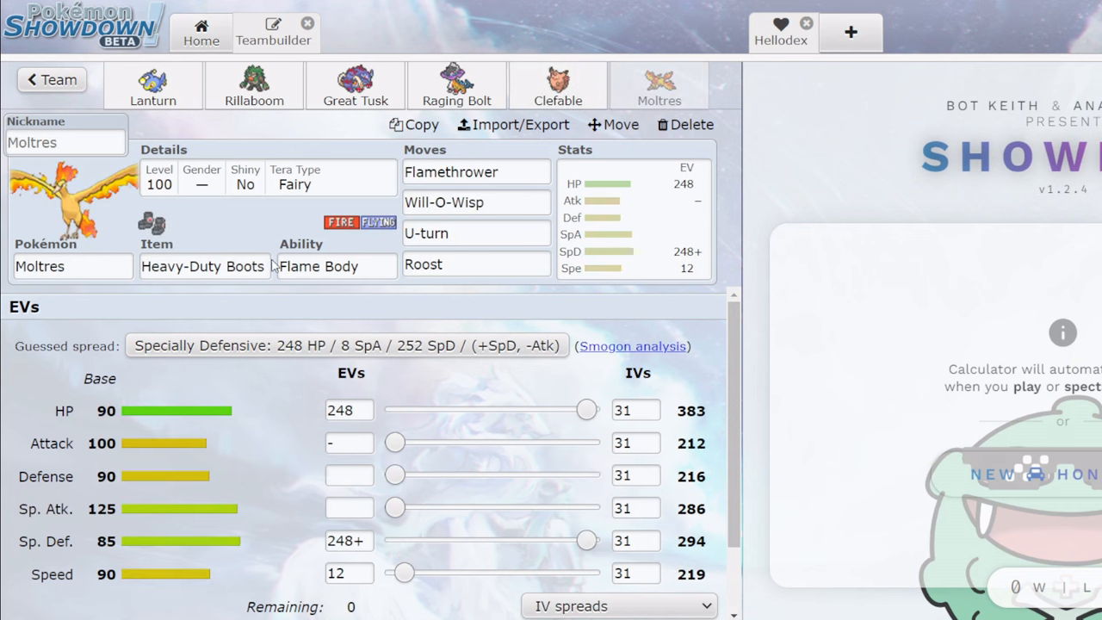
pyautogui.moveTo(152, 84)
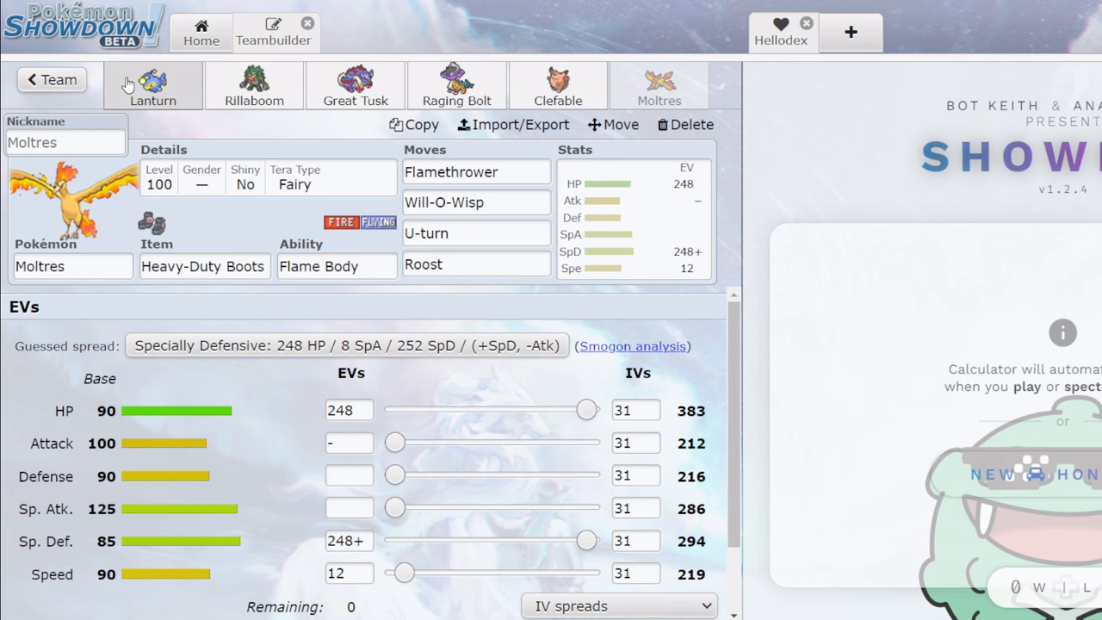
pyautogui.click(355, 86)
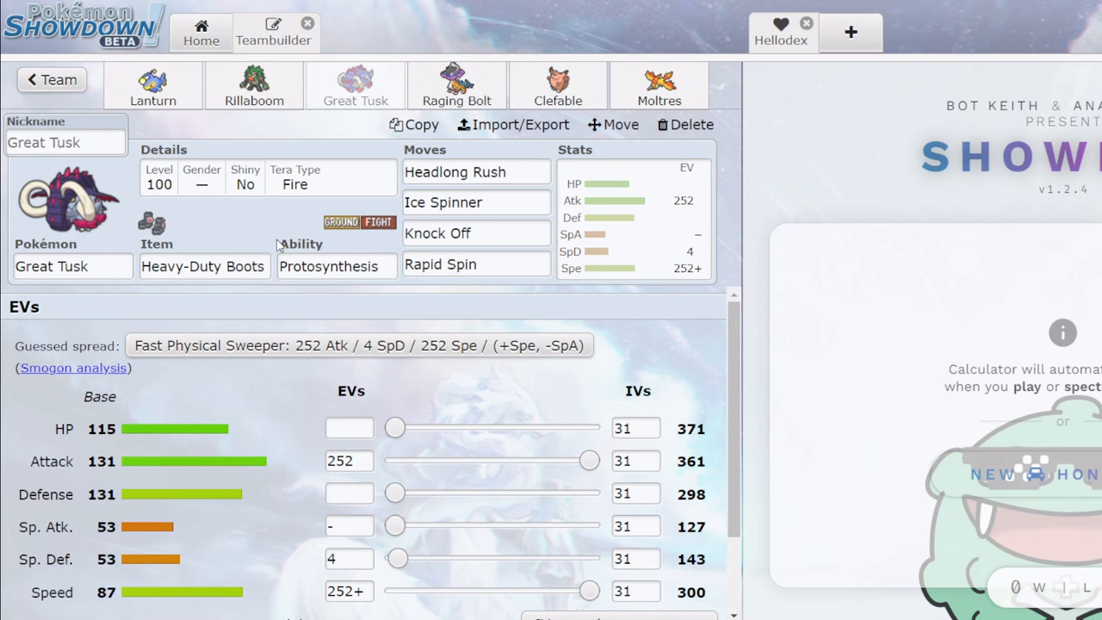
pyautogui.moveTo(255, 87)
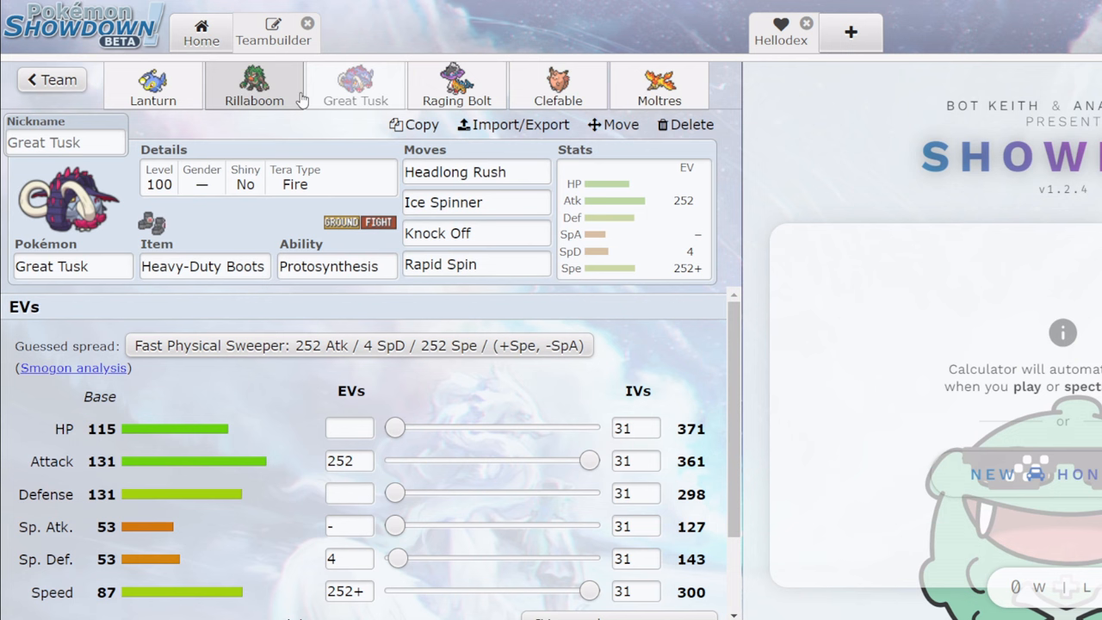
pyautogui.click(558, 86)
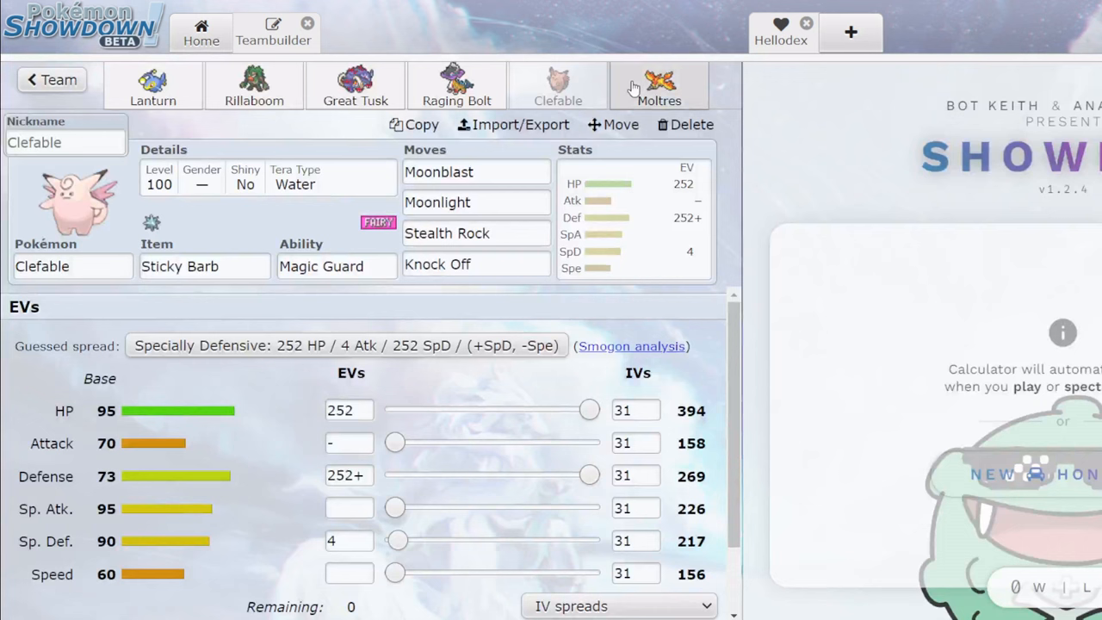
pyautogui.click(658, 86)
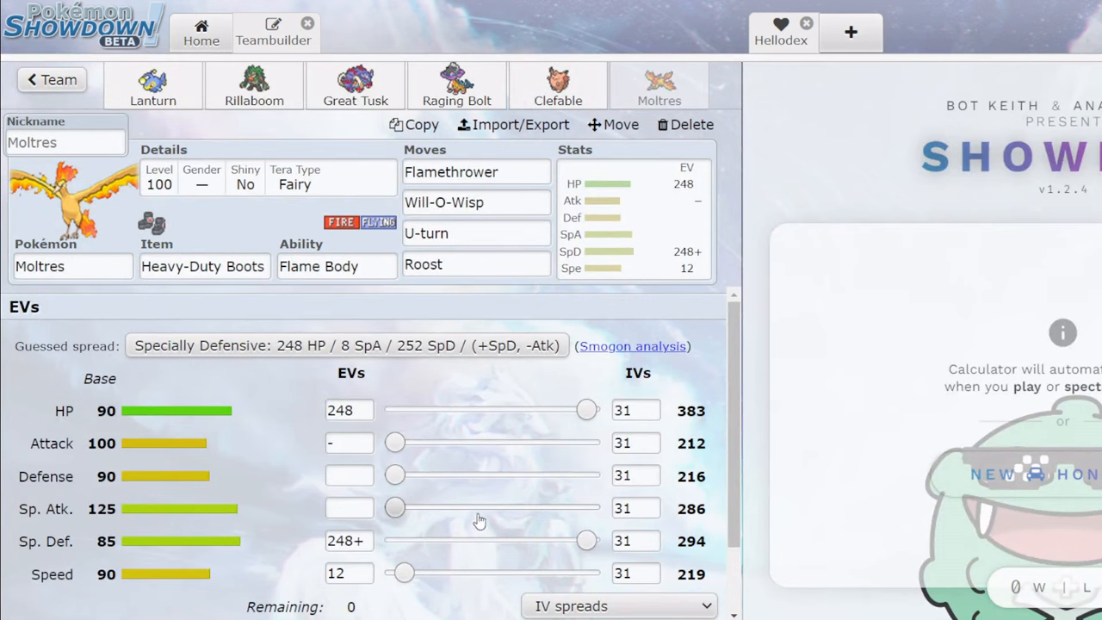
pyautogui.click(355, 86)
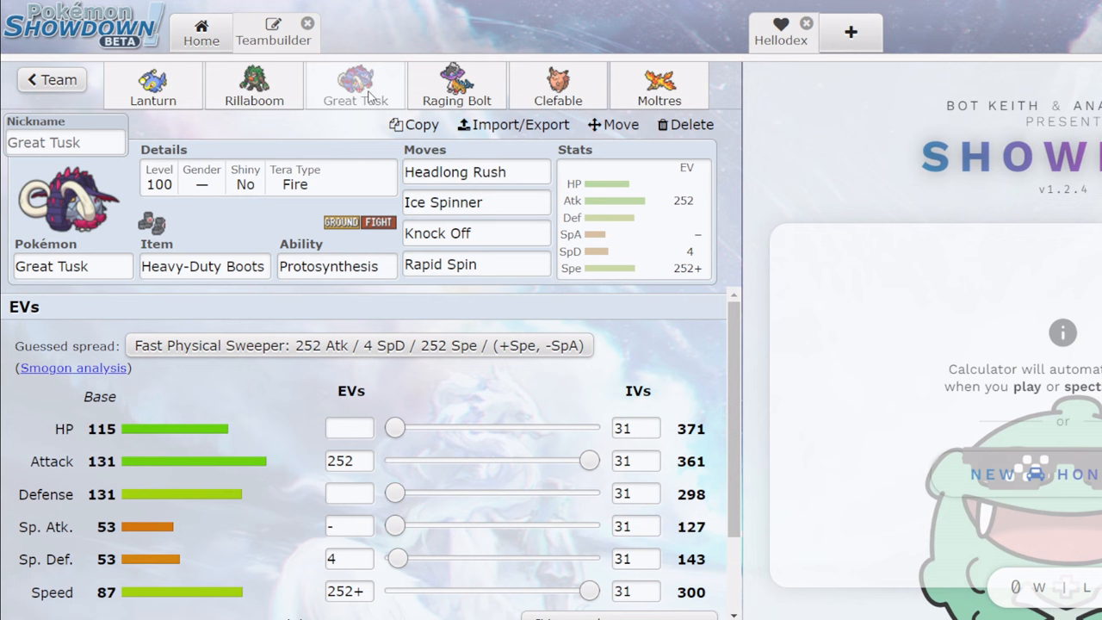
pyautogui.moveTo(365, 95)
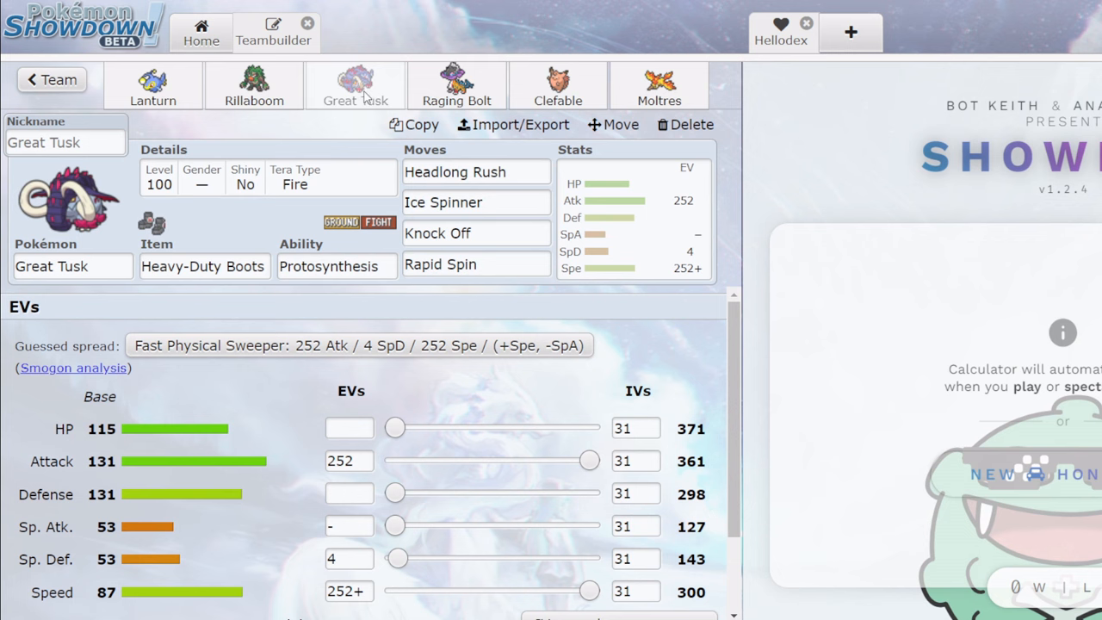
# Re-check Lanturn, Clefable, Great Tusk, Raging Bolt and Moltres once more.
pyautogui.click(152, 86)
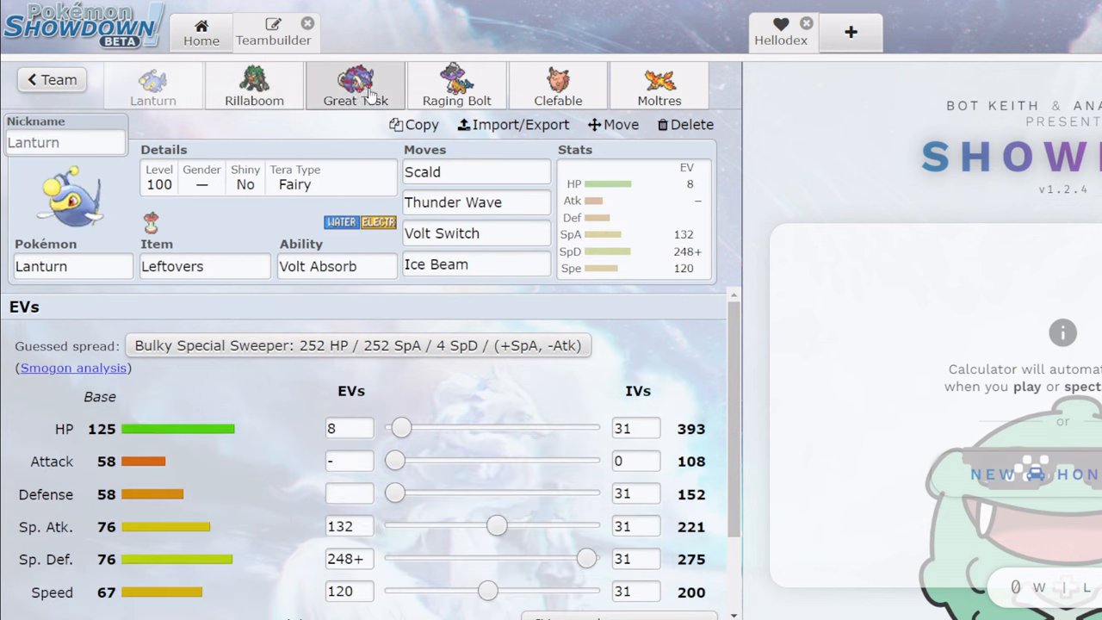
pyautogui.click(558, 86)
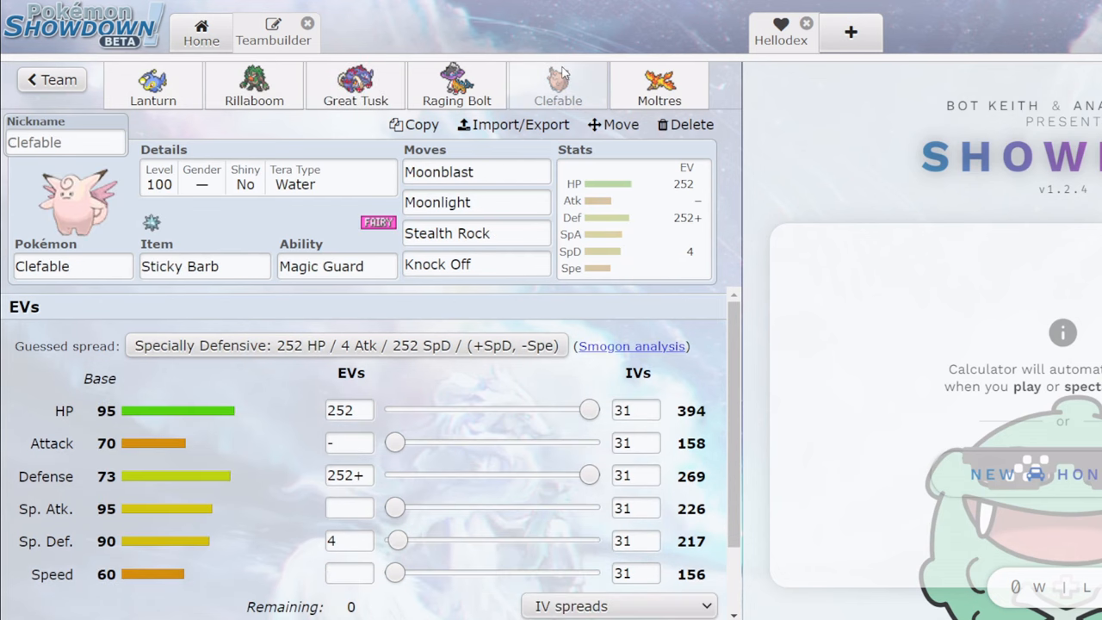
pyautogui.moveTo(603, 79)
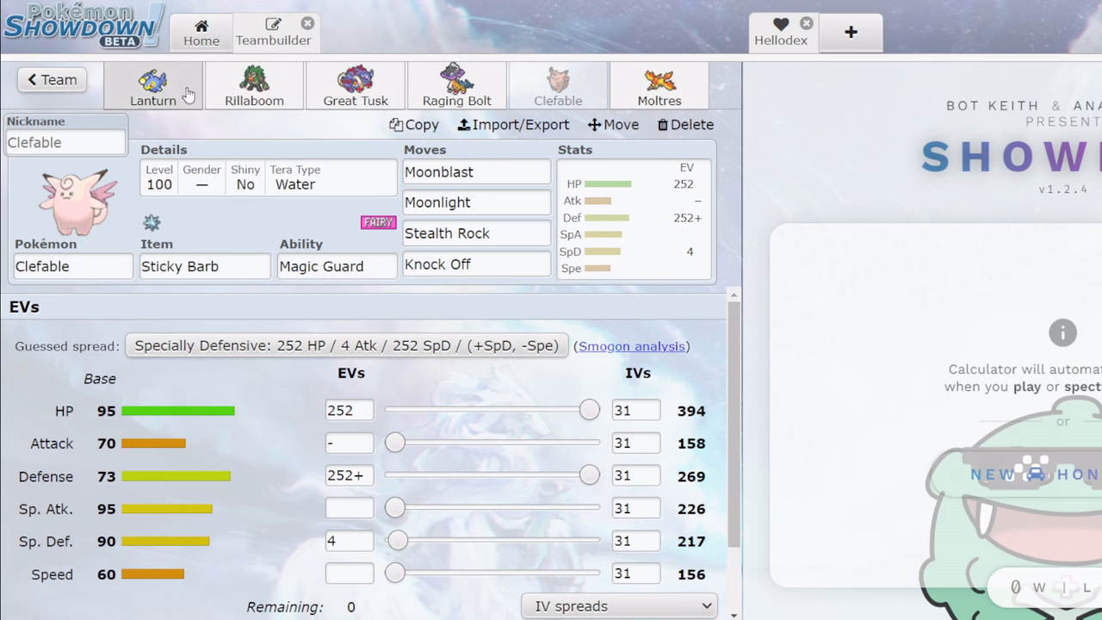
pyautogui.click(355, 87)
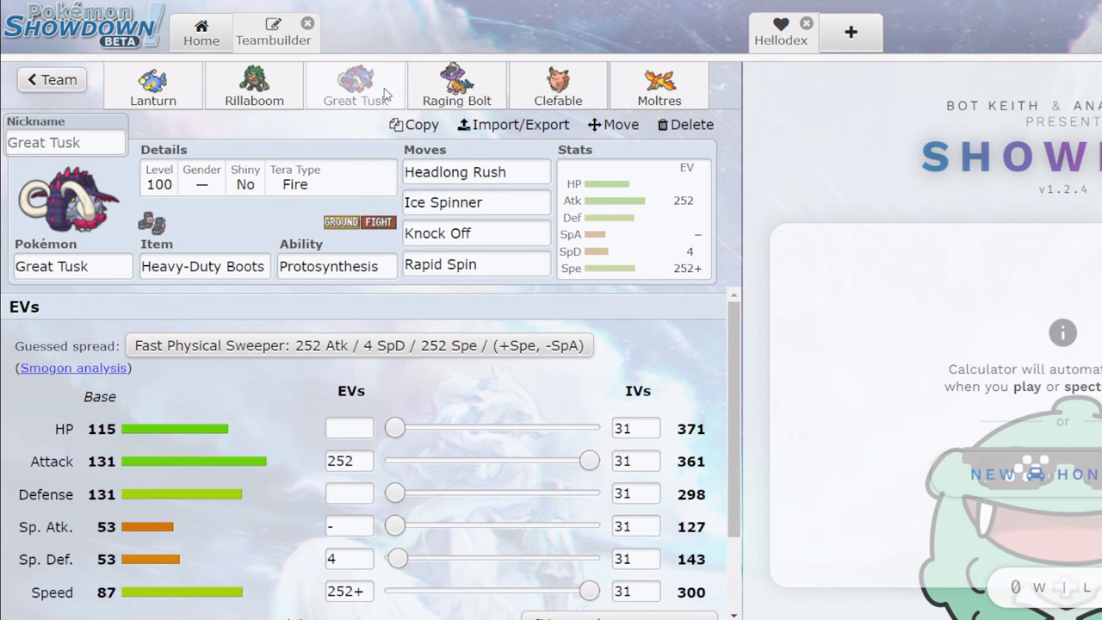
pyautogui.moveTo(255, 86)
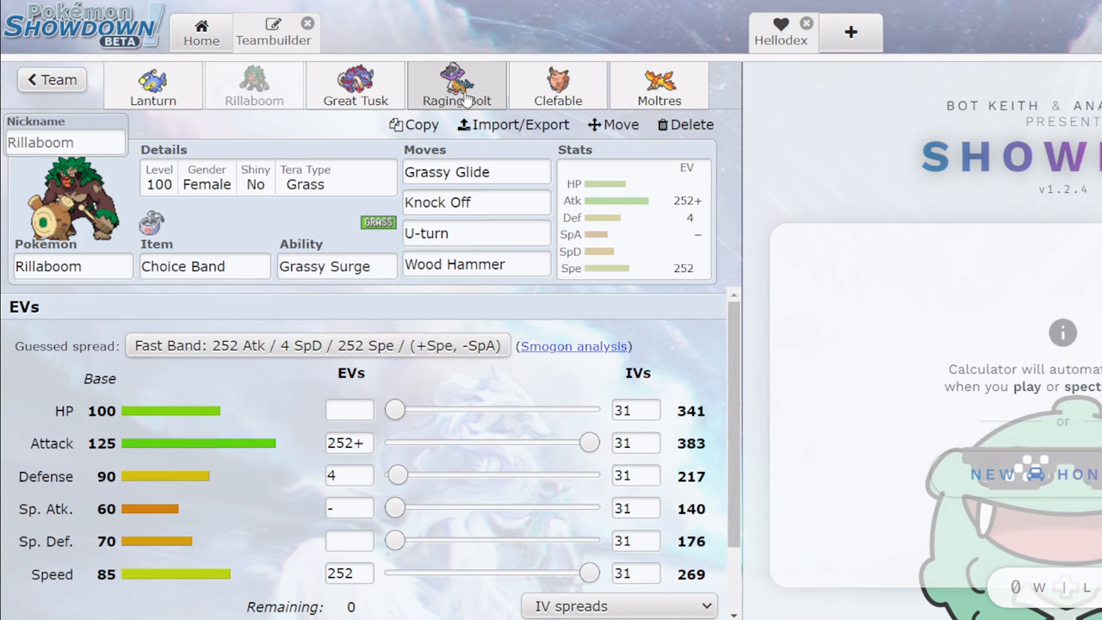
pyautogui.click(456, 87)
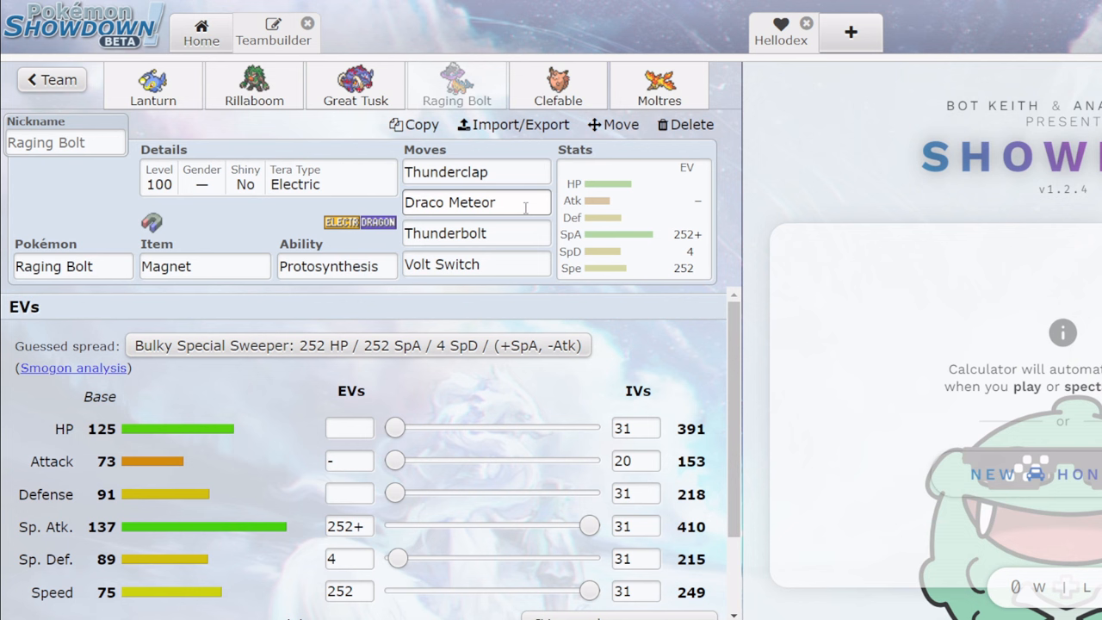
pyautogui.click(558, 86)
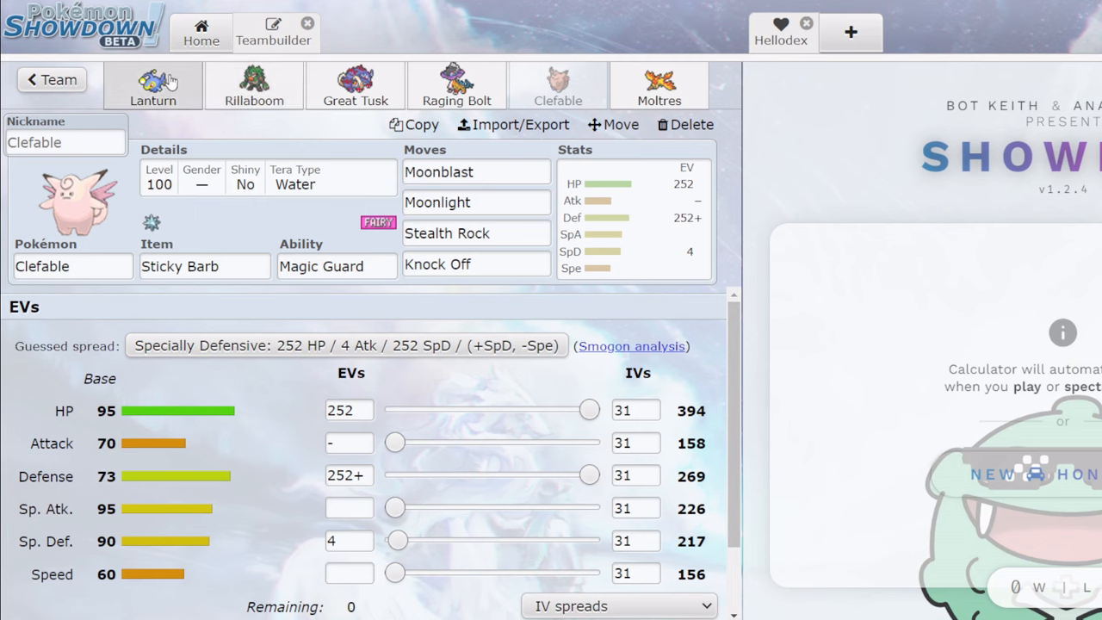
pyautogui.click(658, 86)
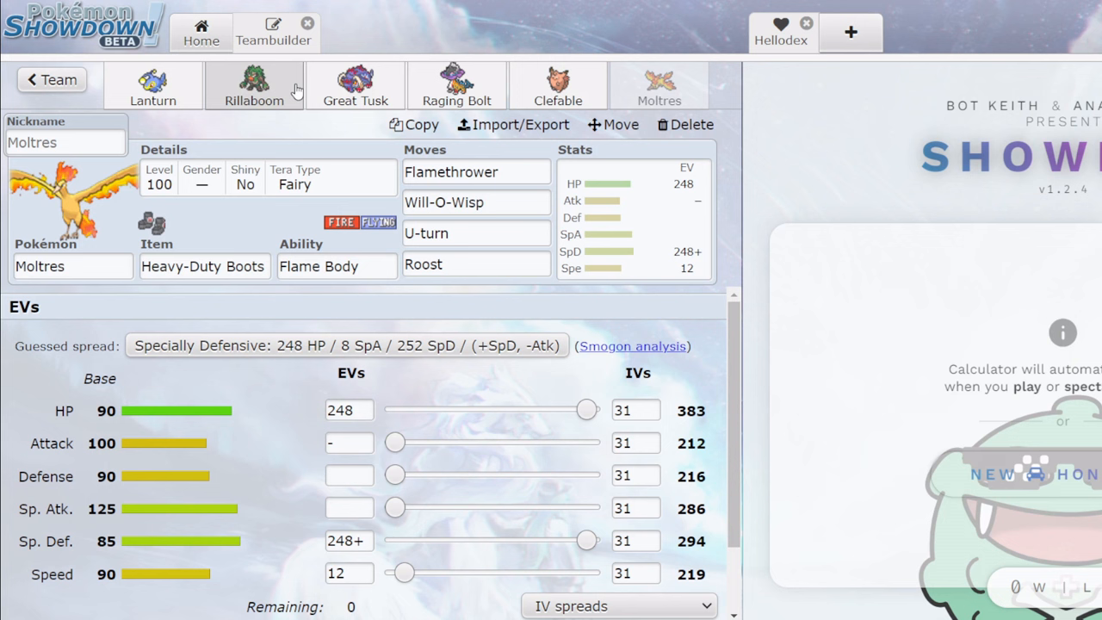
pyautogui.moveTo(527, 95)
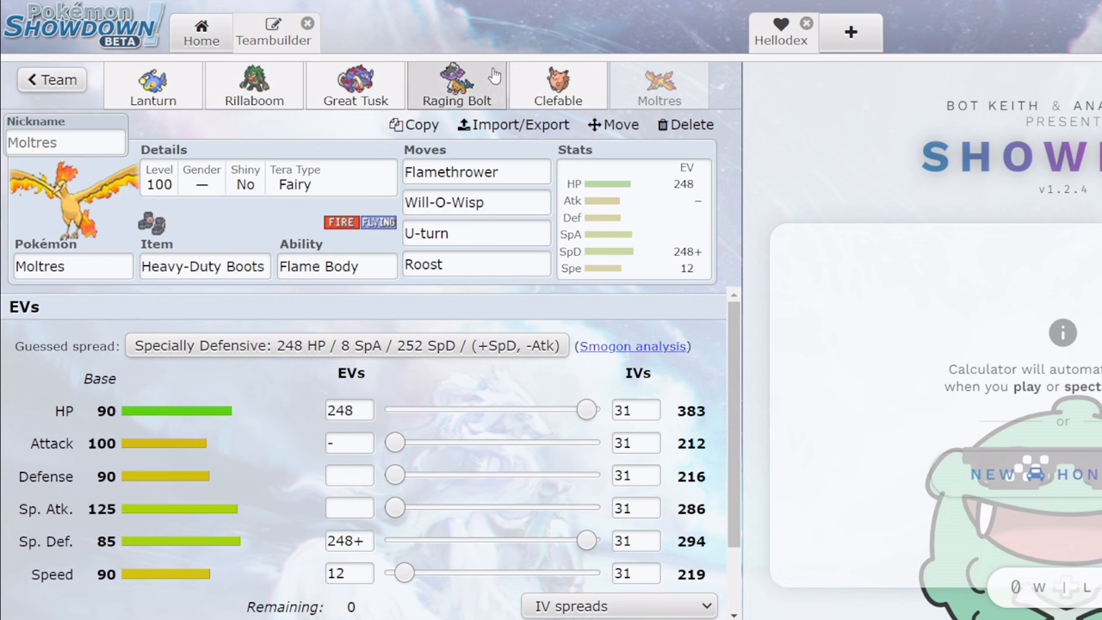
pyautogui.click(355, 86)
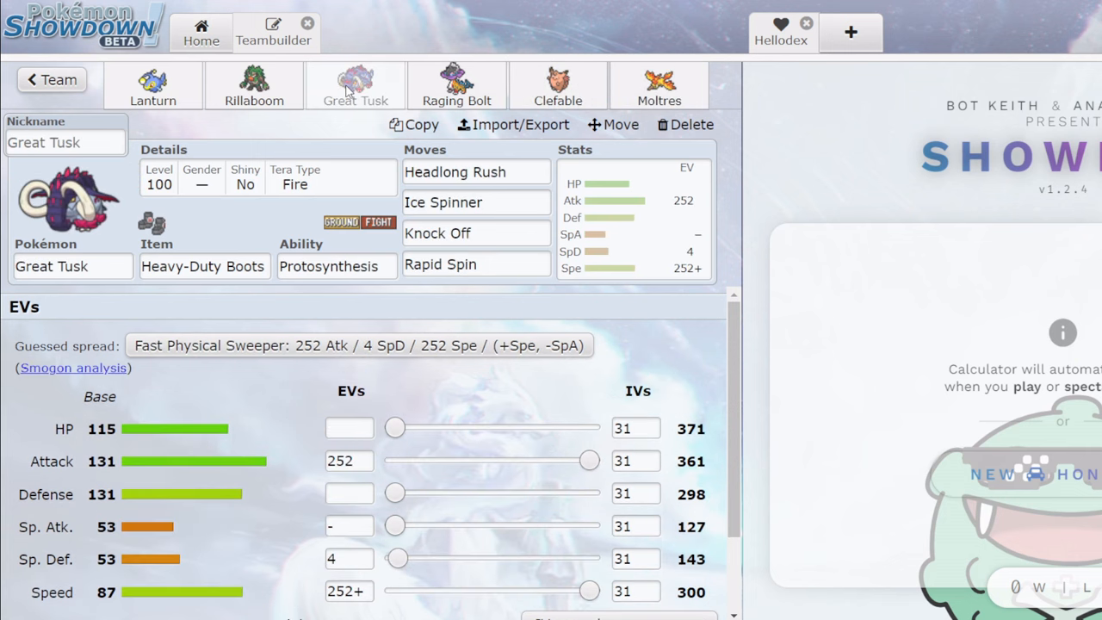
pyautogui.moveTo(279, 100)
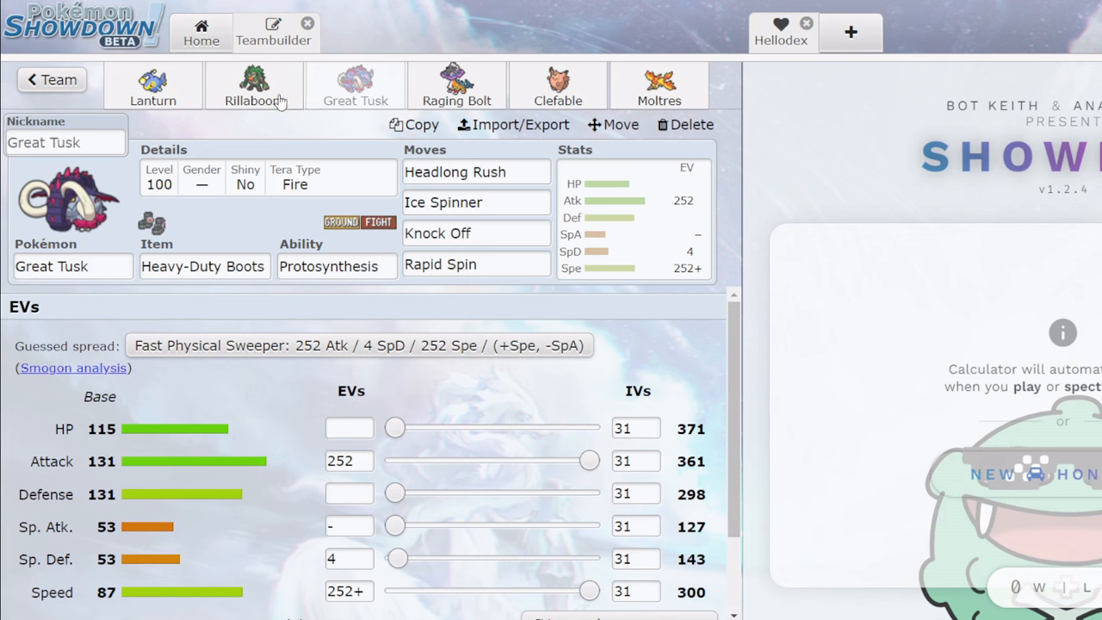
pyautogui.moveTo(205, 99)
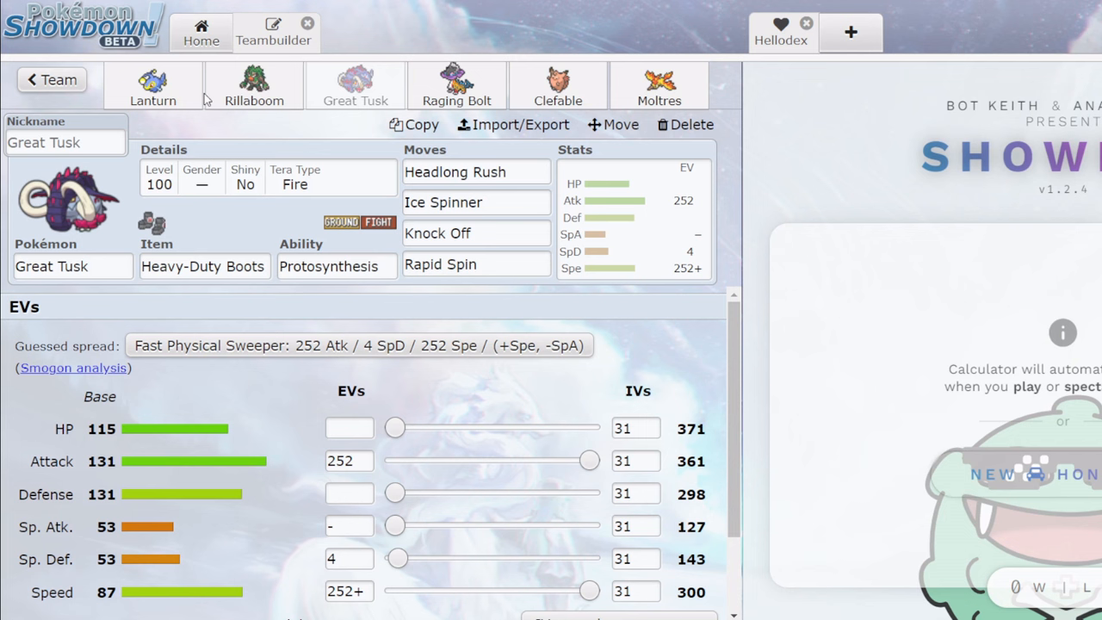
# Review Lanturn through Raging Bolt again, then search 'waterpon' to replace Raging Bolt.
pyautogui.click(151, 86)
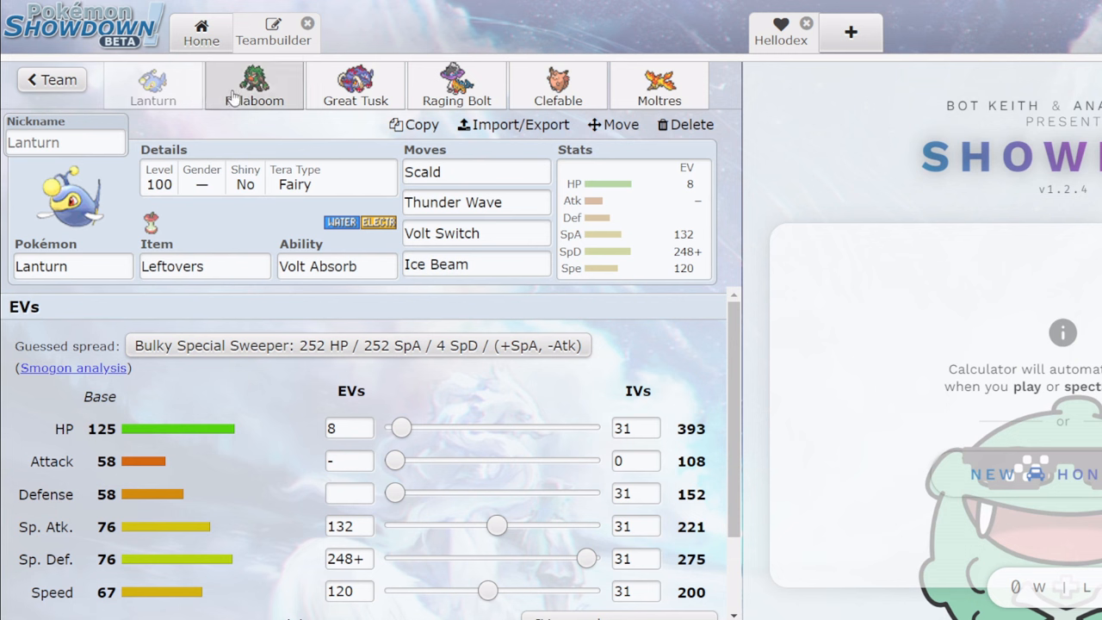
pyautogui.click(255, 86)
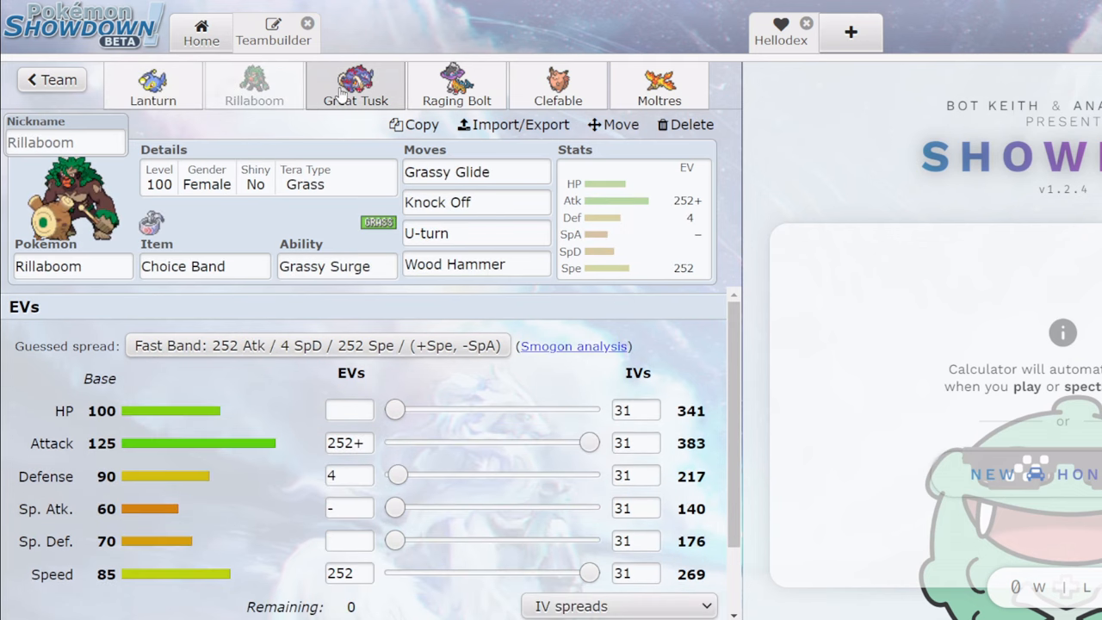
pyautogui.click(355, 86)
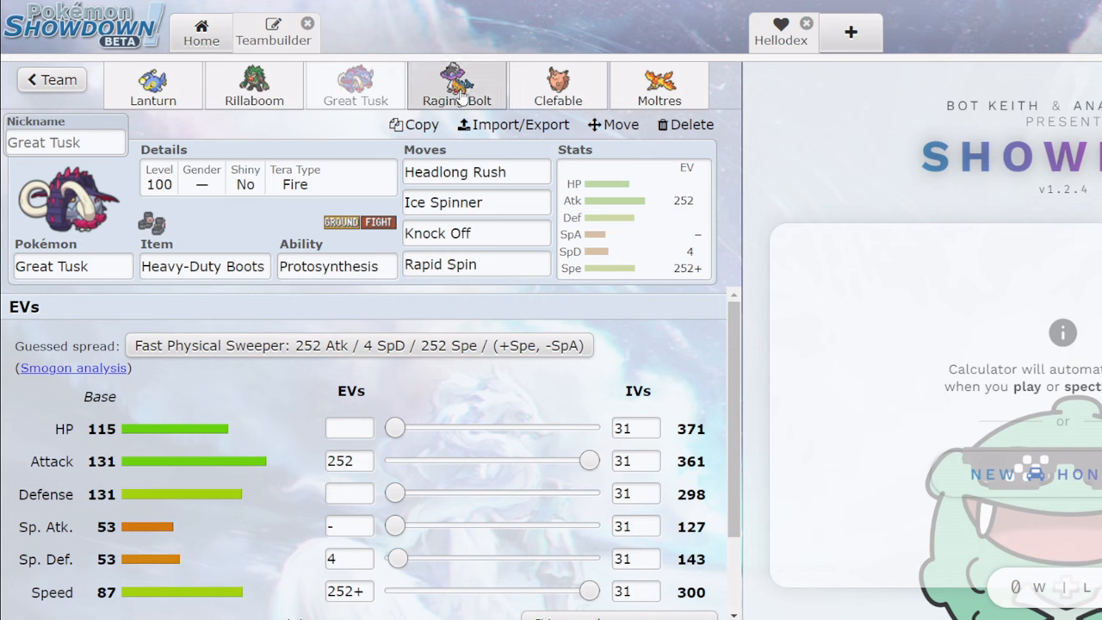
pyautogui.click(456, 86)
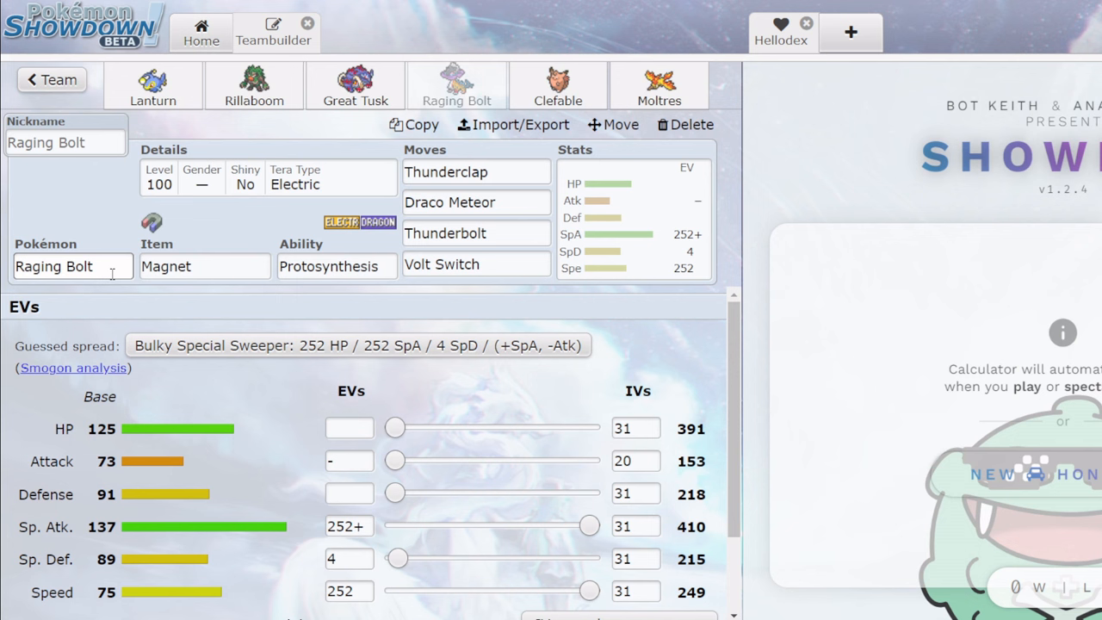
pyautogui.click(151, 87)
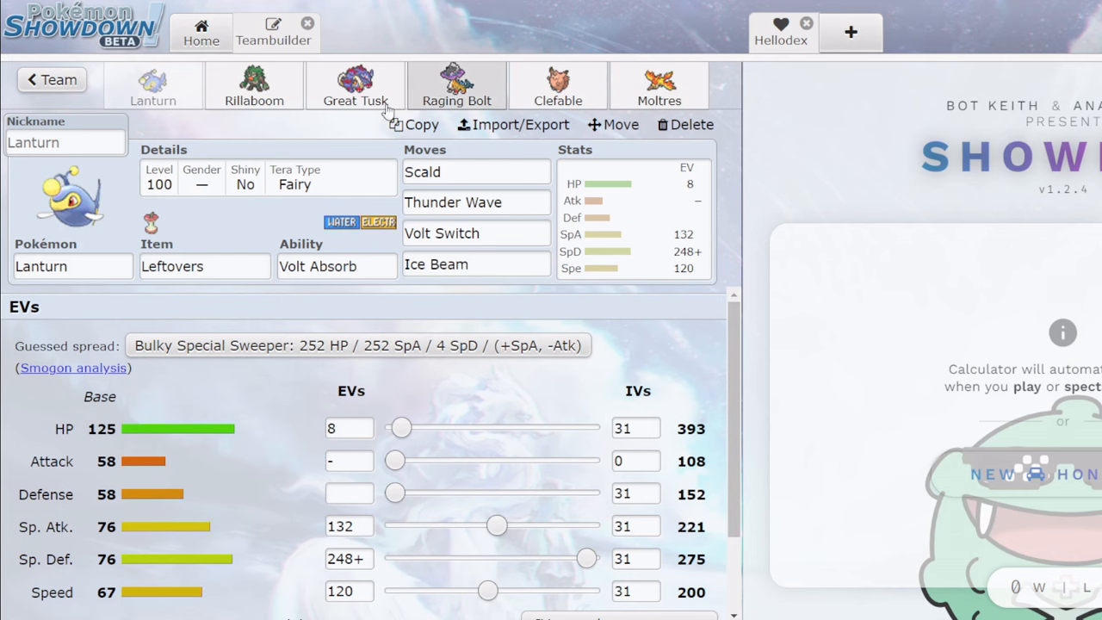
pyautogui.click(457, 86)
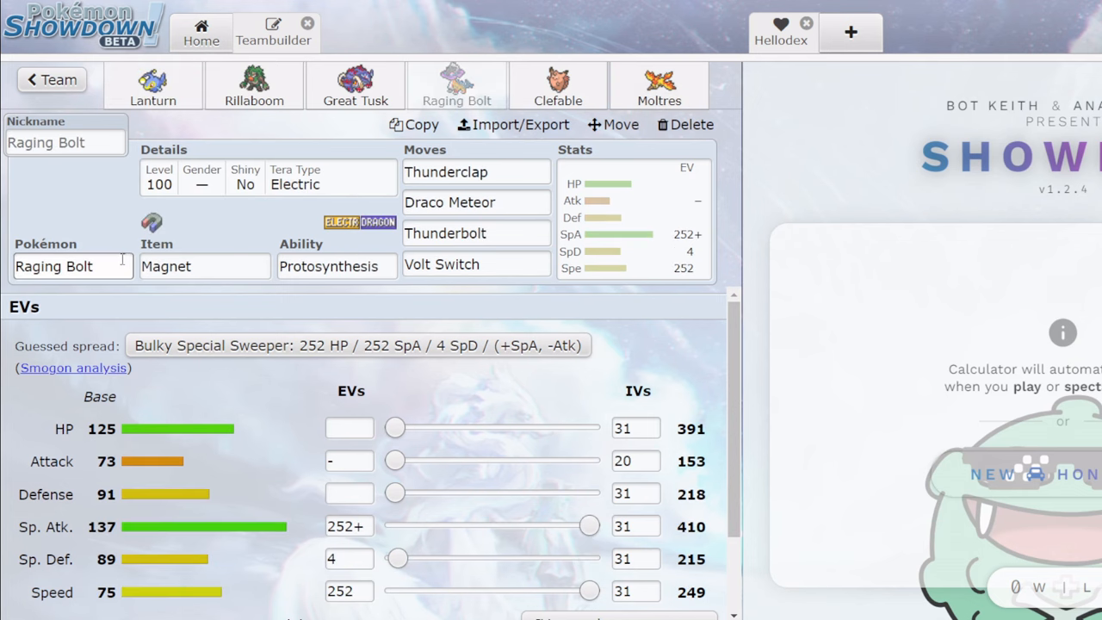
pyautogui.write('waterpon')
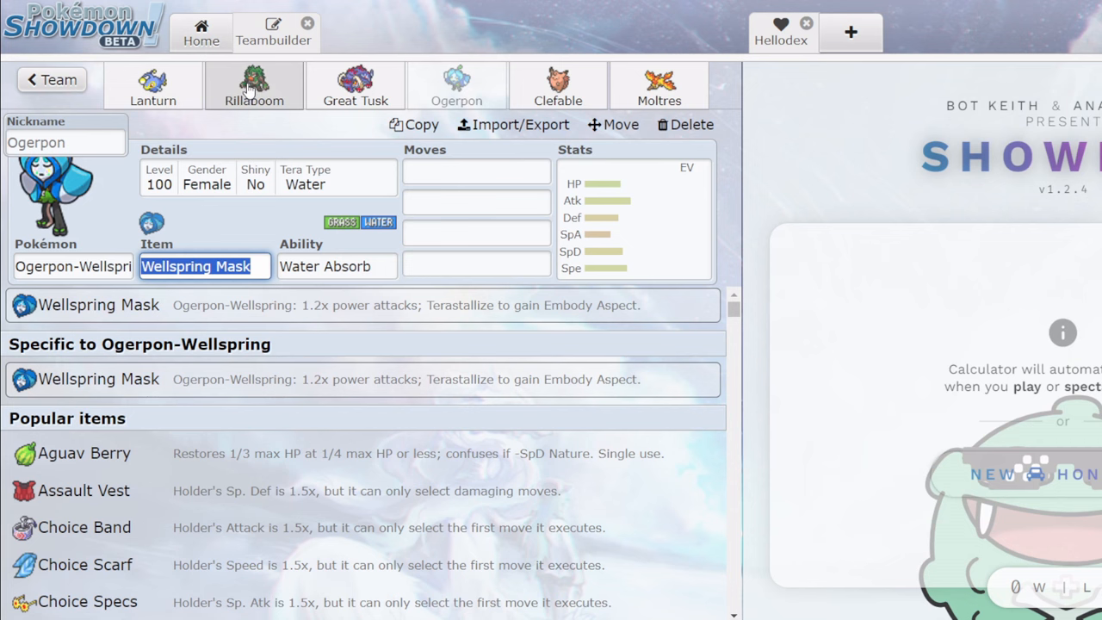
# Give Ogerpon-Wellspring Ivy Cudgel and Play Rough with the suggested 252 Atk/4 SpD/252 Spe sweeper spread.
pyautogui.click(152, 86)
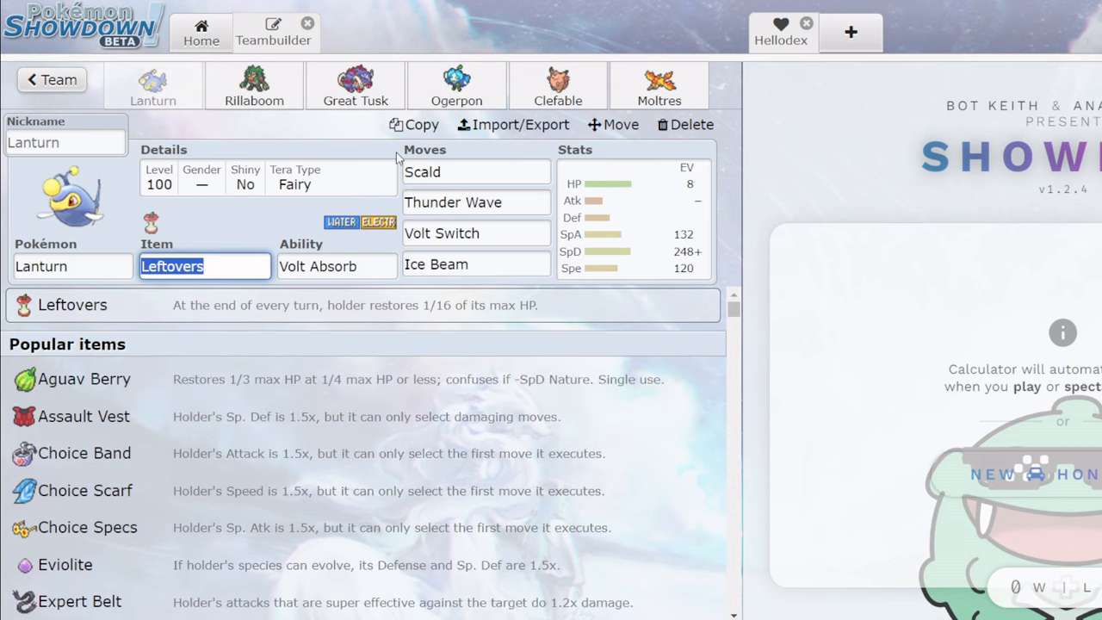
pyautogui.click(457, 86)
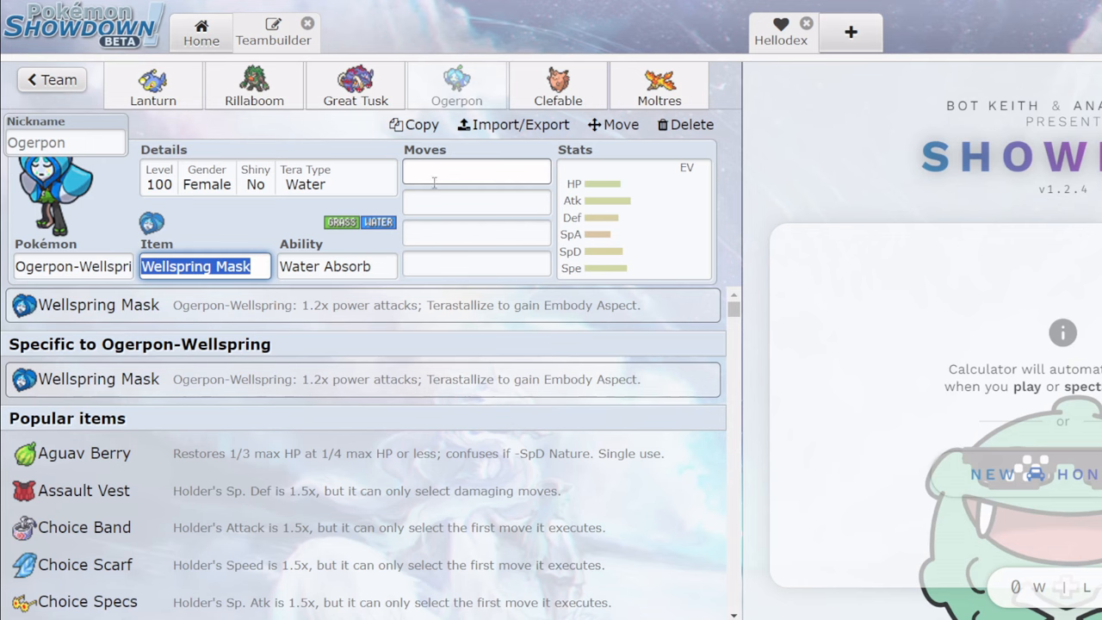
pyautogui.write('ivy cud')
pyautogui.click(477, 170)
pyautogui.write('Swords Dance')
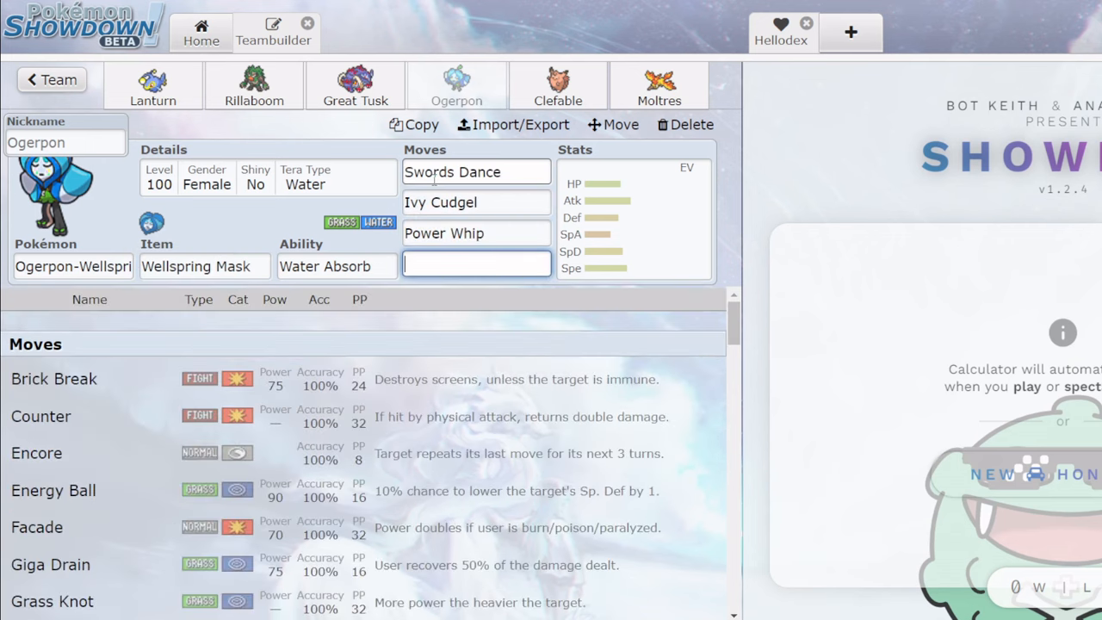
pyautogui.write('play ro')
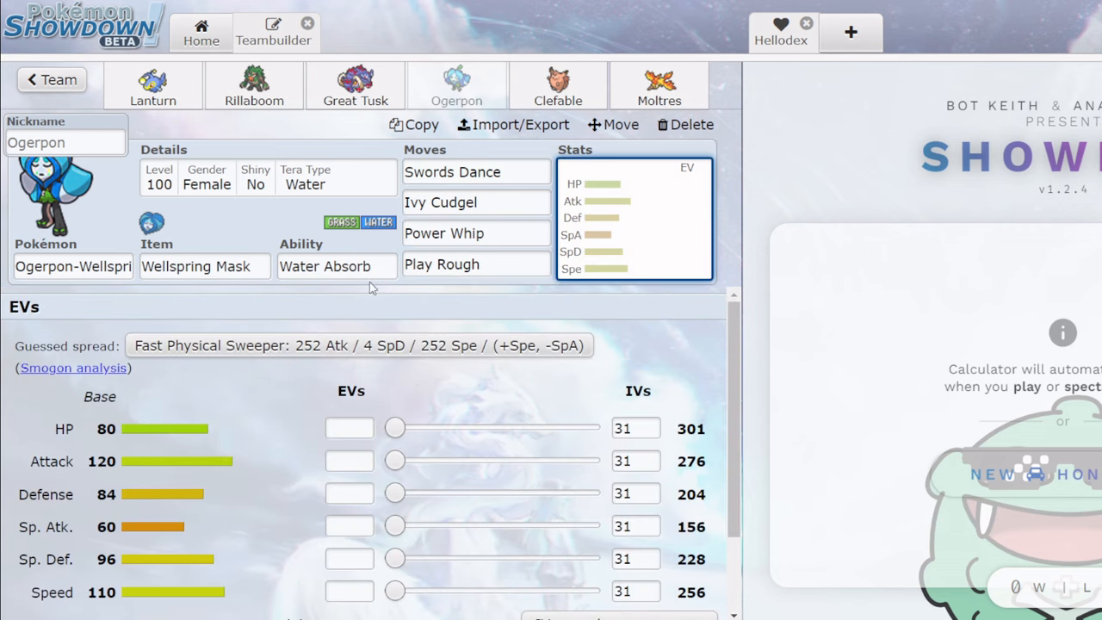
pyautogui.click(358, 345)
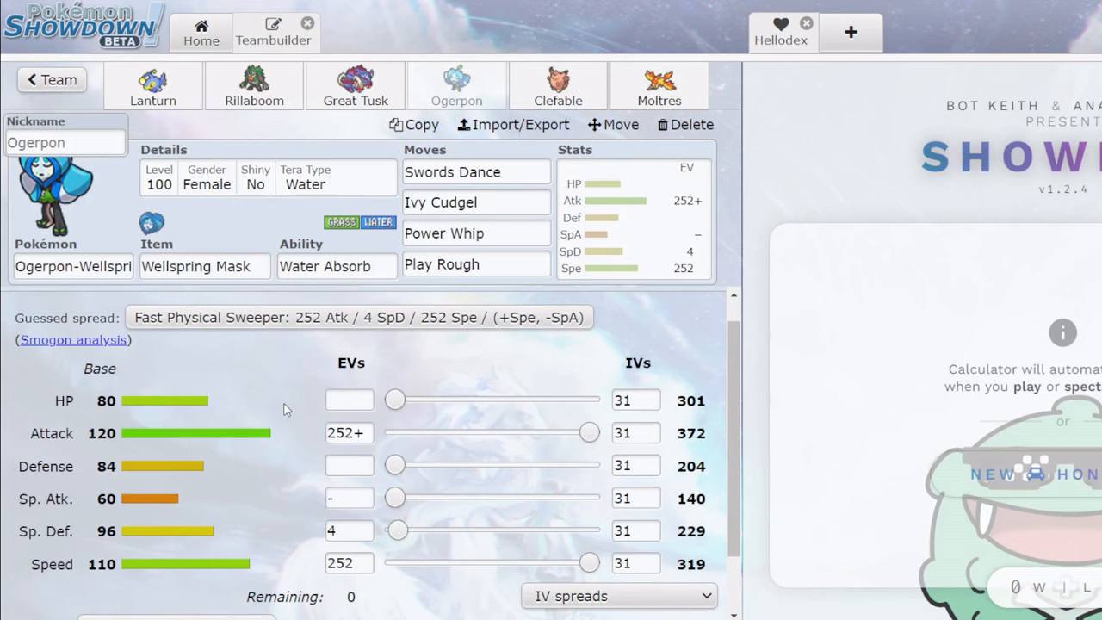
pyautogui.scroll(-3)
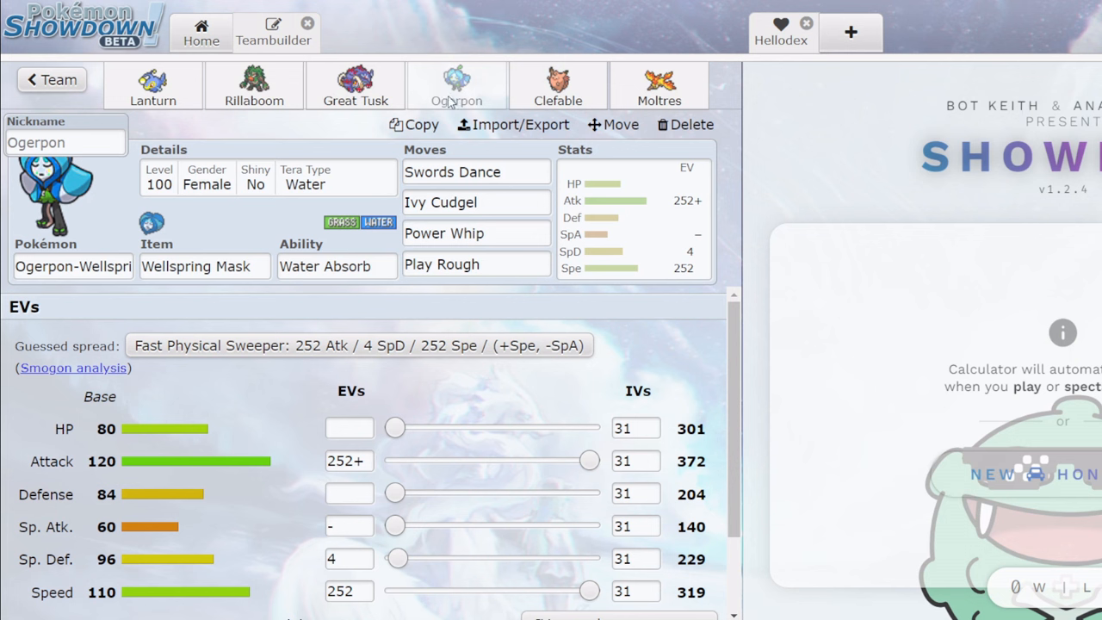
pyautogui.moveTo(358, 204)
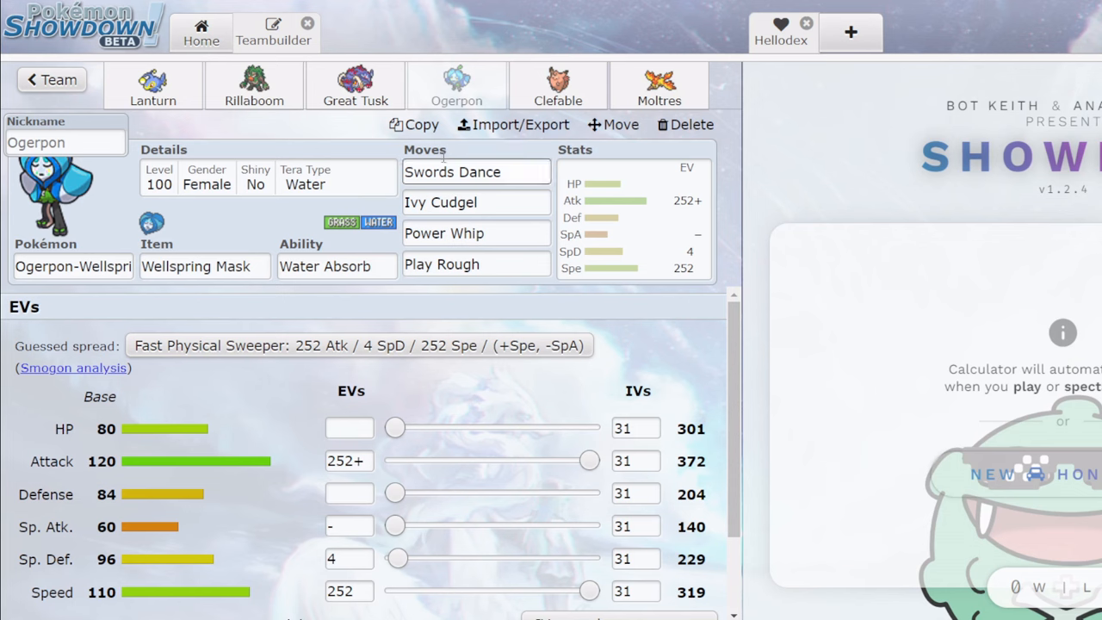
pyautogui.click(558, 86)
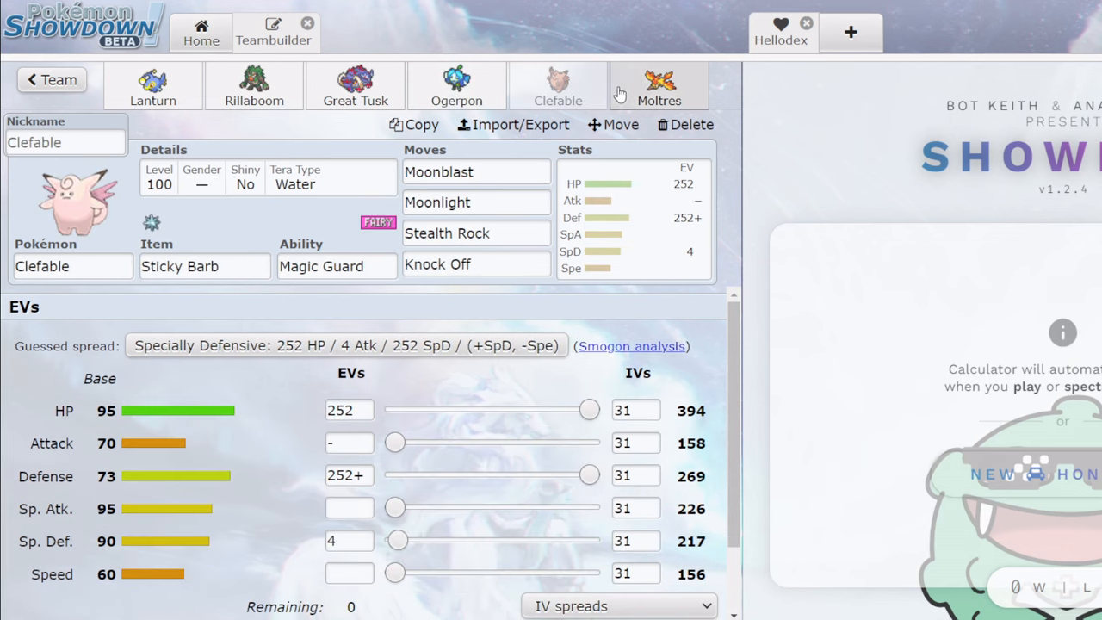
# Delete Moltres and add Gholdengo with Choice Scarf, Make It Rain and Trick.
pyautogui.click(558, 86)
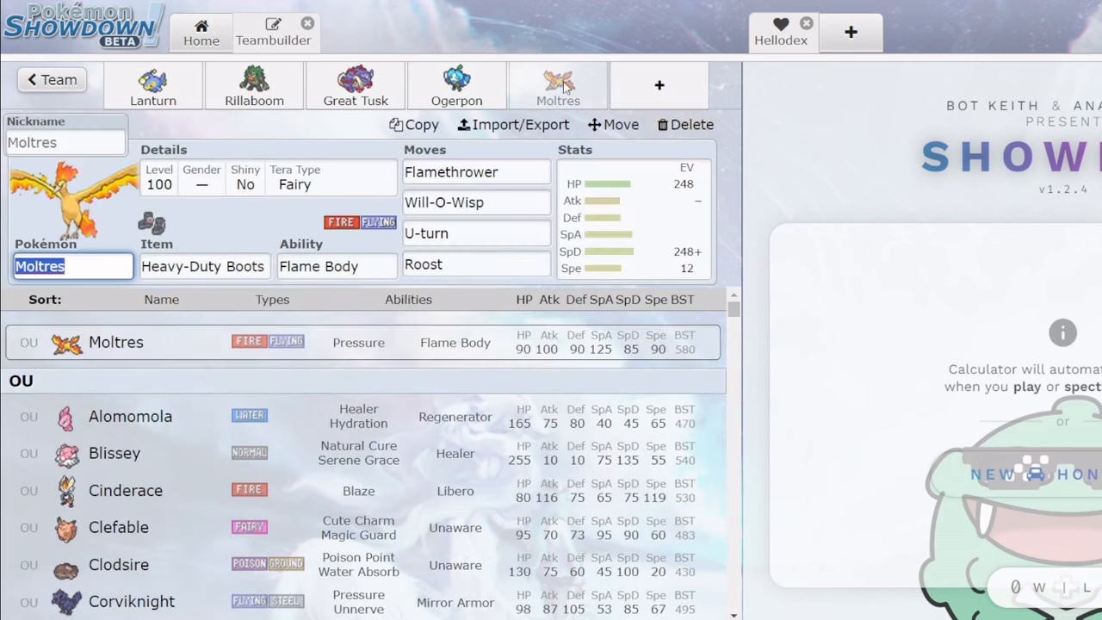
pyautogui.click(686, 124)
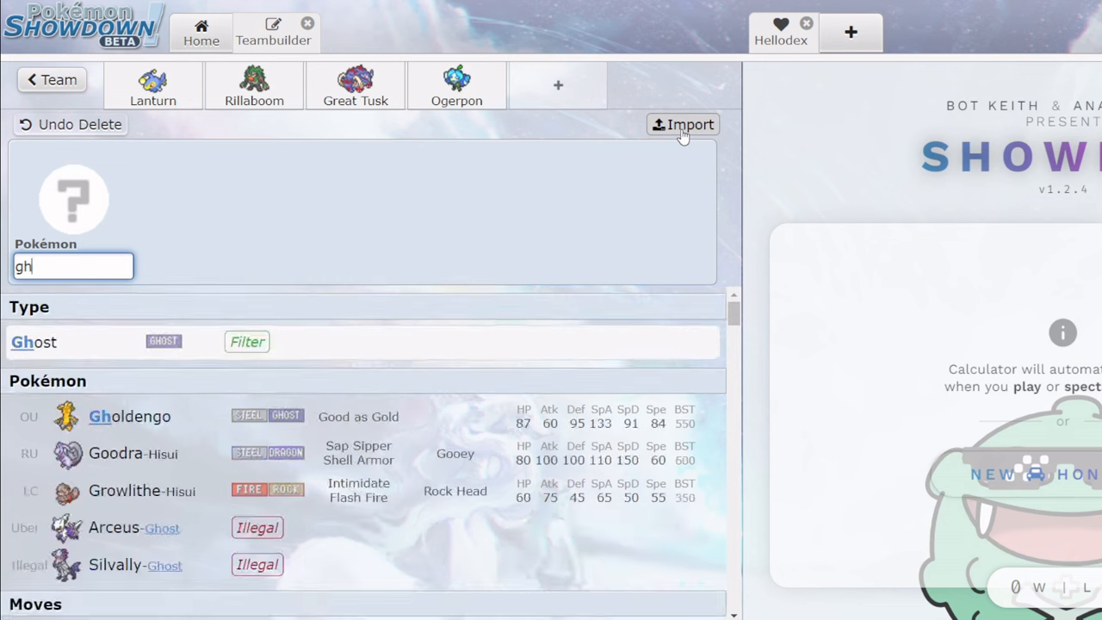
pyautogui.click(129, 416)
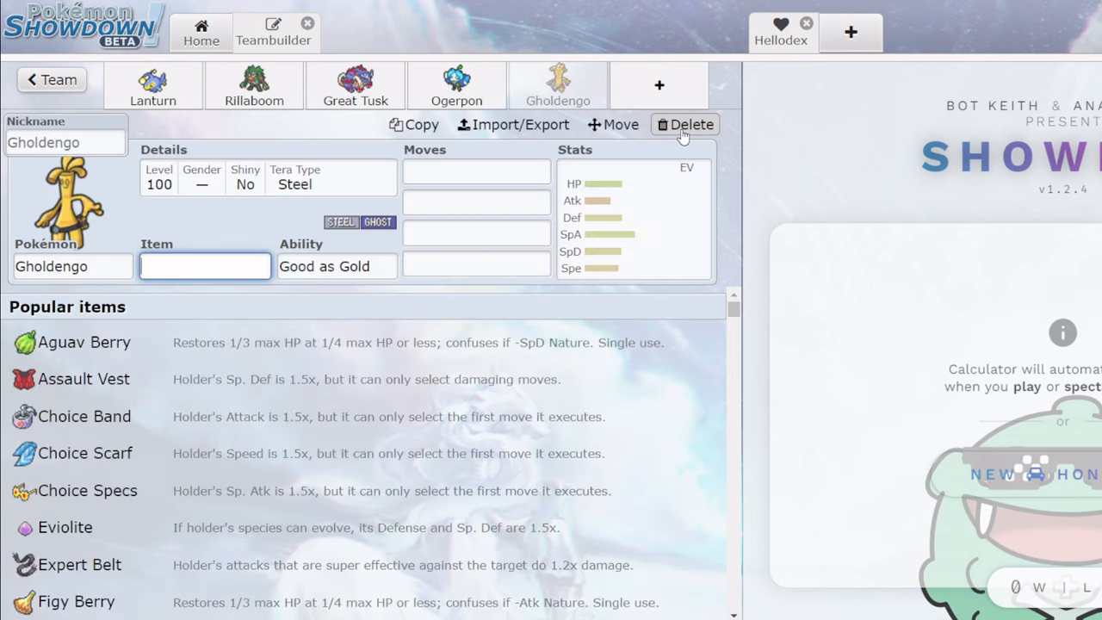
pyautogui.click(85, 453)
pyautogui.write('Shadow Ball')
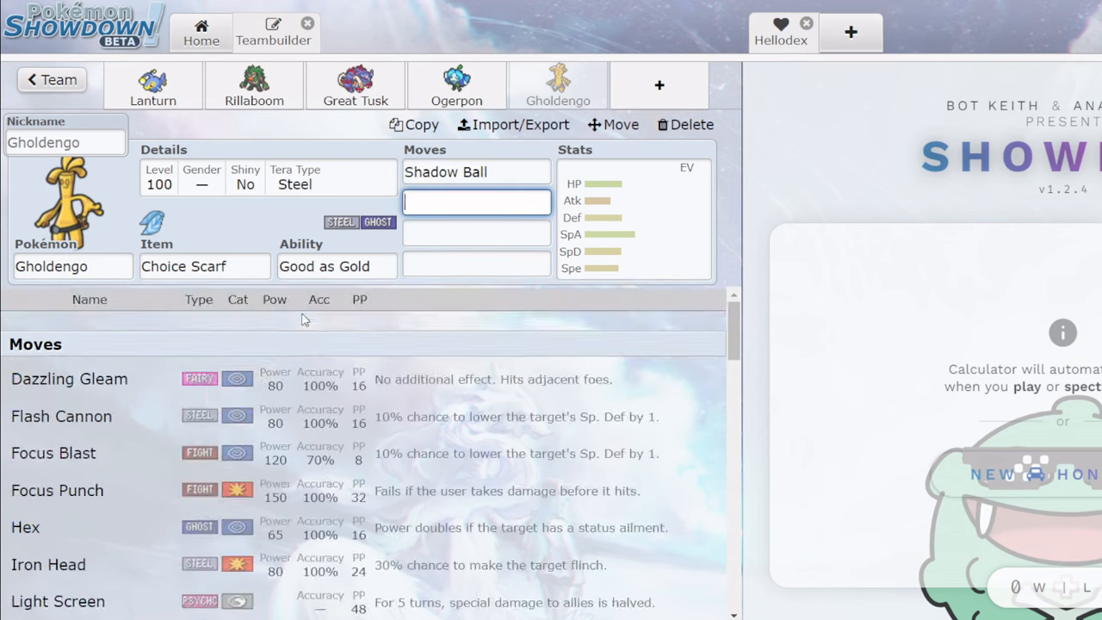
pyautogui.write('make it')
pyautogui.click(477, 263)
pyautogui.write('trick')
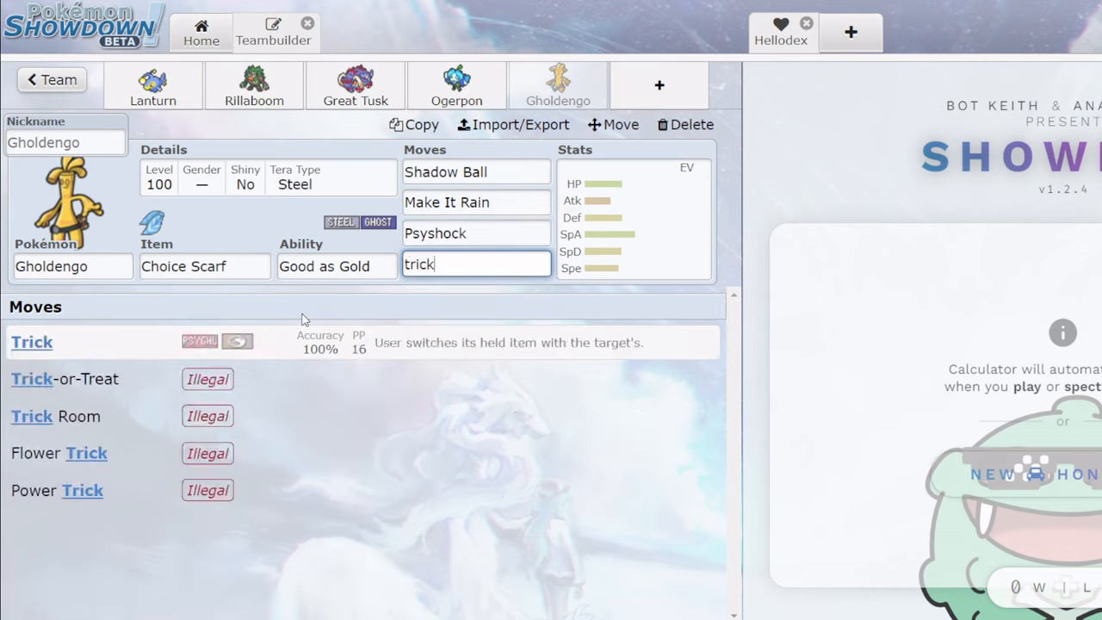
pyautogui.click(31, 341)
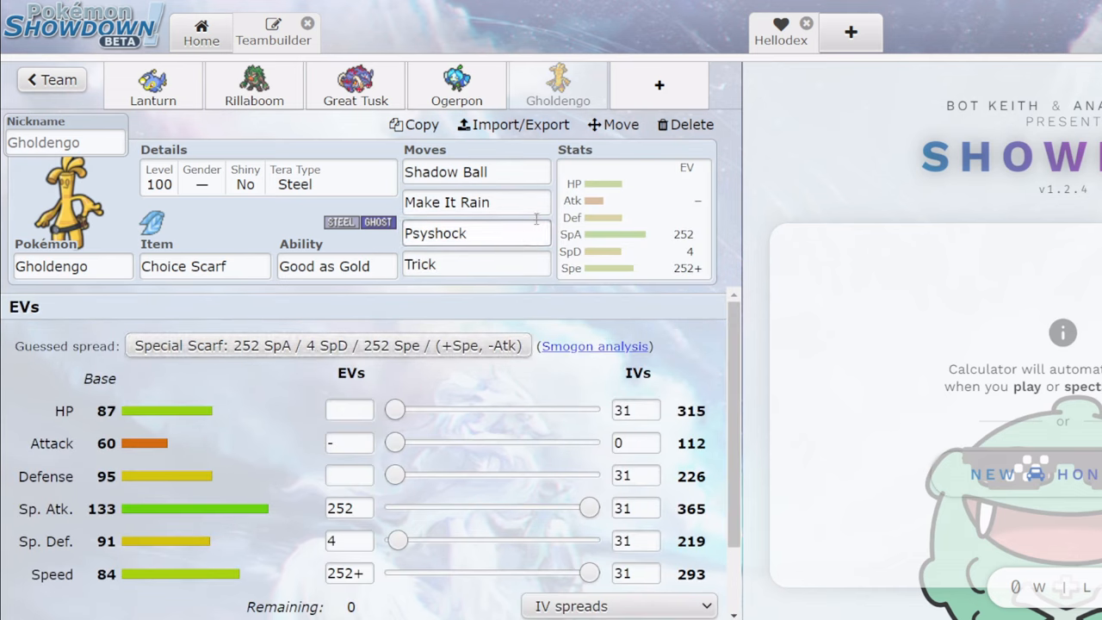
pyautogui.moveTo(481, 231)
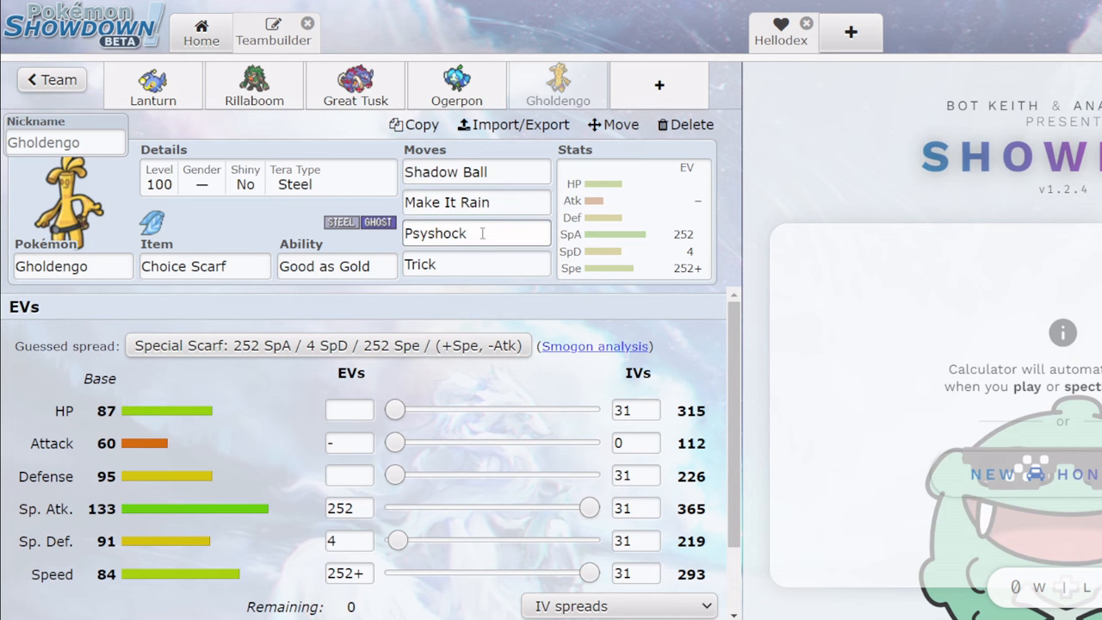
# Apply Gholdengo's suggested Scarf spread and set its Tera Type to Flying.
pyautogui.click(476, 234)
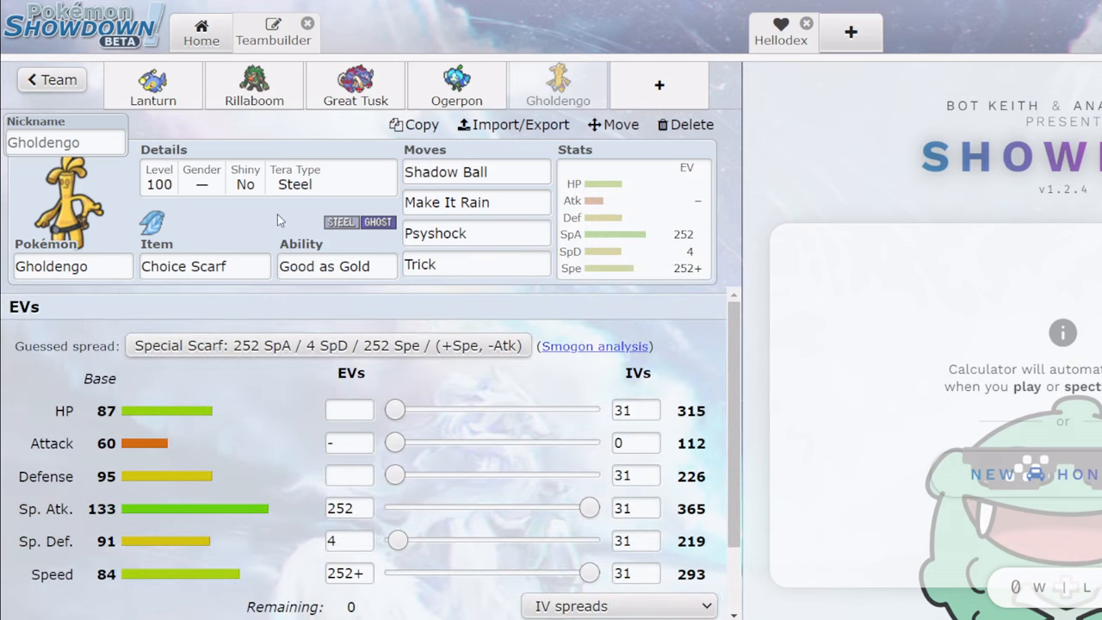
pyautogui.click(456, 86)
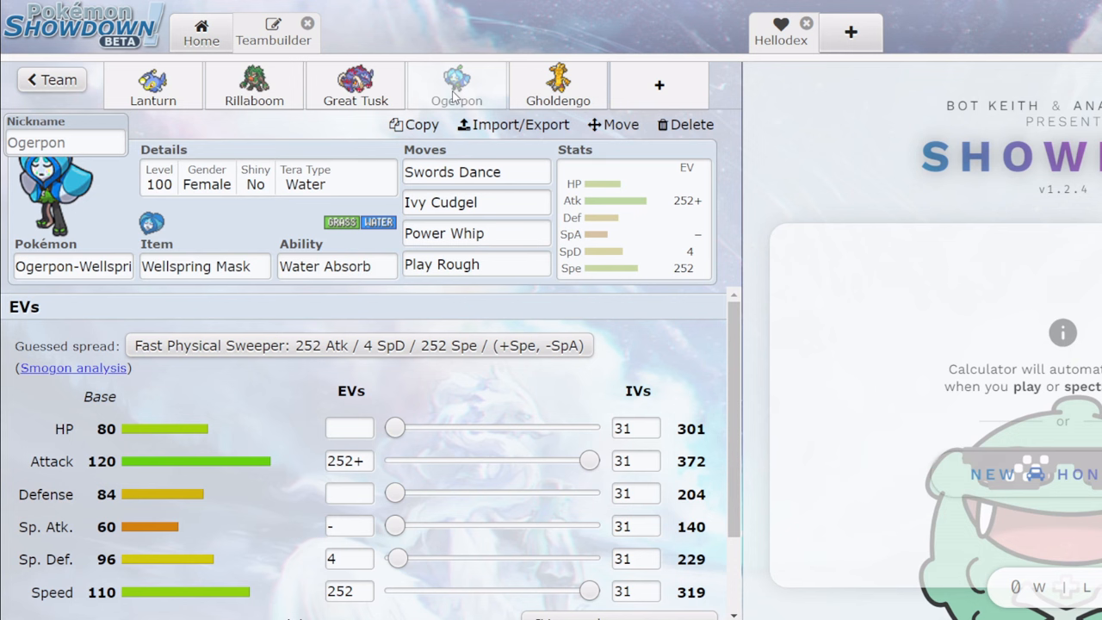
pyautogui.click(558, 86)
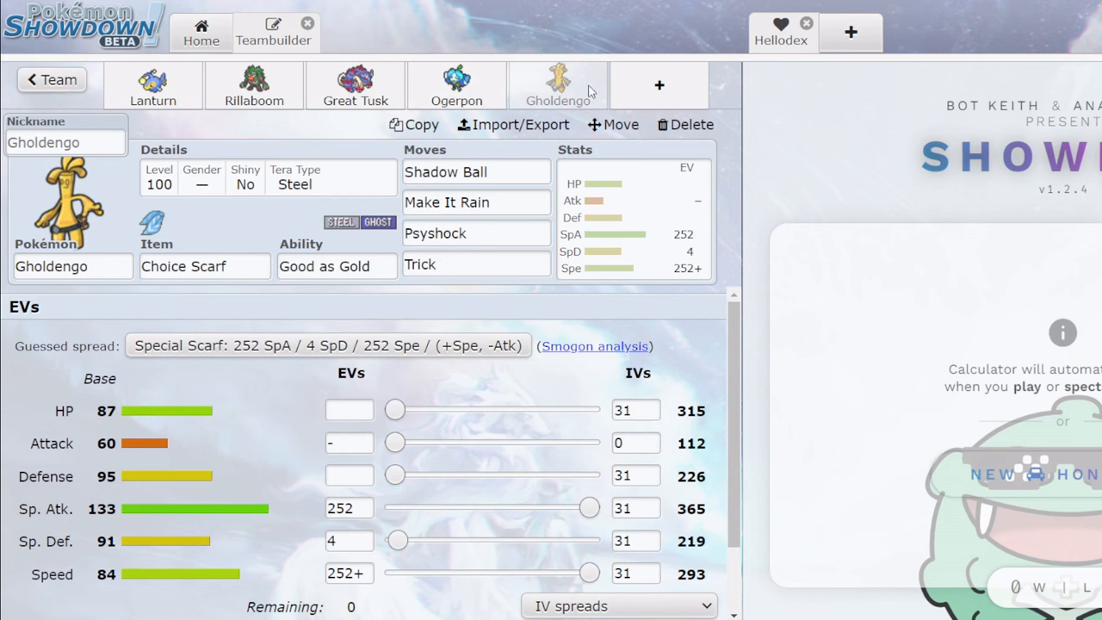
pyautogui.click(172, 403)
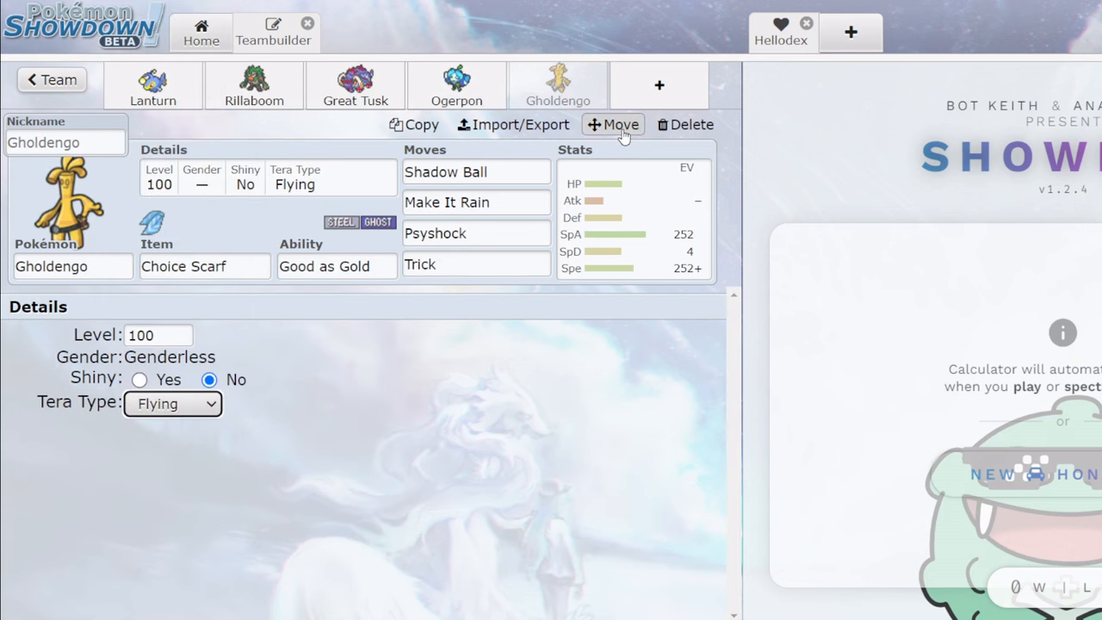
# Add Corviknight as the sixth member with Iron Defense and Roost.
pyautogui.click(686, 124)
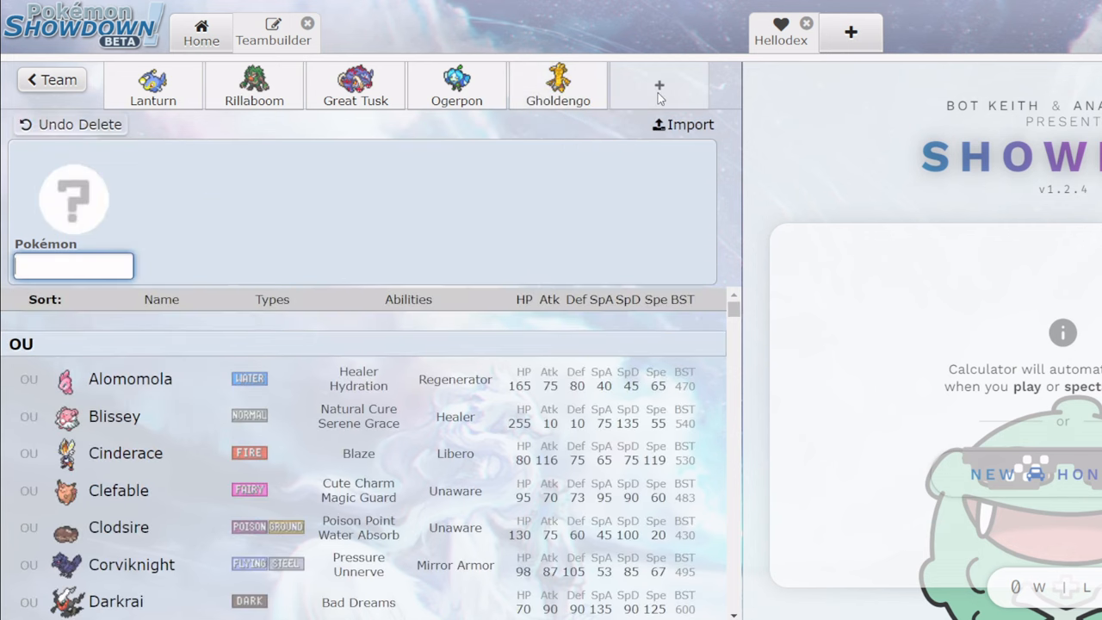
pyautogui.click(660, 86)
pyautogui.write('Corviknight')
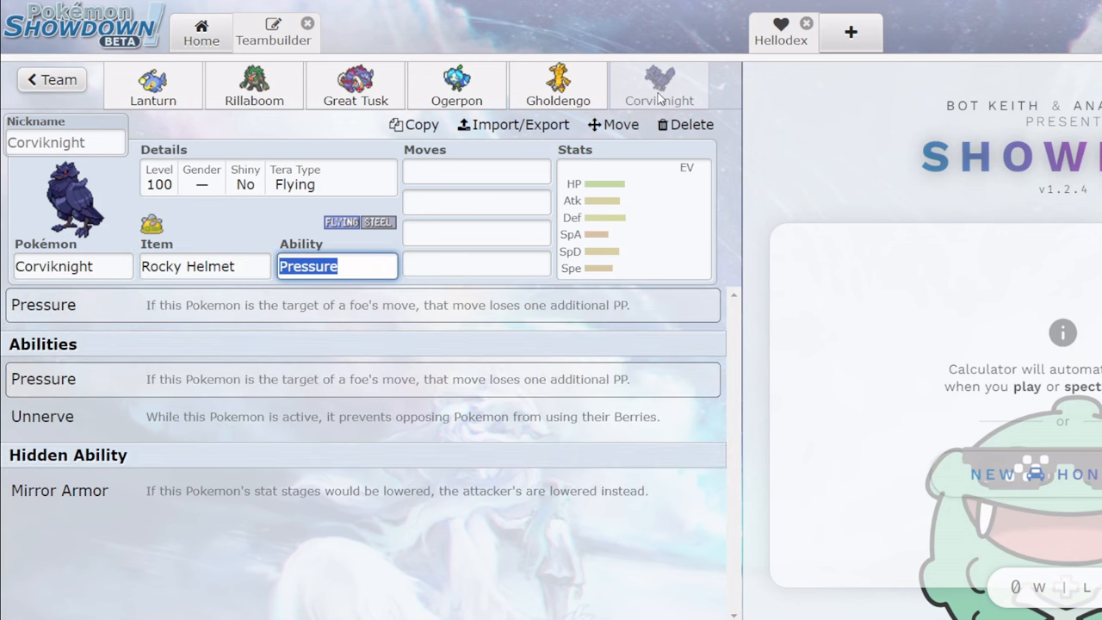
pyautogui.moveTo(334, 200)
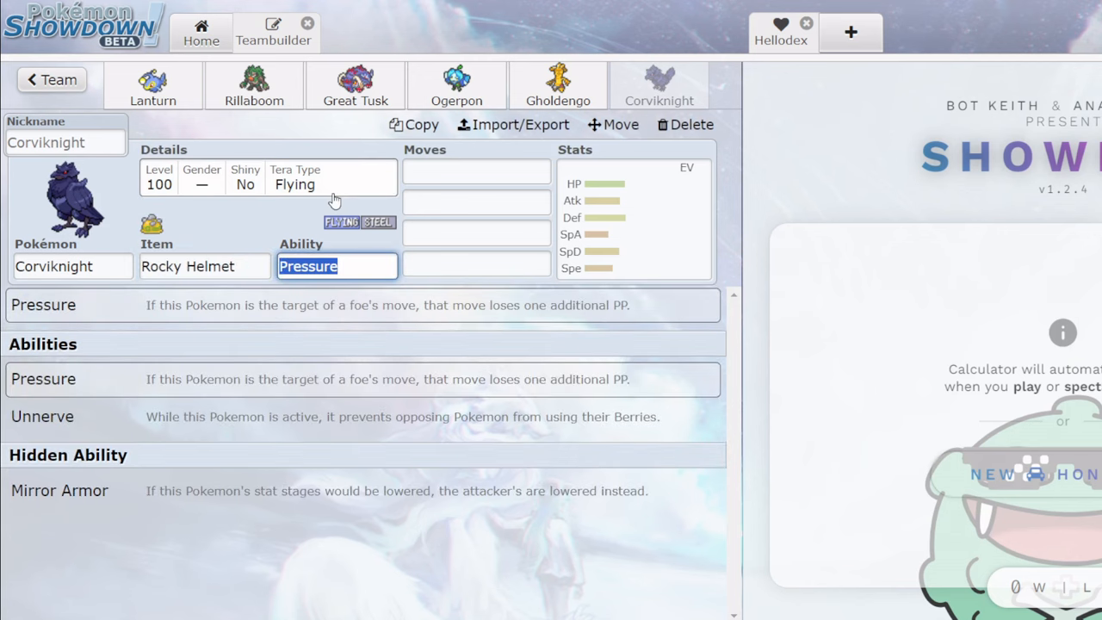
pyautogui.moveTo(265, 358)
pyautogui.write('body p')
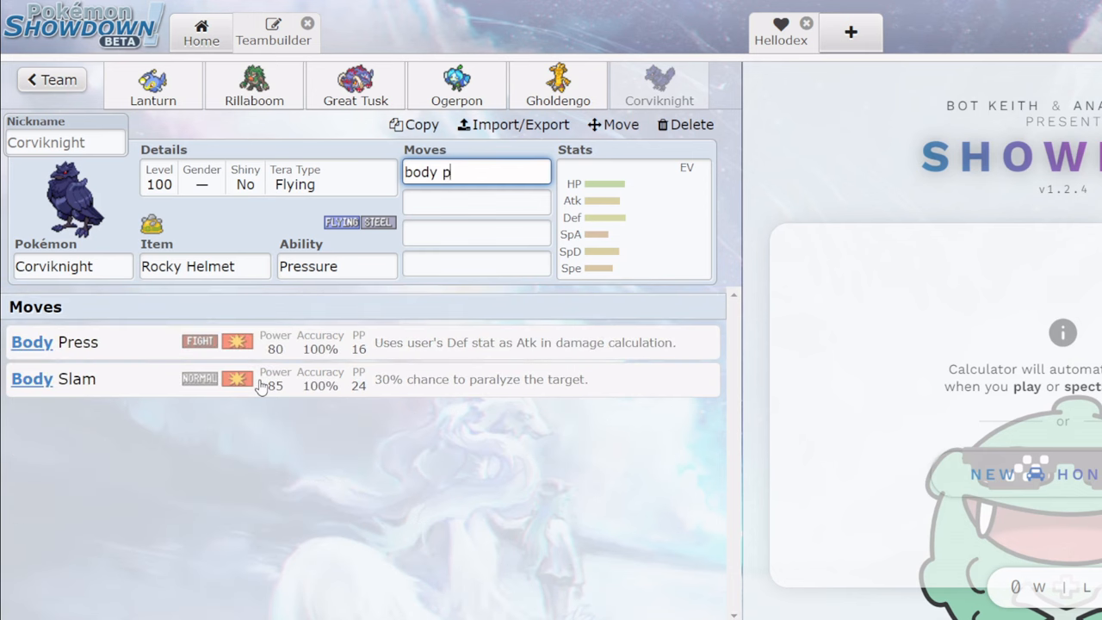
pyautogui.write('iron defen')
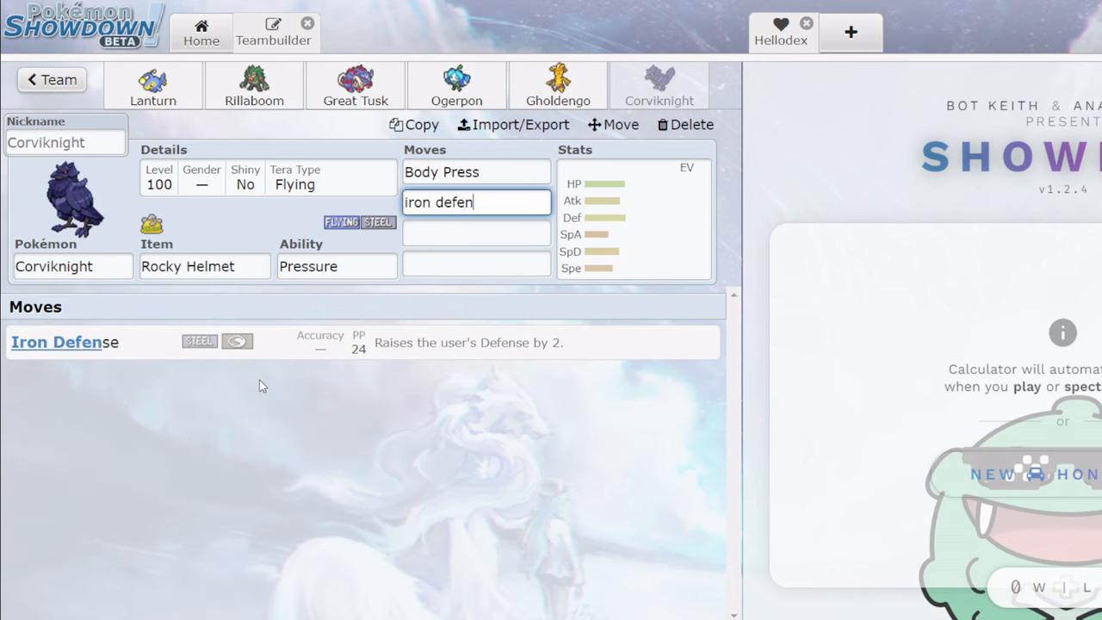
pyautogui.write('roost')
pyautogui.click(478, 233)
pyautogui.write('U-turn')
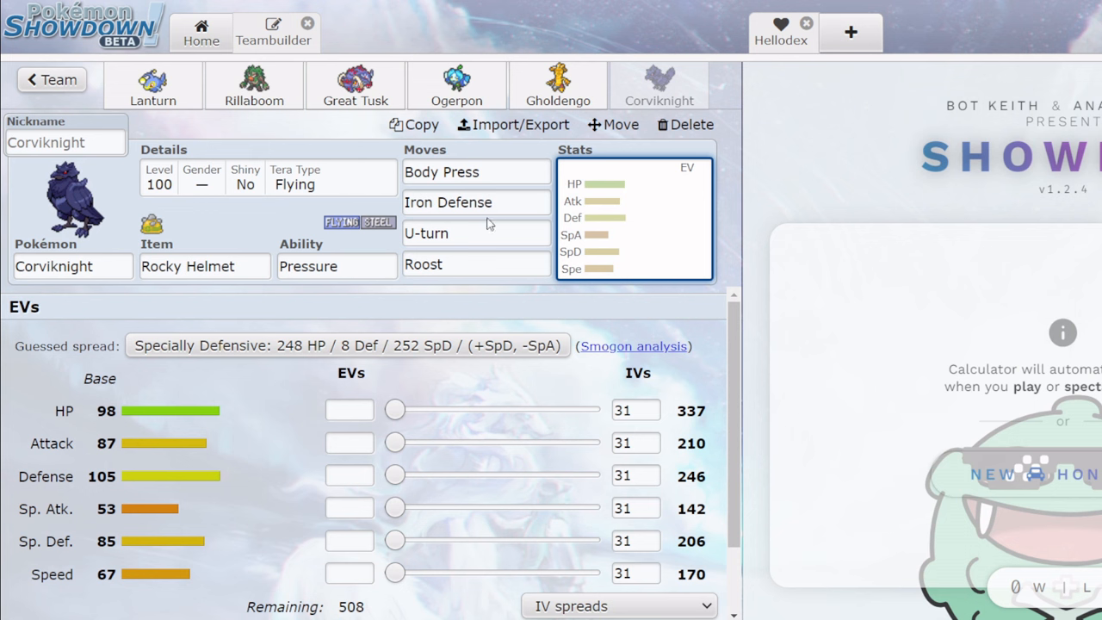
pyautogui.moveTo(400, 363)
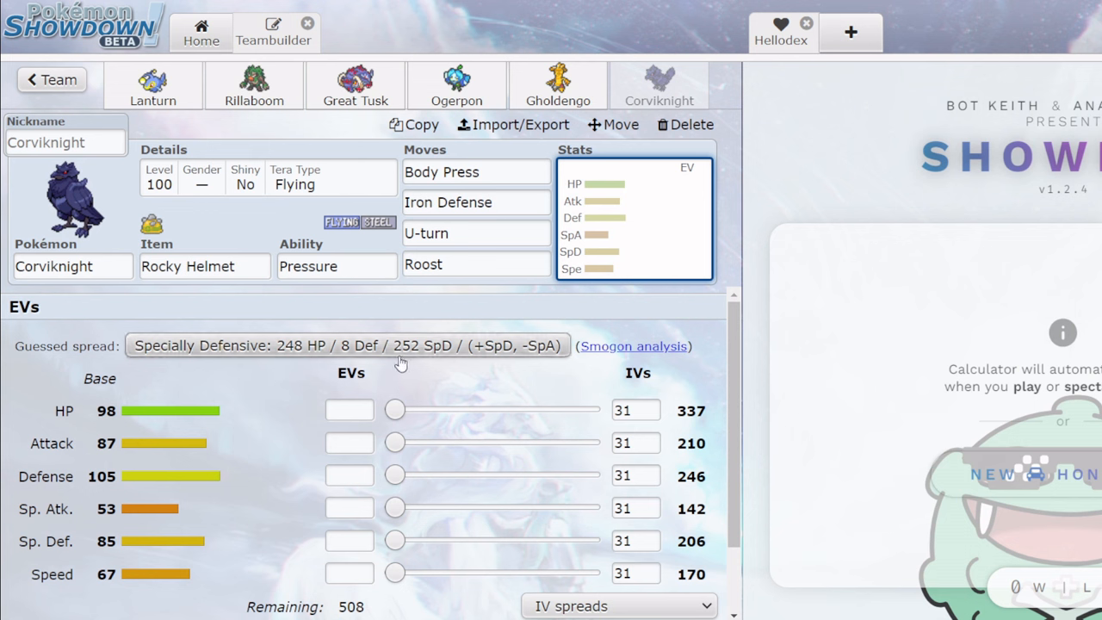
# Set Corviknight's EVs to 248 HP, 252 Defense and 8 Sp. Def.
pyautogui.click(476, 201)
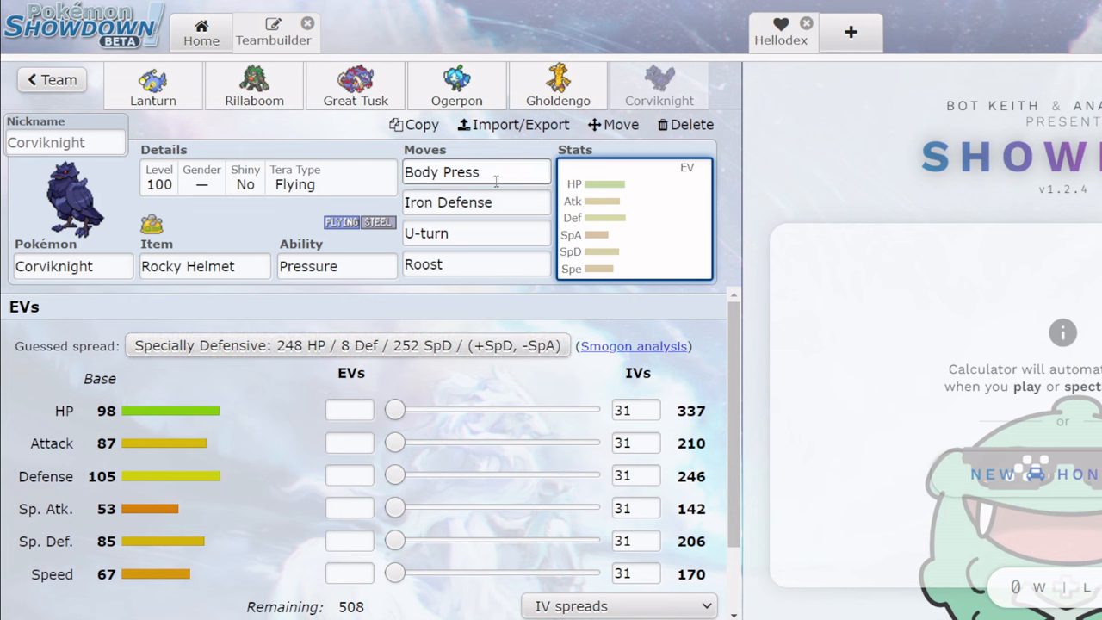
pyautogui.write('248')
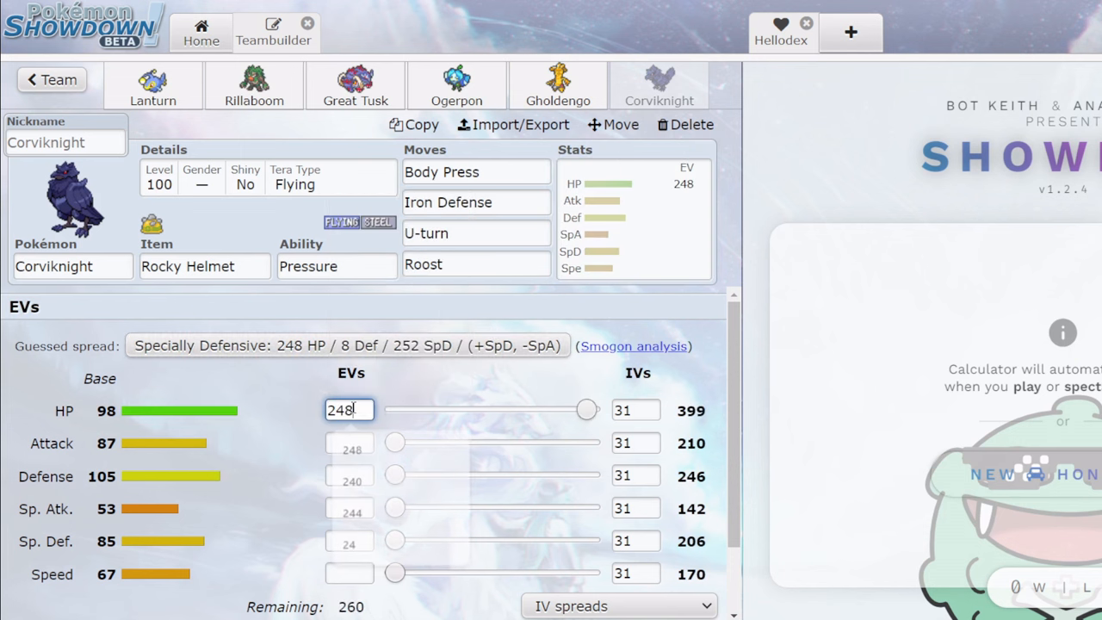
pyautogui.moveTo(396, 476); pyautogui.dragTo(589, 476)
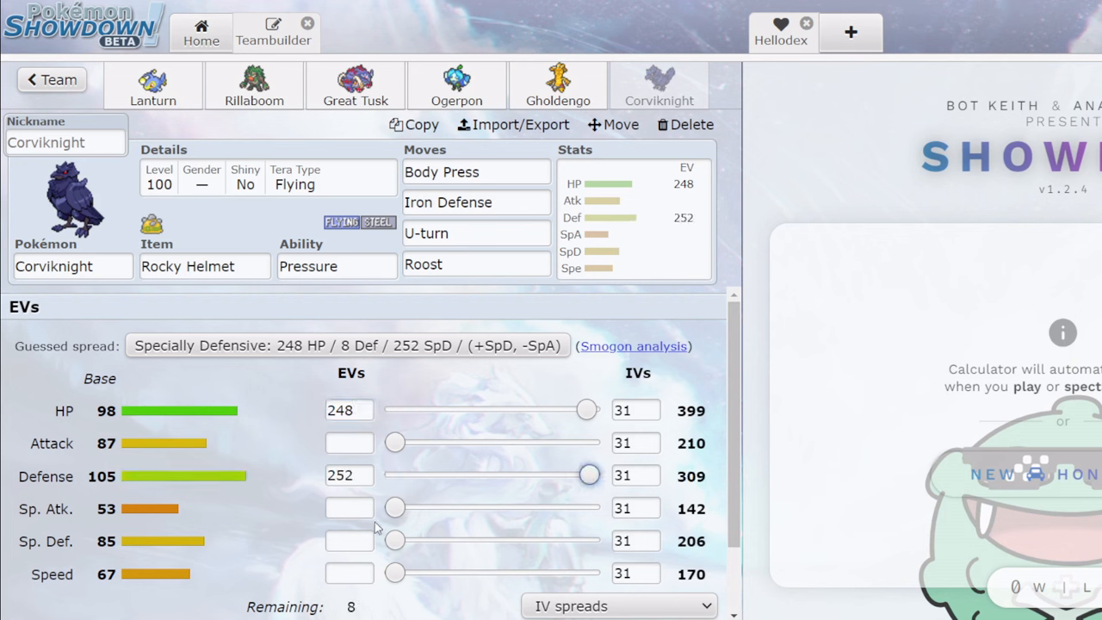
pyautogui.write('8')
pyautogui.write('-')
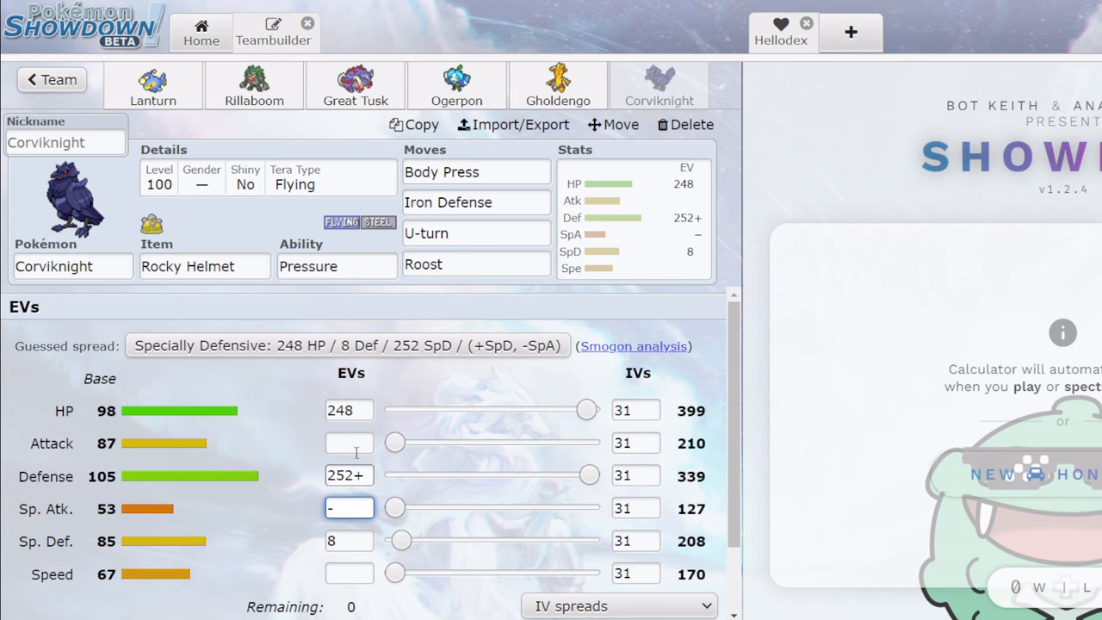
pyautogui.click(355, 86)
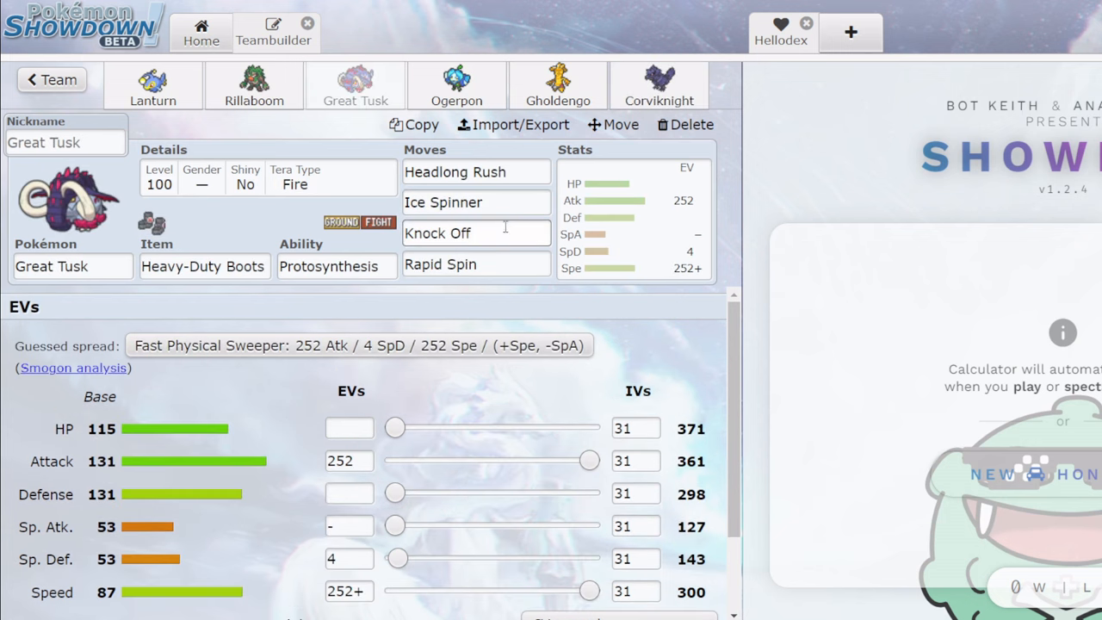
# Swap Great Tusk's Knock Off for Stealth Rock, then check Rillaboom, Ogerpon, Corviknight and Gholdengo.
pyautogui.click(476, 235)
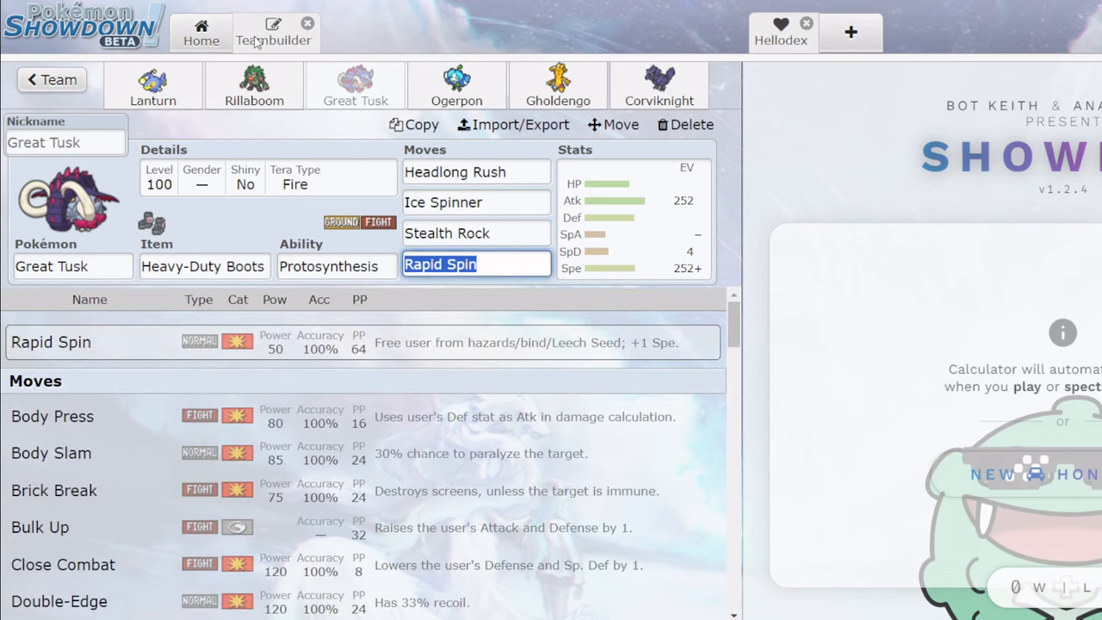
pyautogui.click(253, 84)
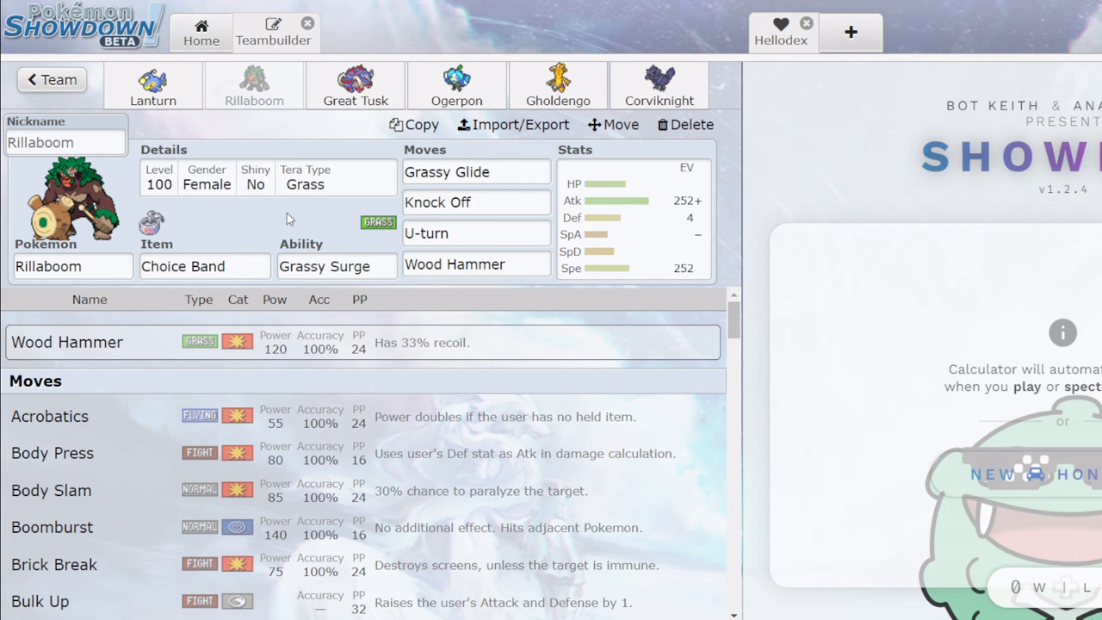
pyautogui.click(457, 86)
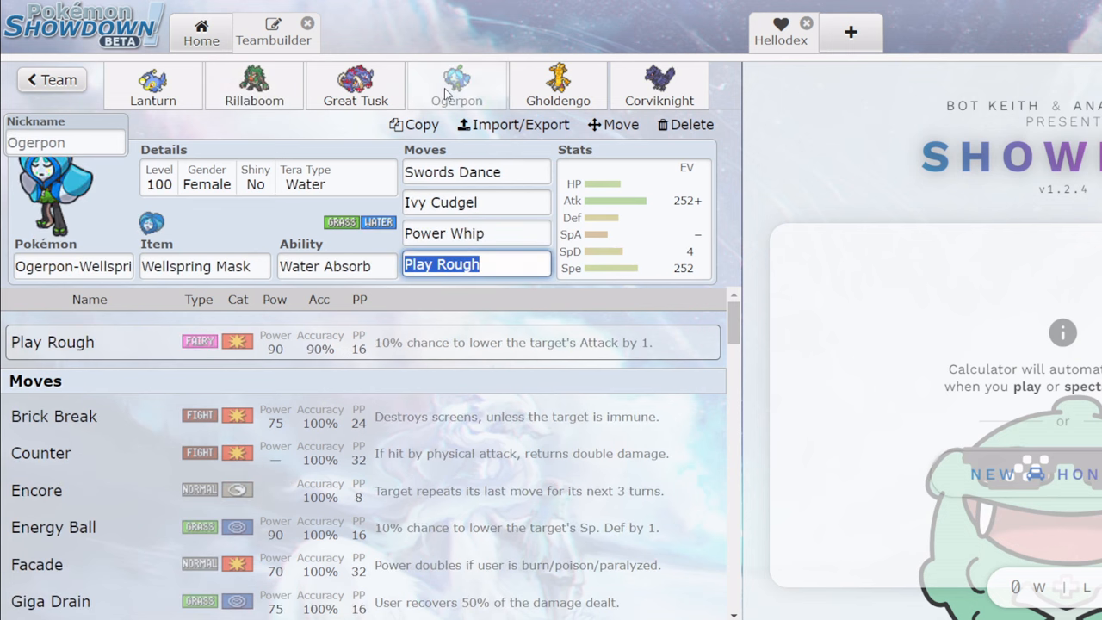
pyautogui.moveTo(558, 86)
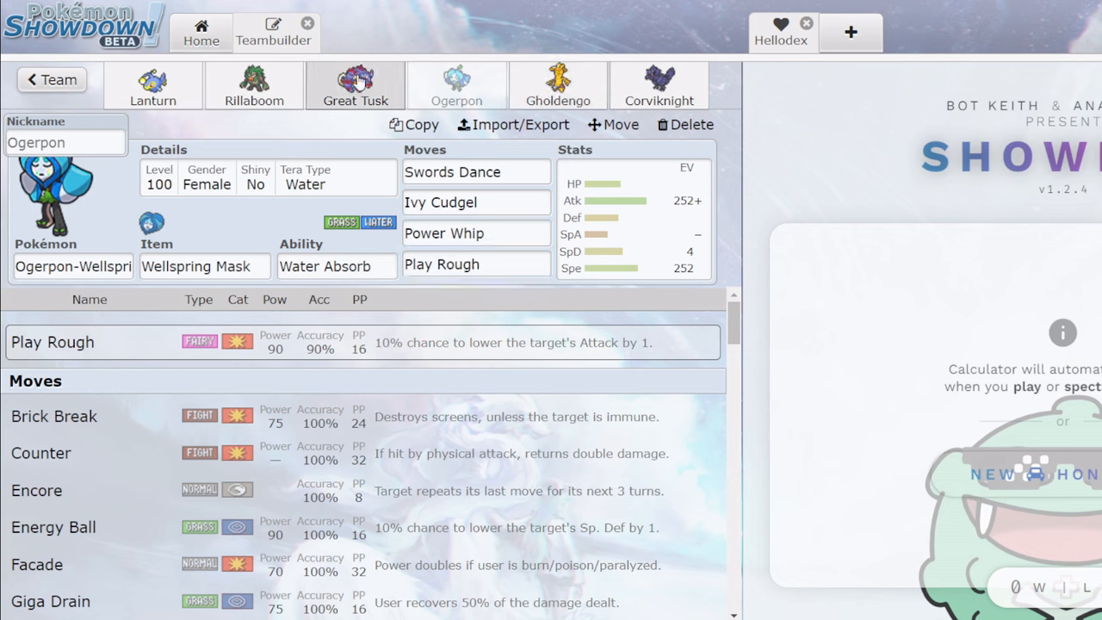
pyautogui.click(658, 86)
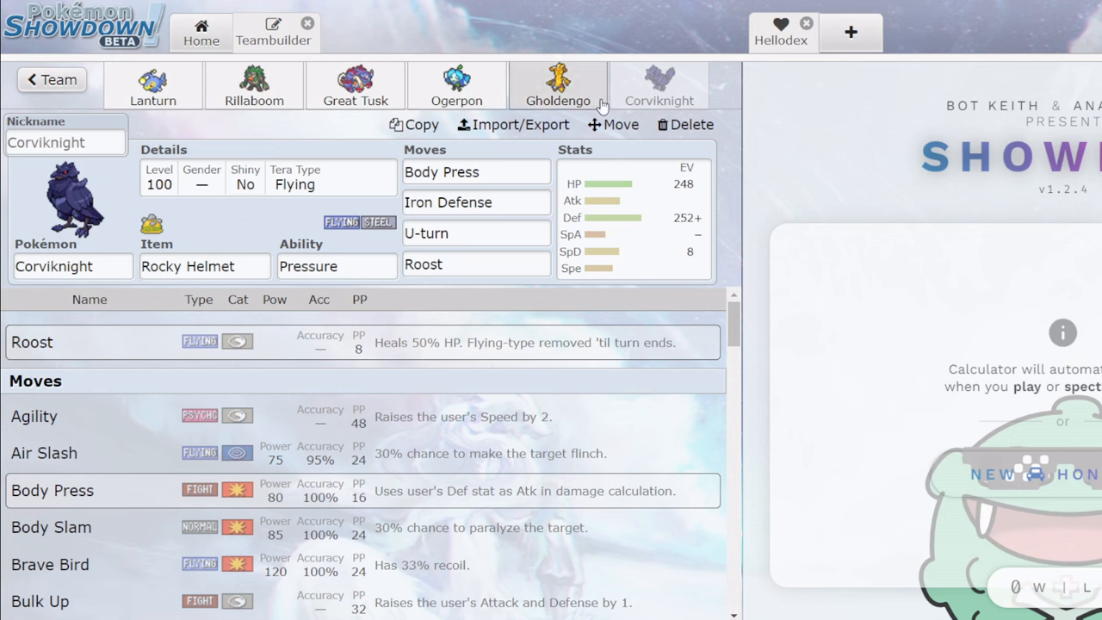
pyautogui.click(558, 87)
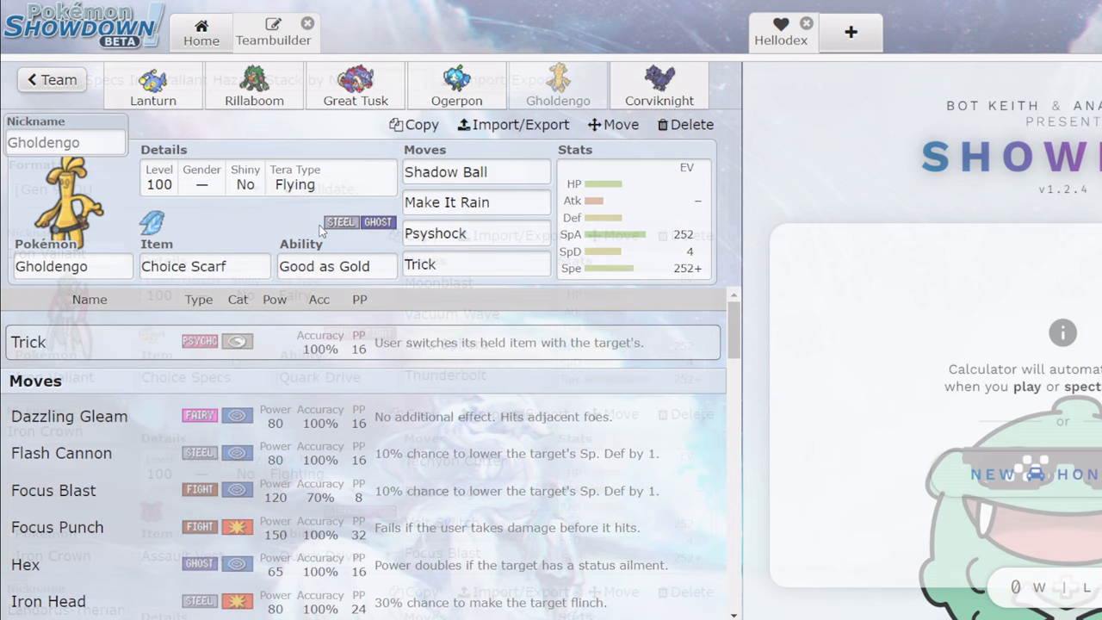
# Open the Specs Iron Valiant Hazard Stack team and flip through Iron Valiant to Dragonite, ending on Gholdengo.
pyautogui.click(52, 80)
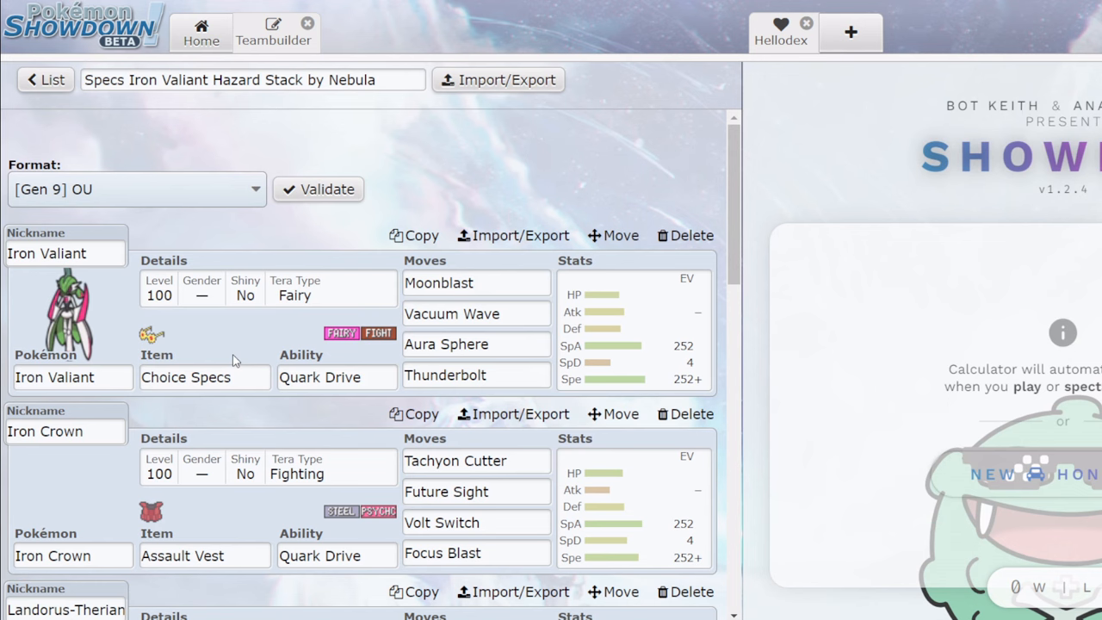
pyautogui.moveTo(465, 334)
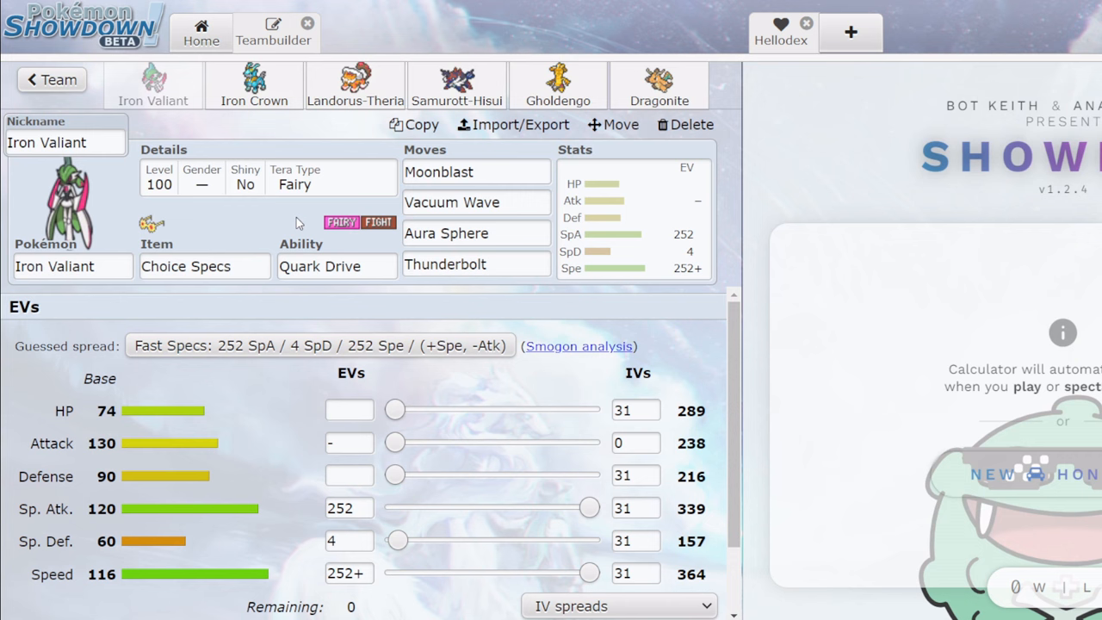
pyautogui.moveTo(568, 201)
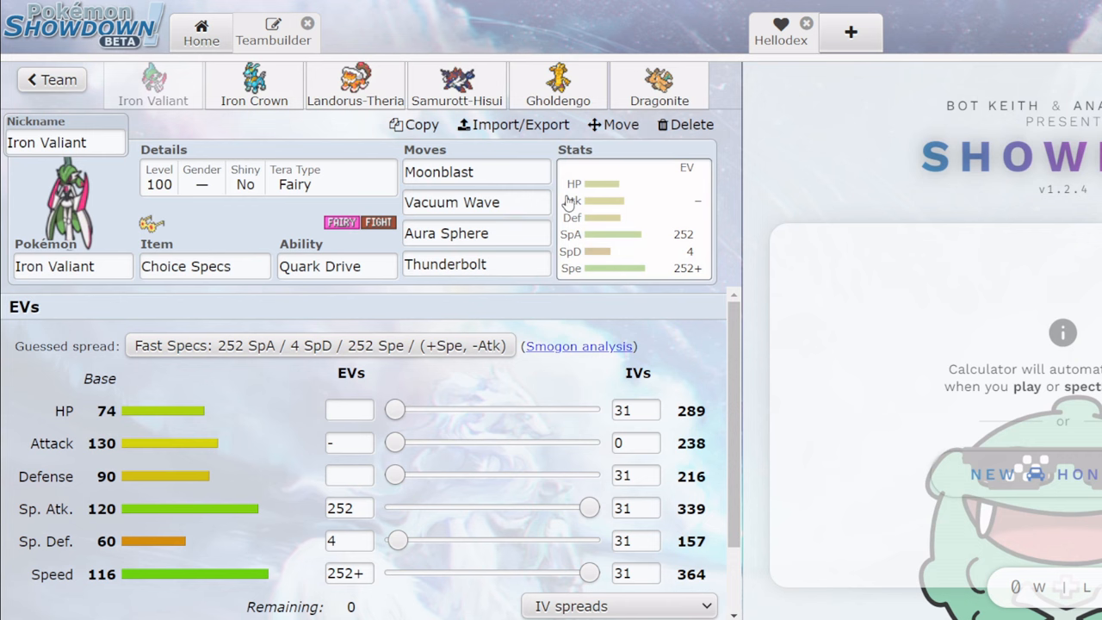
pyautogui.click(476, 232)
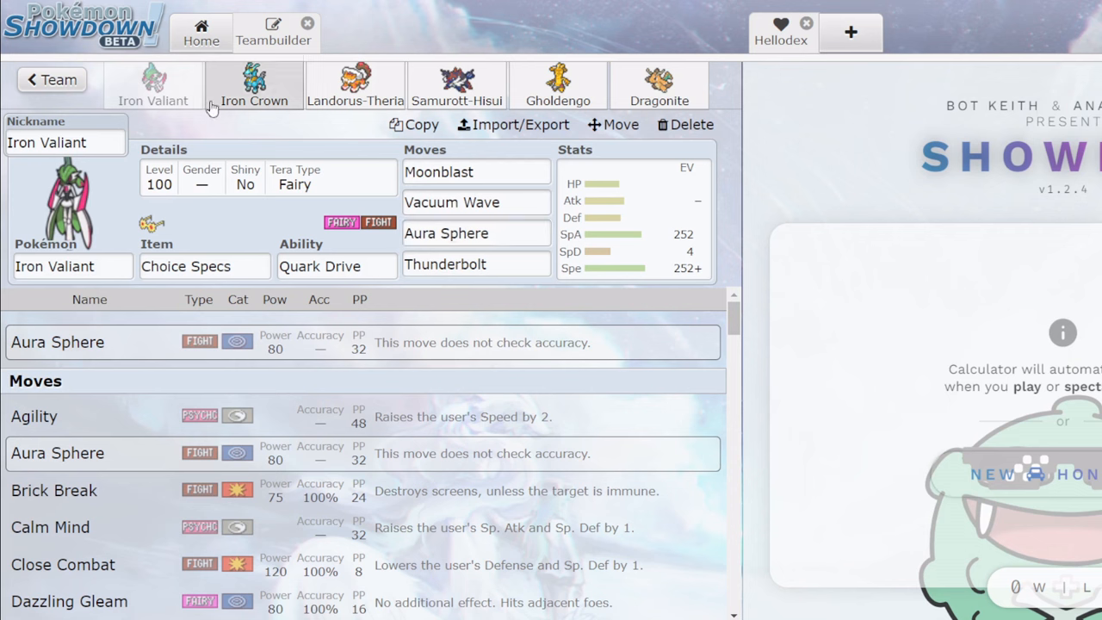
pyautogui.click(253, 83)
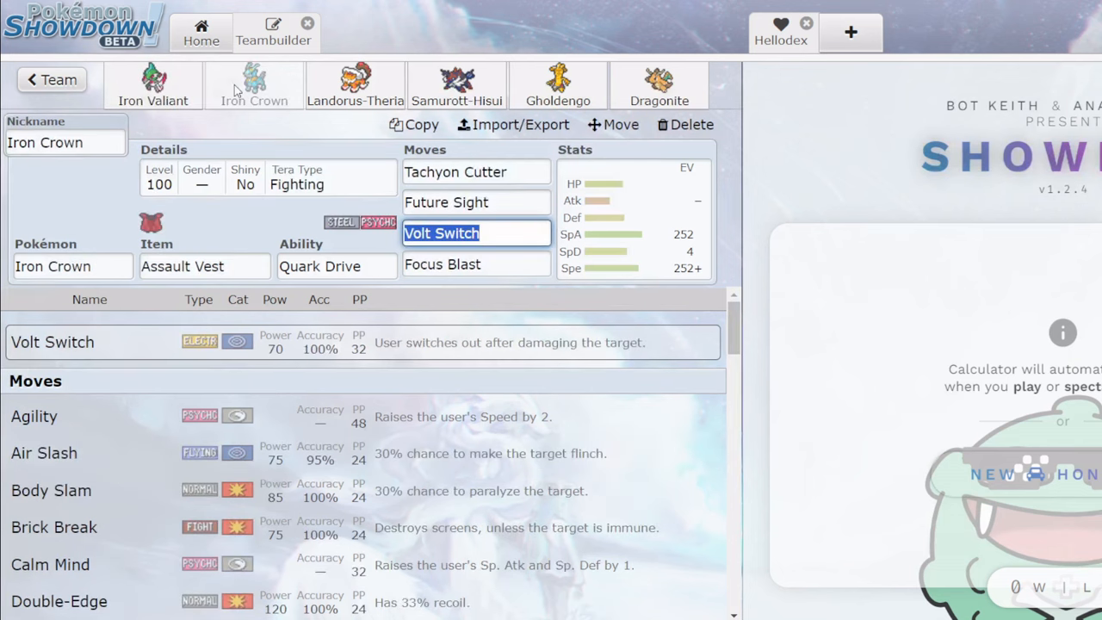
pyautogui.click(475, 203)
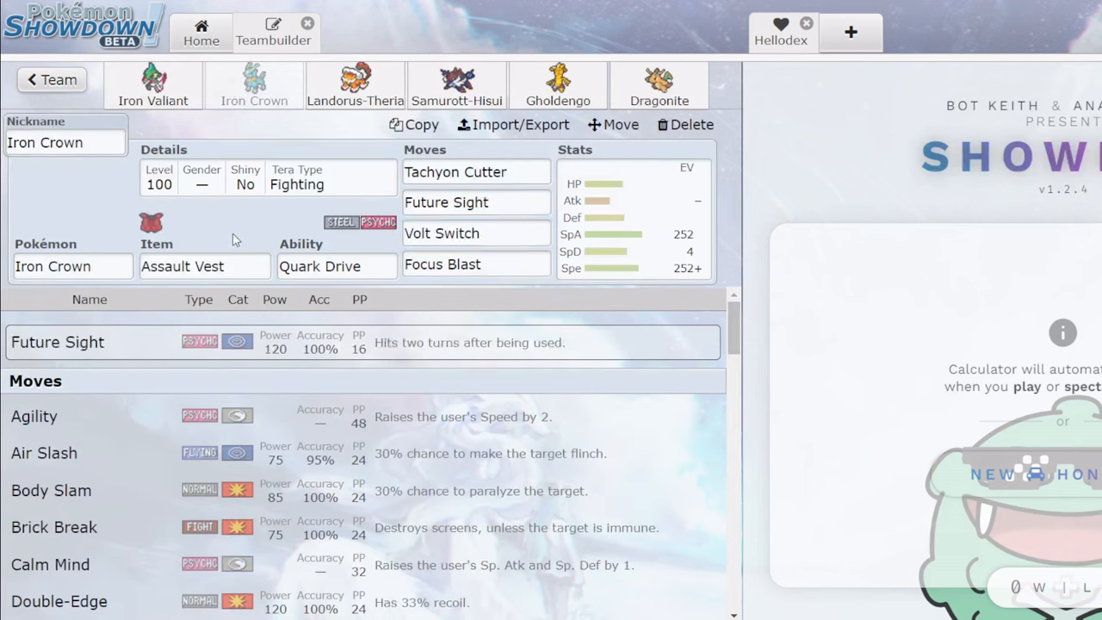
pyautogui.click(355, 86)
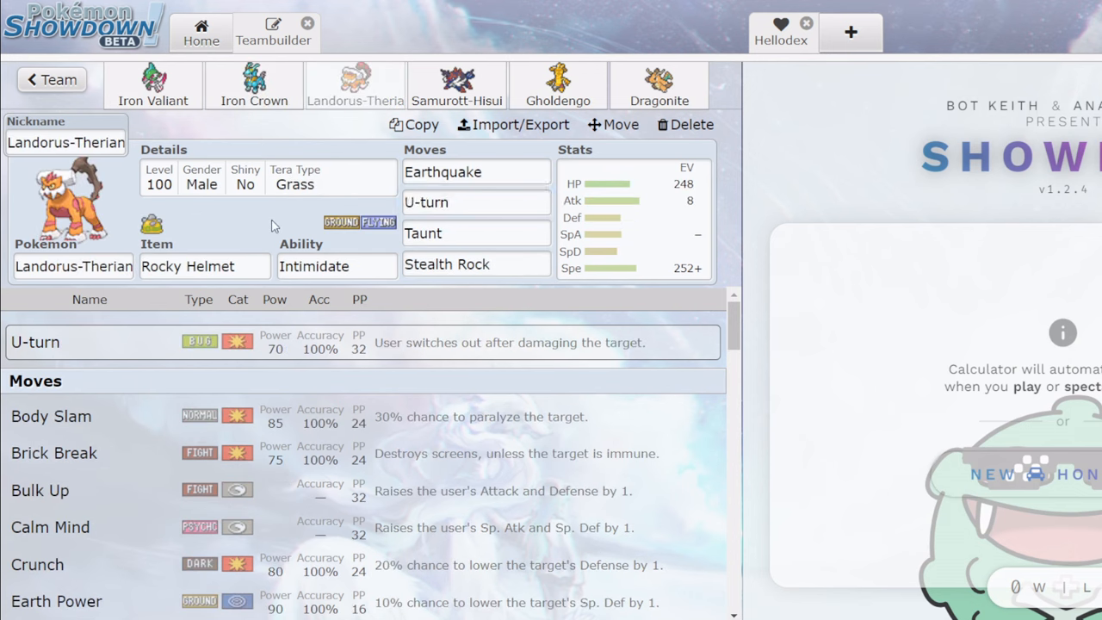
pyautogui.click(457, 86)
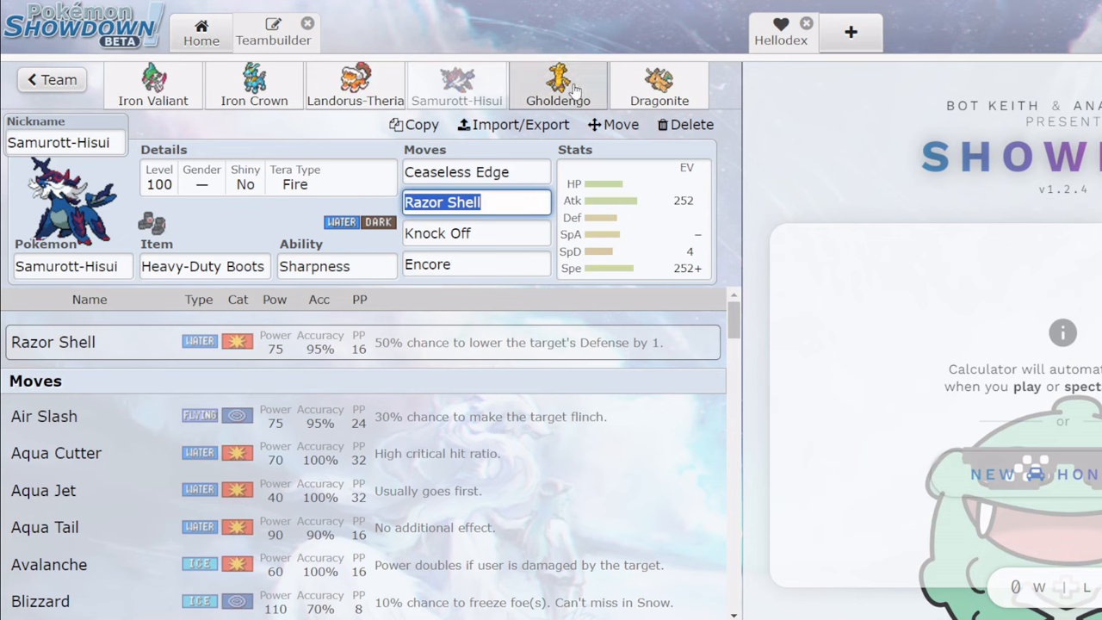
pyautogui.click(558, 86)
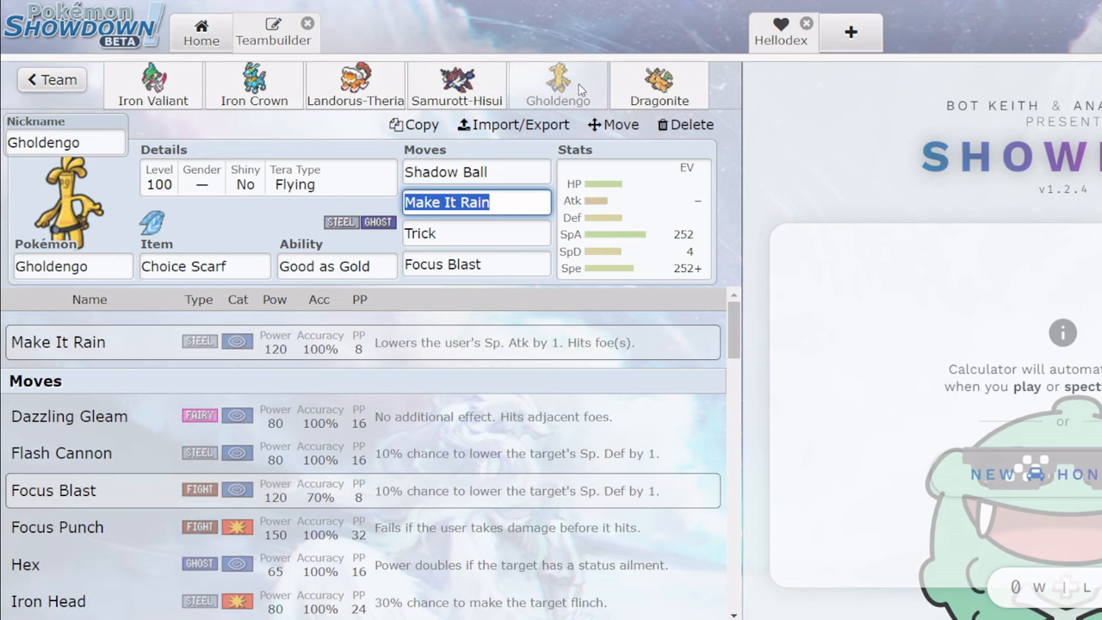
pyautogui.click(658, 86)
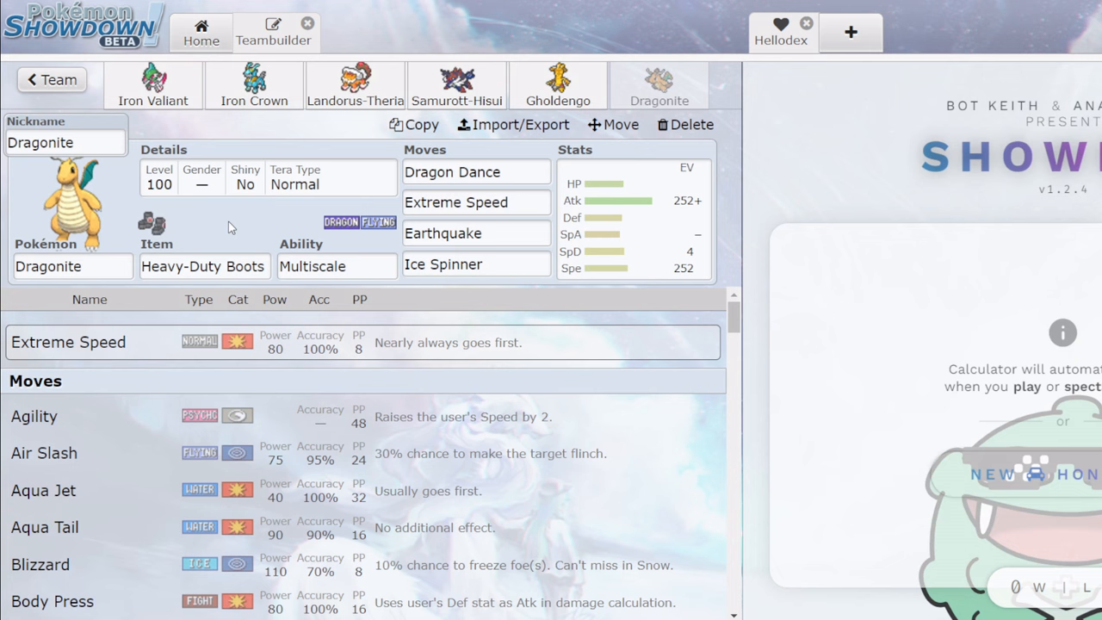
pyautogui.moveTo(168, 90)
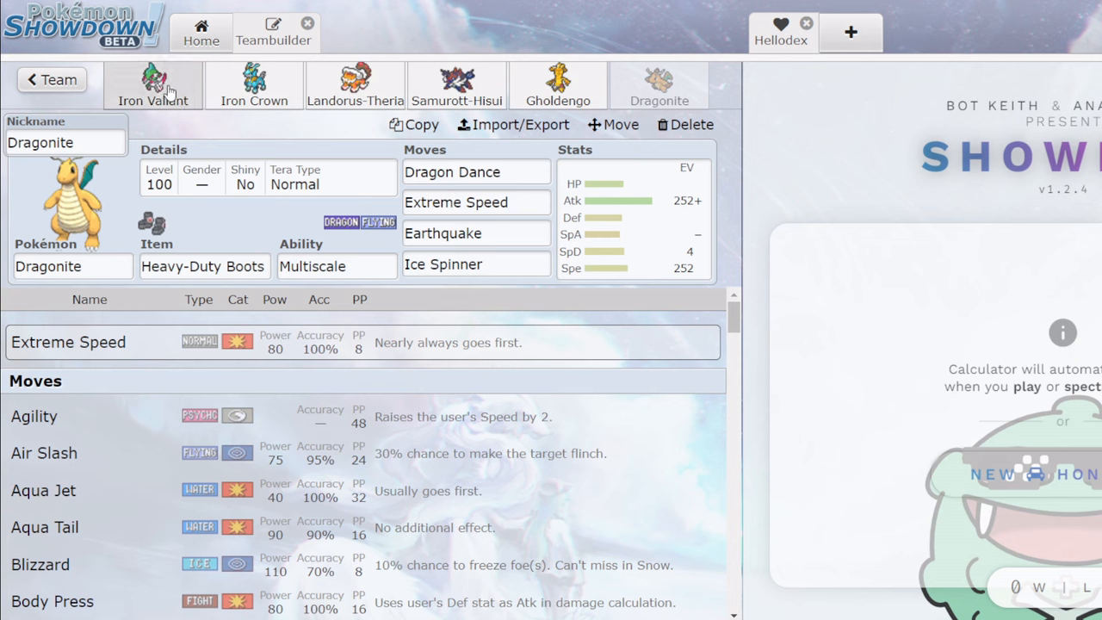
pyautogui.click(558, 85)
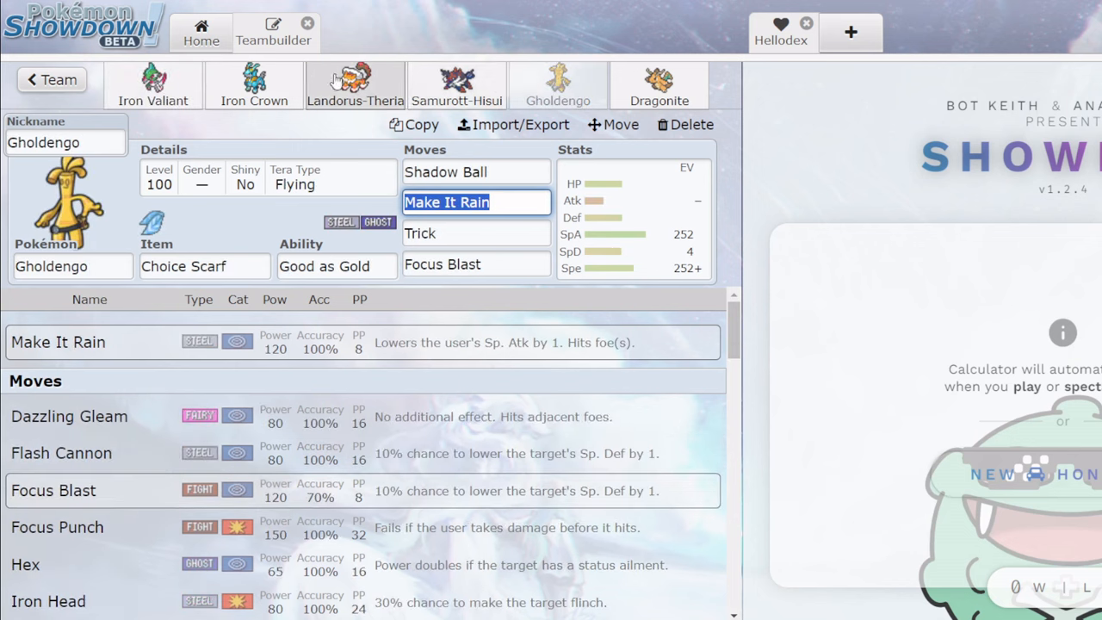
pyautogui.moveTo(371, 100)
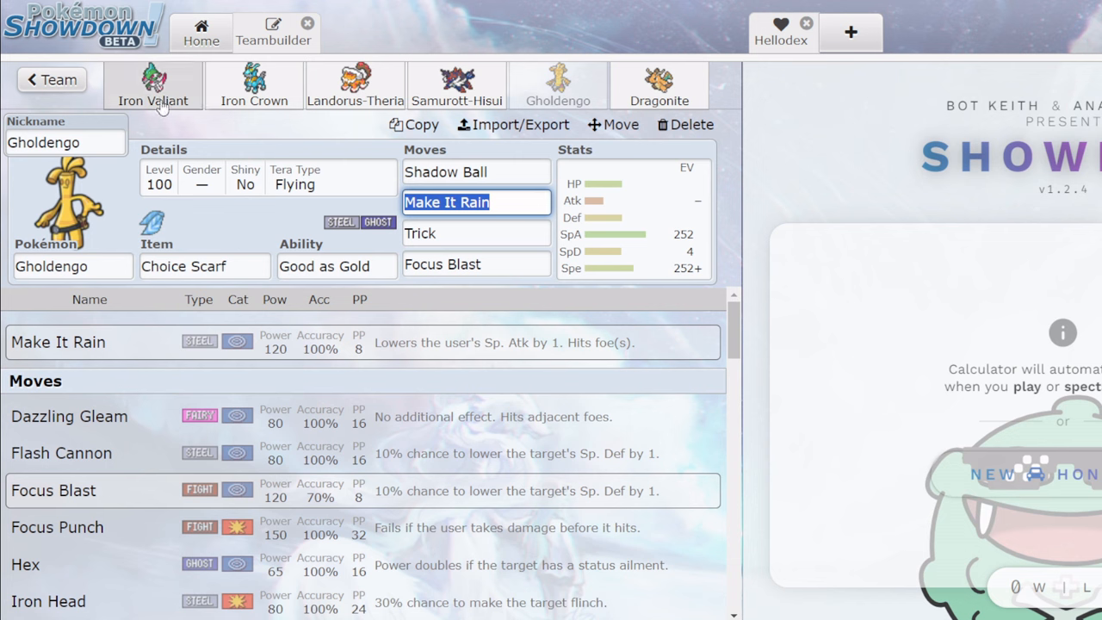
# Flip through Iron Valiant, Landorus-Therian, Iron Crown, Samurott-Hisui and Dragonite's sets.
pyautogui.click(153, 86)
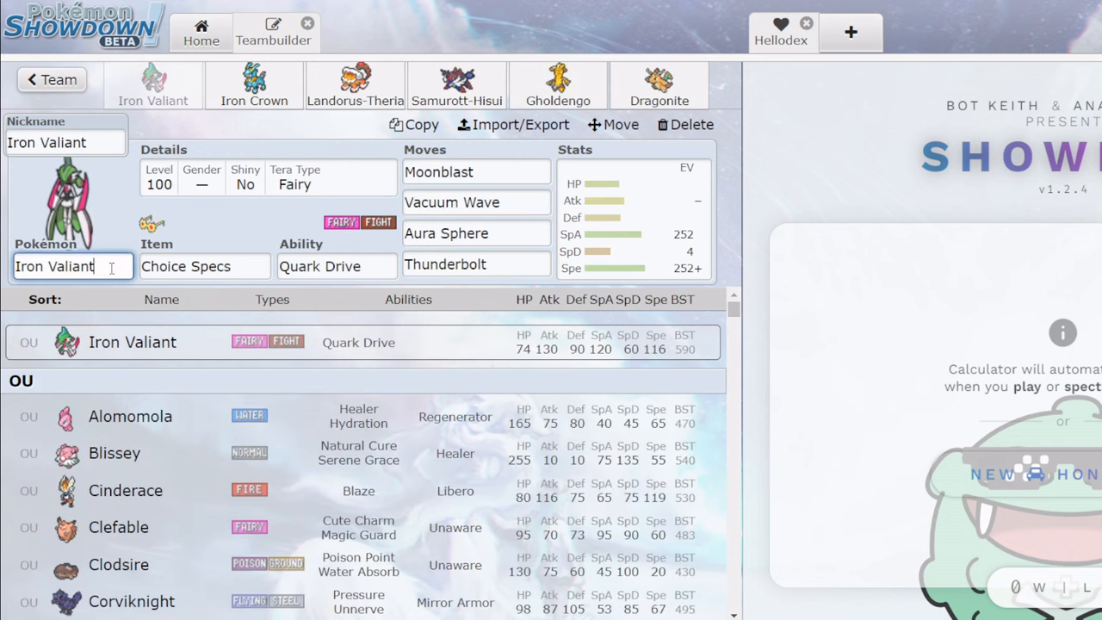
pyautogui.click(355, 83)
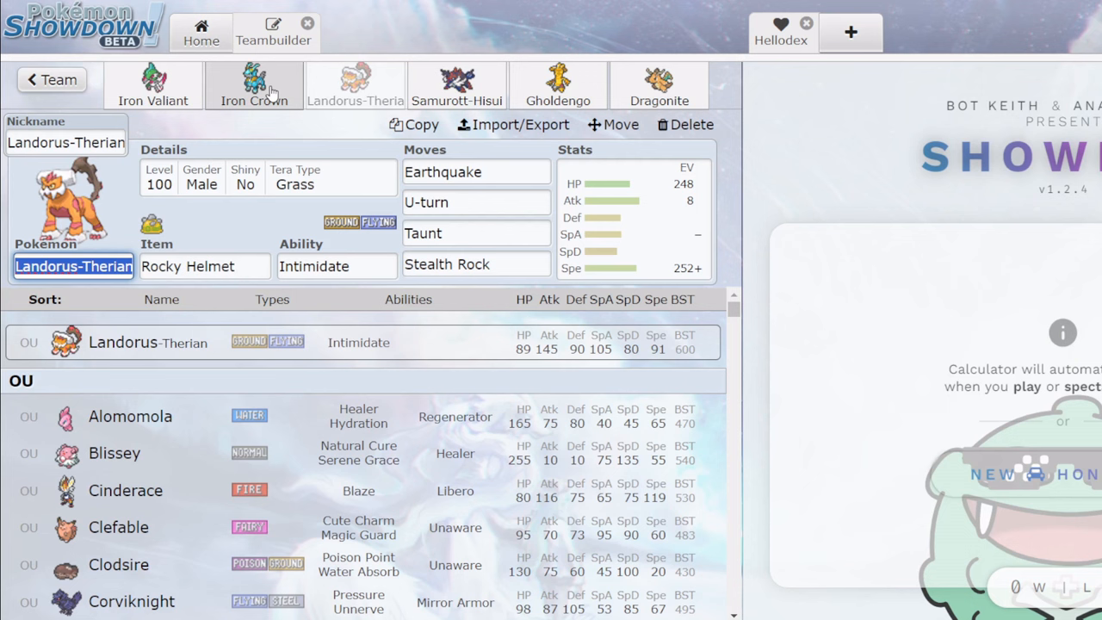
pyautogui.click(152, 87)
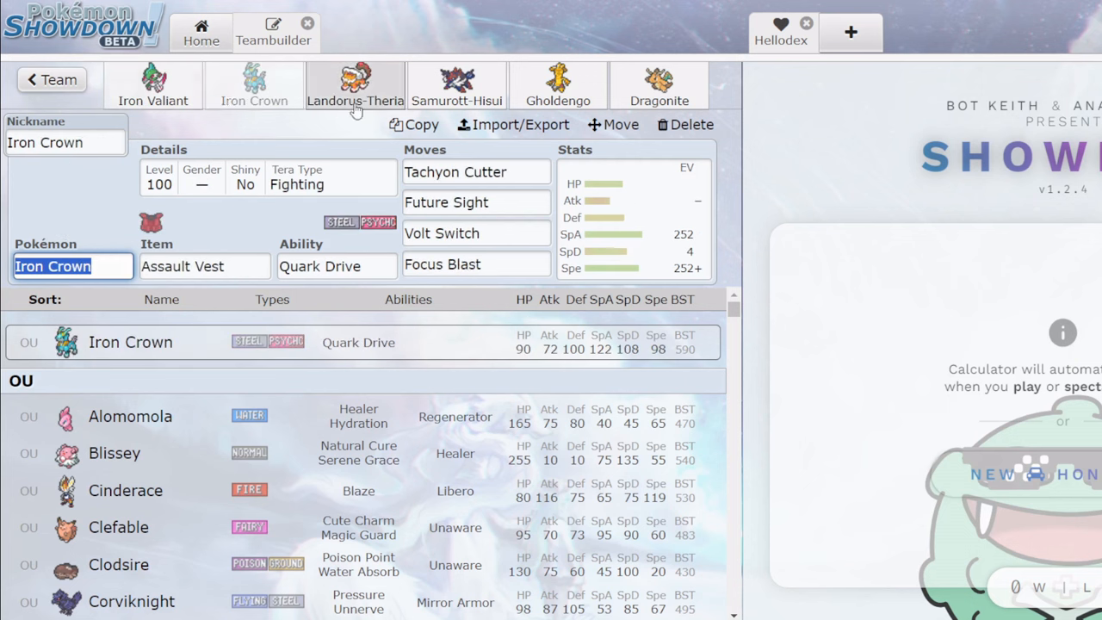
pyautogui.click(456, 86)
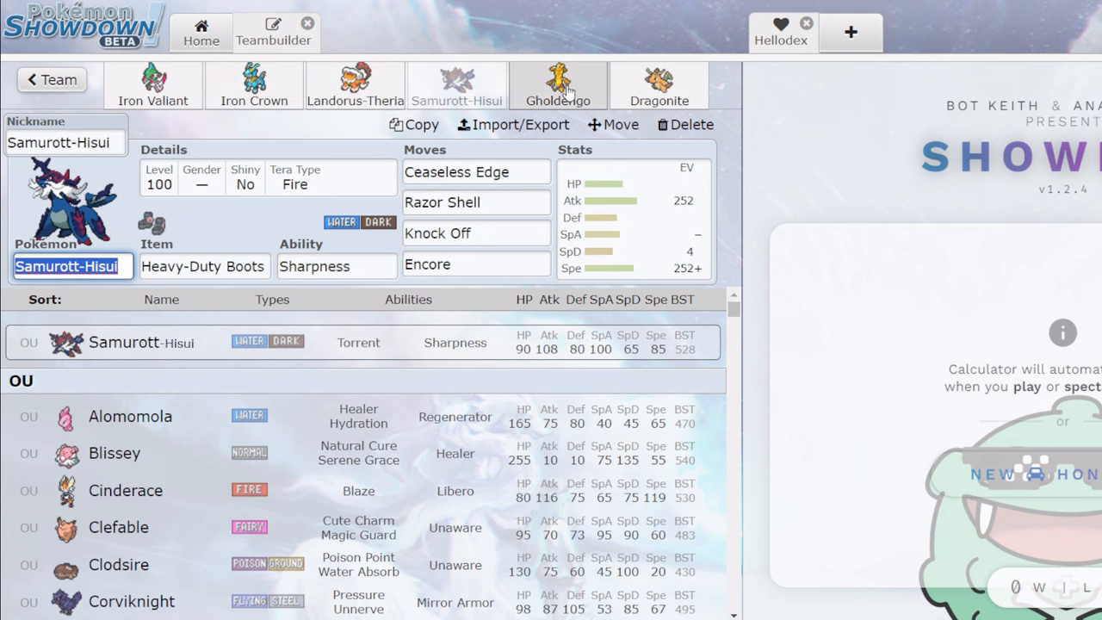
pyautogui.click(658, 86)
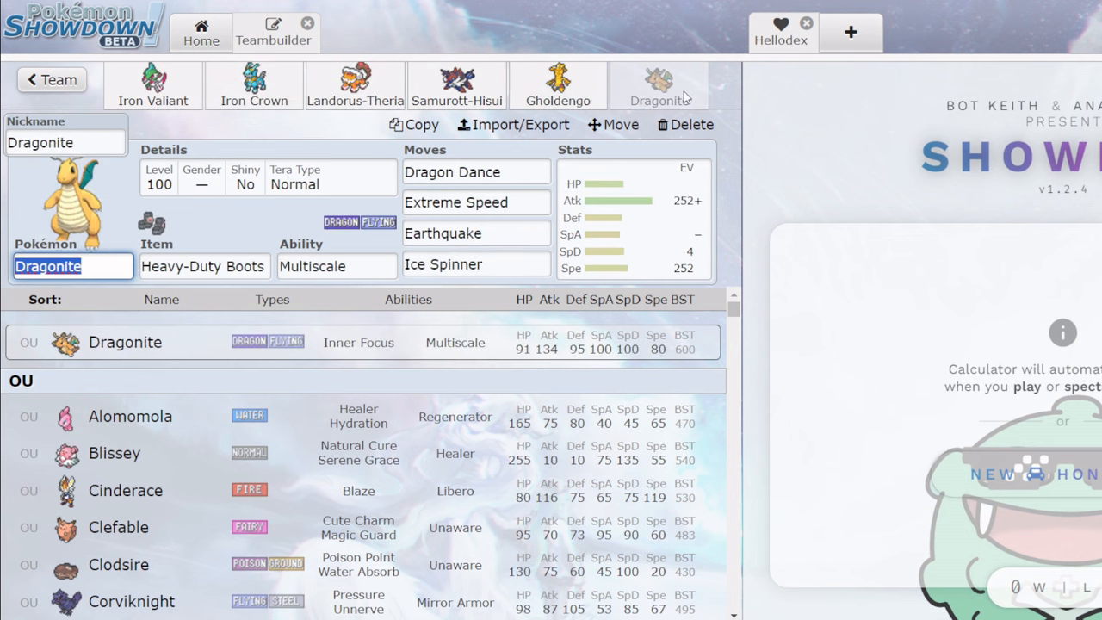
pyautogui.moveTo(338, 155)
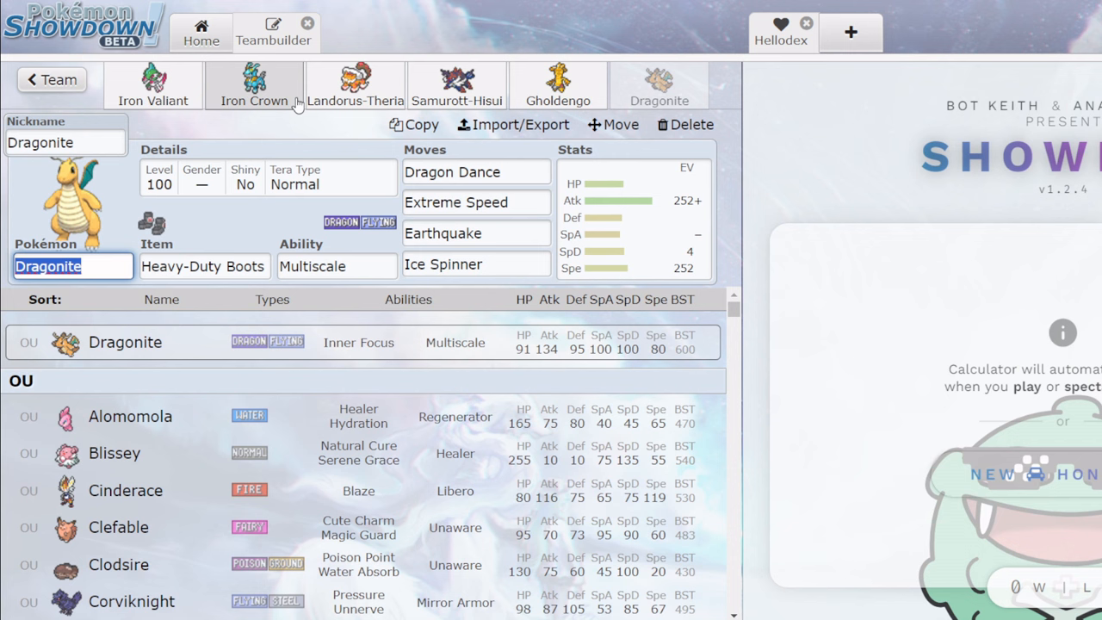
pyautogui.moveTo(441, 94)
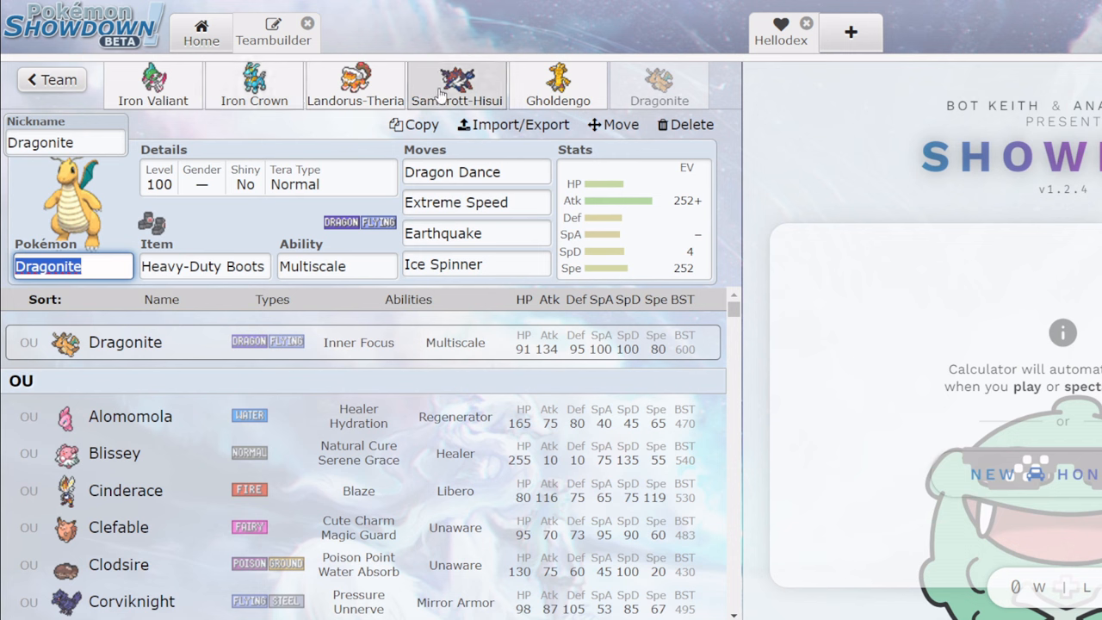
pyautogui.click(456, 85)
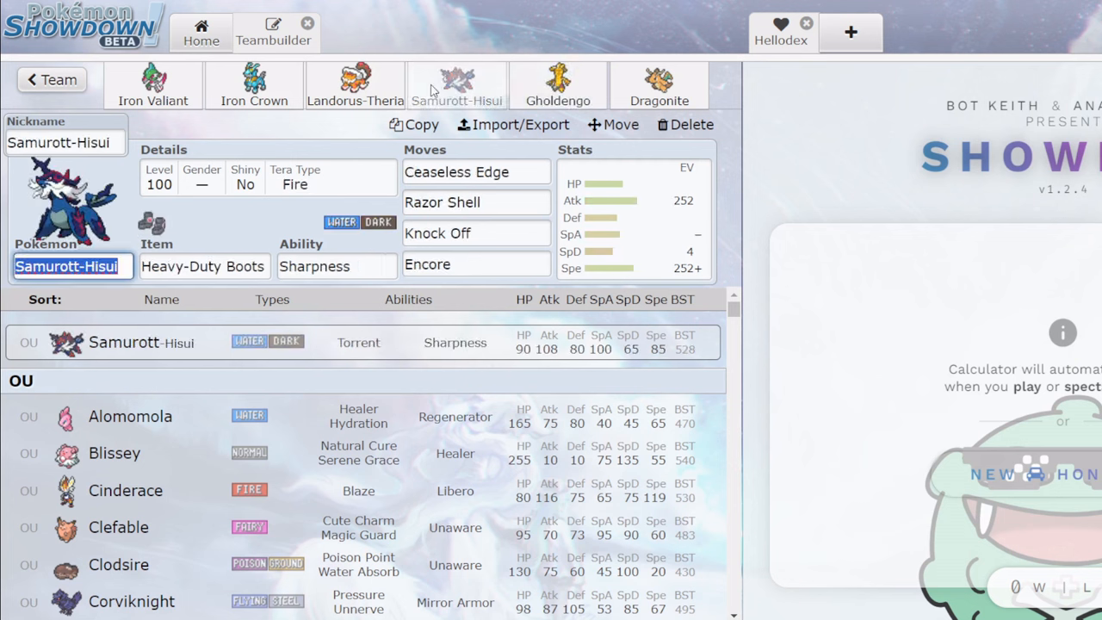
pyautogui.click(255, 85)
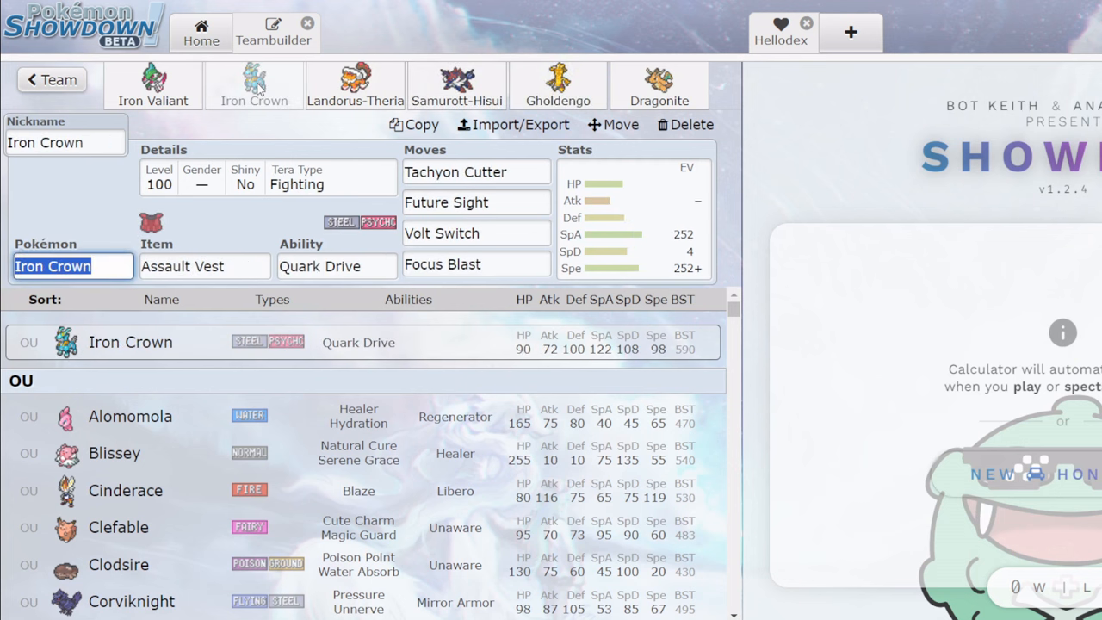
pyautogui.click(151, 84)
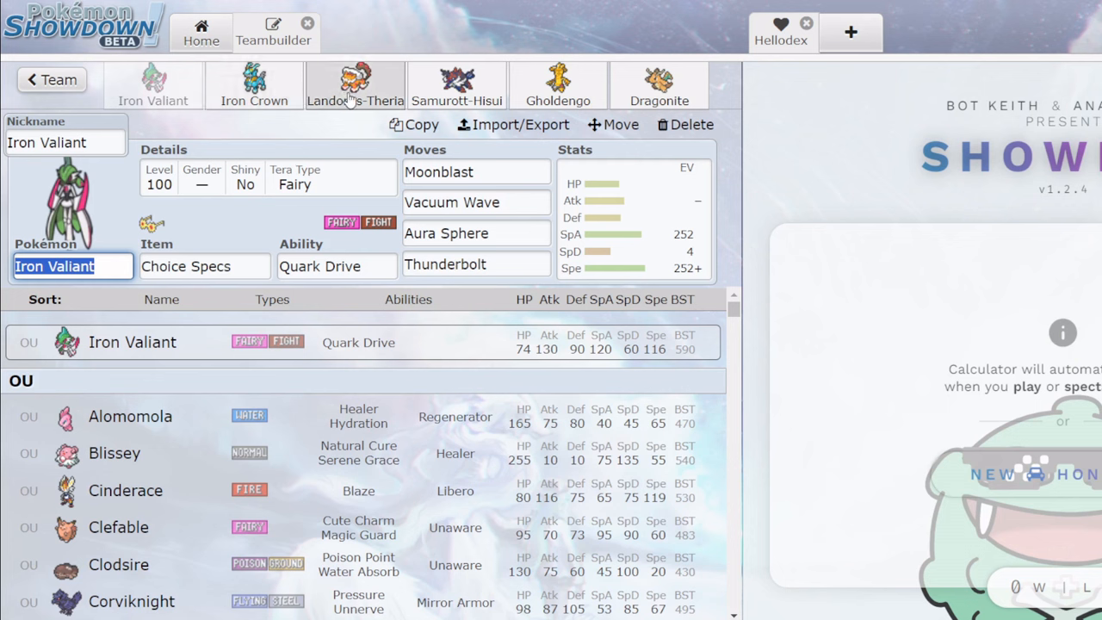
pyautogui.click(355, 86)
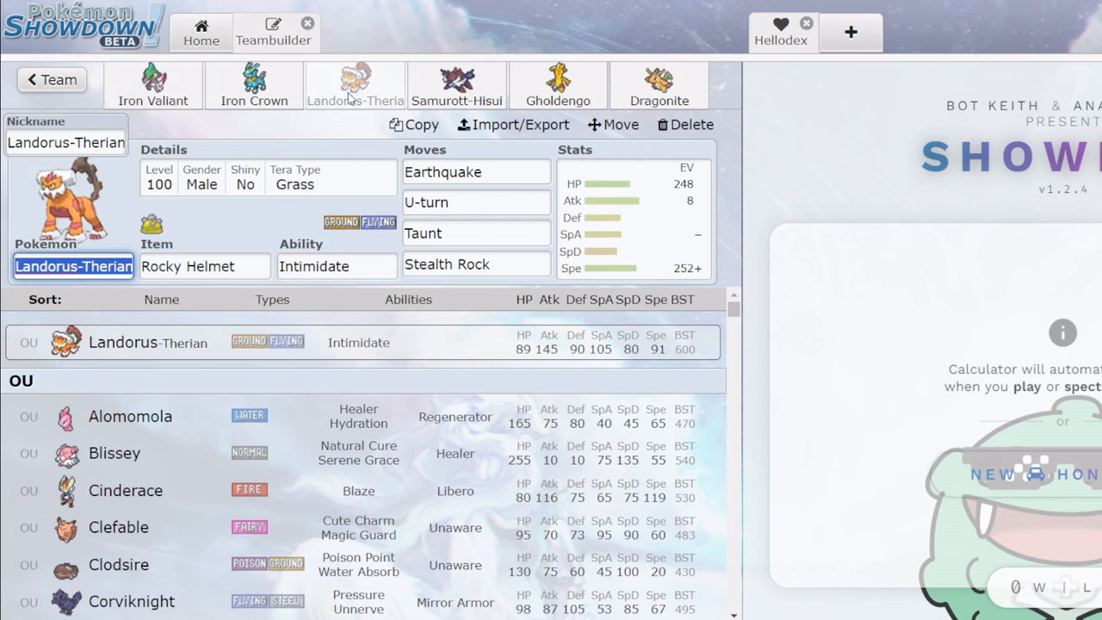
# Revisit Iron Crown, Samurott-Hisui and Gholdengo, finishing on Iron Valiant's Choice Specs item field.
pyautogui.click(253, 85)
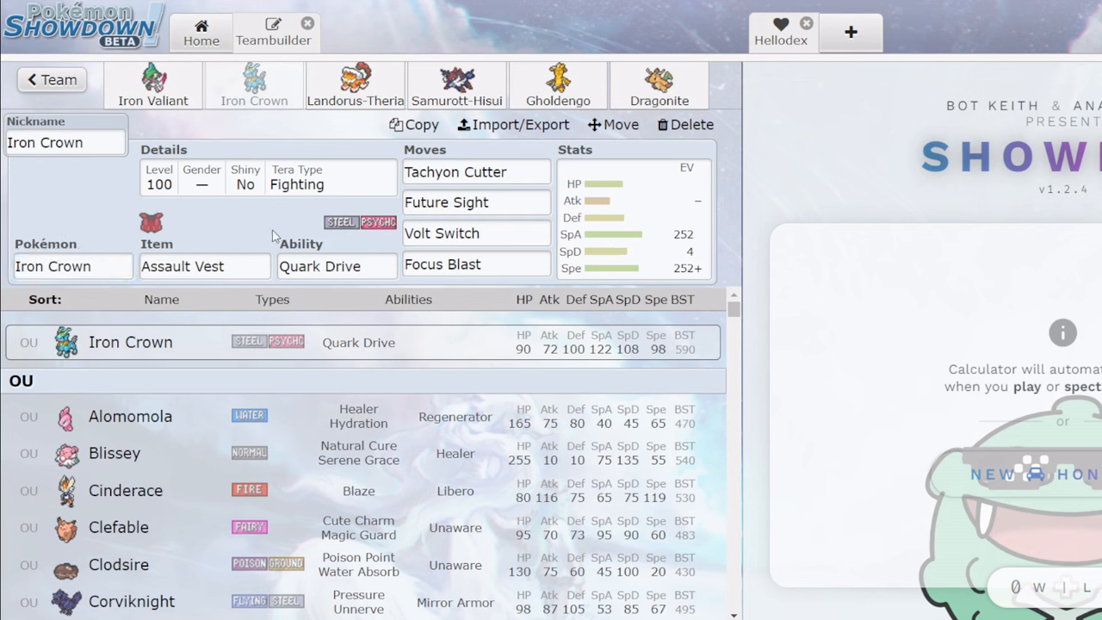
pyautogui.click(154, 84)
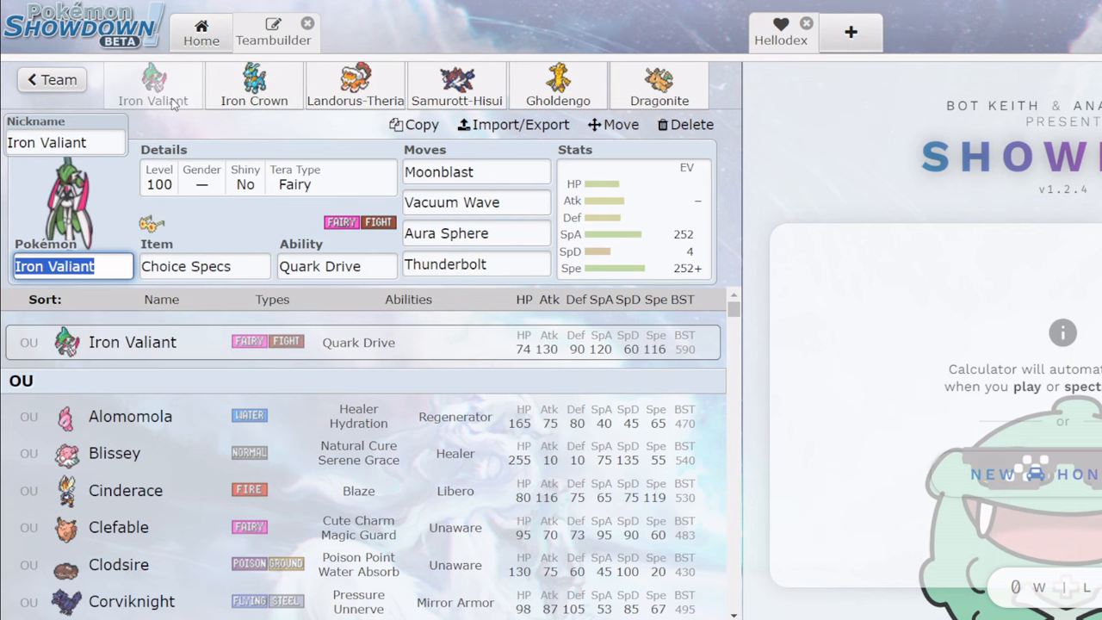
pyautogui.click(476, 235)
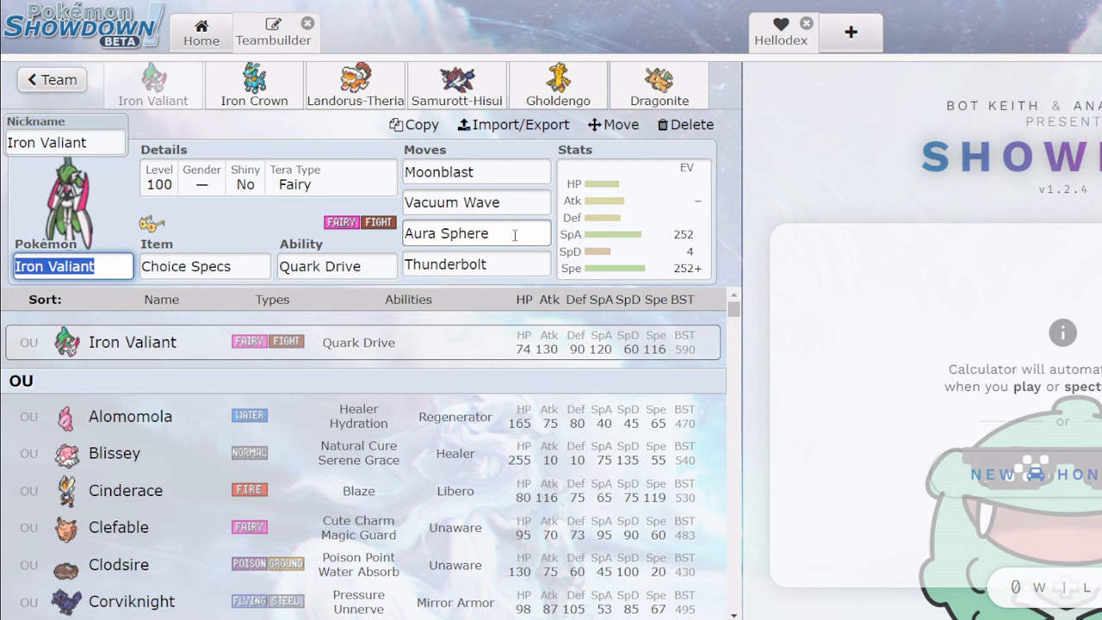
pyautogui.click(457, 86)
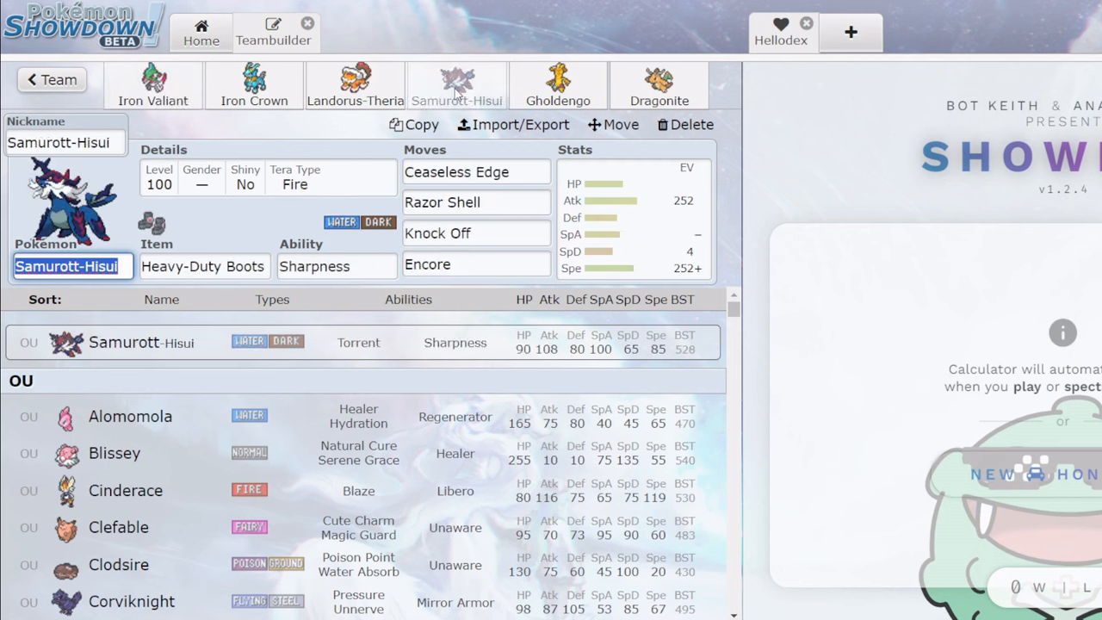
pyautogui.click(558, 86)
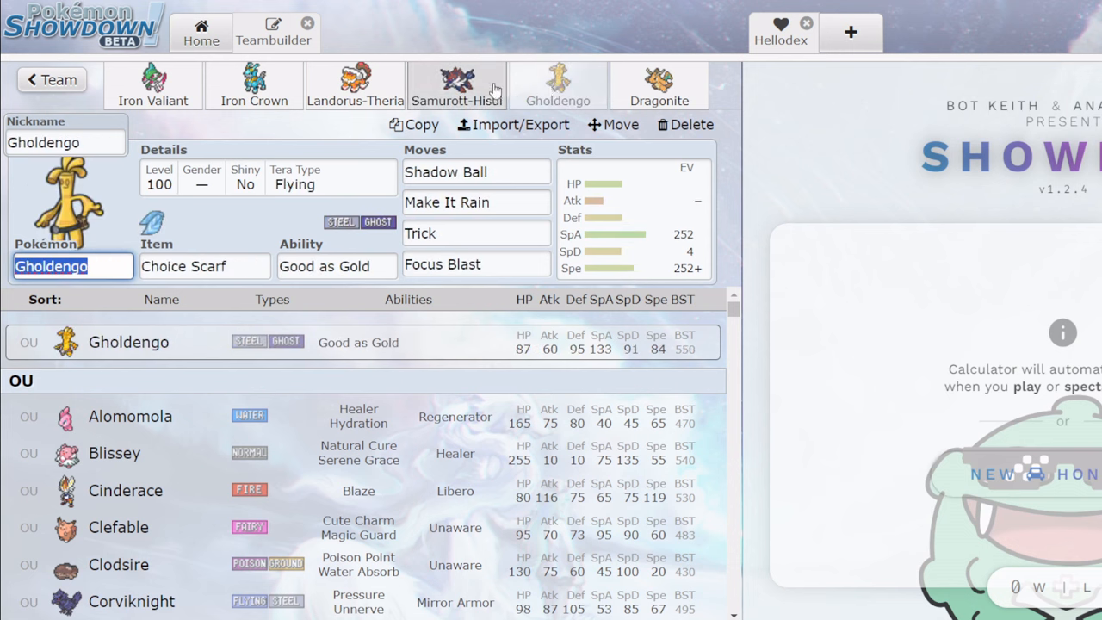
pyautogui.click(456, 86)
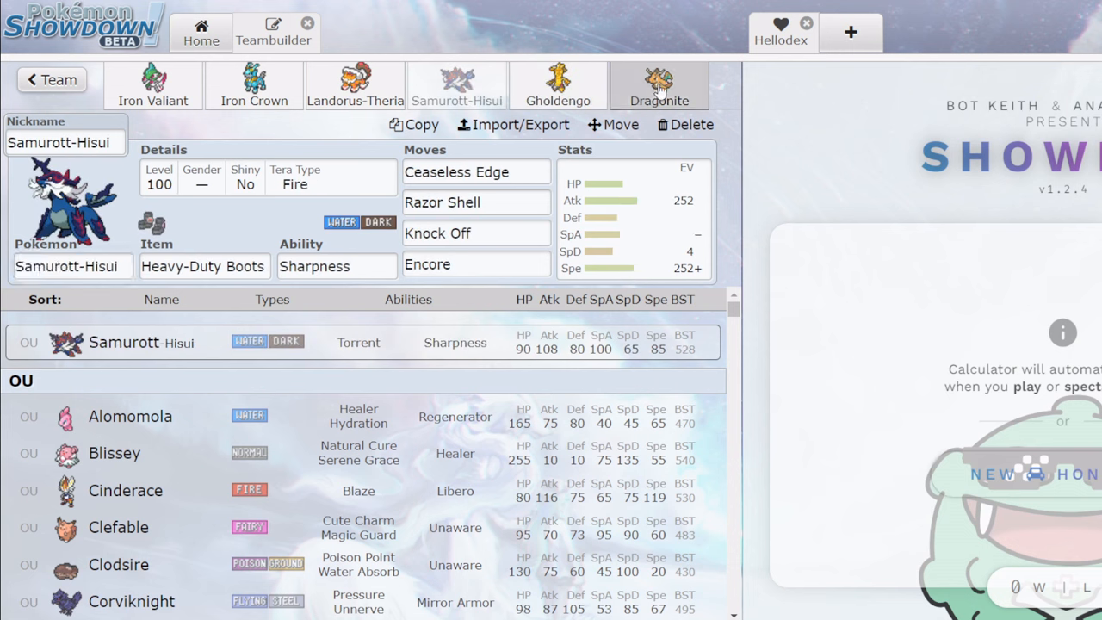
pyautogui.click(152, 86)
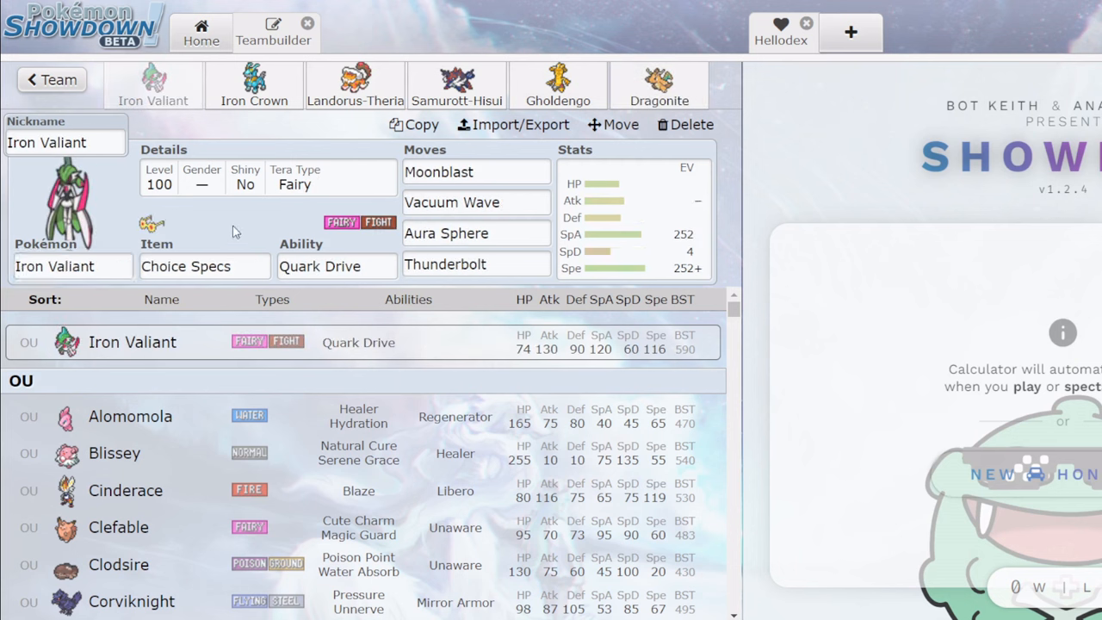
pyautogui.click(203, 266)
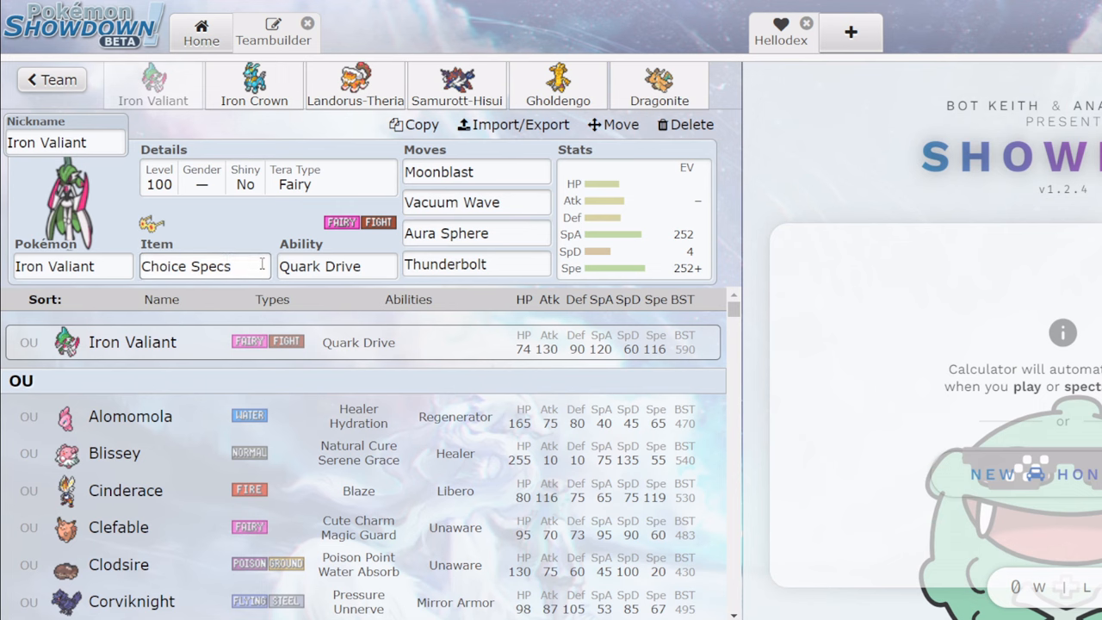
# Give Iron Valiant Booster Energy, Calm Mind and Shadow Ball over Aura Sphere and Thunderbolt, Tera Ghost.
pyautogui.write('bo')
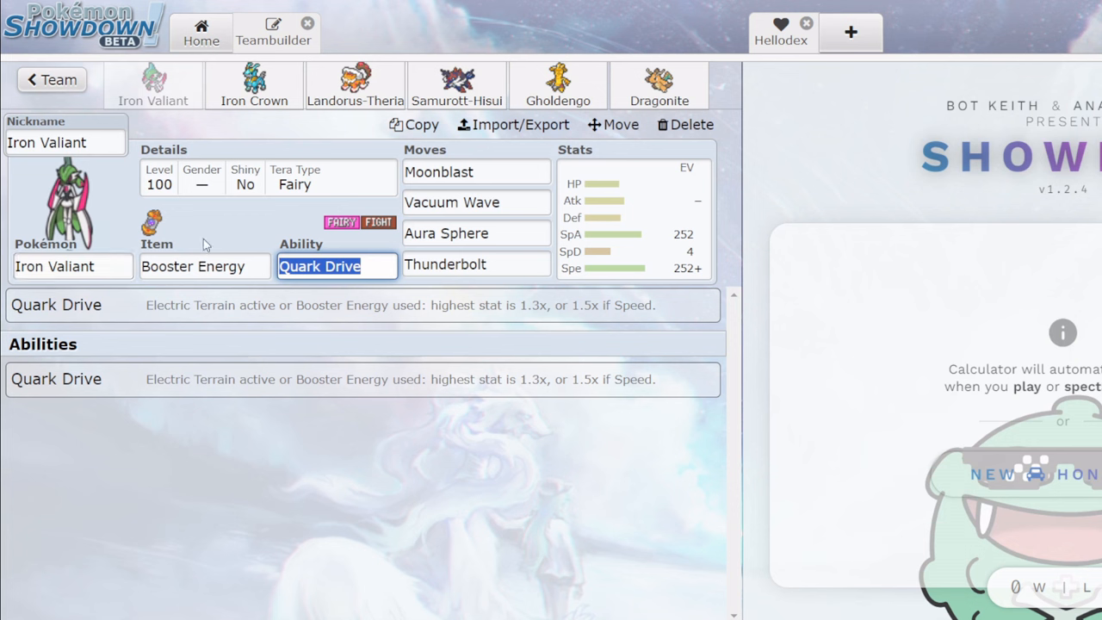
pyautogui.moveTo(321, 237)
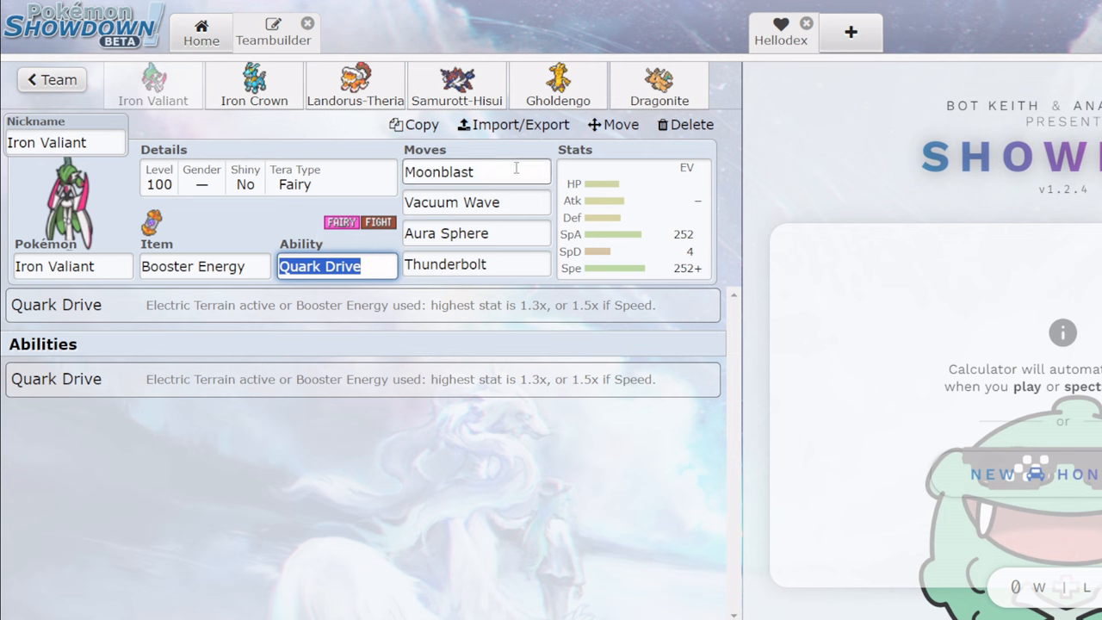
pyautogui.click(476, 172)
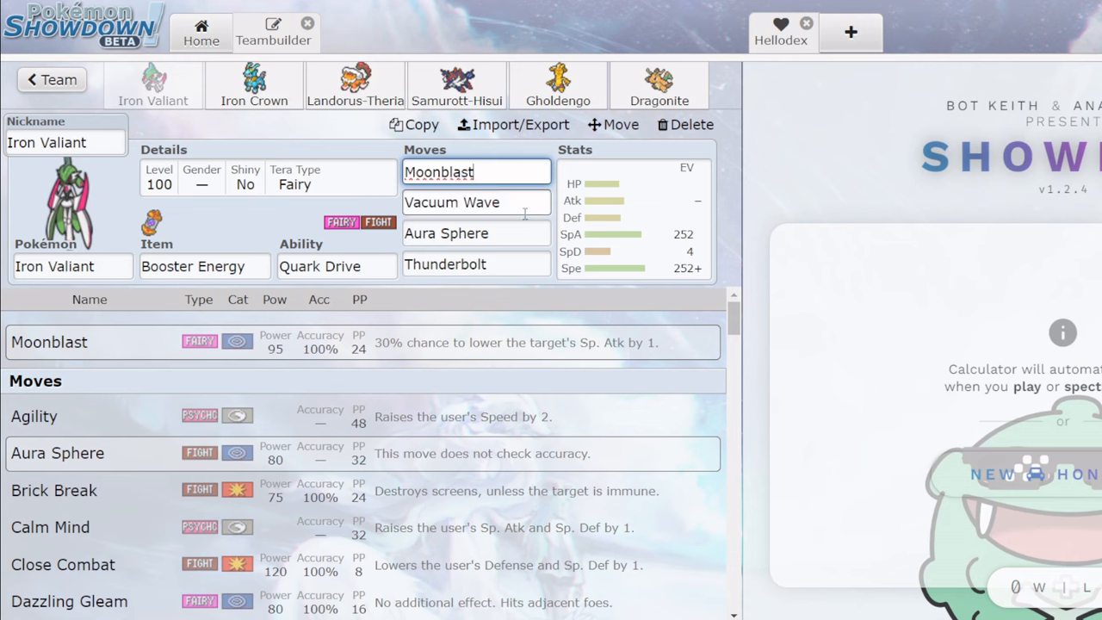
pyautogui.write('shadow ba')
pyautogui.click(477, 233)
pyautogui.write('Calm Mind')
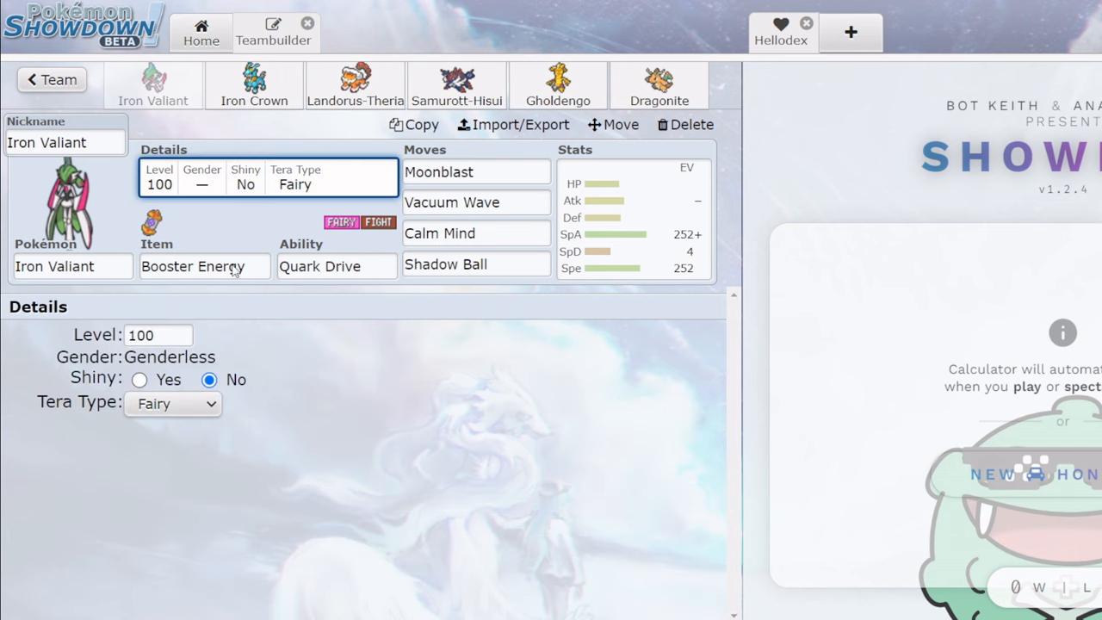
pyautogui.click(172, 403)
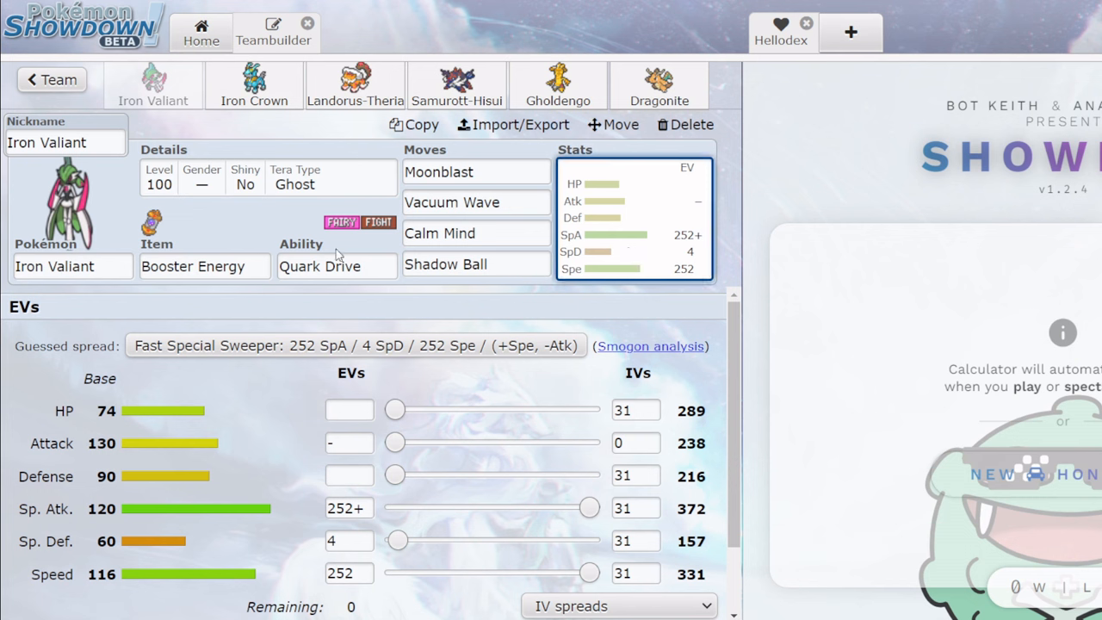
pyautogui.moveTo(479, 224)
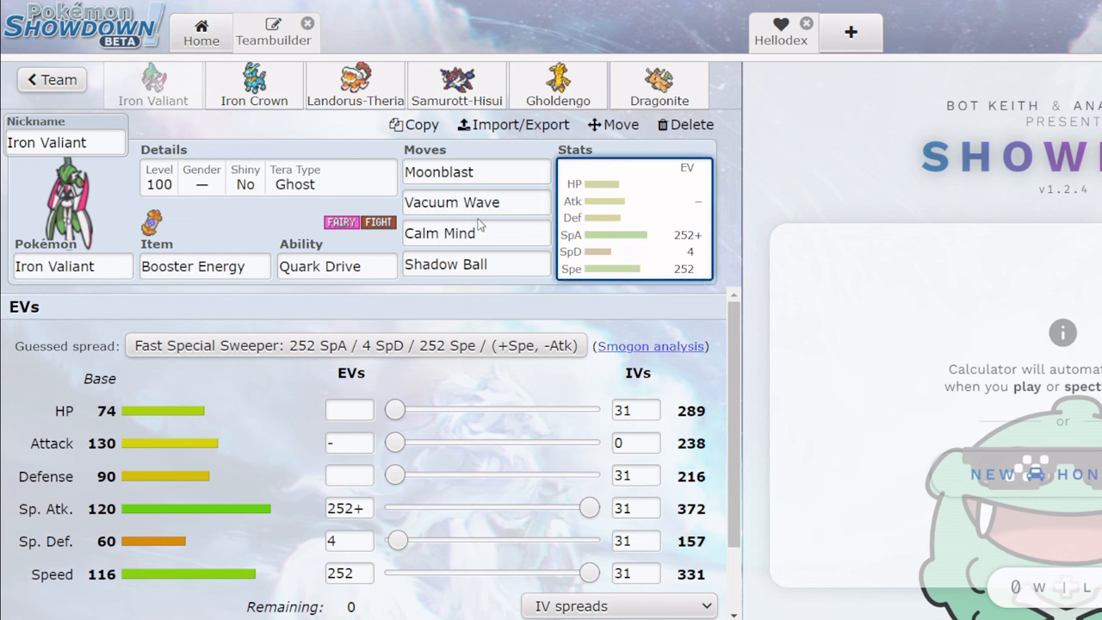
pyautogui.click(475, 204)
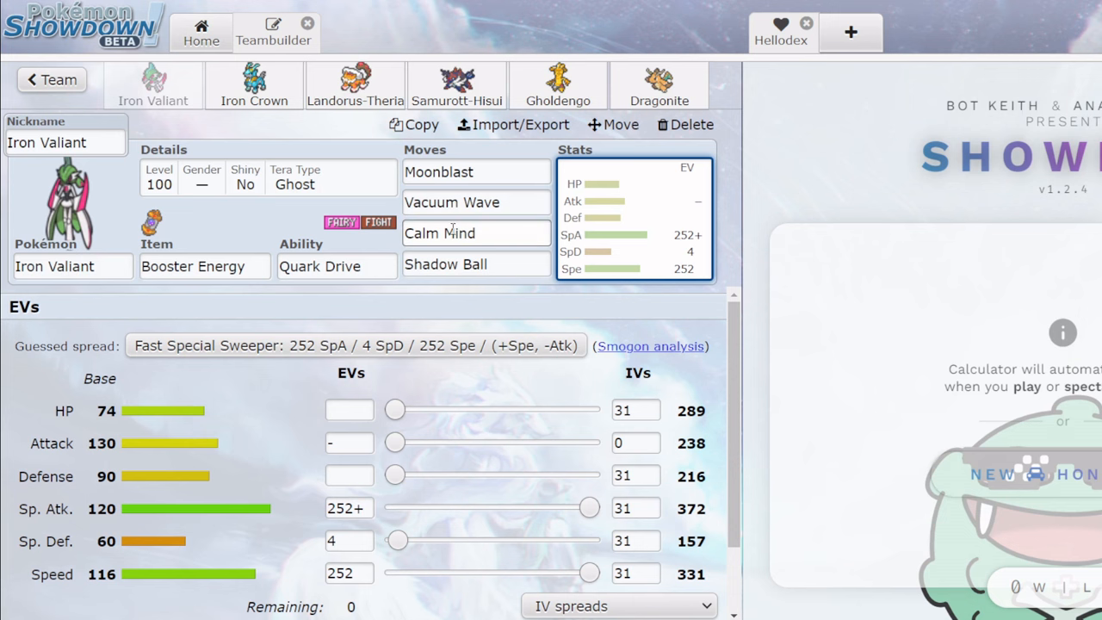
pyautogui.moveTo(620, 228)
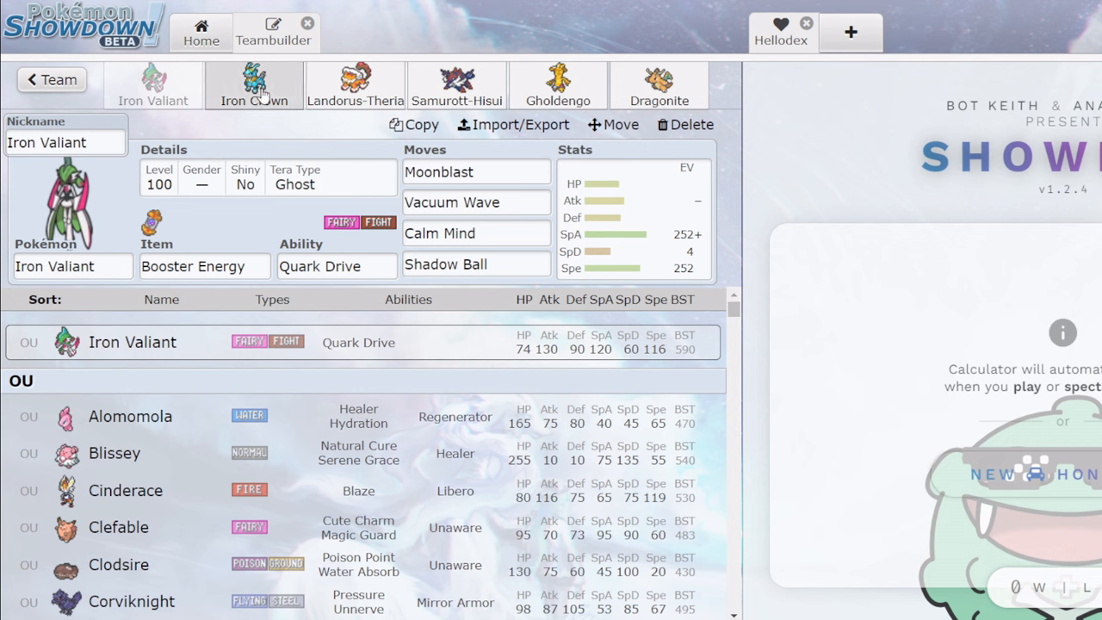
# Swap Iron Crown's Future Sight for Psychic Noise, then move on to Landorus-Therian.
pyautogui.click(253, 85)
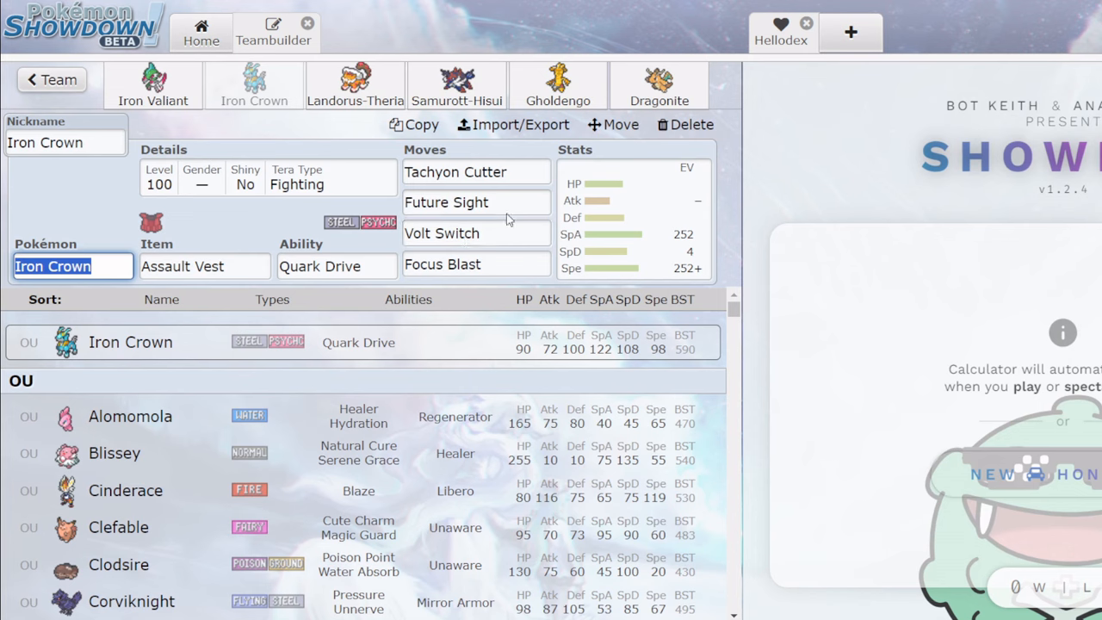
pyautogui.write('psychic Noise')
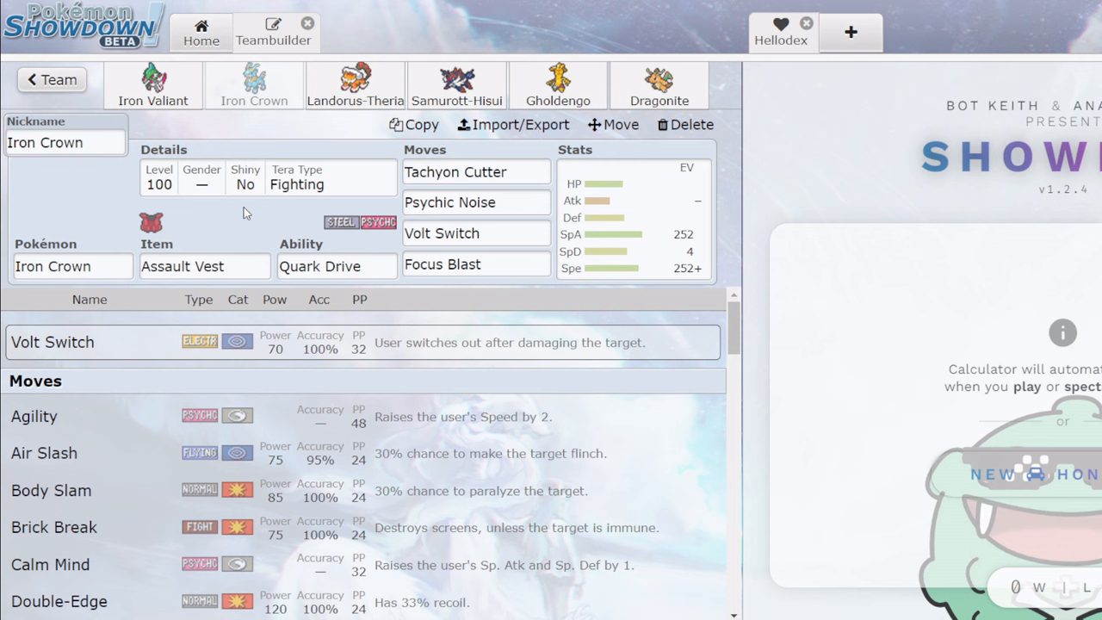
pyautogui.click(72, 266)
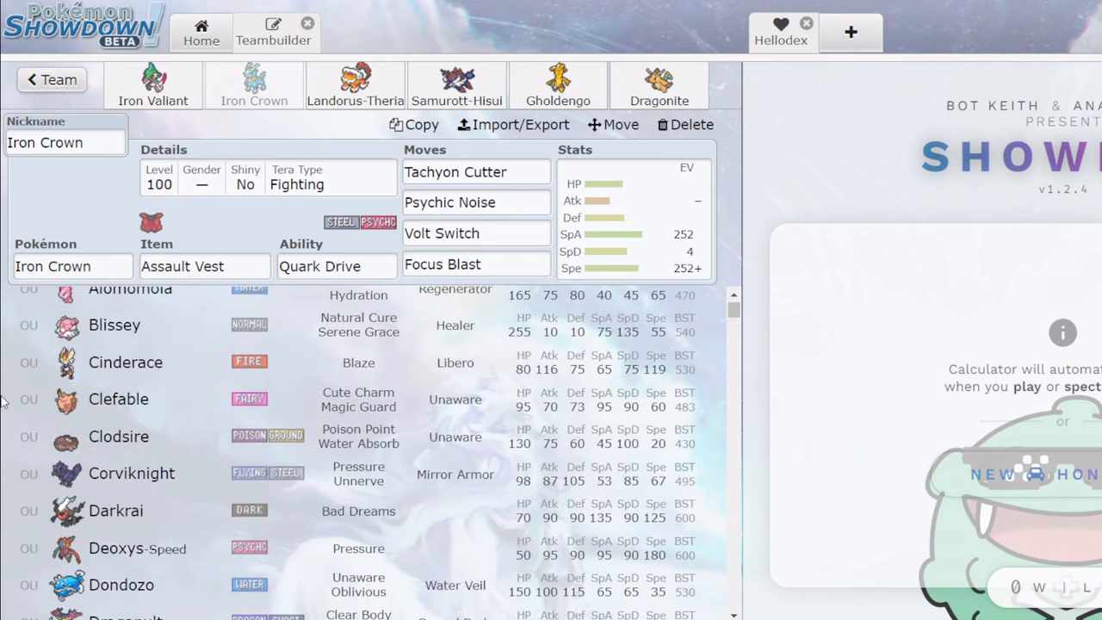
pyautogui.click(476, 201)
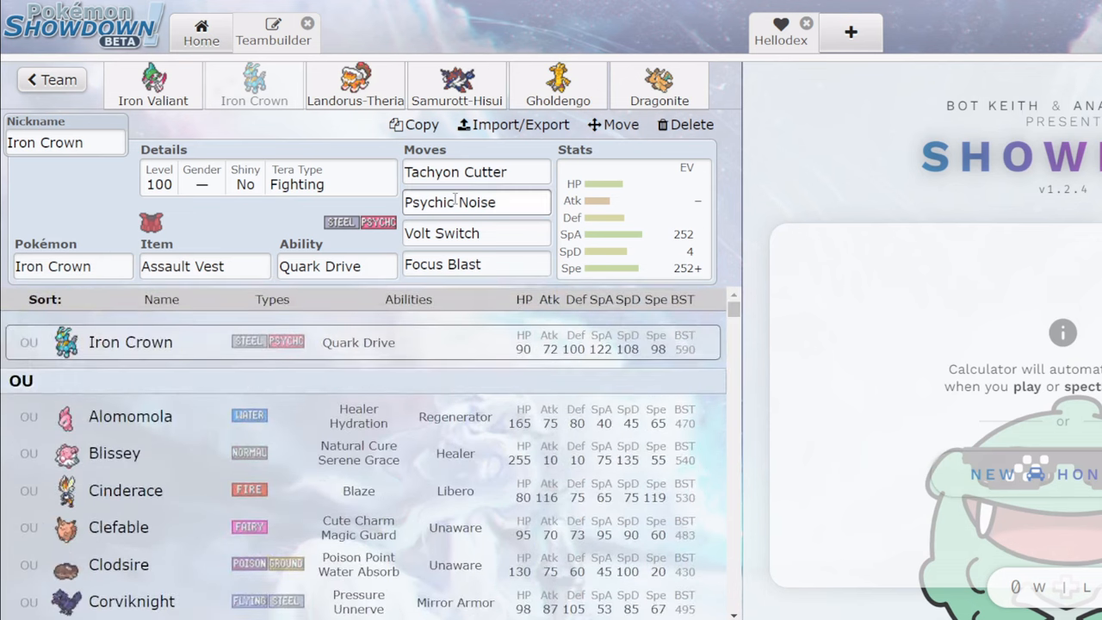
pyautogui.click(475, 203)
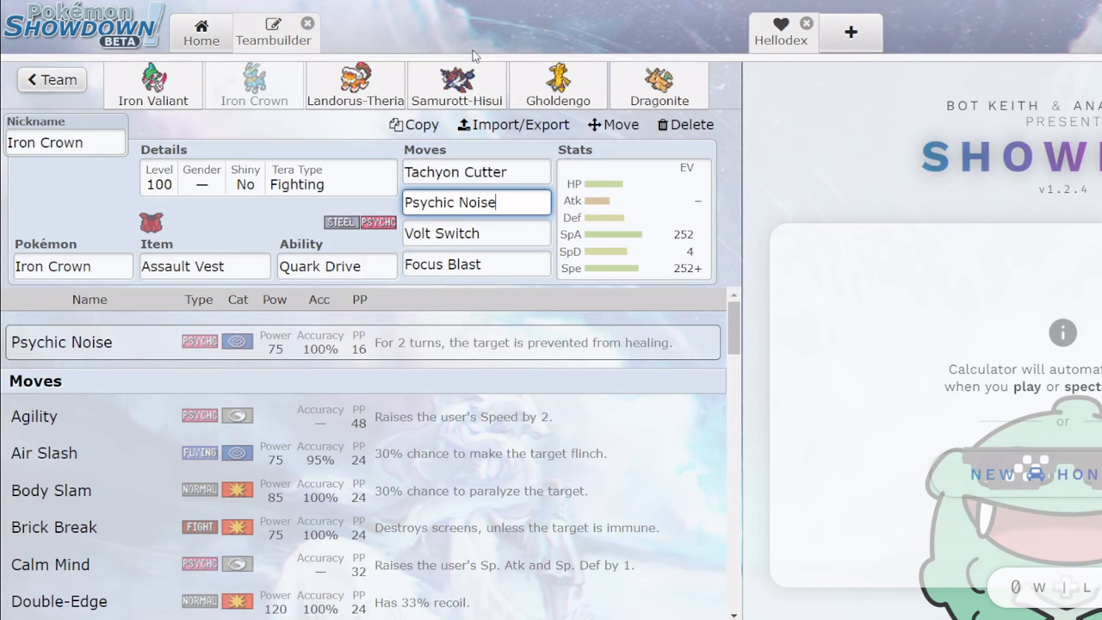
pyautogui.click(355, 86)
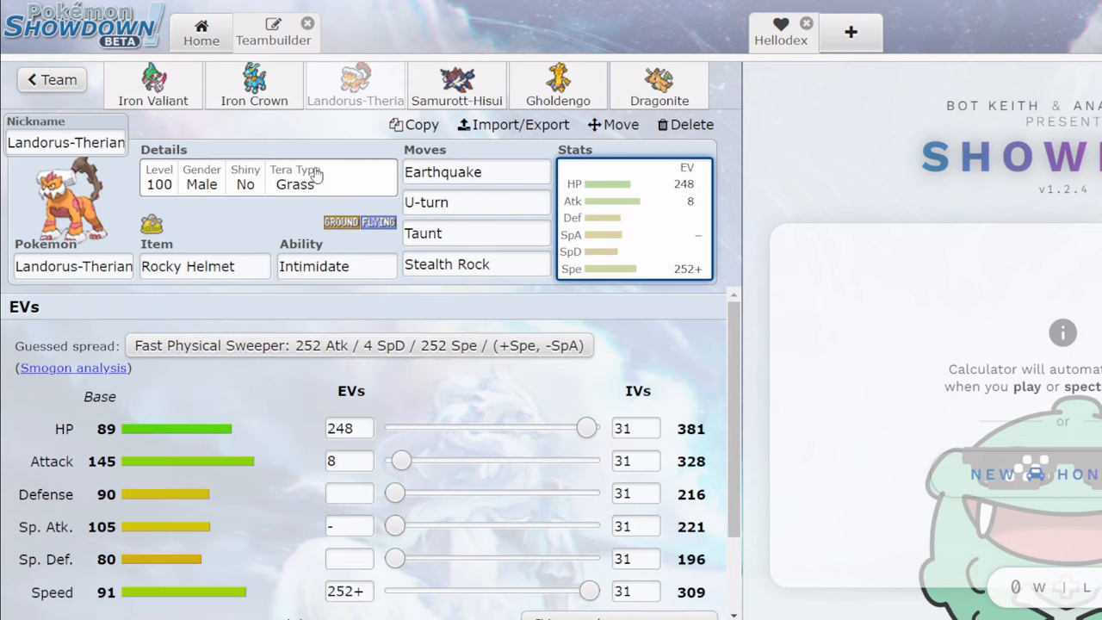
# Replace Samurott-Hisui's Encore with Sucker Punch, make it female and Tera Ghost.
pyautogui.click(456, 85)
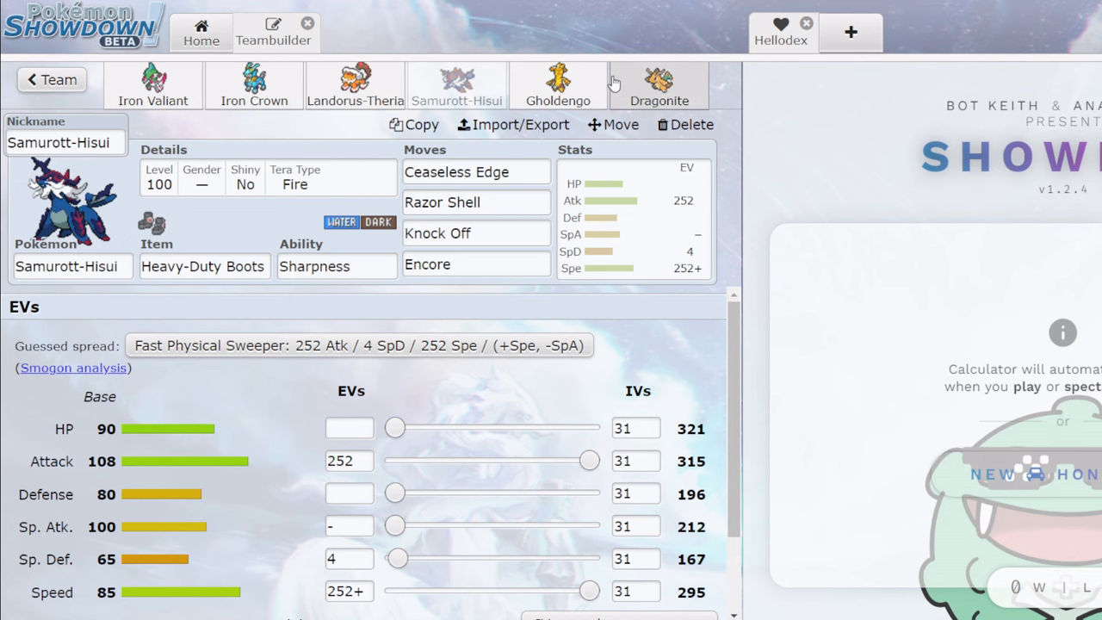
pyautogui.click(476, 266)
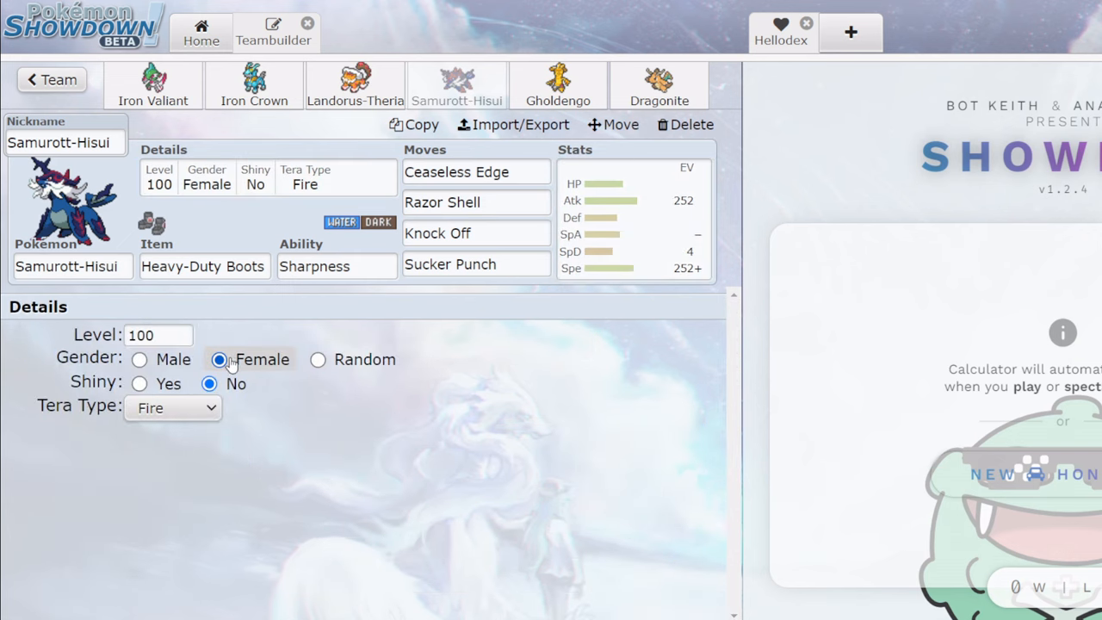
pyautogui.click(173, 407)
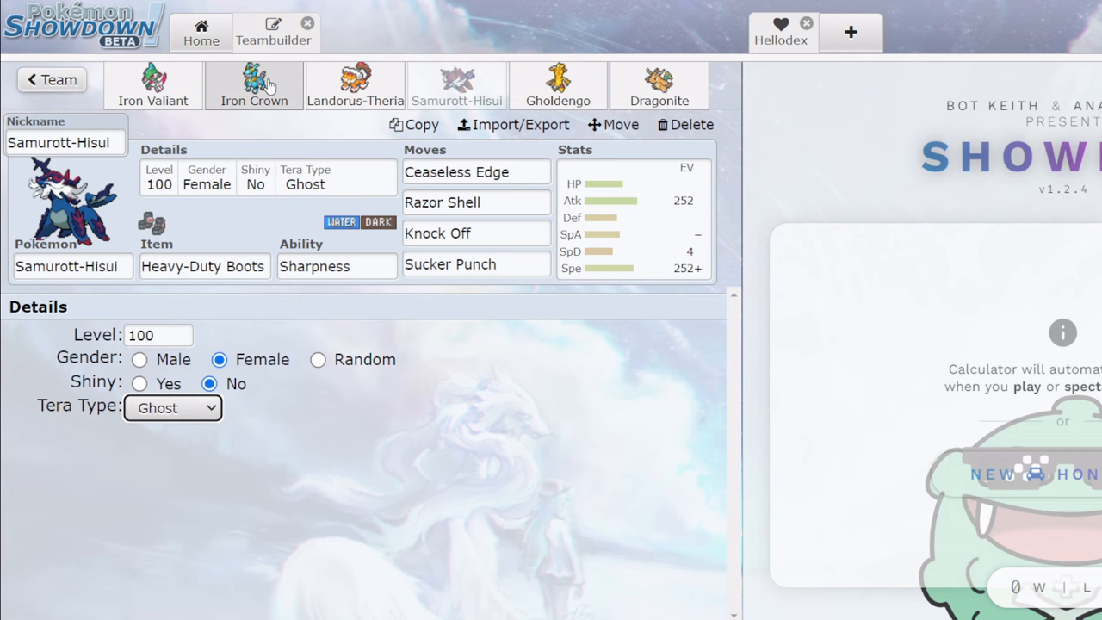
# Change Gholdengo's Focus Blast to Psyshock and return to Iron Valiant's set.
pyautogui.click(558, 86)
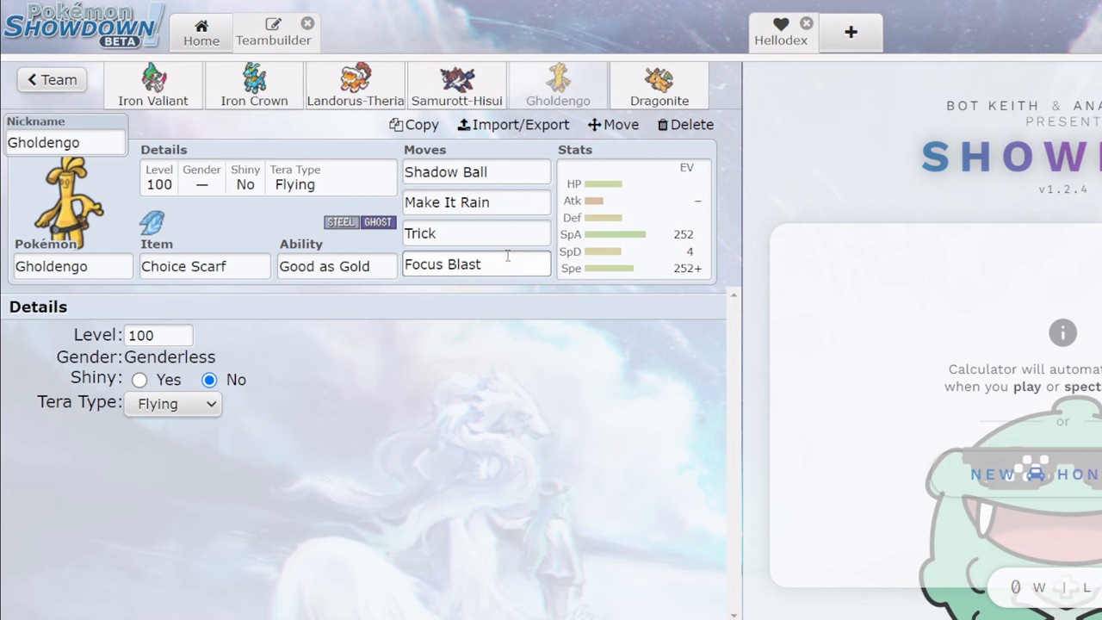
pyautogui.write('psyshock')
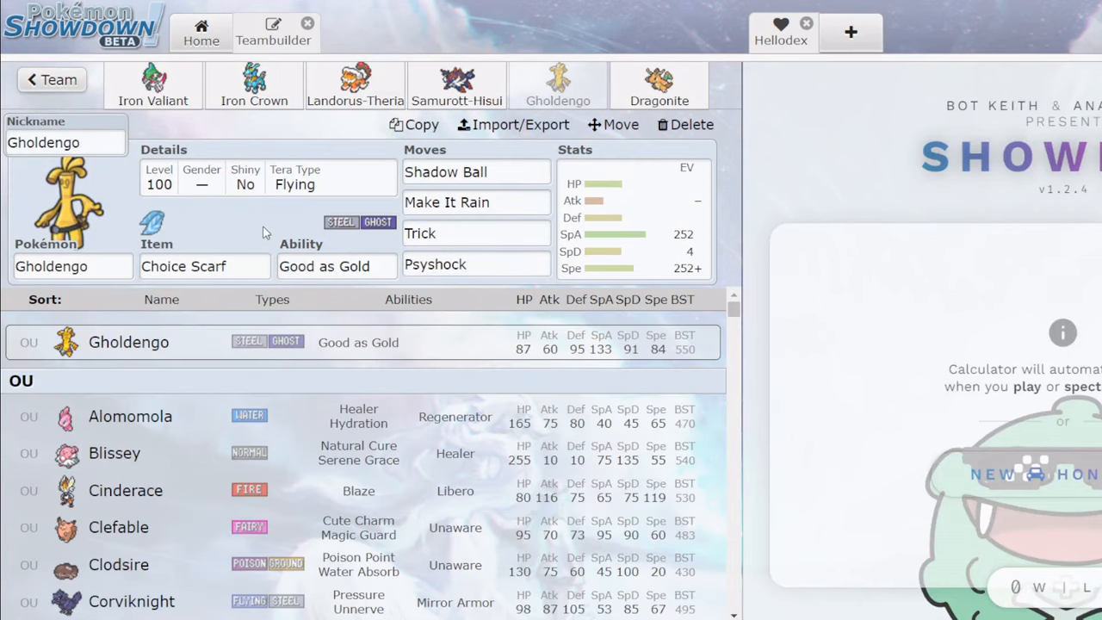
pyautogui.click(152, 86)
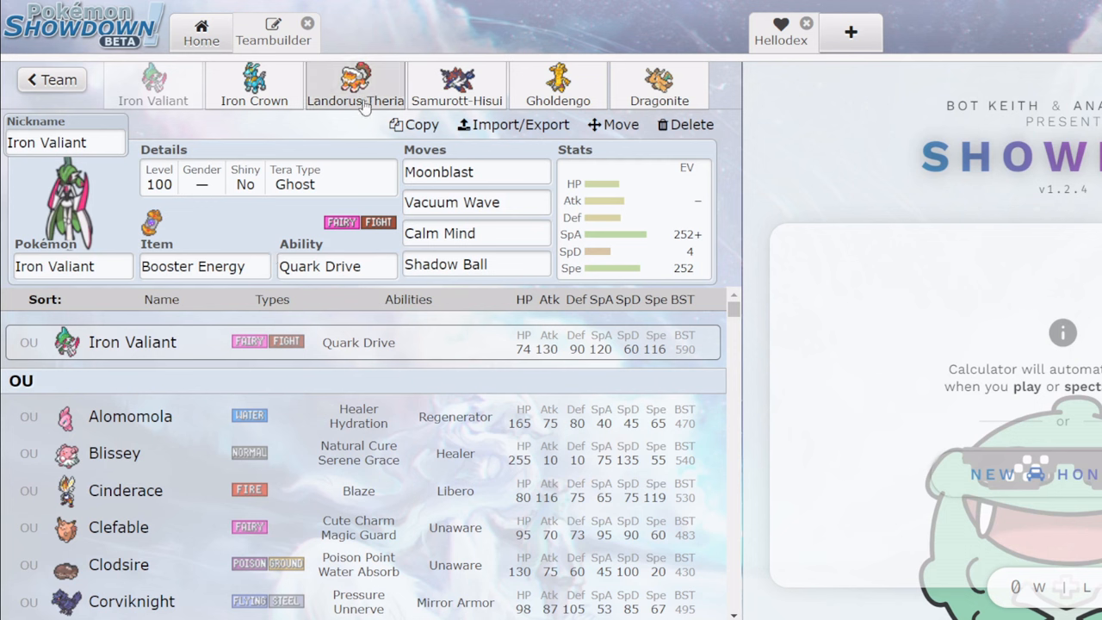
# Swap Dragonite out of its slot for Dragapult.
pyautogui.click(456, 86)
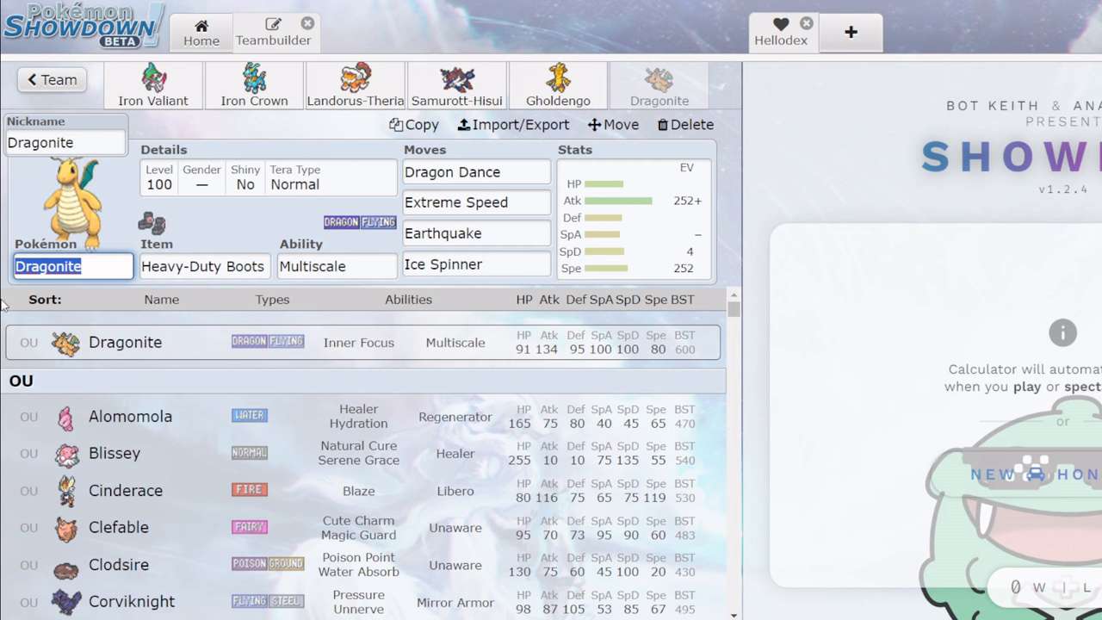
pyautogui.scroll(-3)
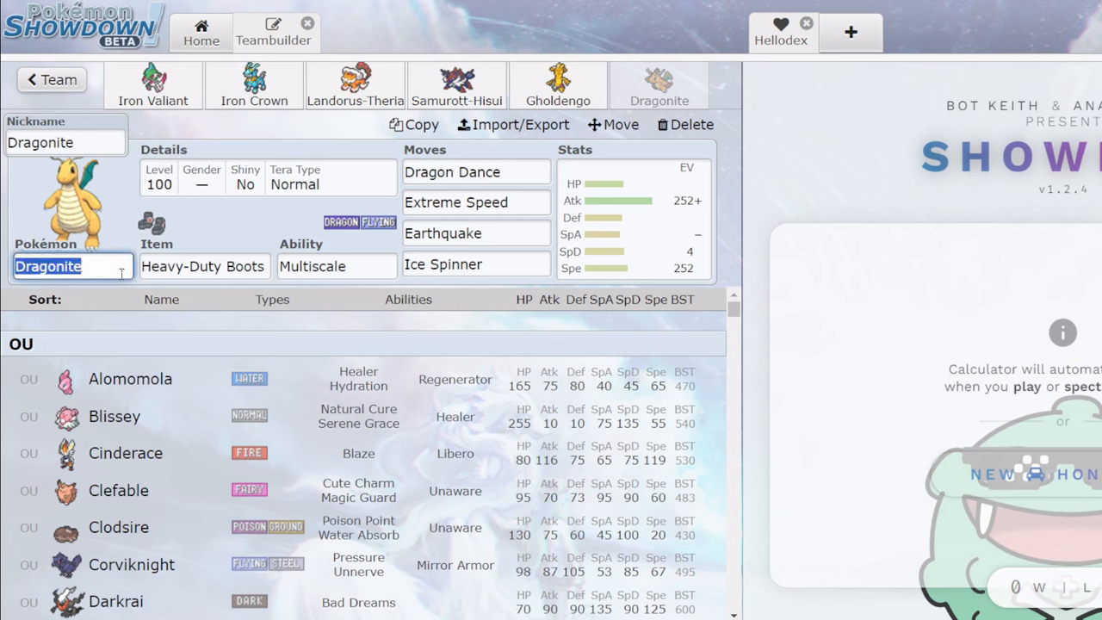
pyautogui.write('dra')
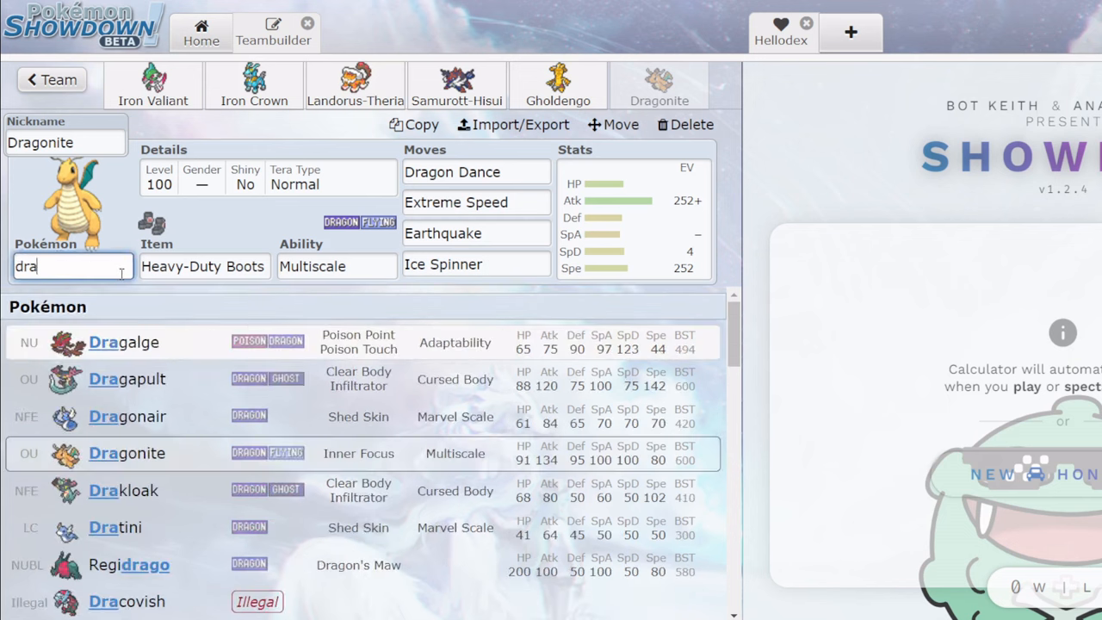
pyautogui.click(128, 379)
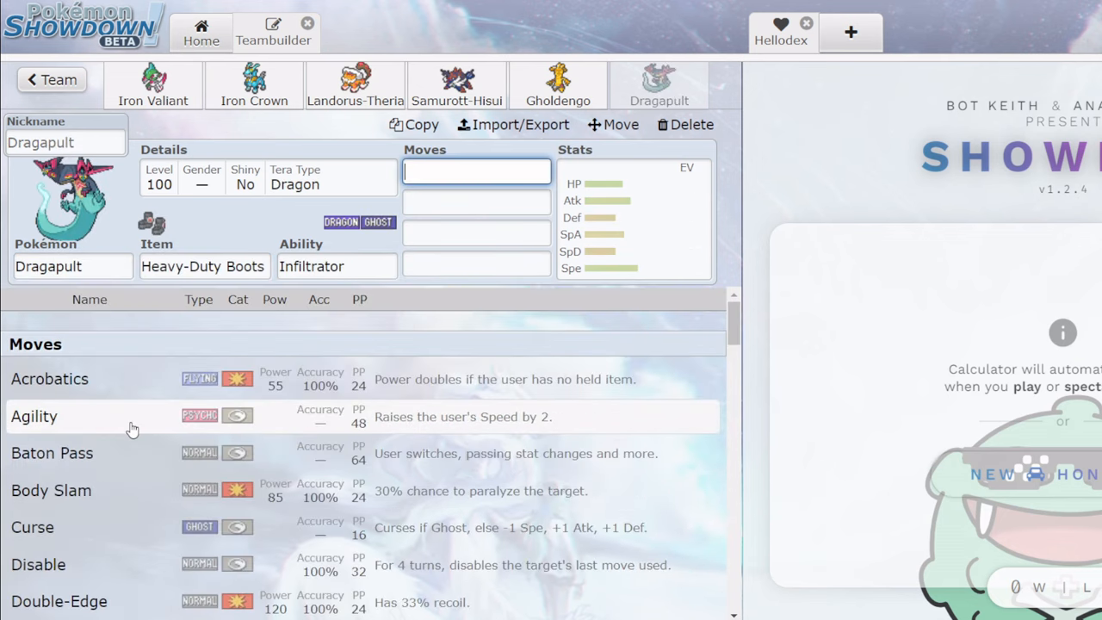
# Fill Dragapult's moves with Will-O-Wisp, Dragon Darts, Hex and U-turn.
pyautogui.write('he')
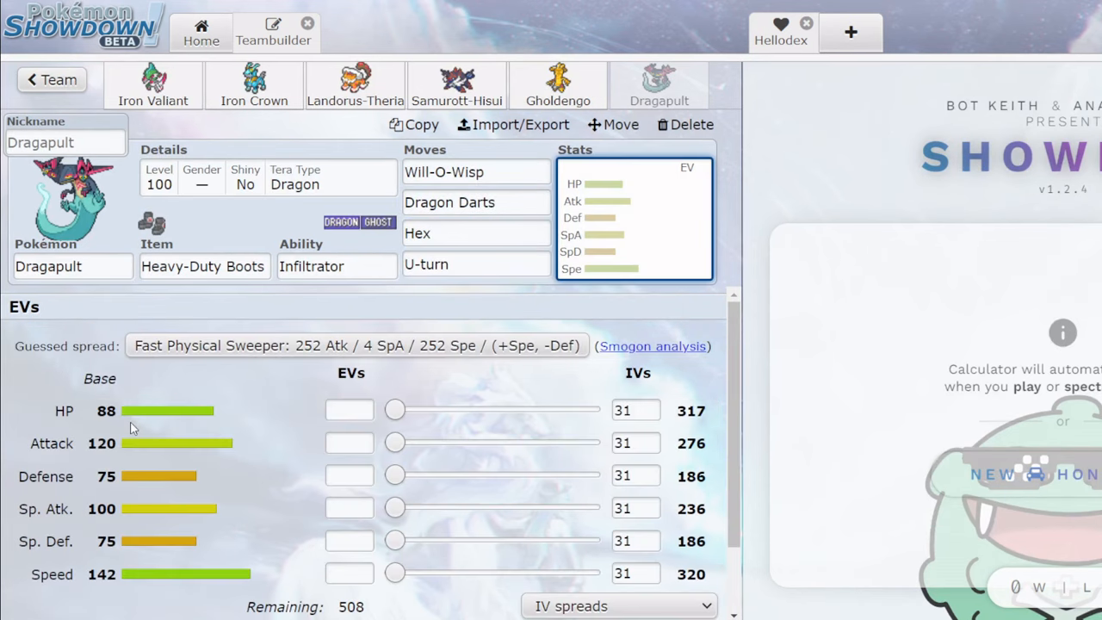
pyautogui.moveTo(318, 405)
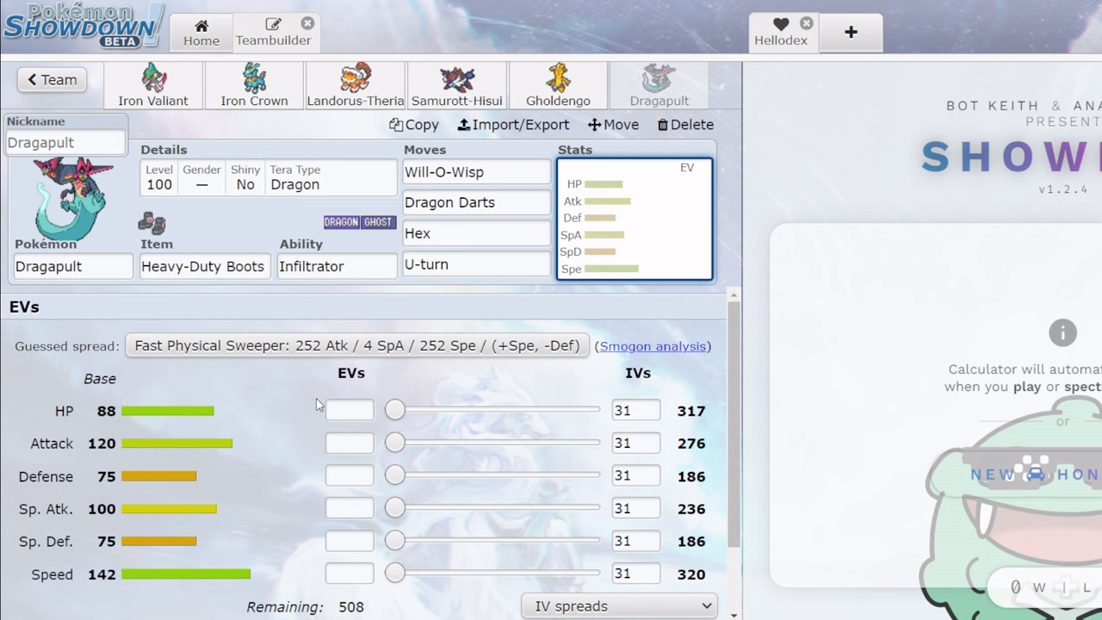
pyautogui.click(475, 234)
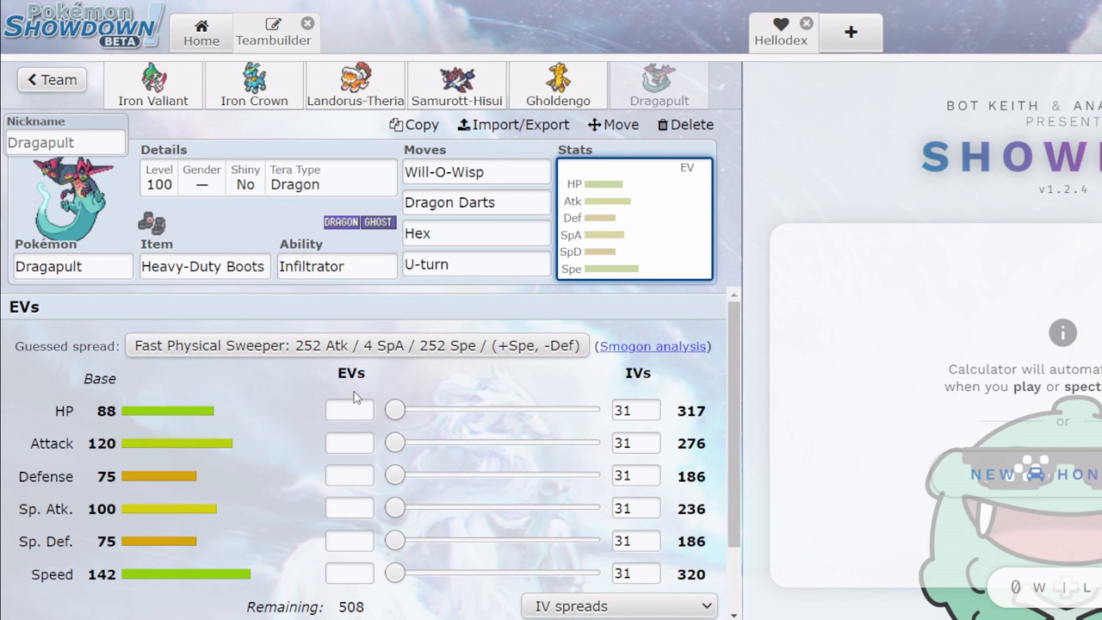
pyautogui.click(476, 263)
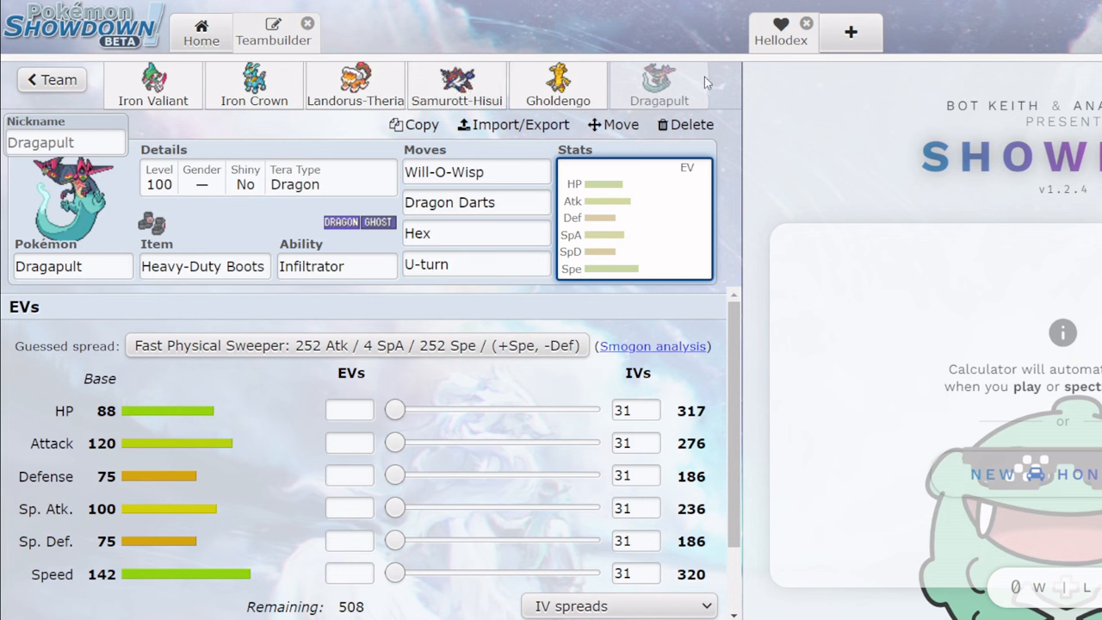
pyautogui.moveTo(296, 135)
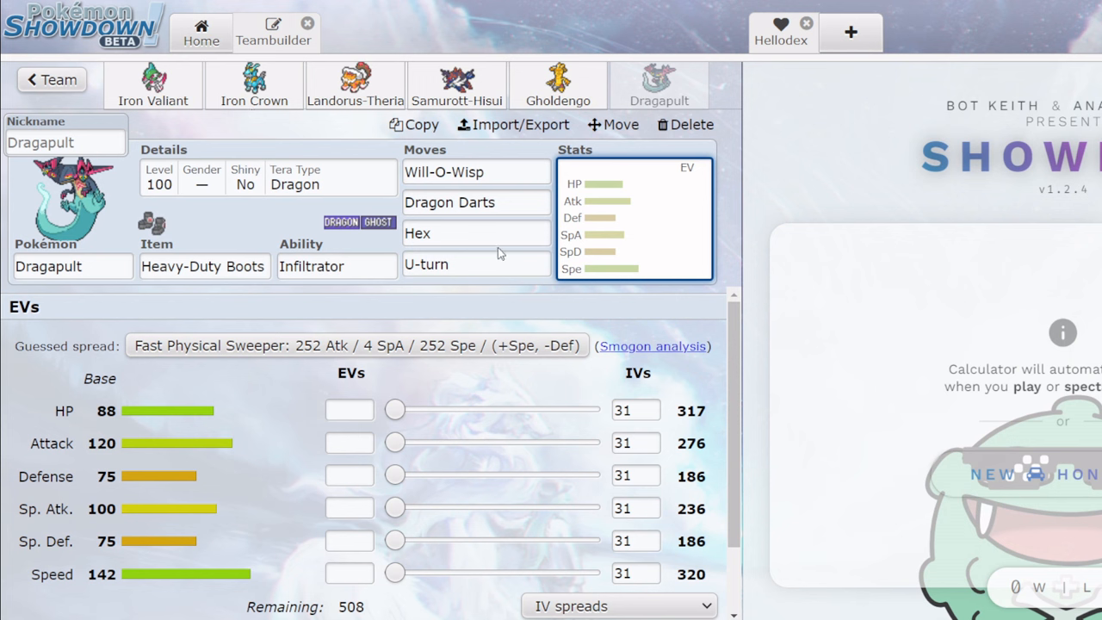
pyautogui.moveTo(469, 291)
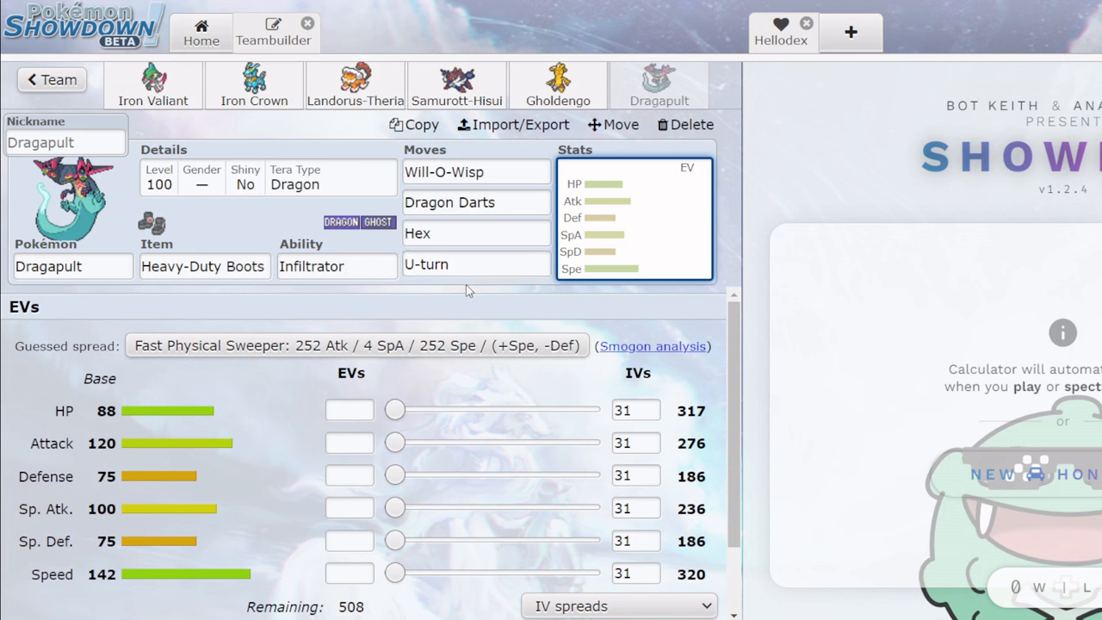
pyautogui.moveTo(550, 255)
pyautogui.write('-')
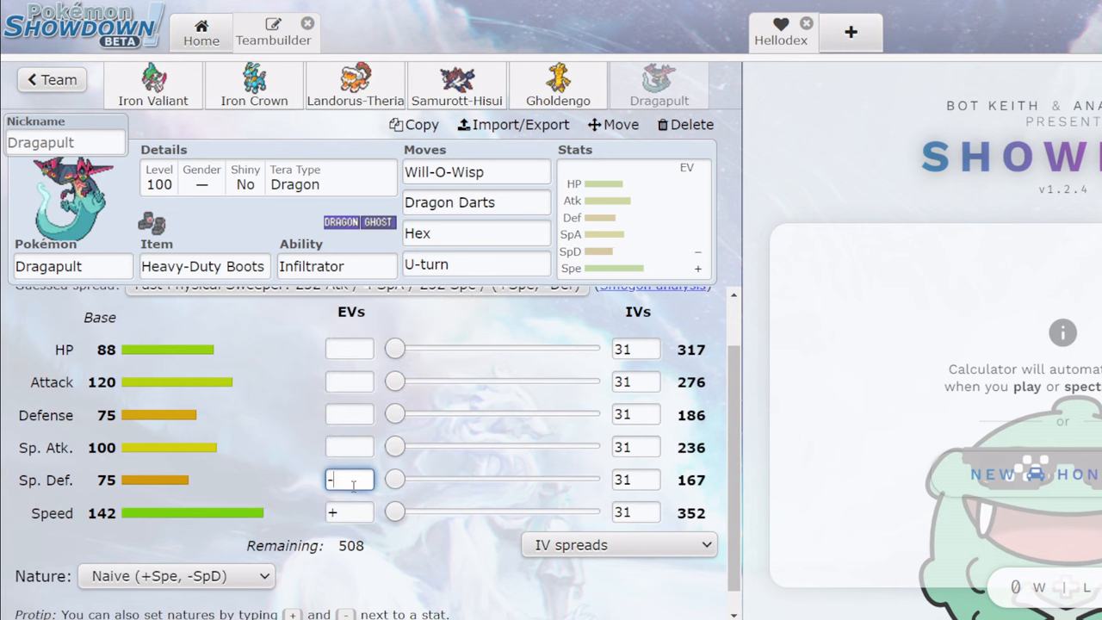
# Set Dragapult's EVs to 112 HP, 4 Atk, 252 SpA, 140 Spe with a Naive nature.
pyautogui.moveTo(394, 514); pyautogui.dragTo(507, 514)
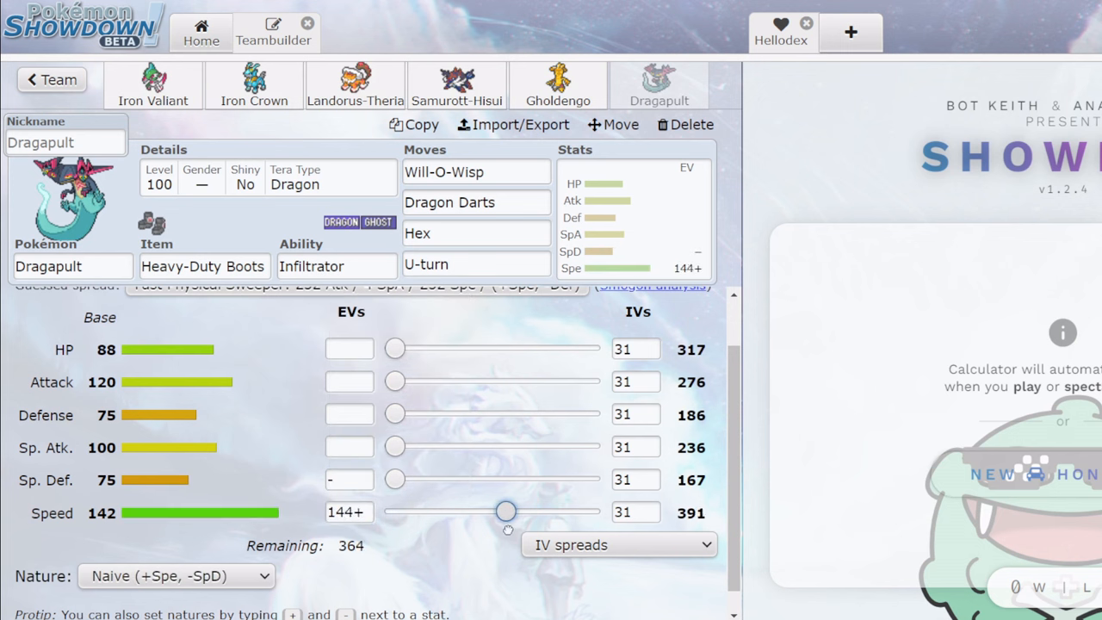
pyautogui.moveTo(506, 514); pyautogui.dragTo(503, 513)
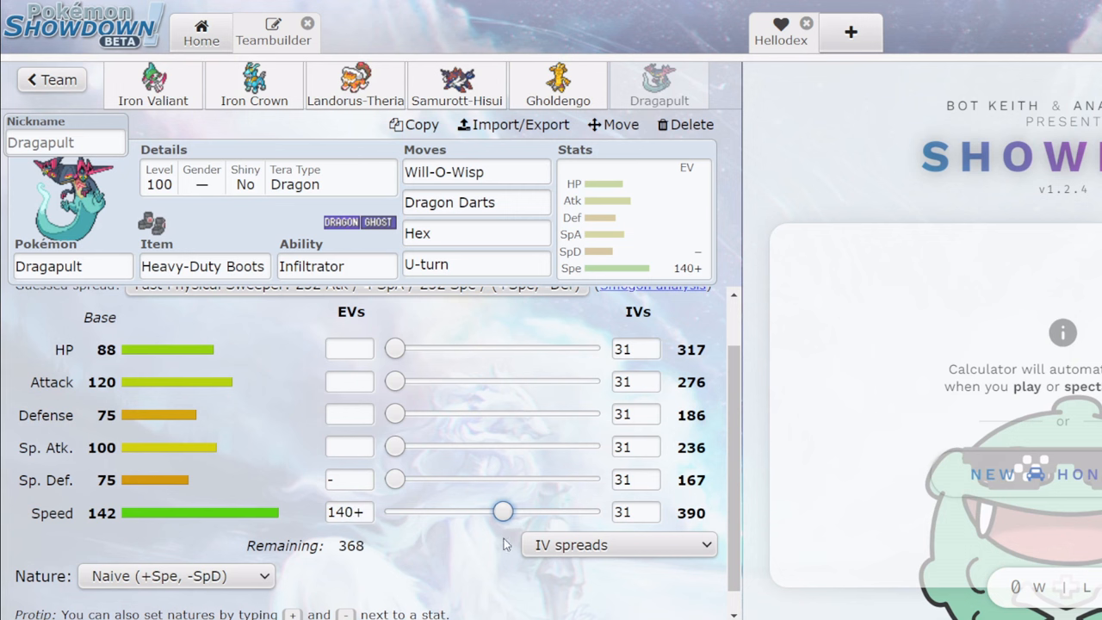
pyautogui.moveTo(395, 446); pyautogui.dragTo(589, 446)
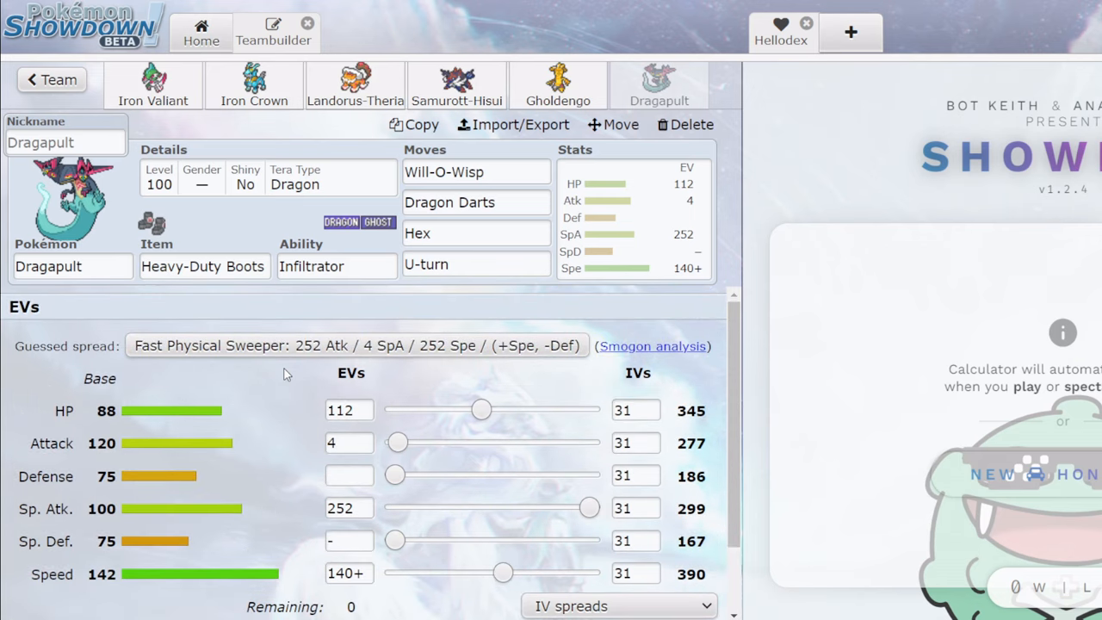
pyautogui.moveTo(154, 86)
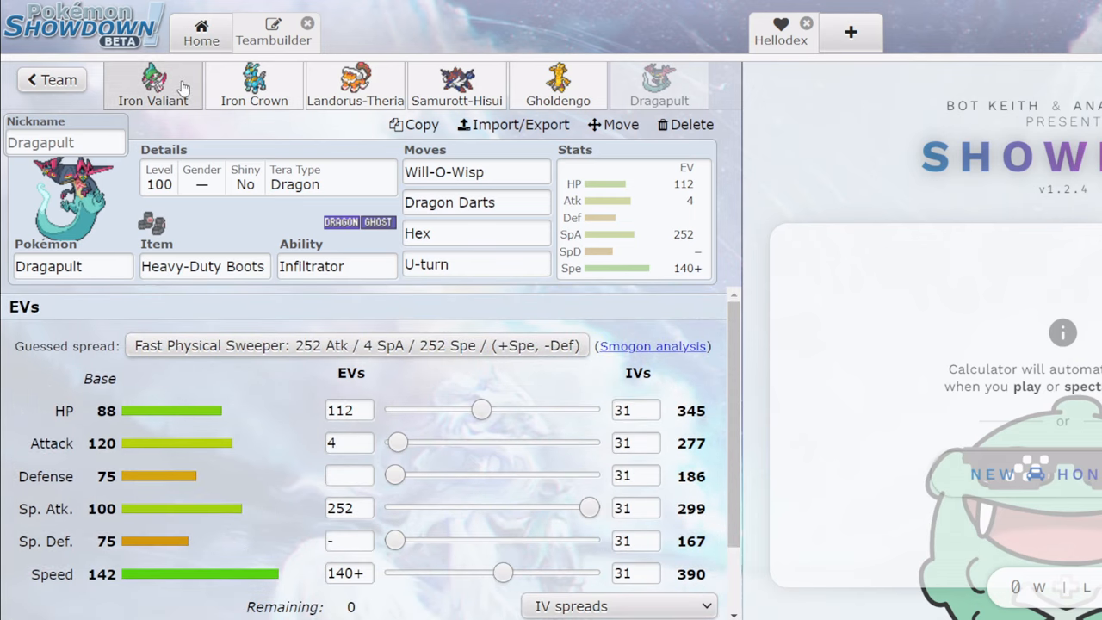
pyautogui.moveTo(558, 85)
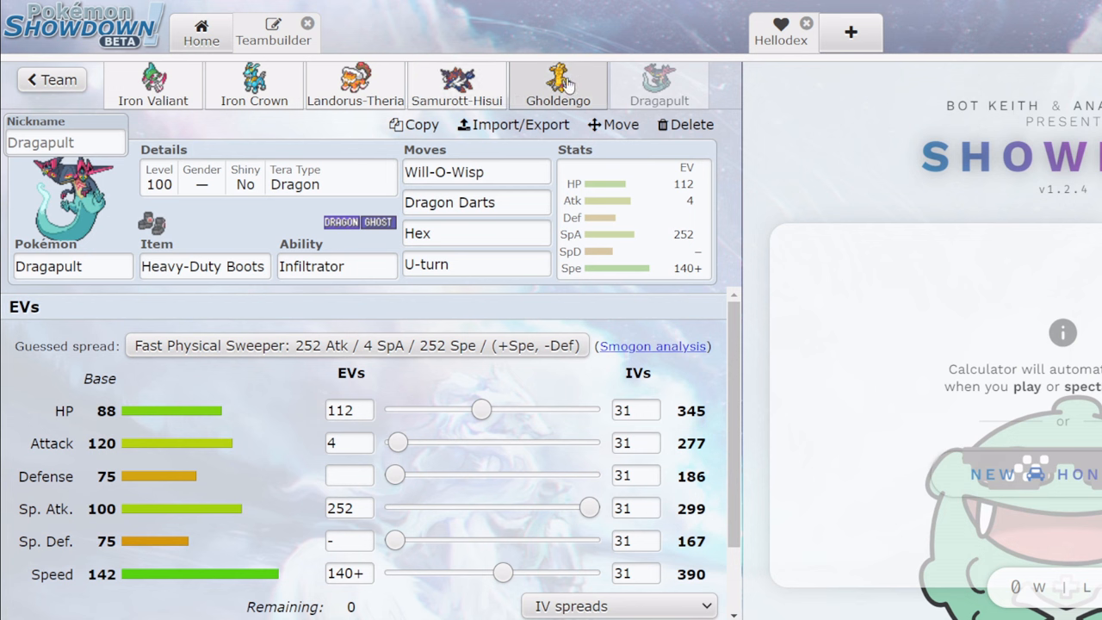
pyautogui.moveTo(513, 125)
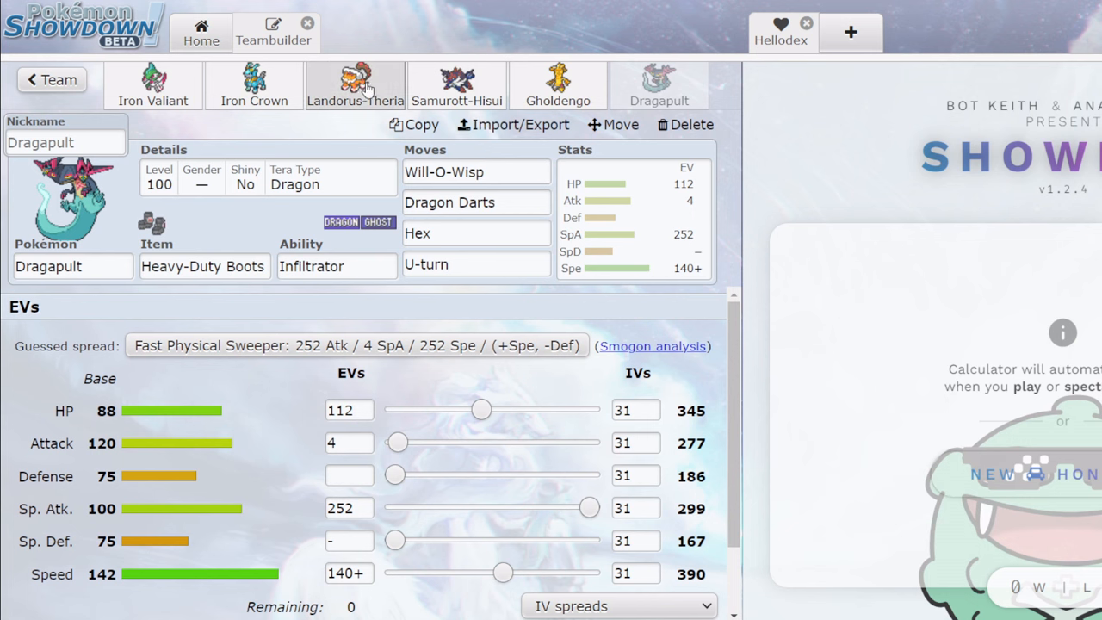
# Set Dragapult's Tera Type to Ghost and return to Iron Valiant's set.
pyautogui.click(457, 86)
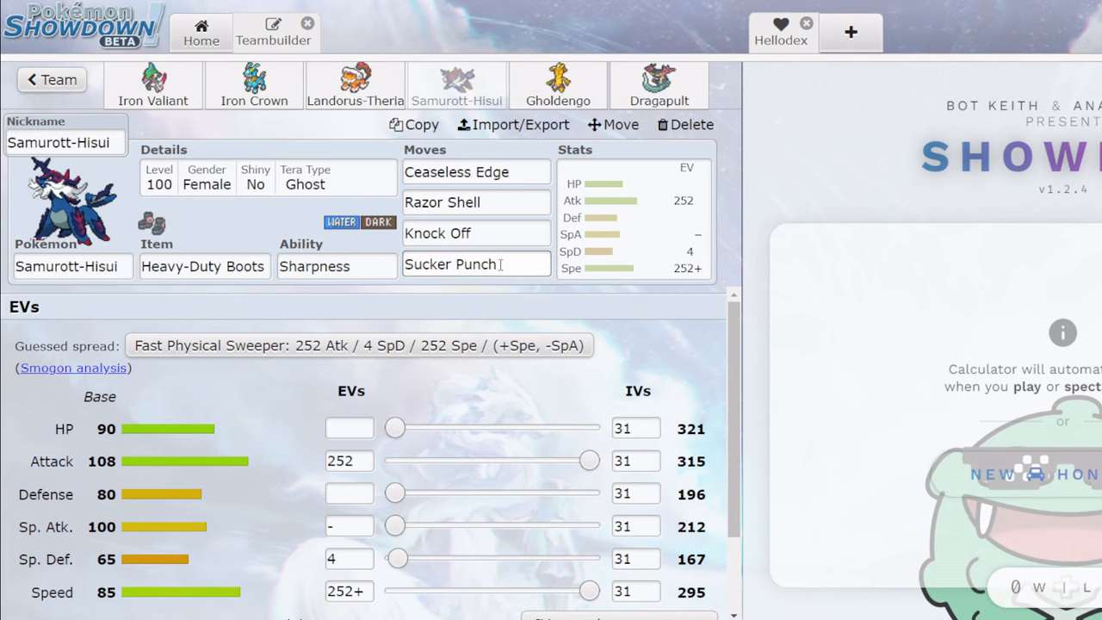
pyautogui.click(558, 85)
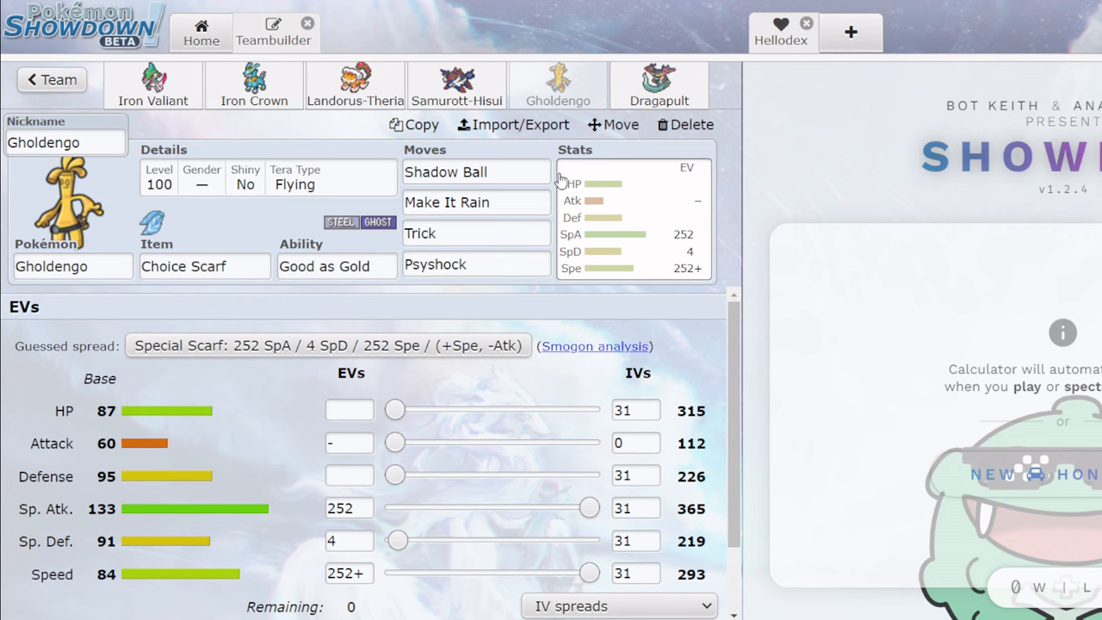
pyautogui.click(658, 83)
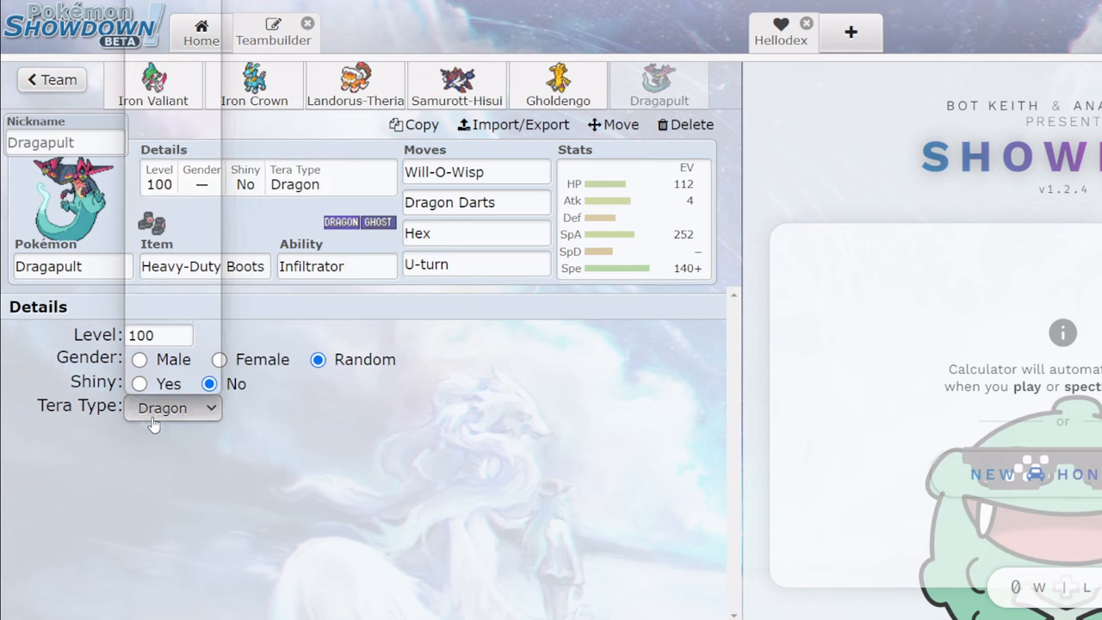
pyautogui.click(173, 406)
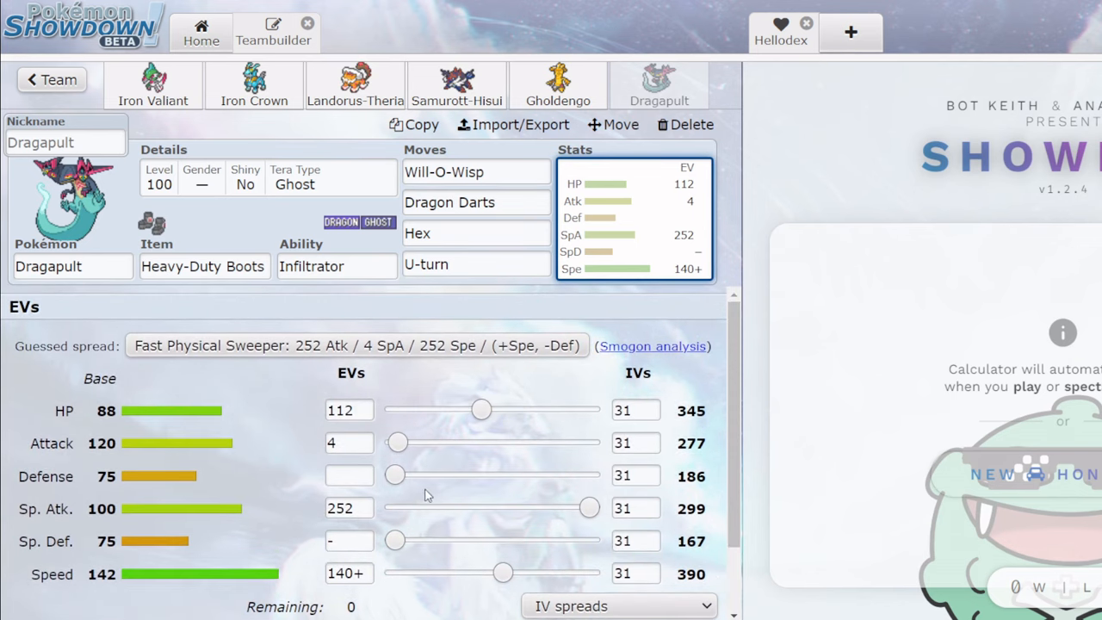
pyautogui.click(154, 84)
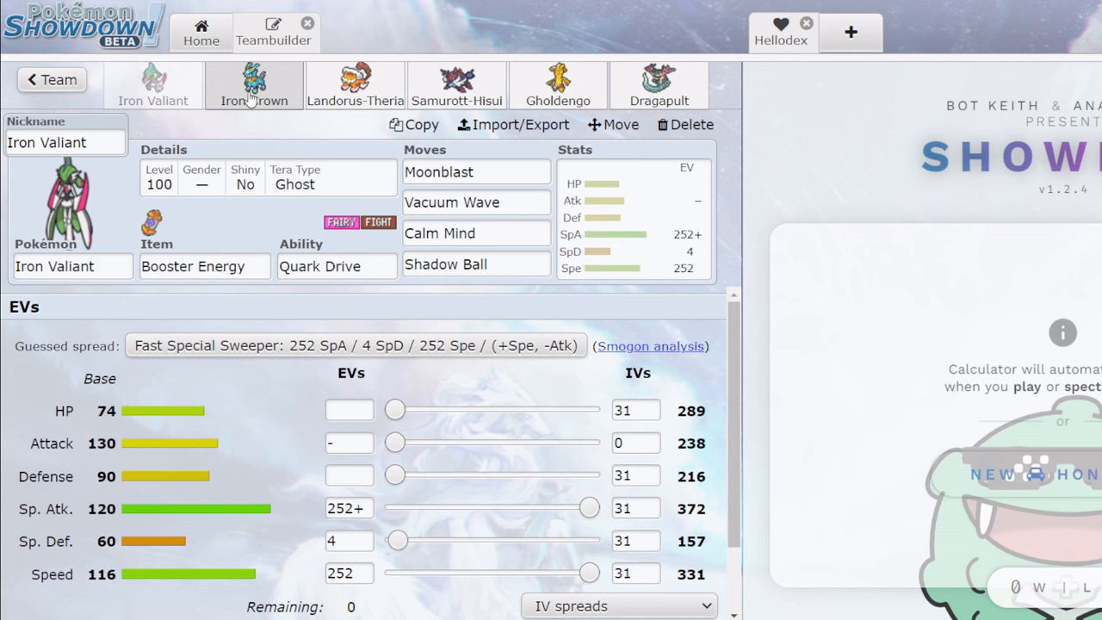
# Review Iron Crown, Iron Valiant and Samurott-Hisui, ending on Gholdengo's Choice Scarf set with its species list.
pyautogui.click(253, 84)
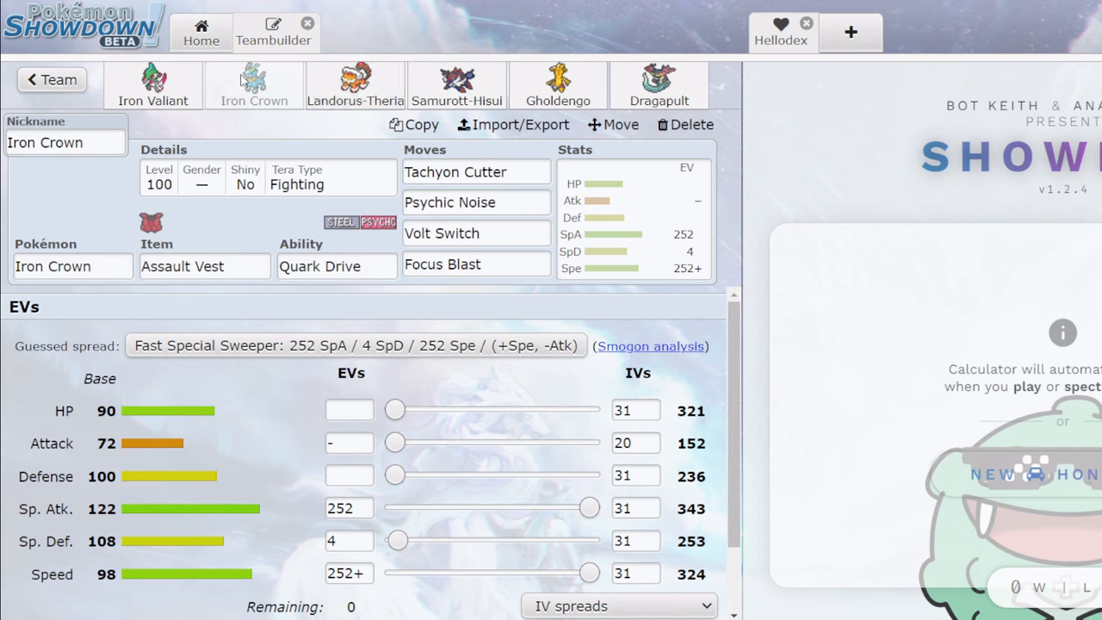
pyautogui.click(151, 86)
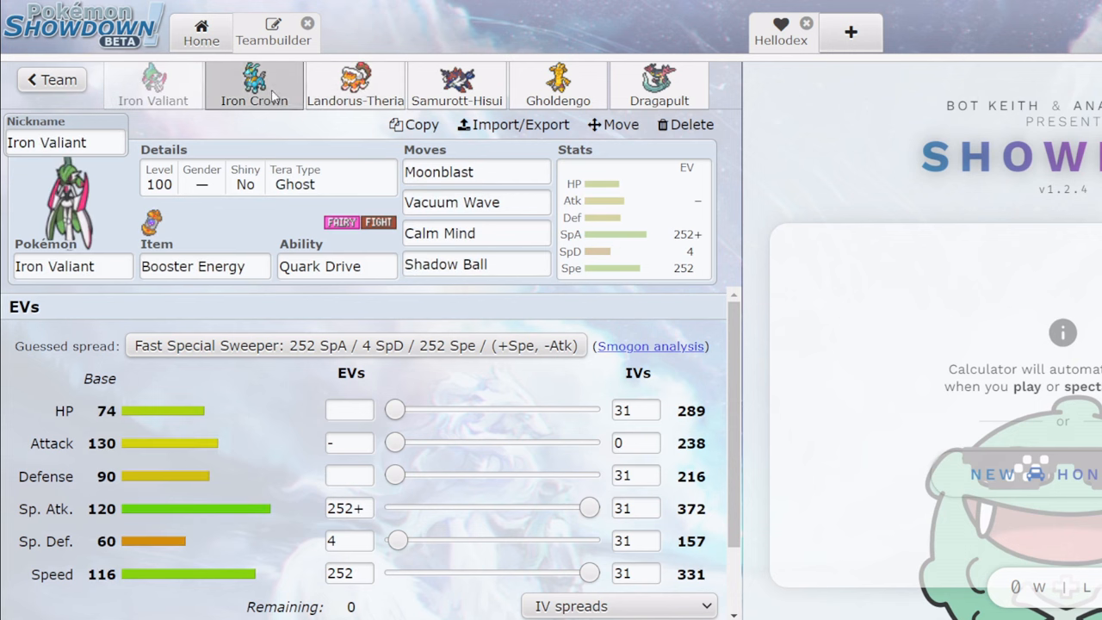
pyautogui.click(456, 86)
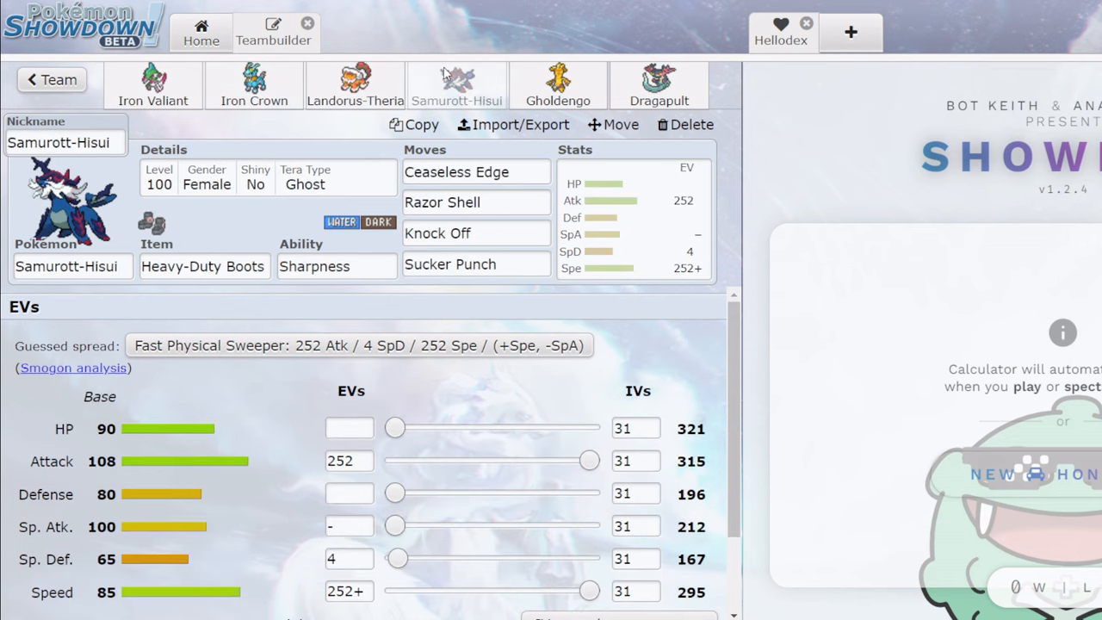
pyautogui.click(558, 86)
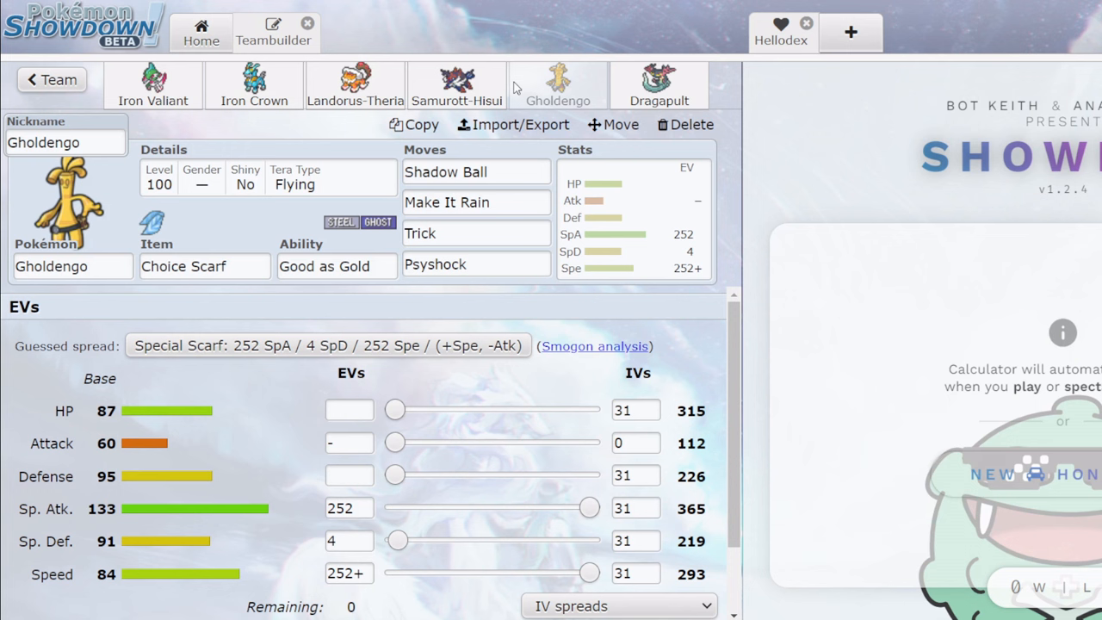
pyautogui.click(72, 265)
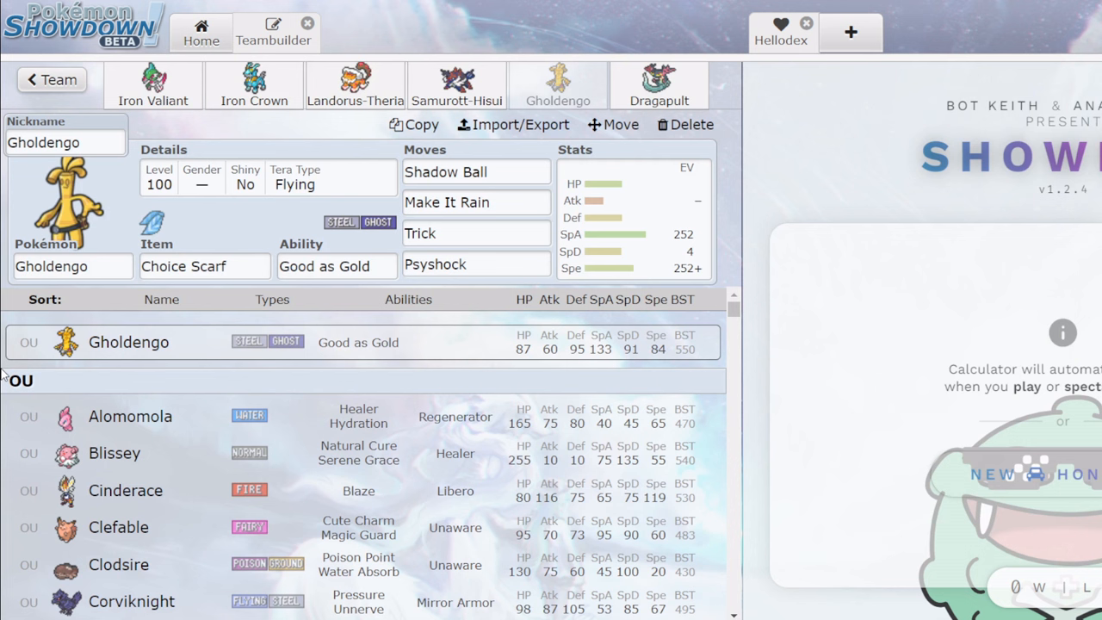
pyautogui.moveTo(277, 231)
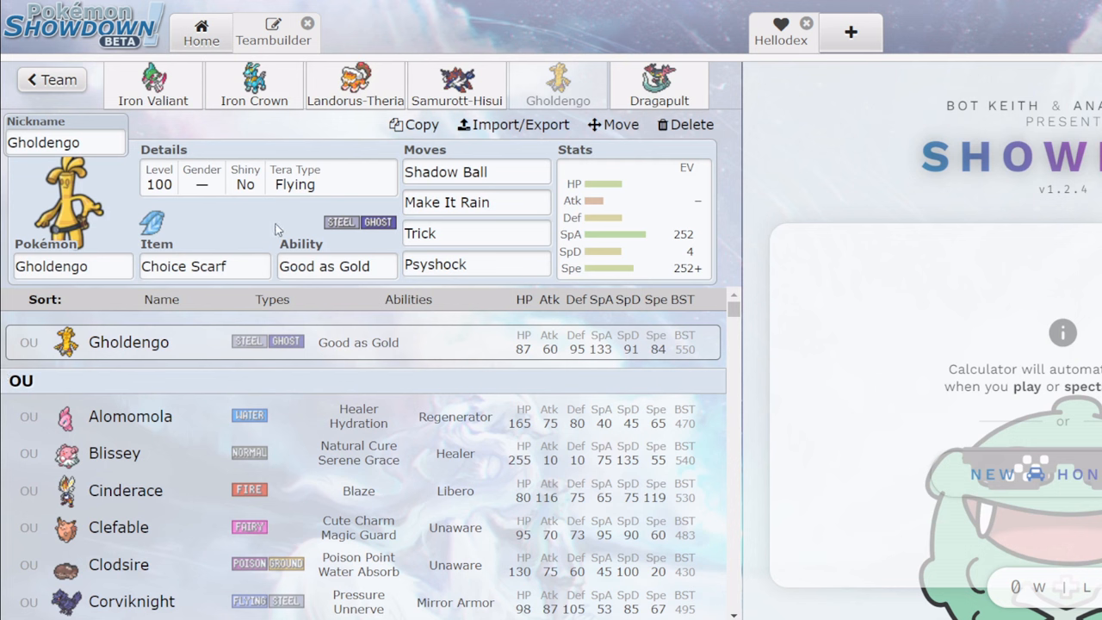